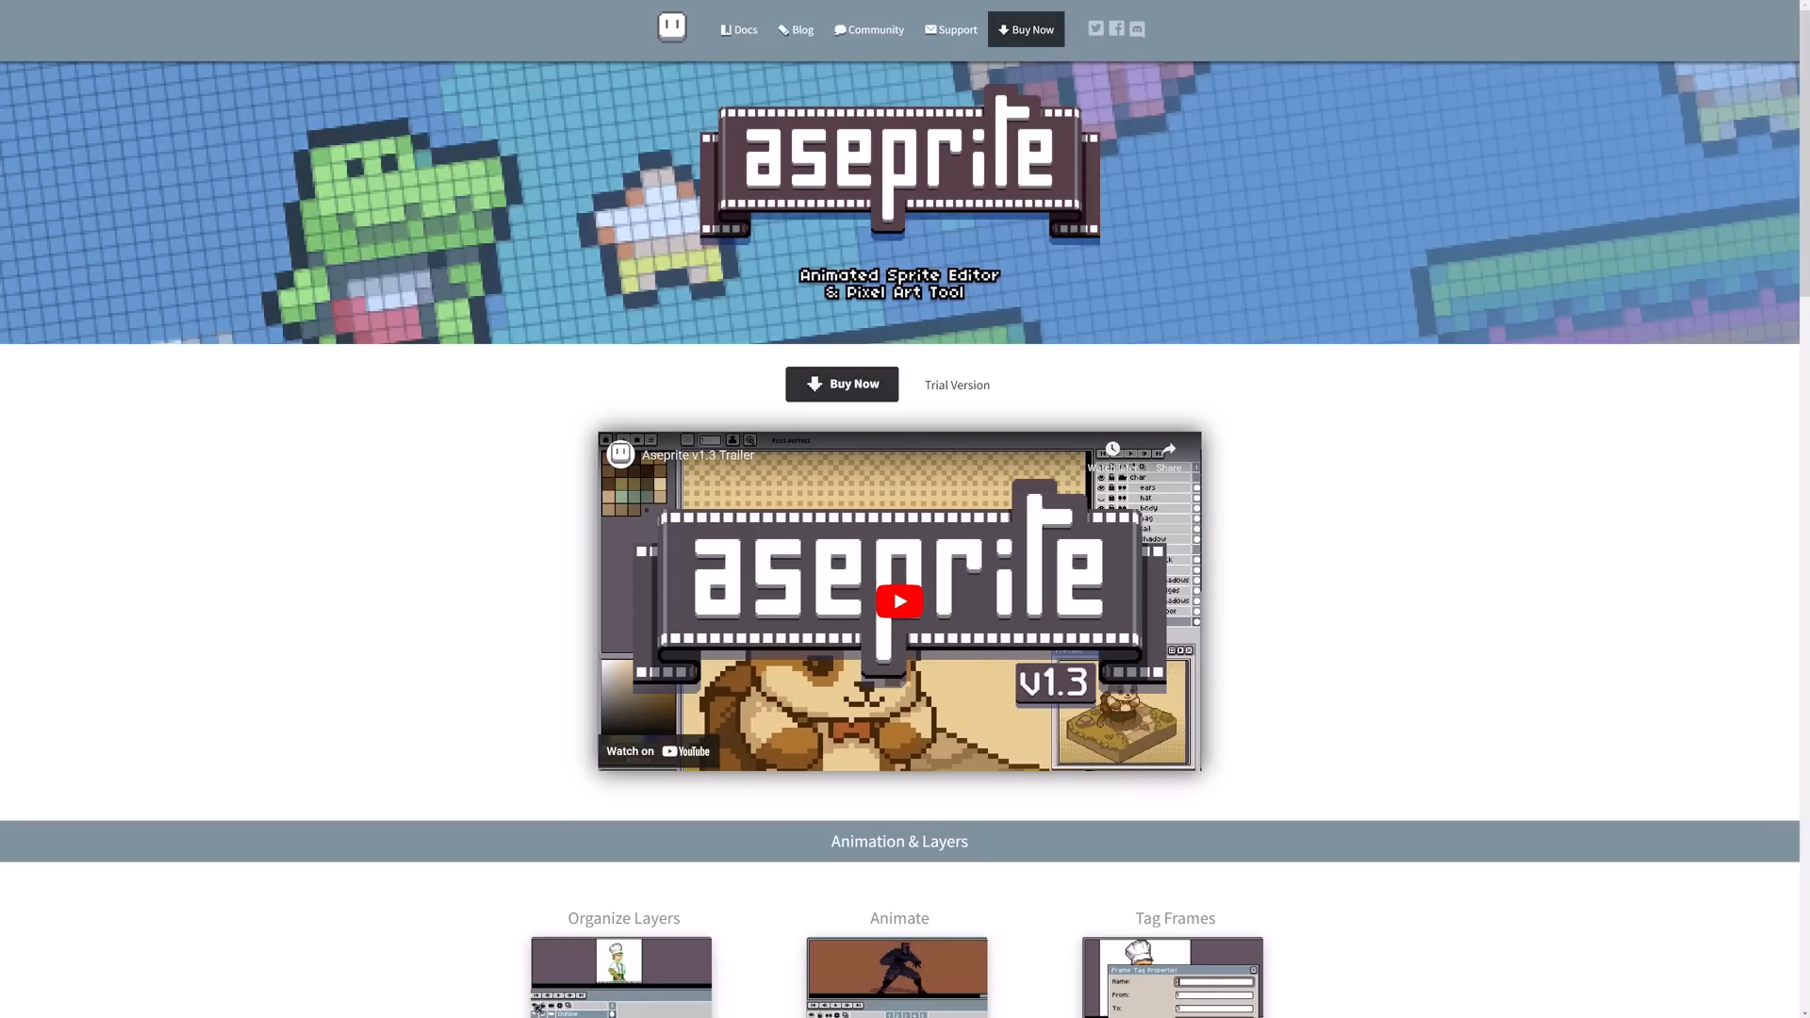
mouse_move(536, 543)
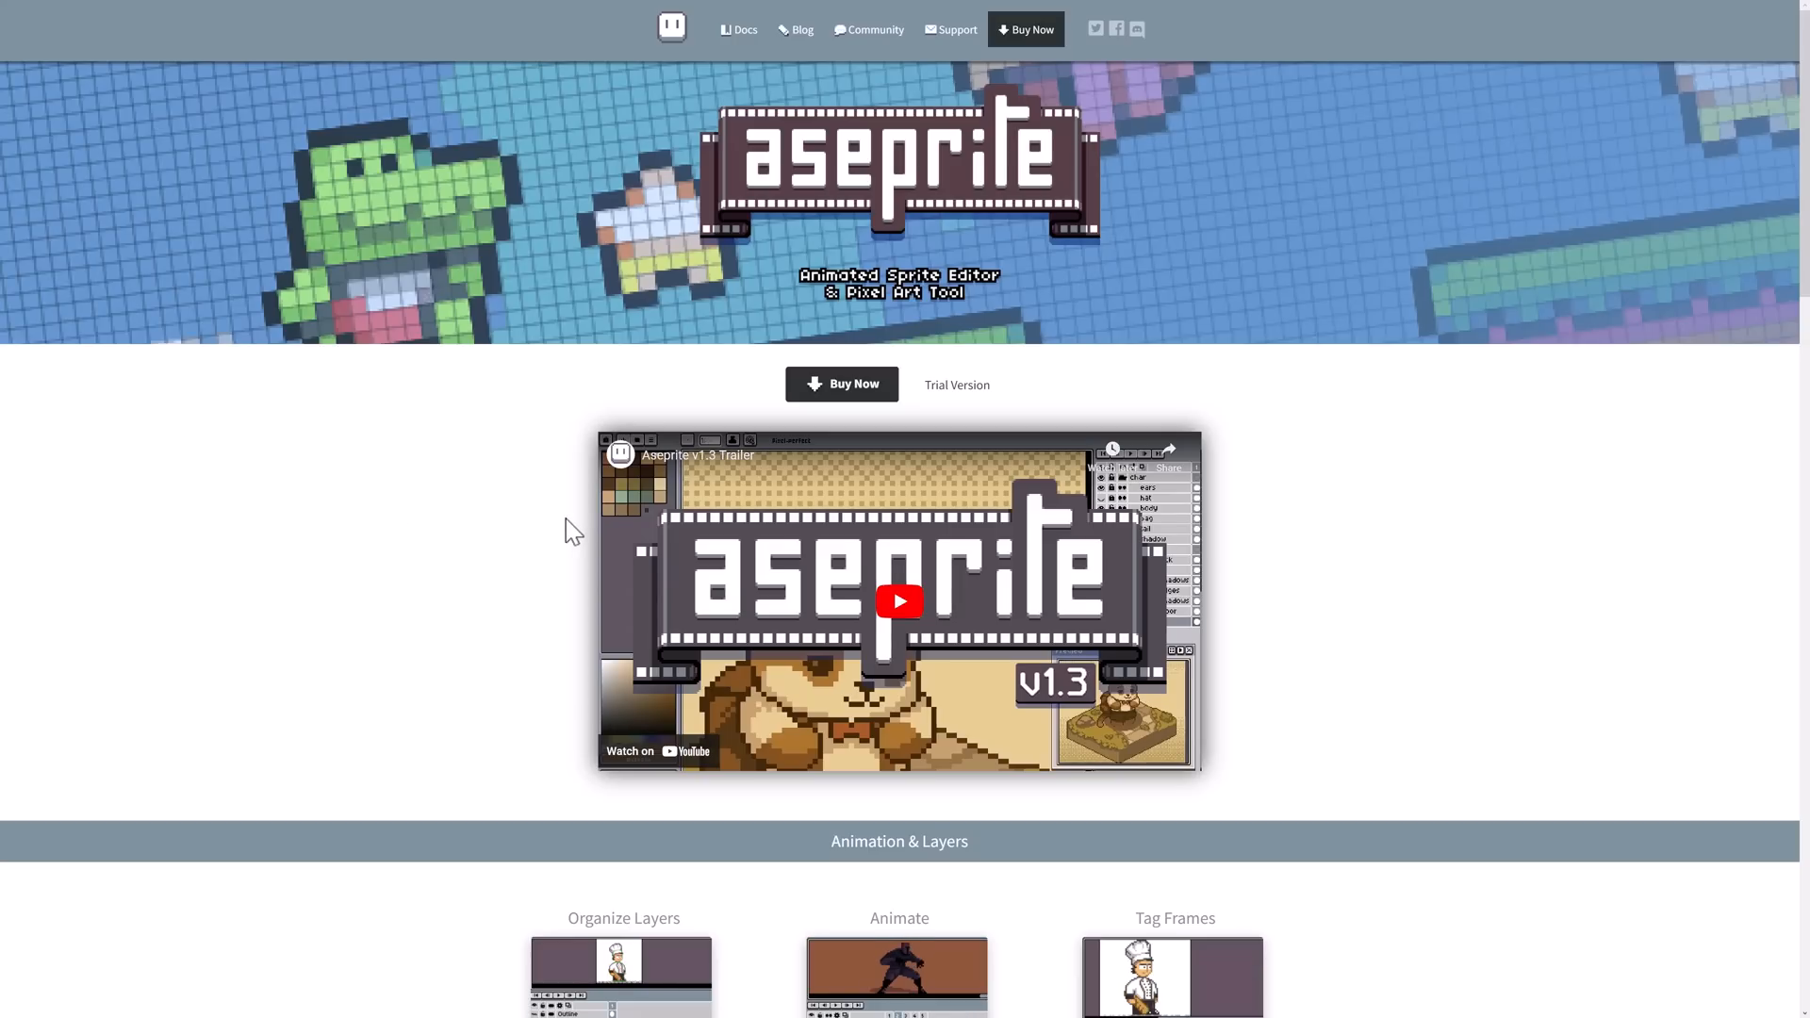
mouse_move(1080, 549)
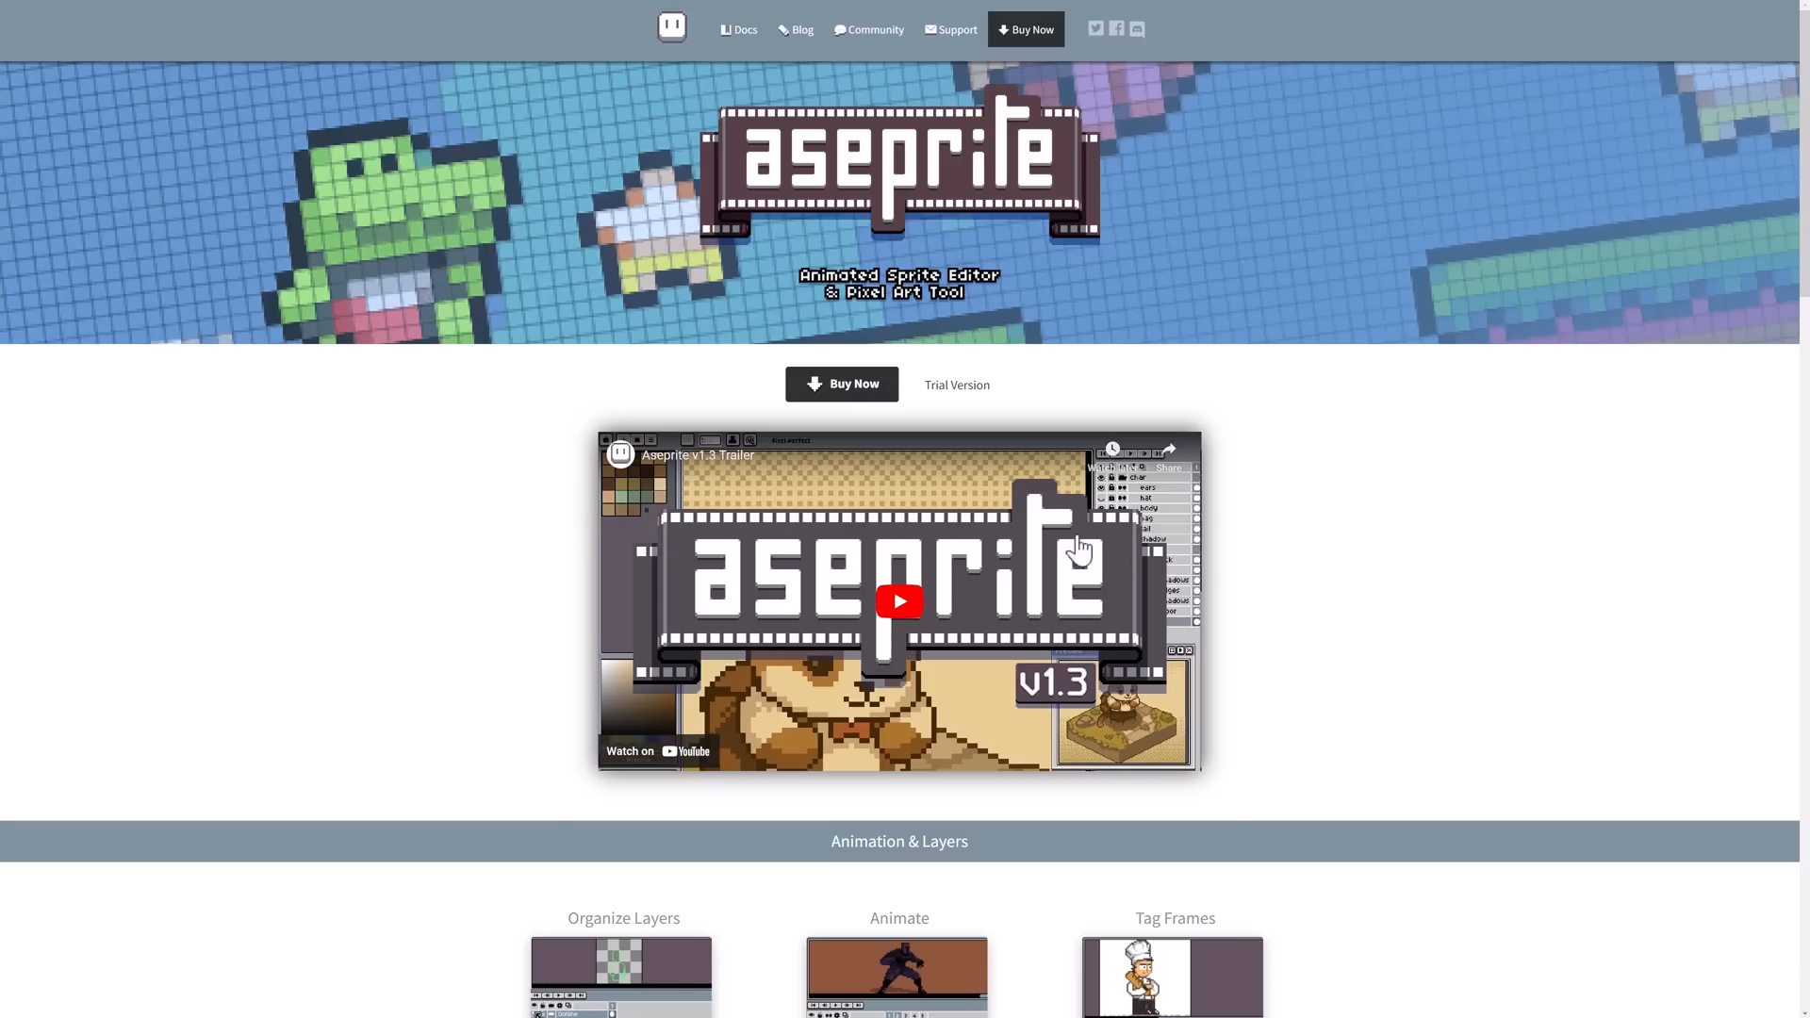
Step: Scroll the Aseprite home page from Animation & Layers down to Import & Export Files
scroll("down", 3)
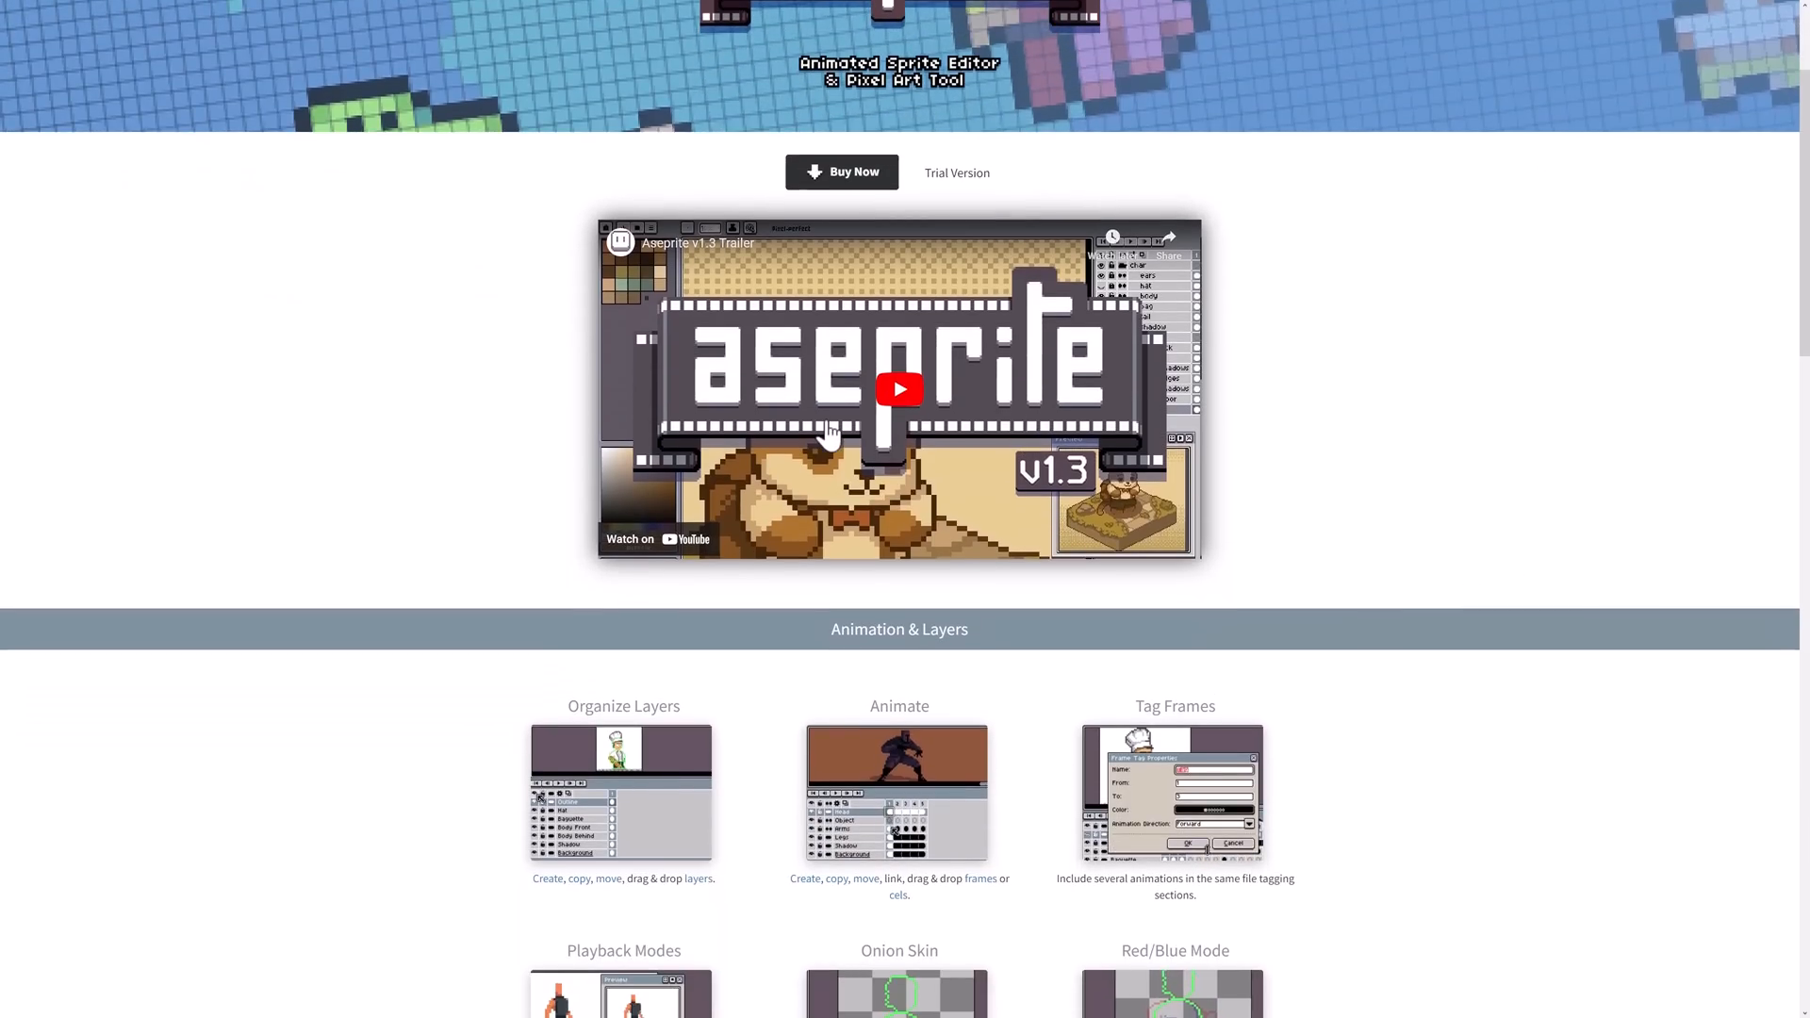
scroll("down", 3)
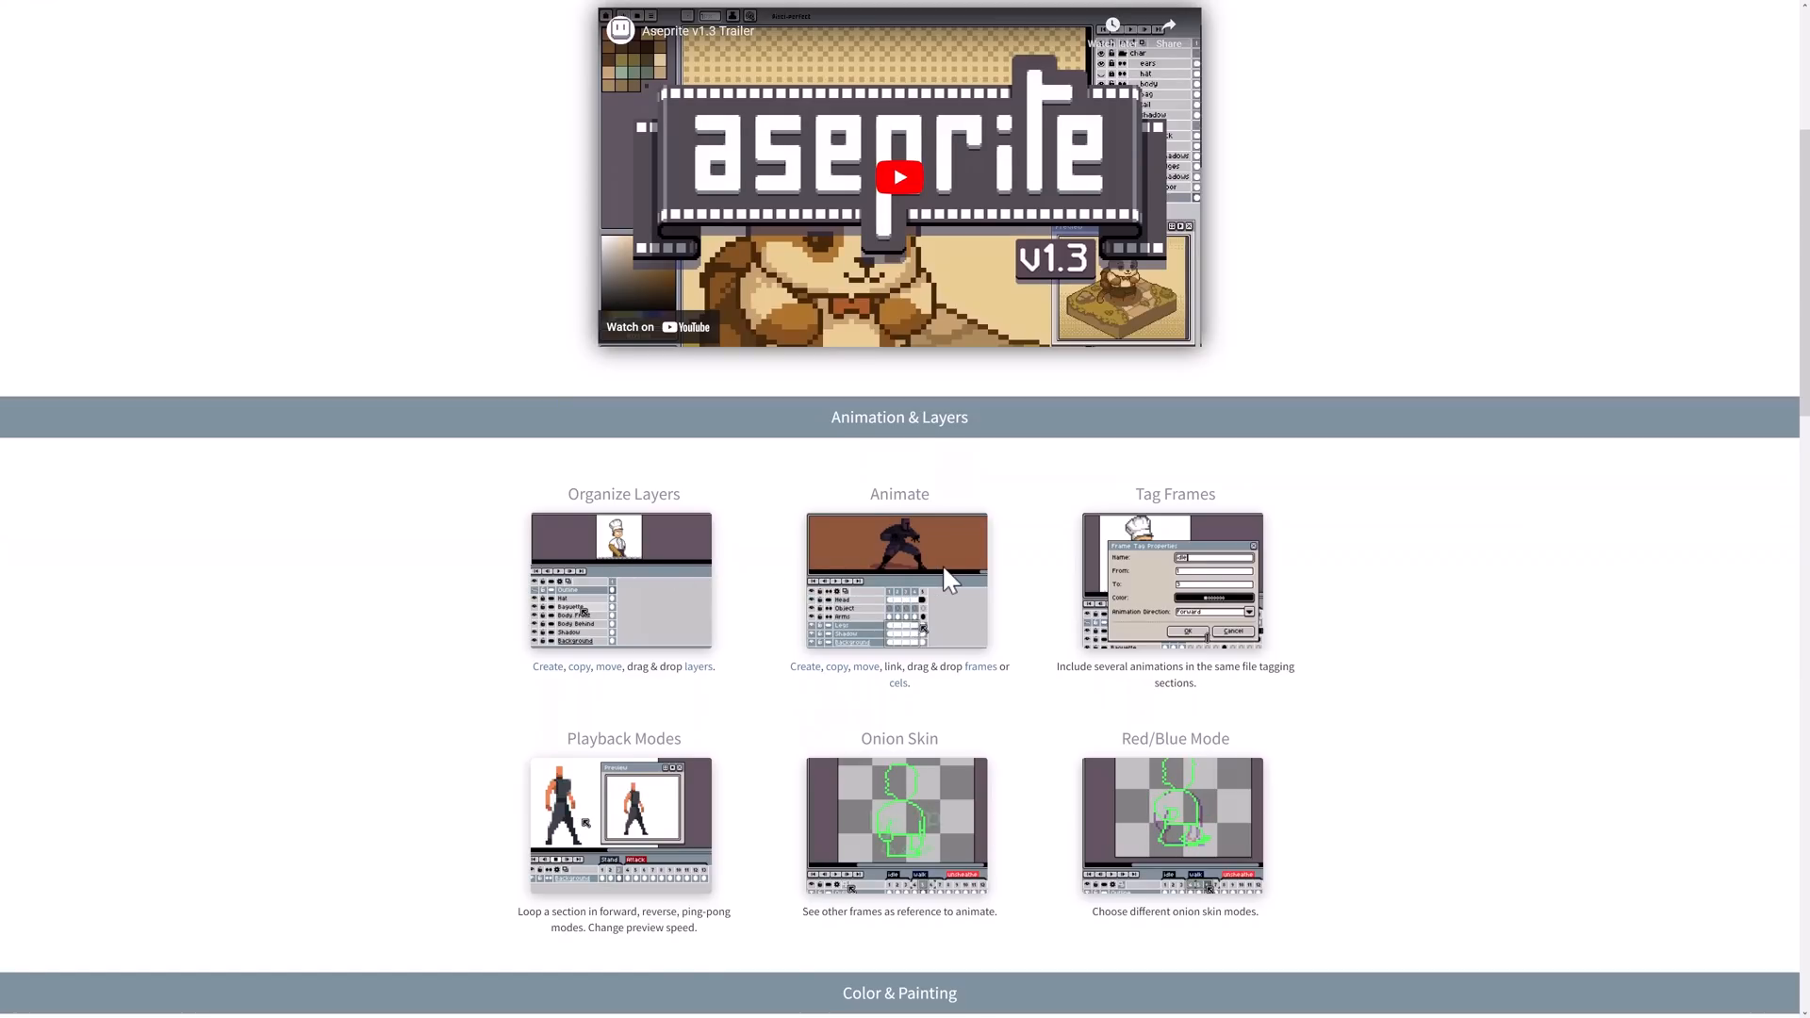
scroll("down", 3)
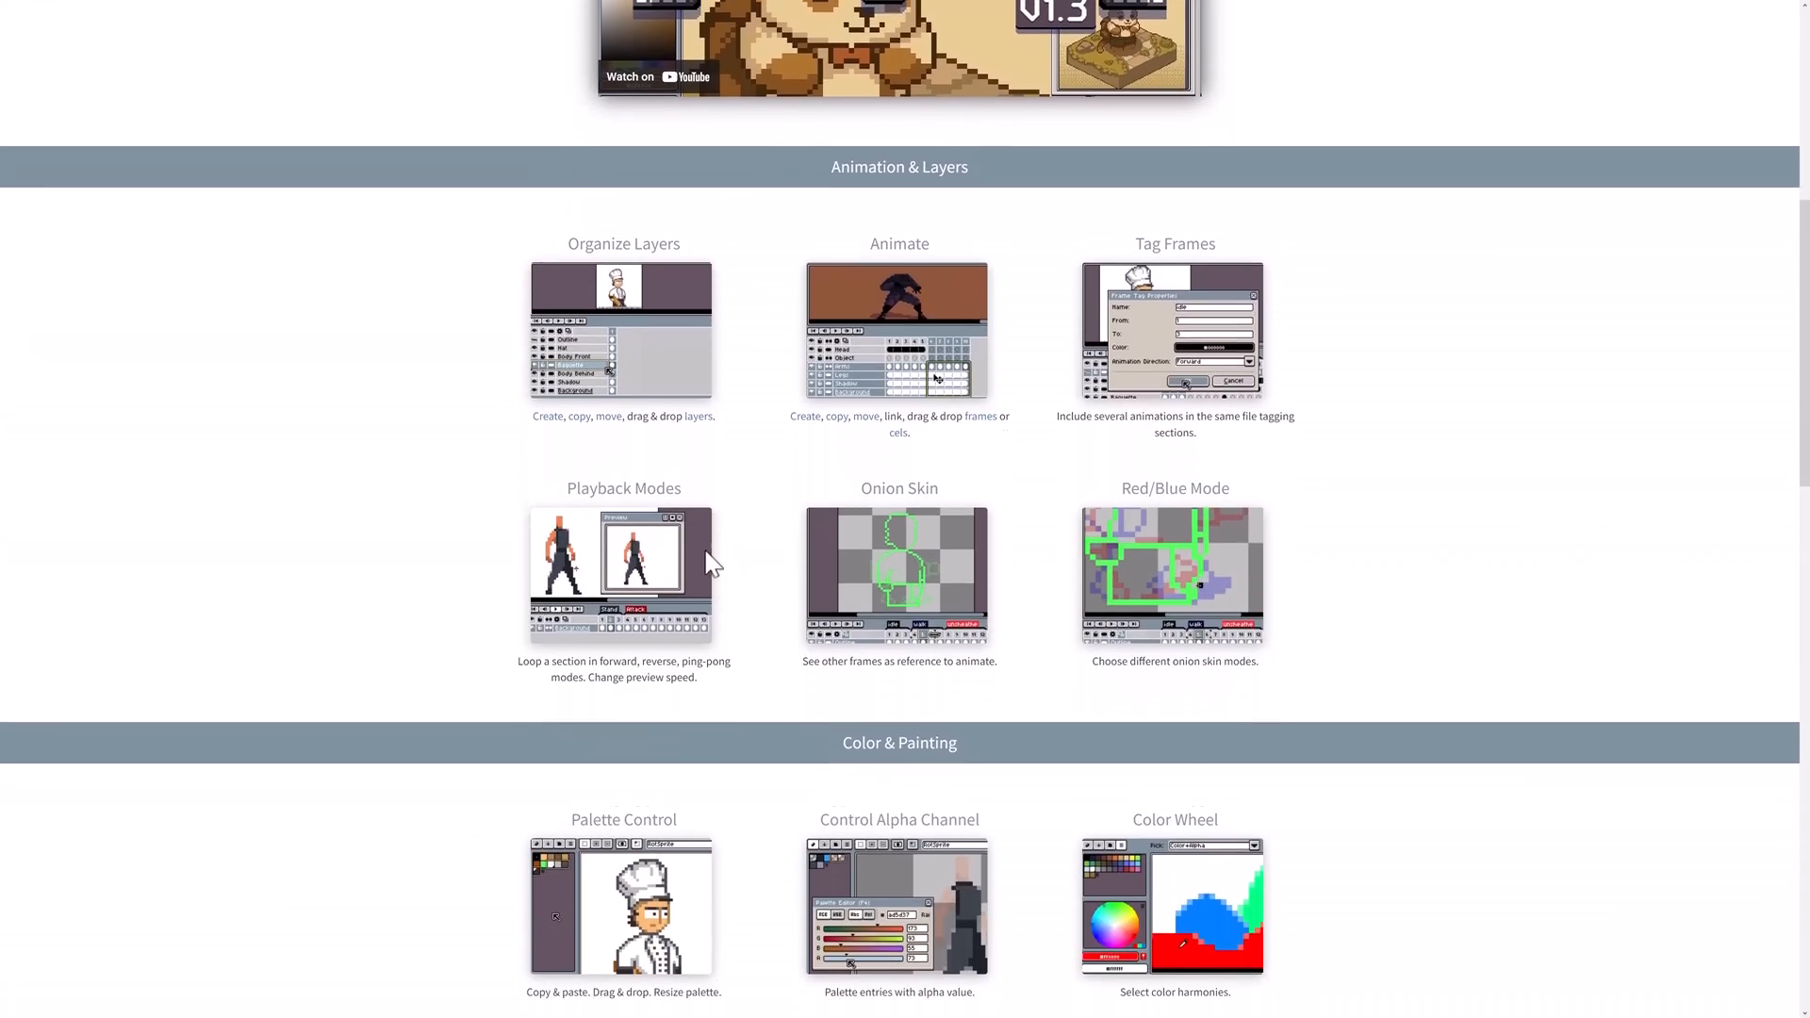
scroll("down", 3)
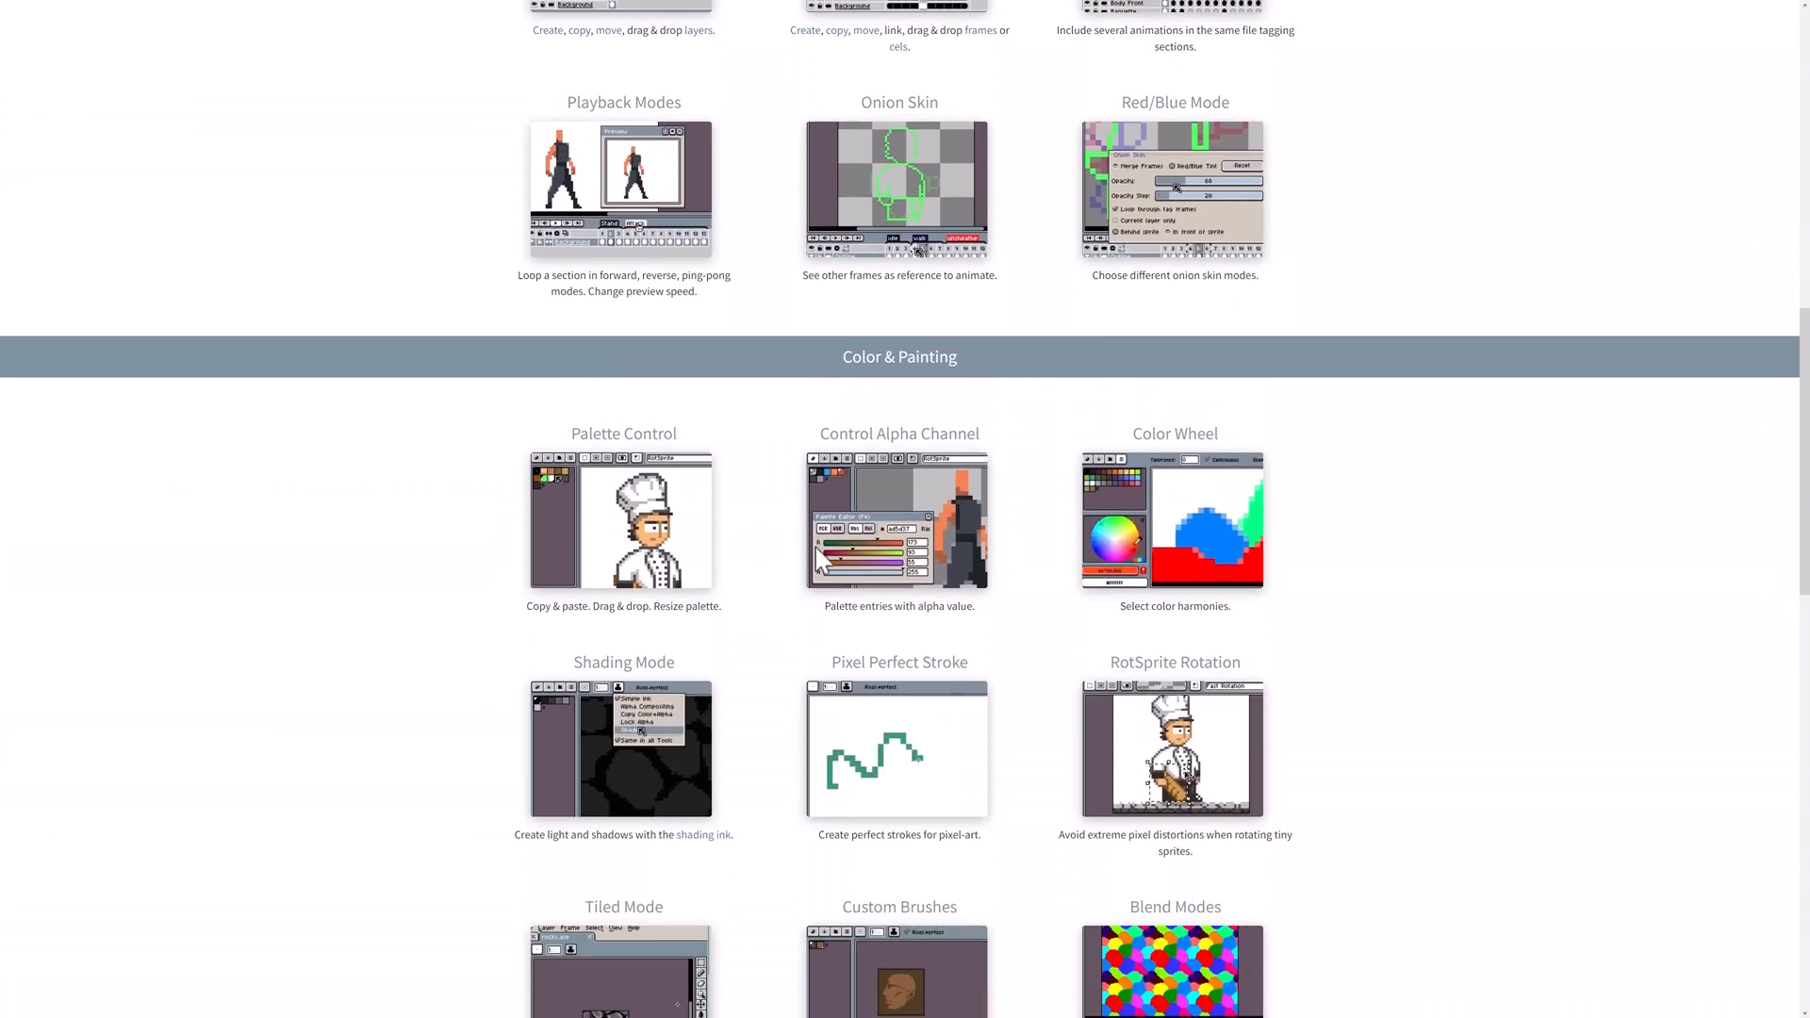
scroll("down", 3)
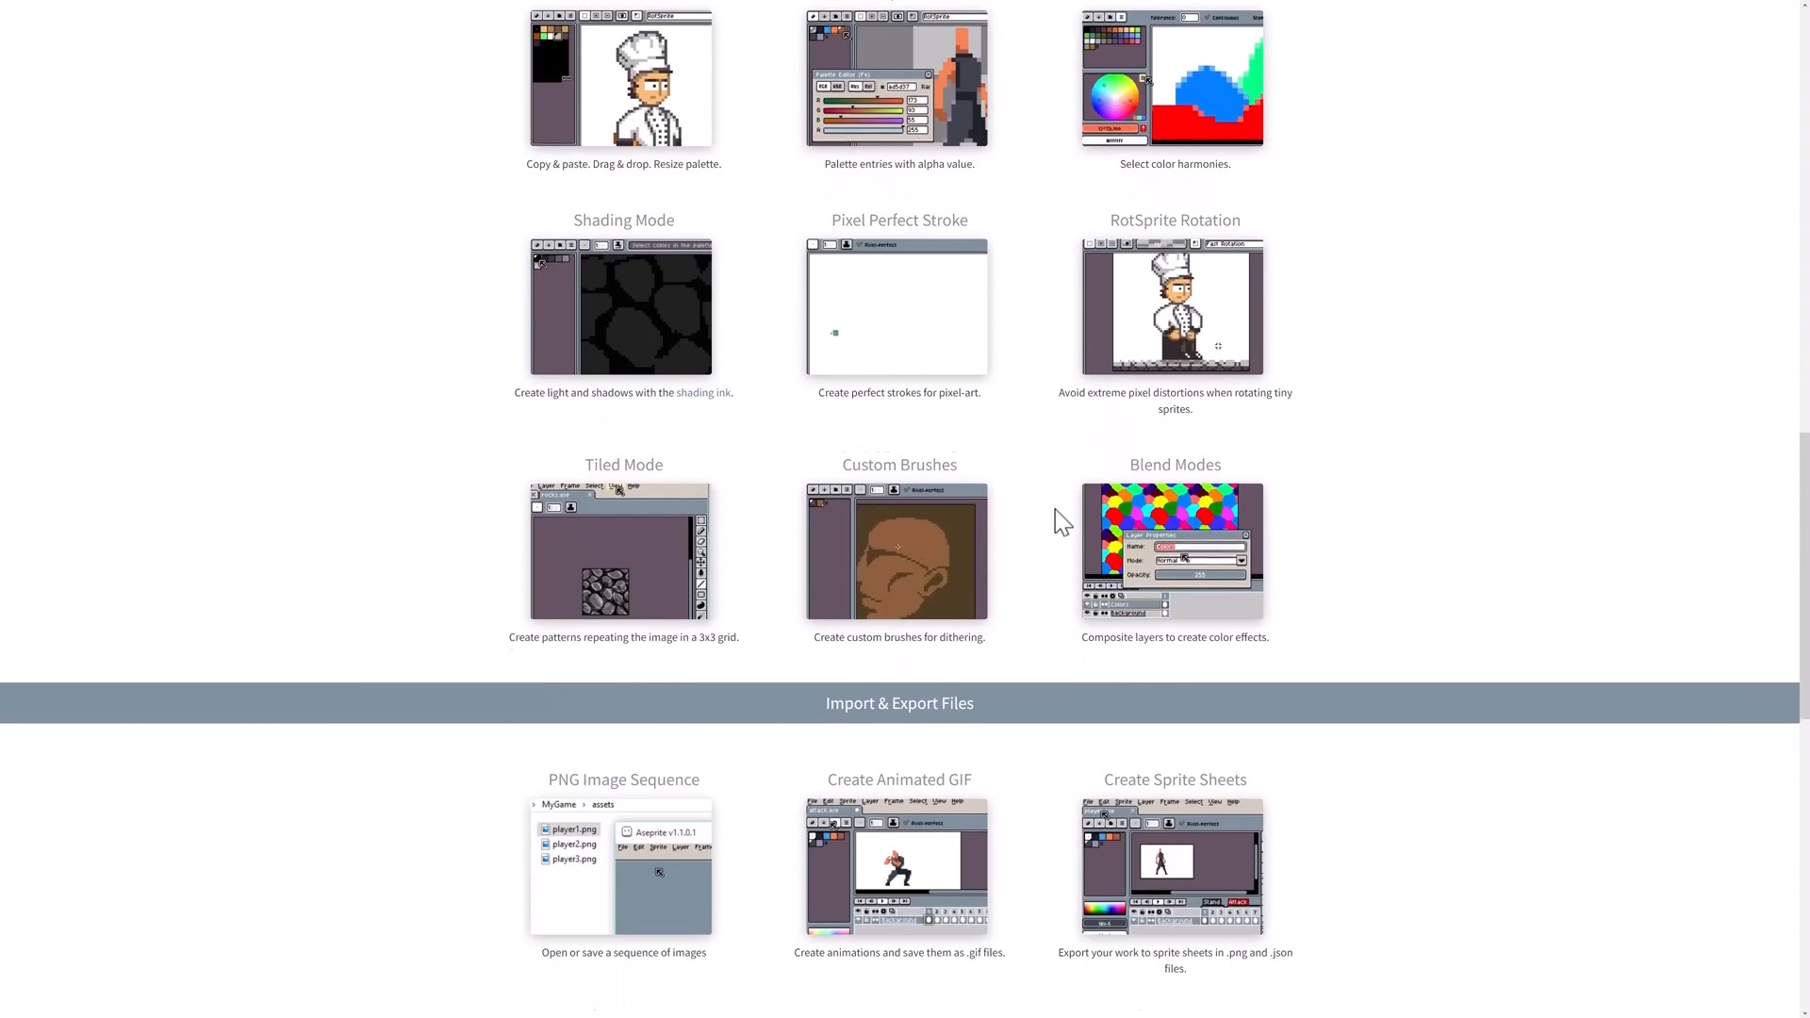
scroll("down", 3)
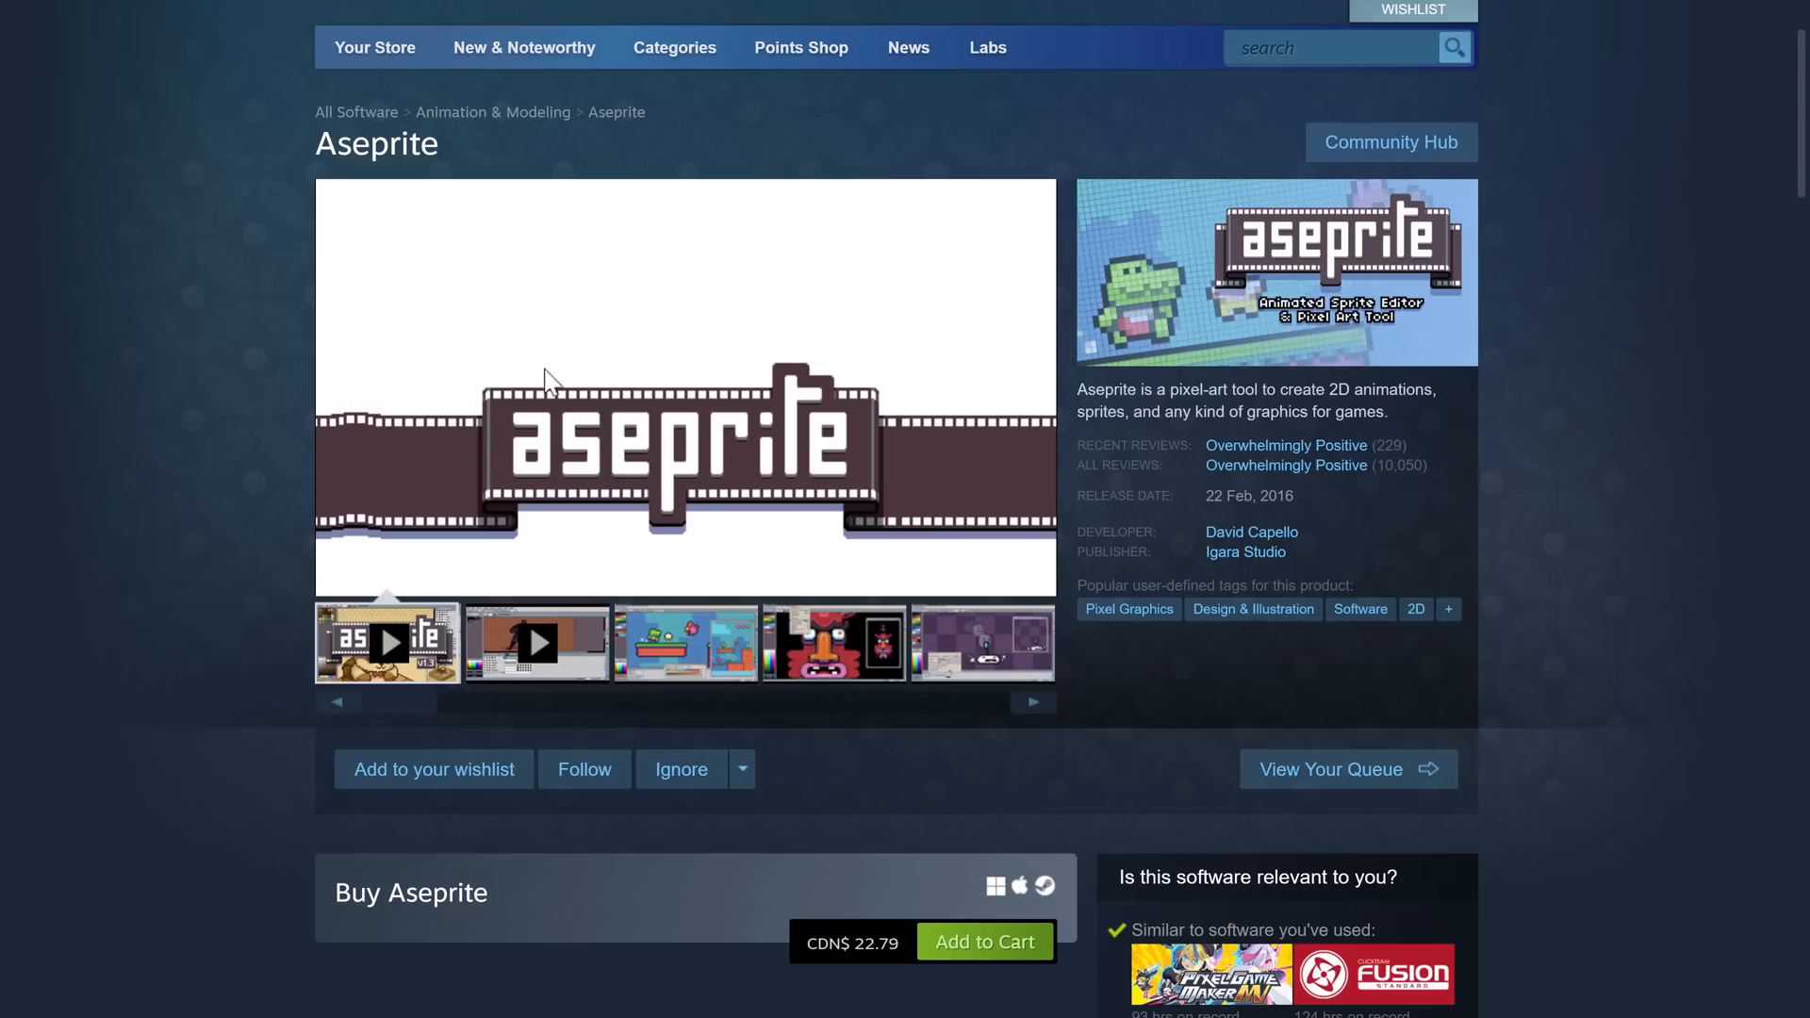
Step: Scroll the Steam store page past the trailer to the CDN$ 22.79 Buy Aseprite box
scroll("down", 3)
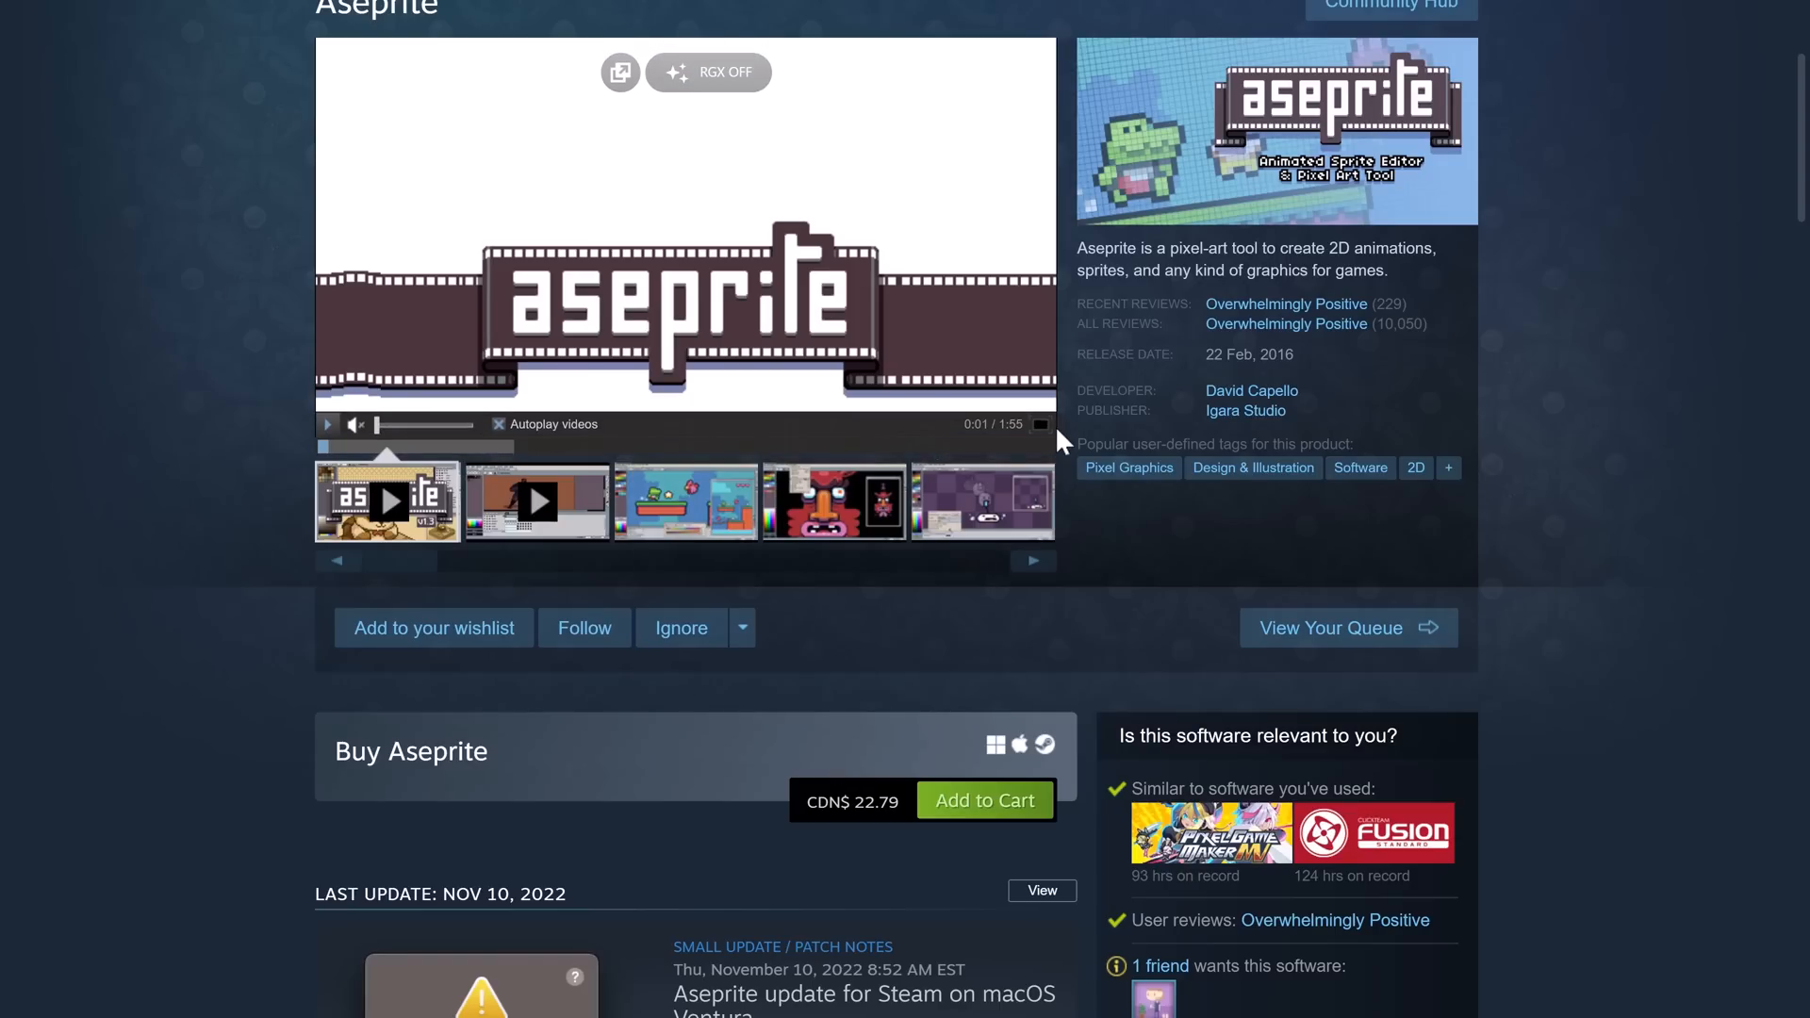
mouse_move(1631, 437)
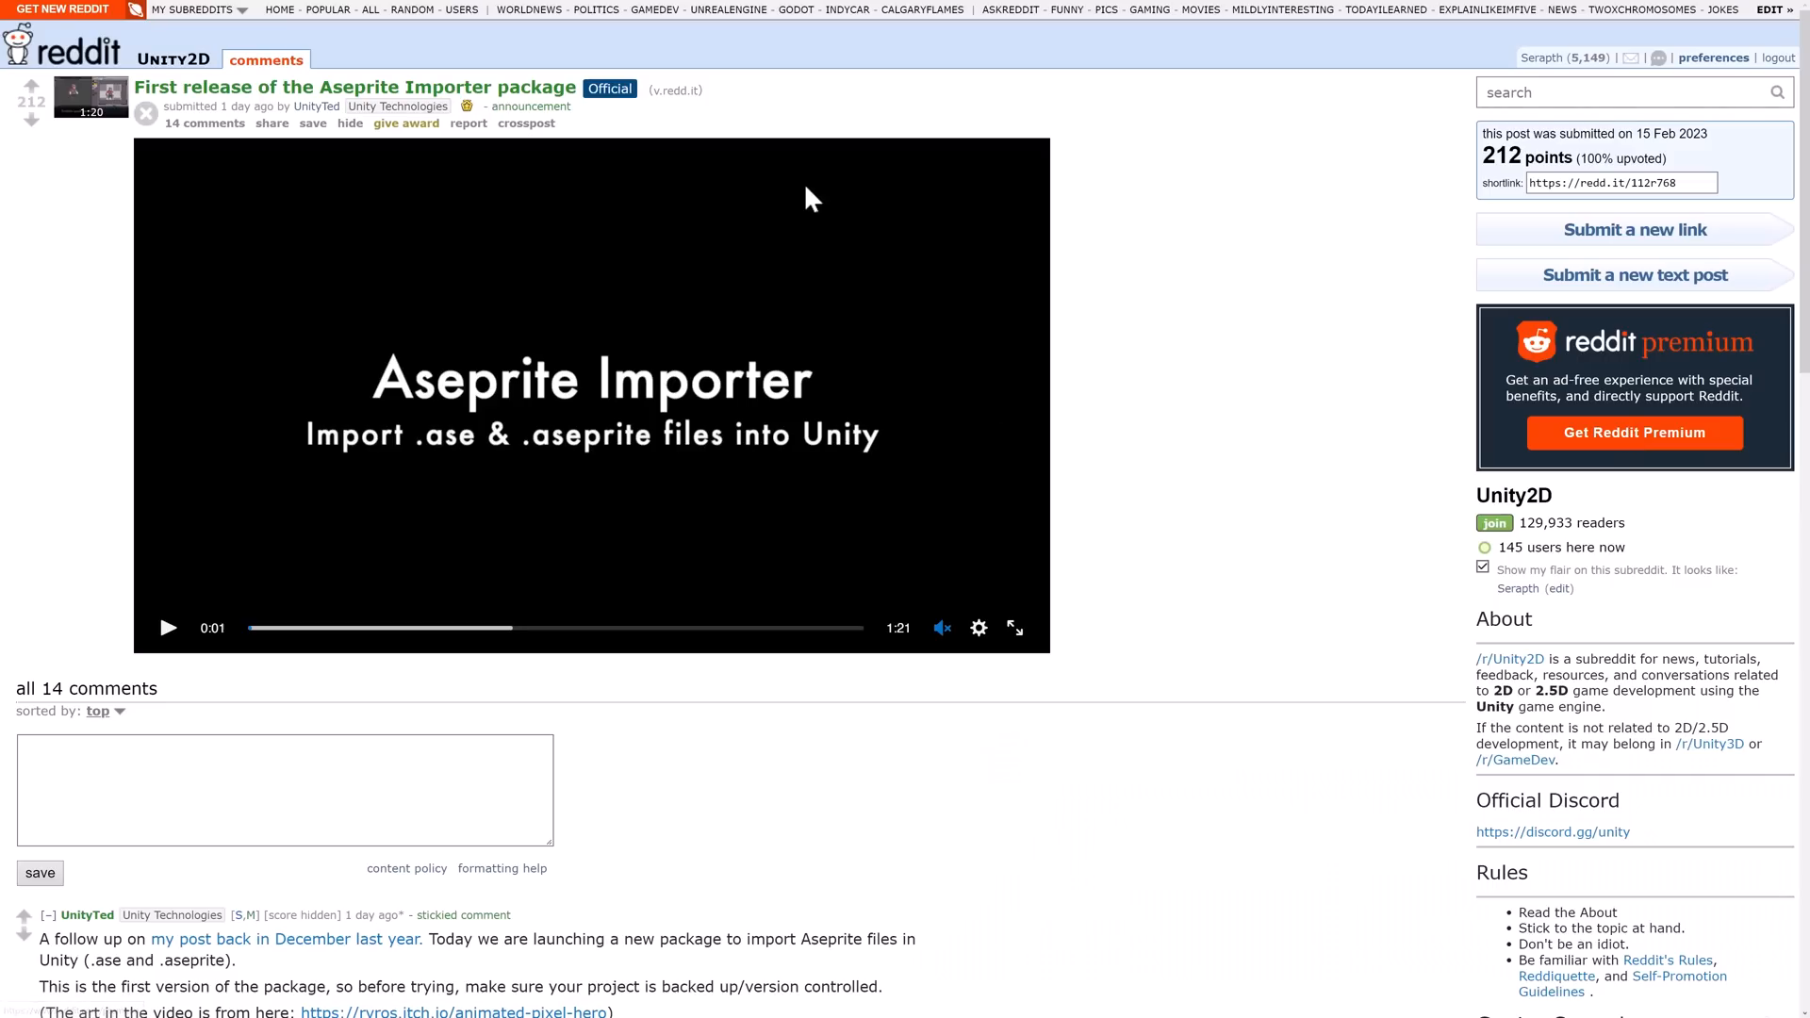
mouse_move(771, 208)
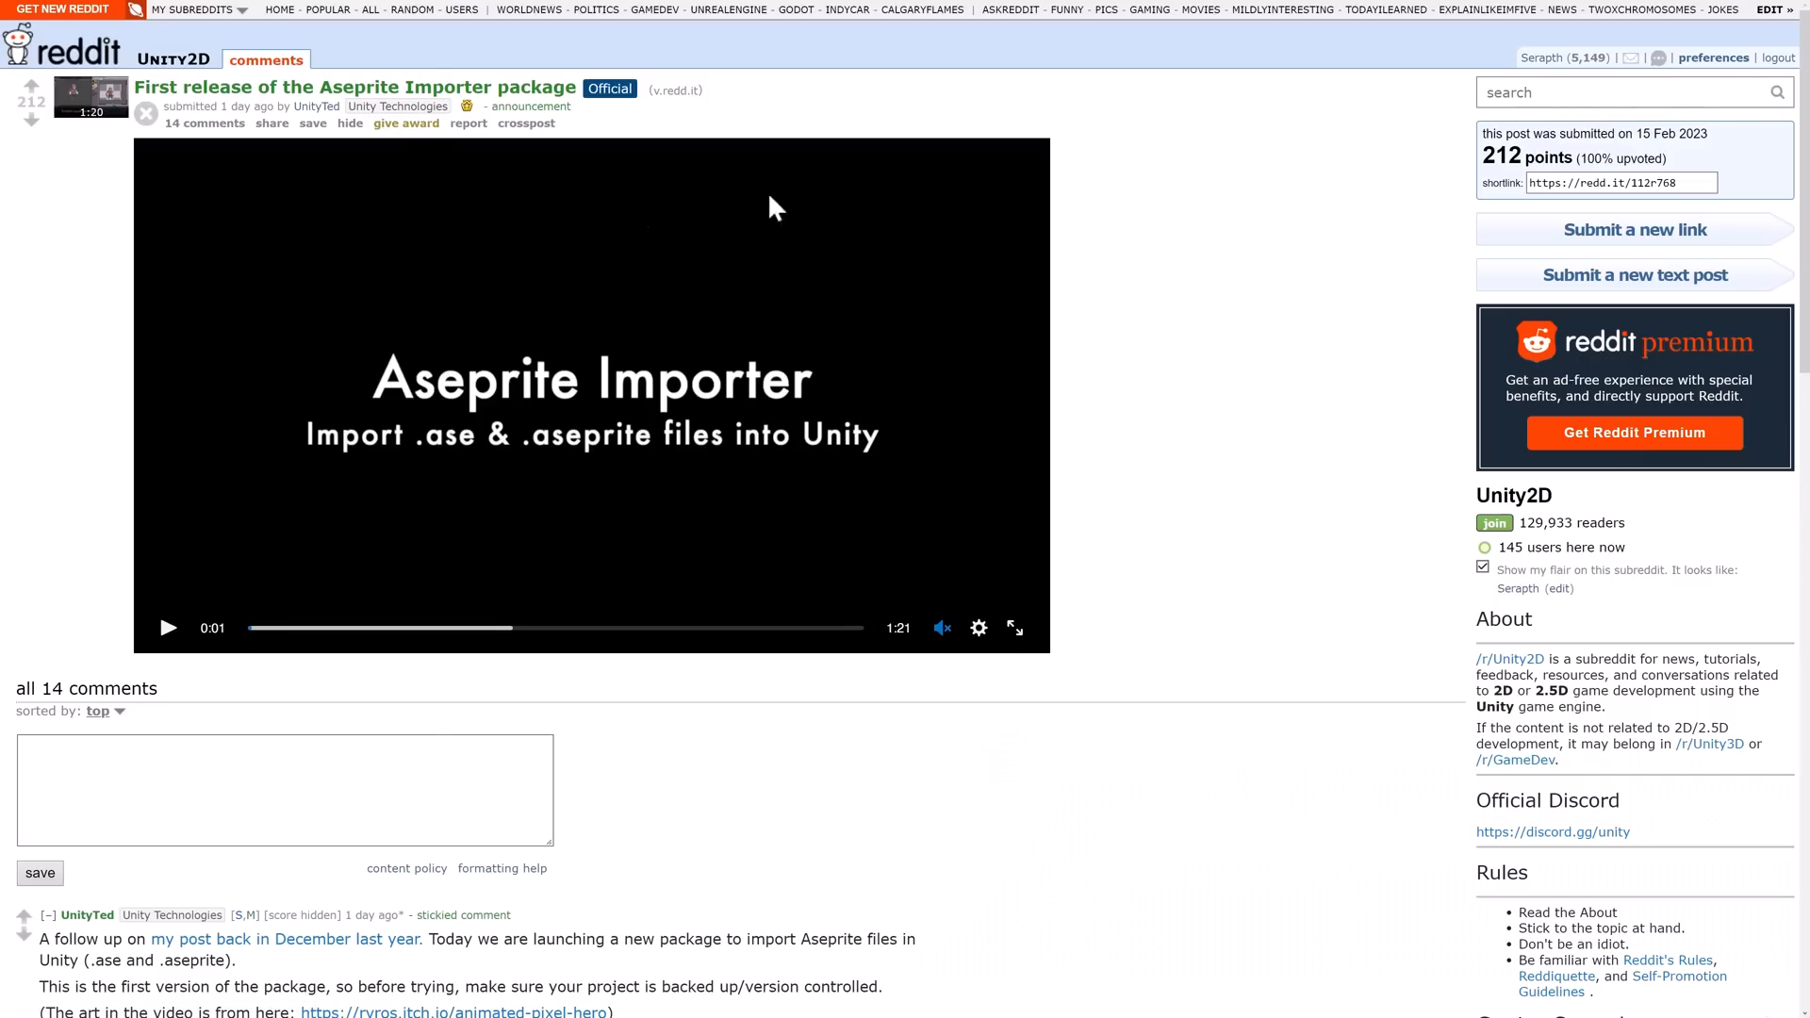
mouse_move(1274, 707)
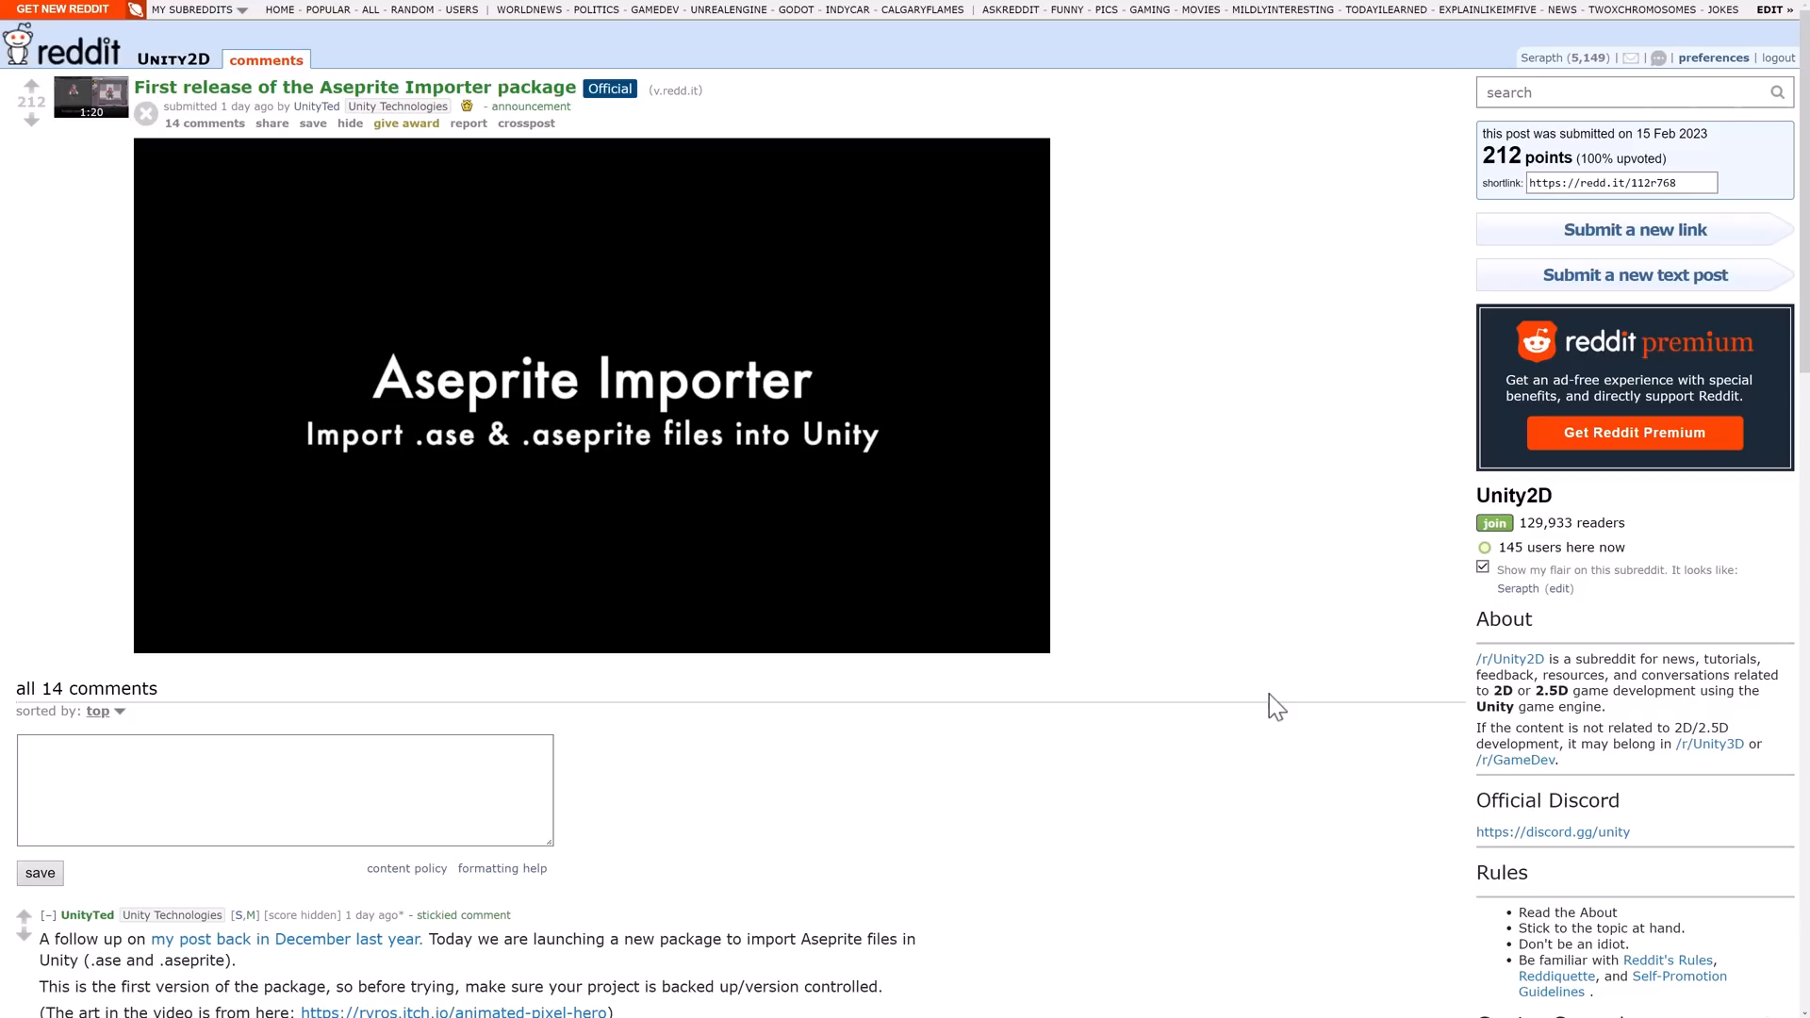
Step: Go from the Reddit Aseprite Importer post to the Animated Pixel Adventurer asset pack page
left_click(453, 1012)
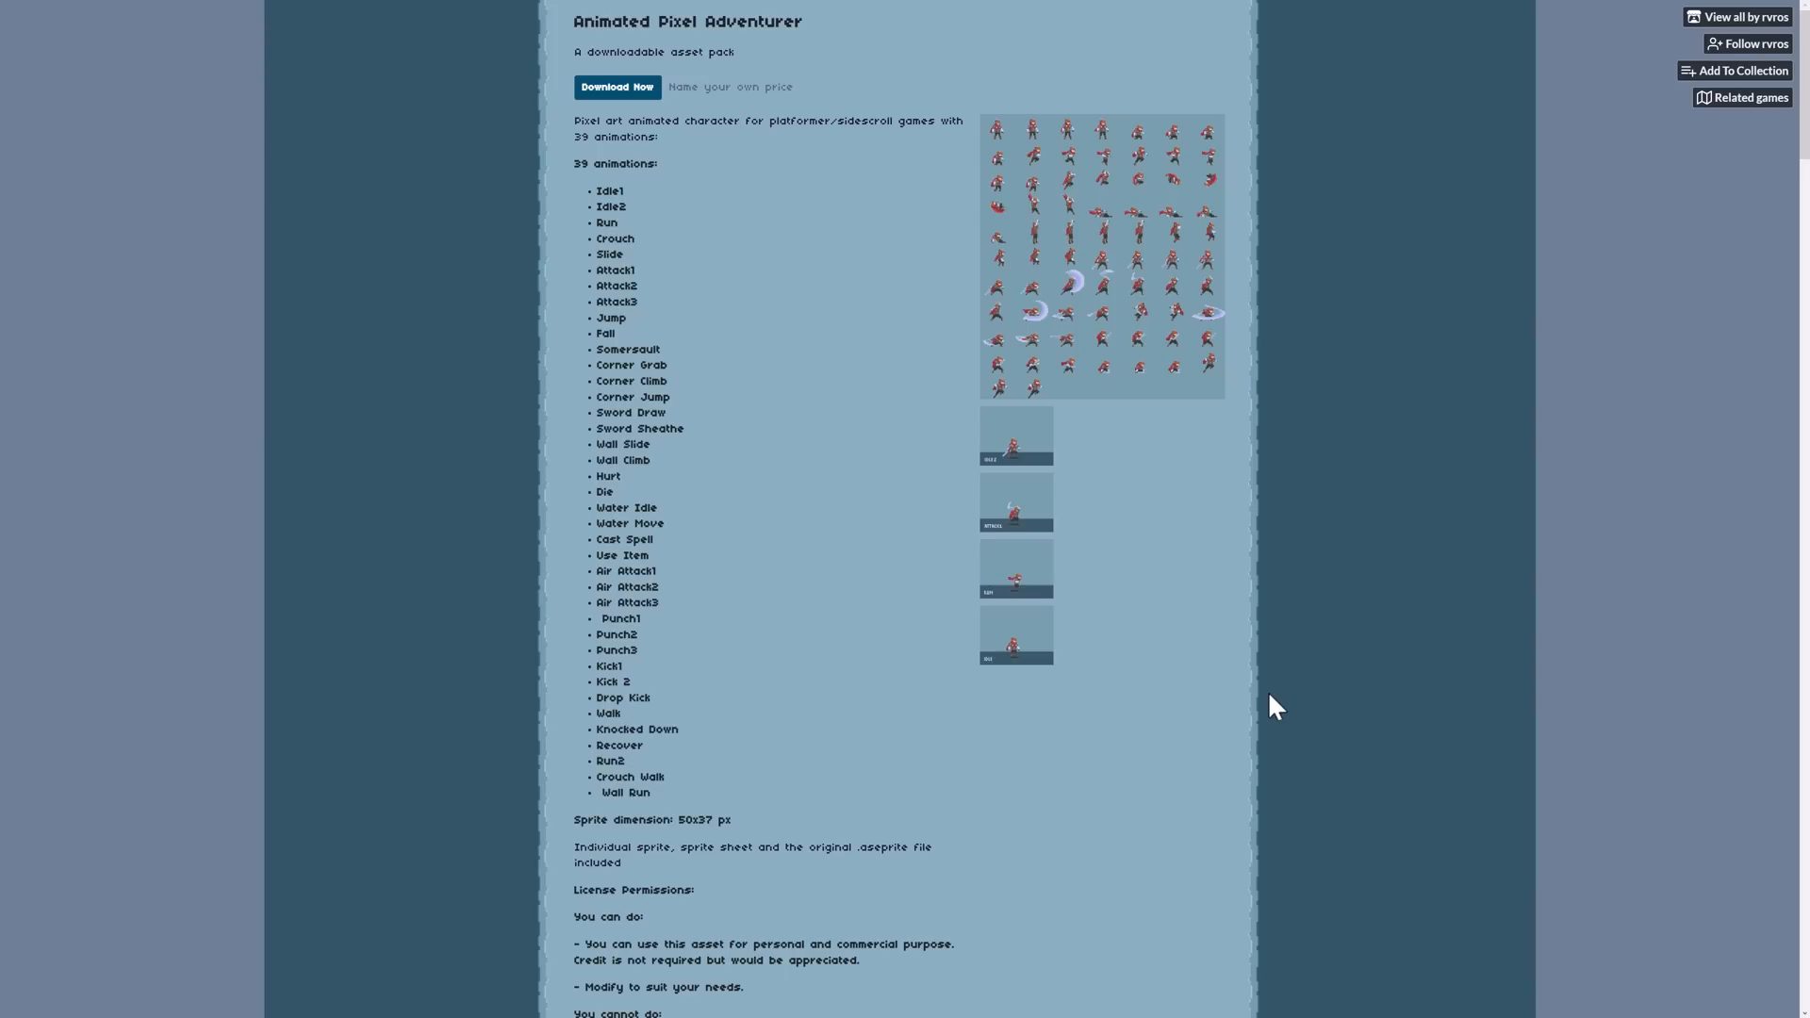
mouse_move(669, 44)
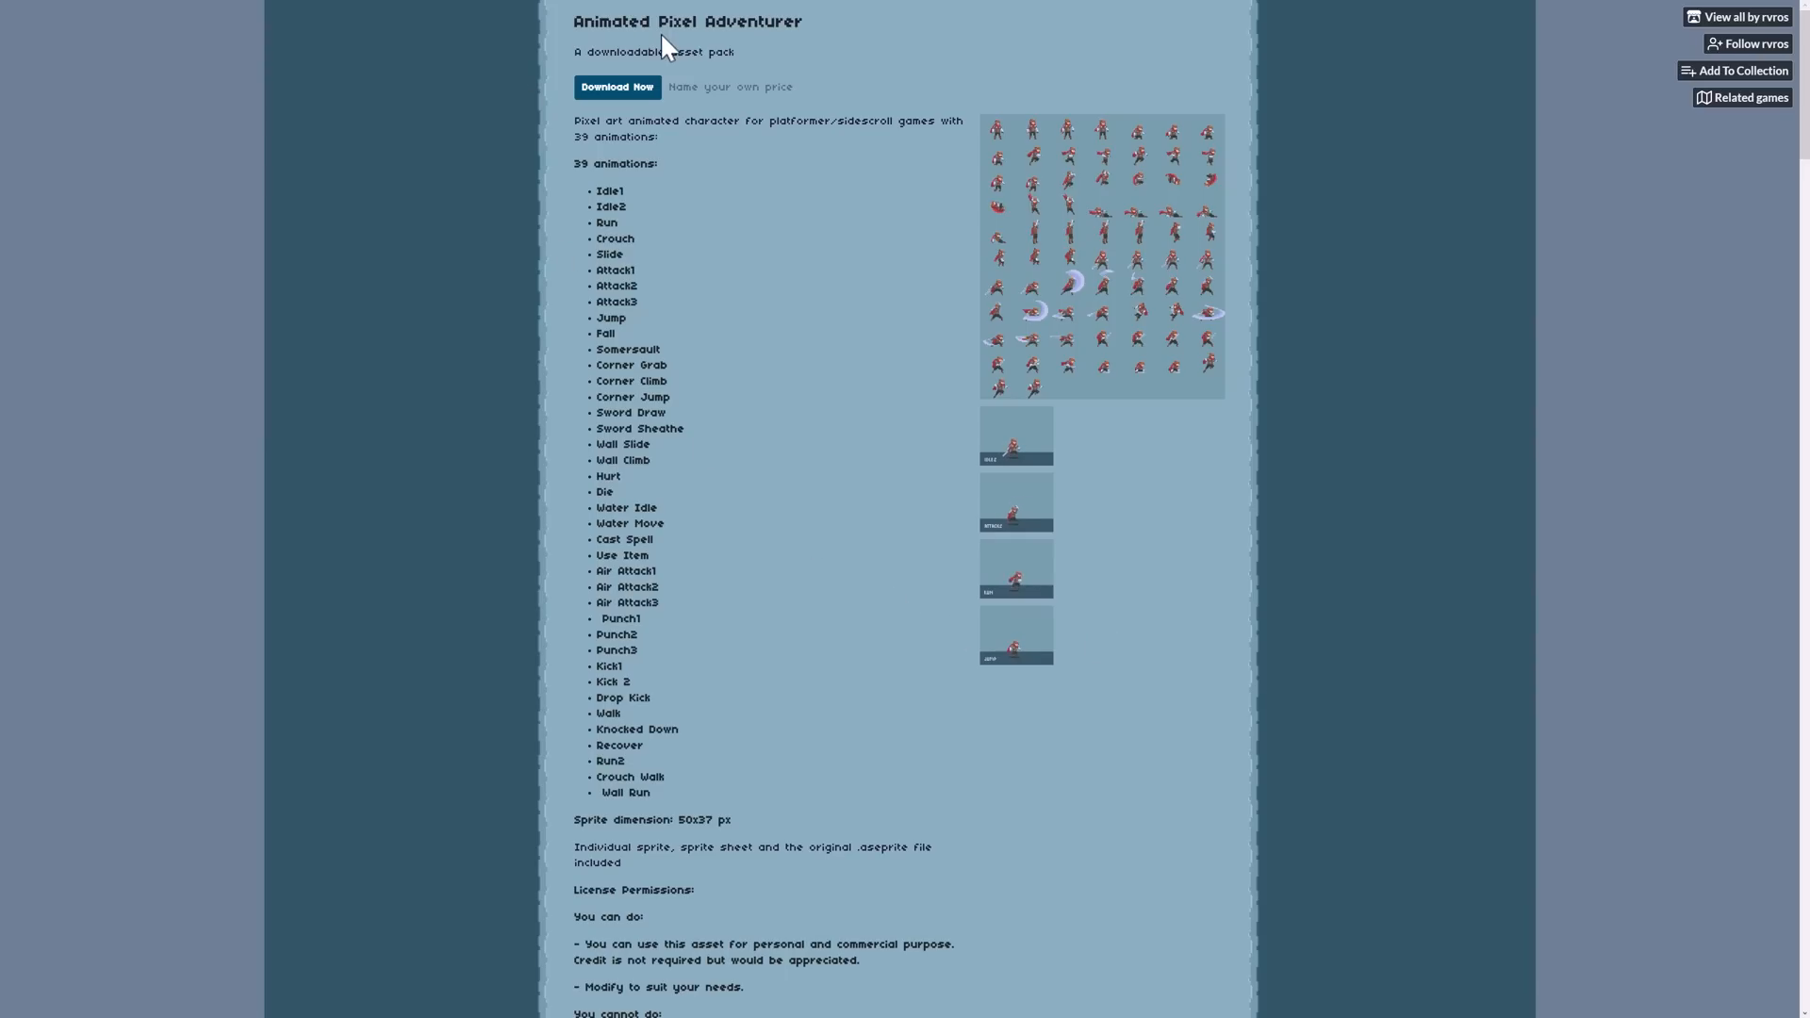
mouse_move(1037, 523)
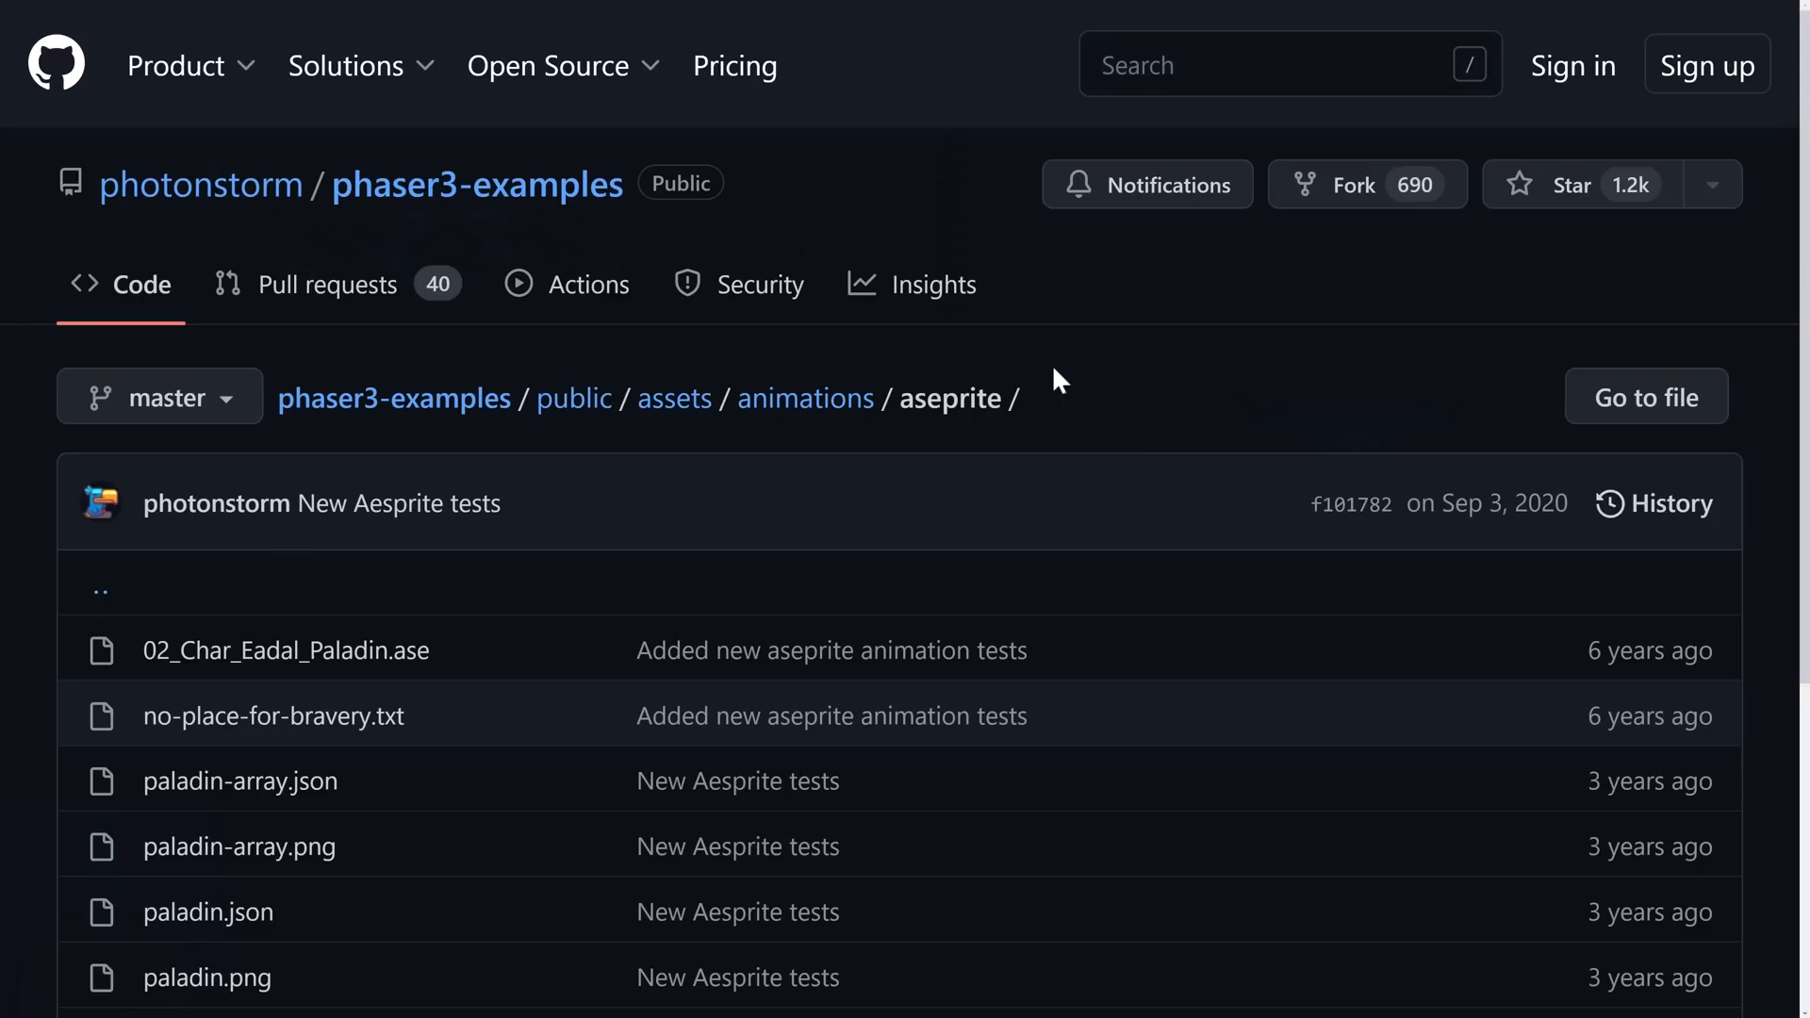
mouse_move(806, 398)
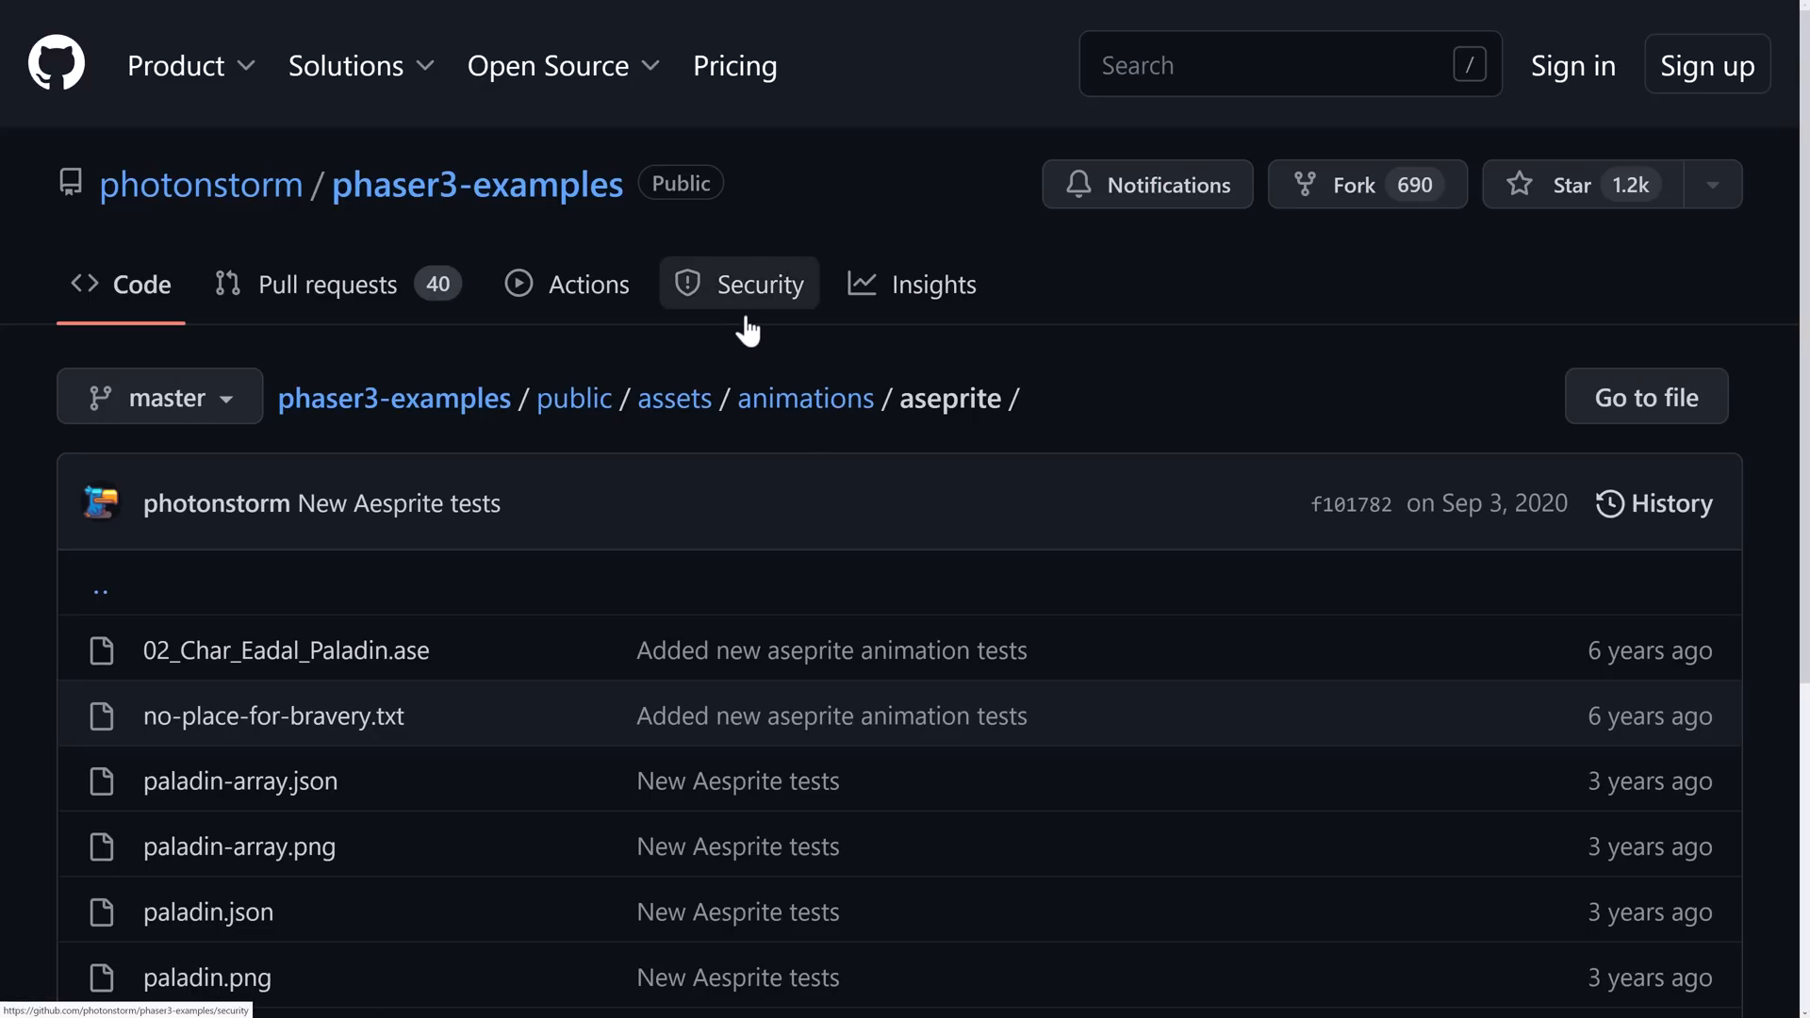
Step: Bring up the program switcher after viewing the phaser3-examples aseprite folder
key("alt+tab")
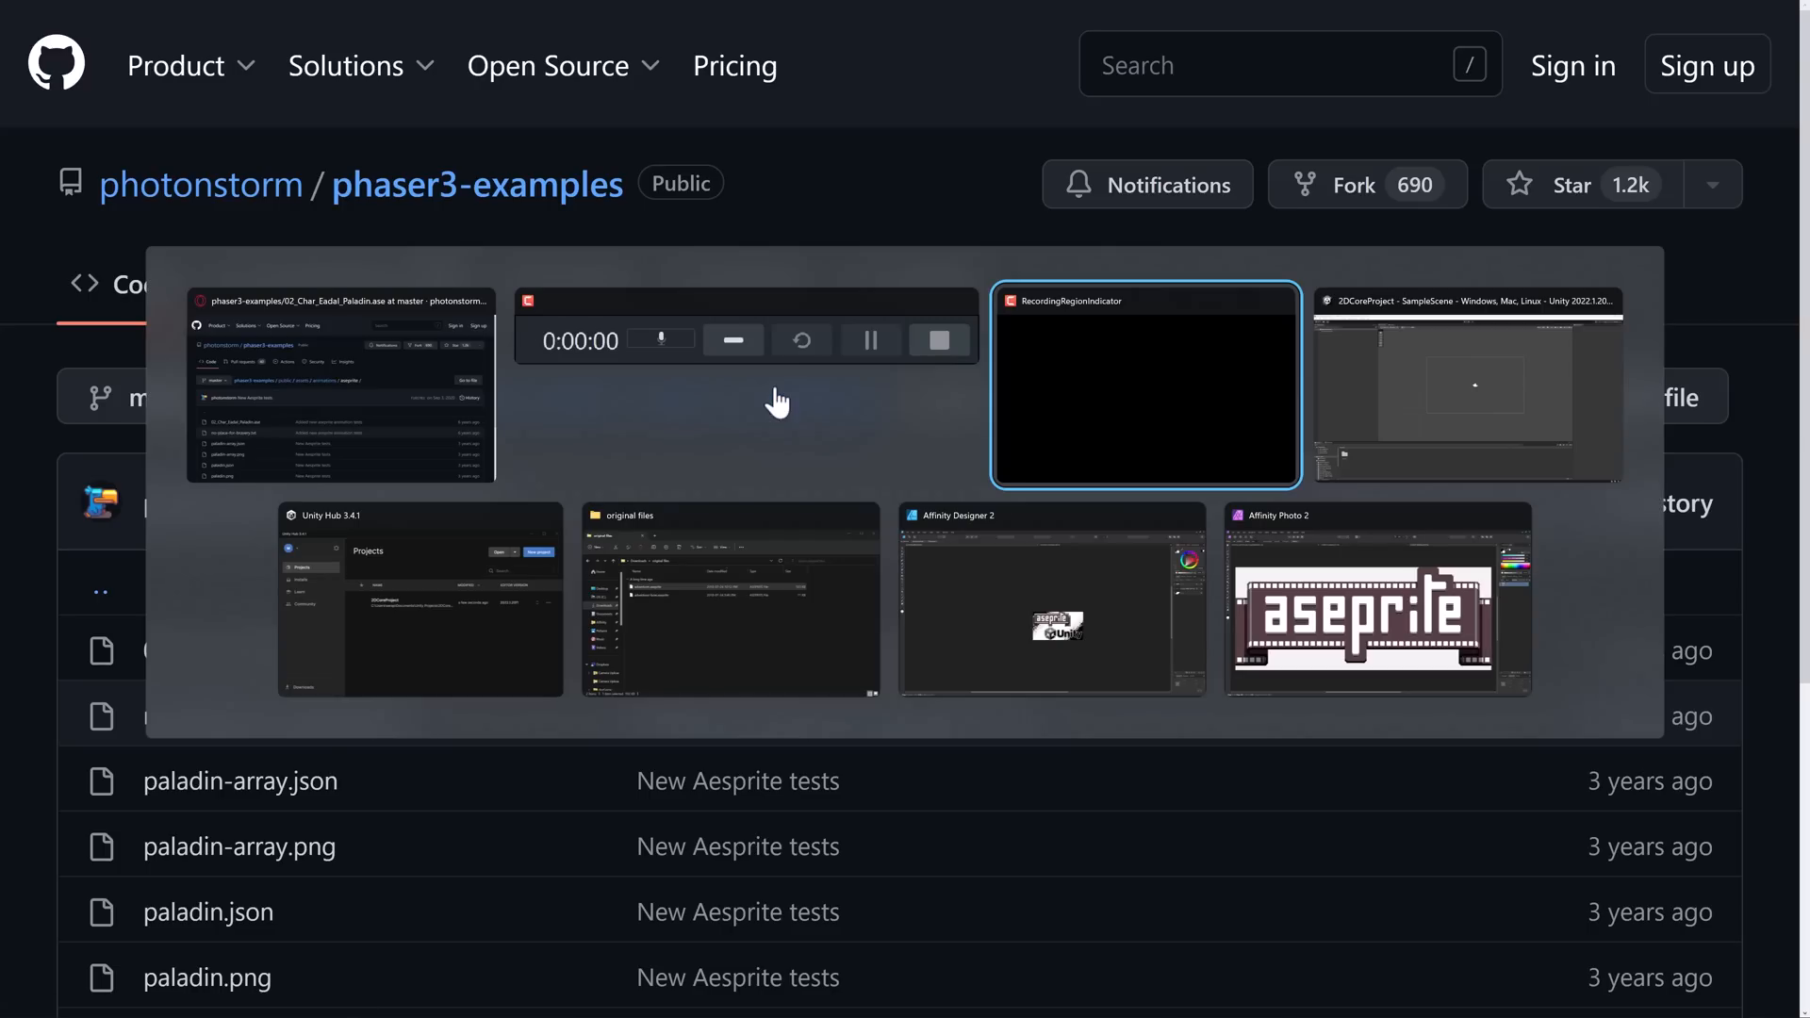
Step: In the 2DCoreProject editor, enter com.unity.2d.aseprite in Package Manager's add-by-name field
left_click(1466, 385)
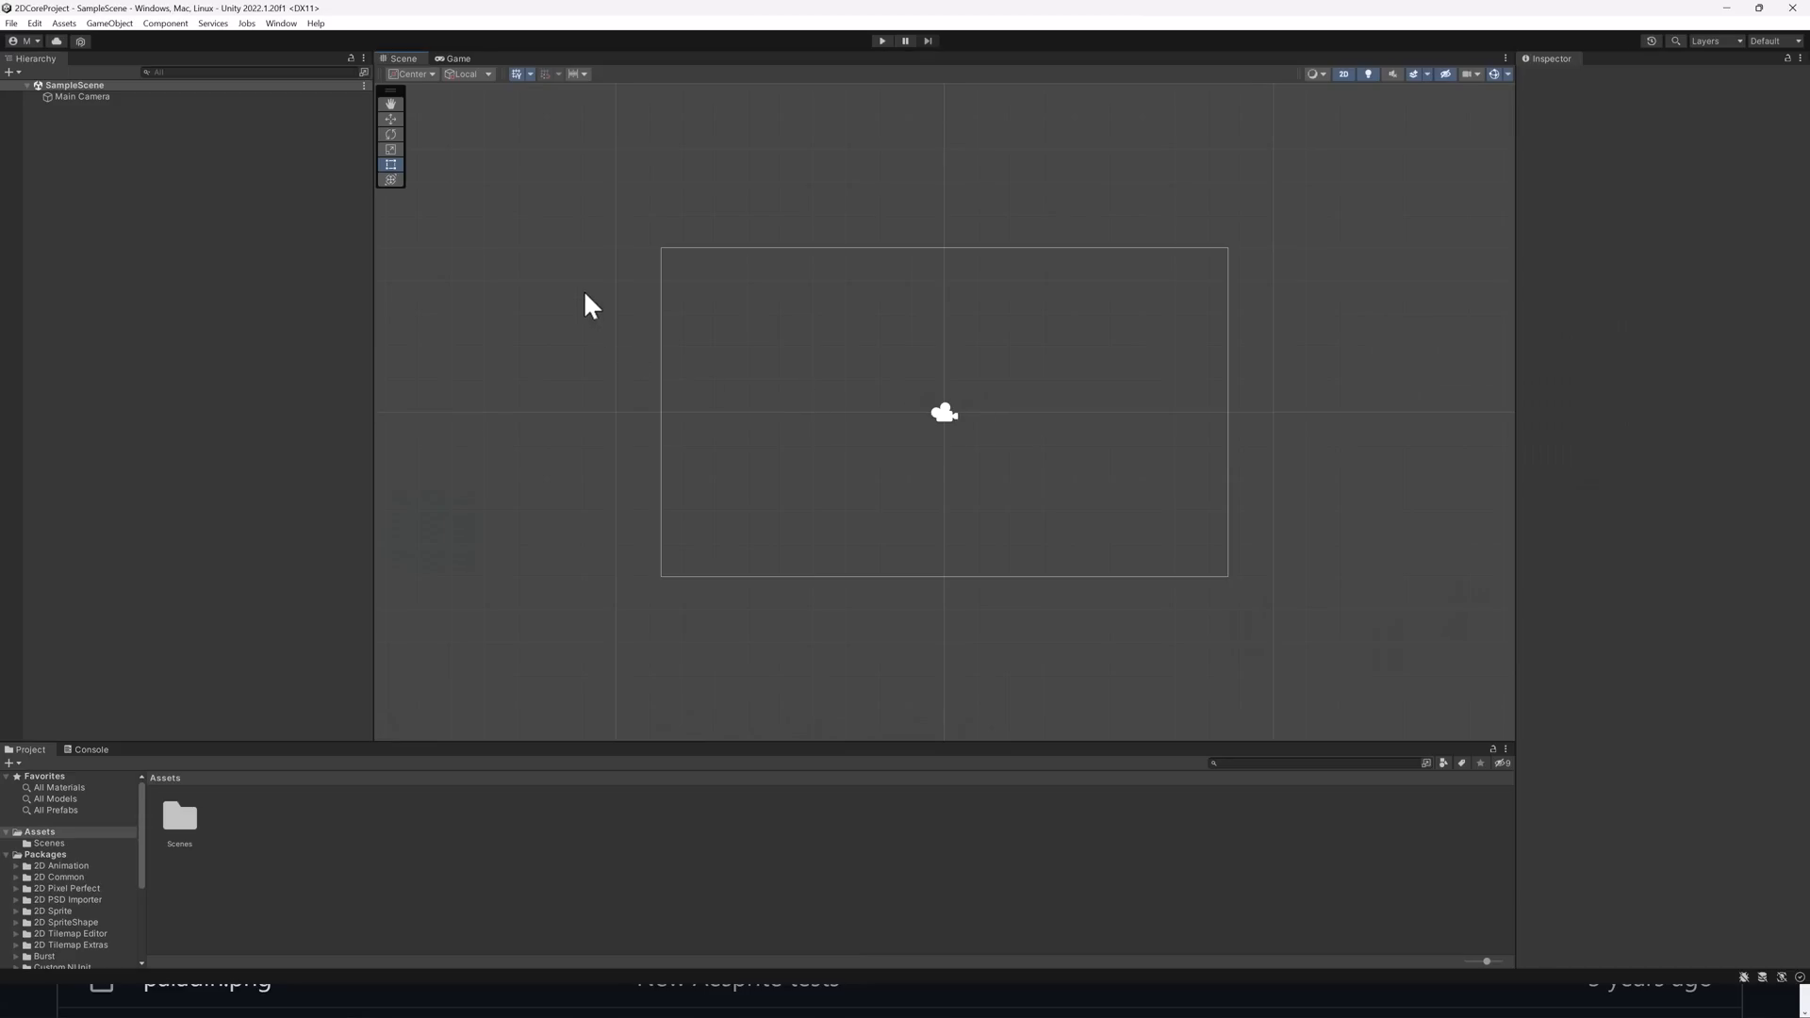
left_click(281, 23)
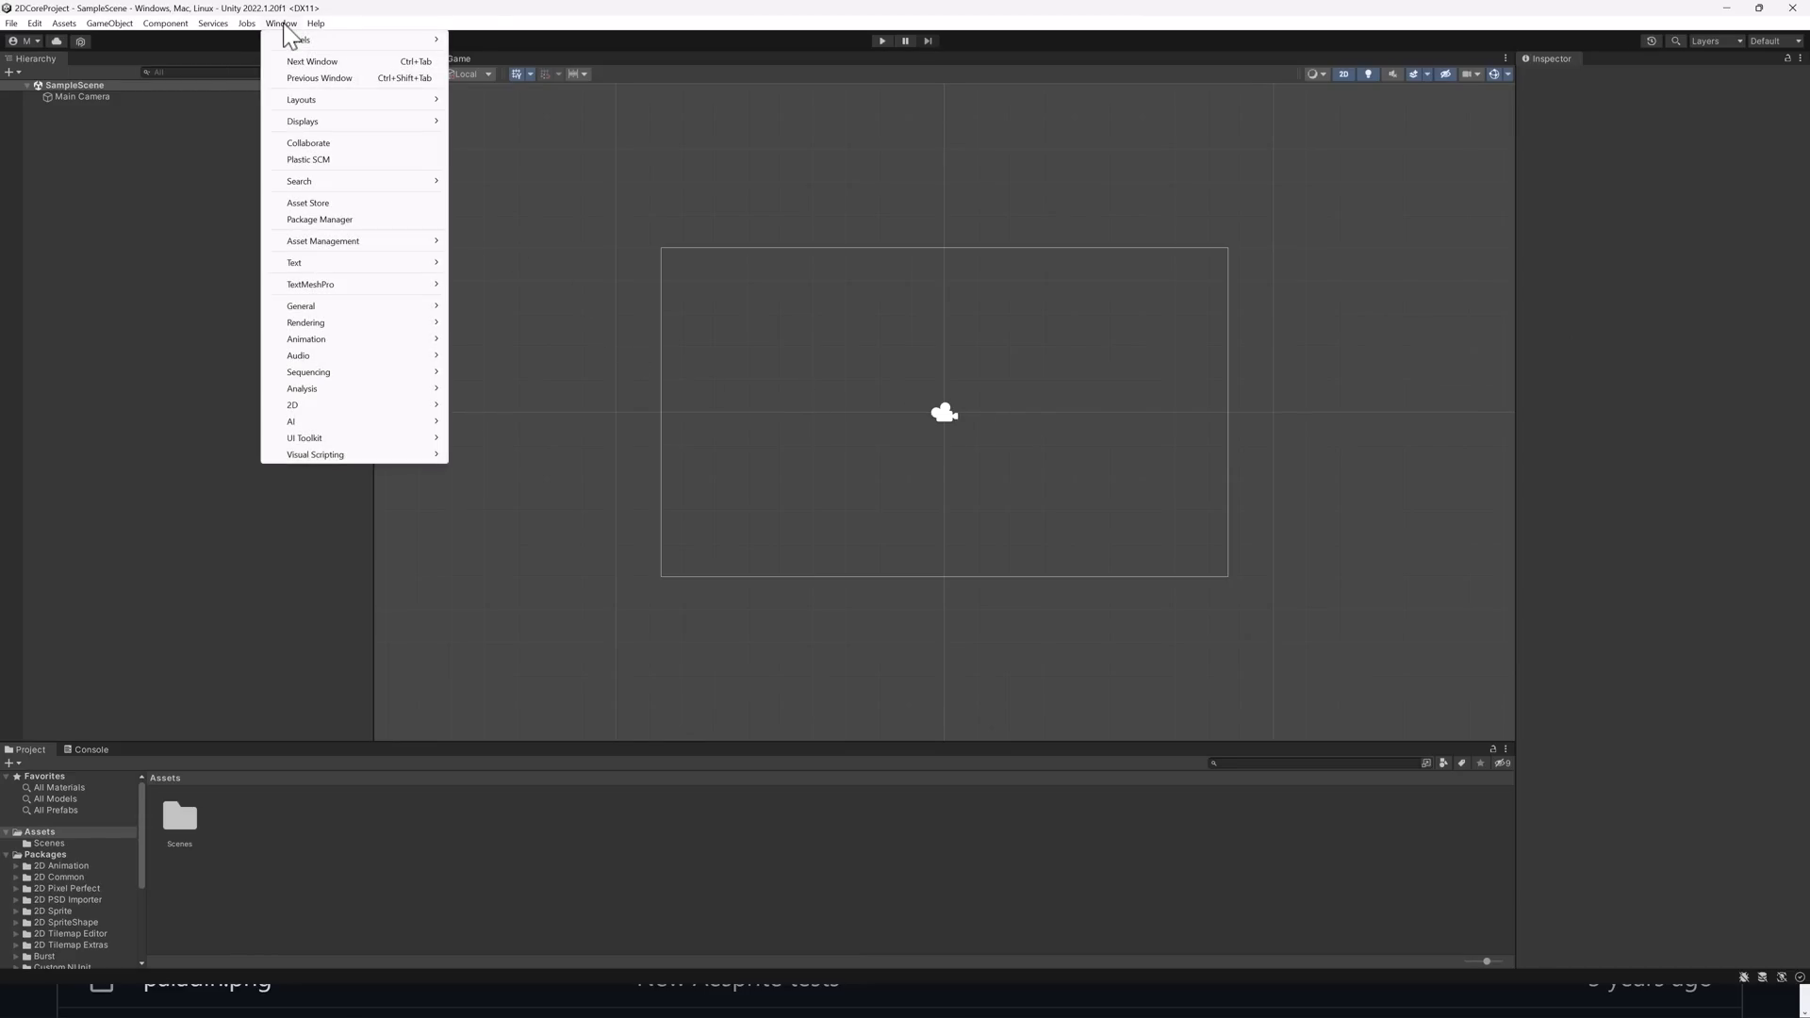
mouse_move(275, 30)
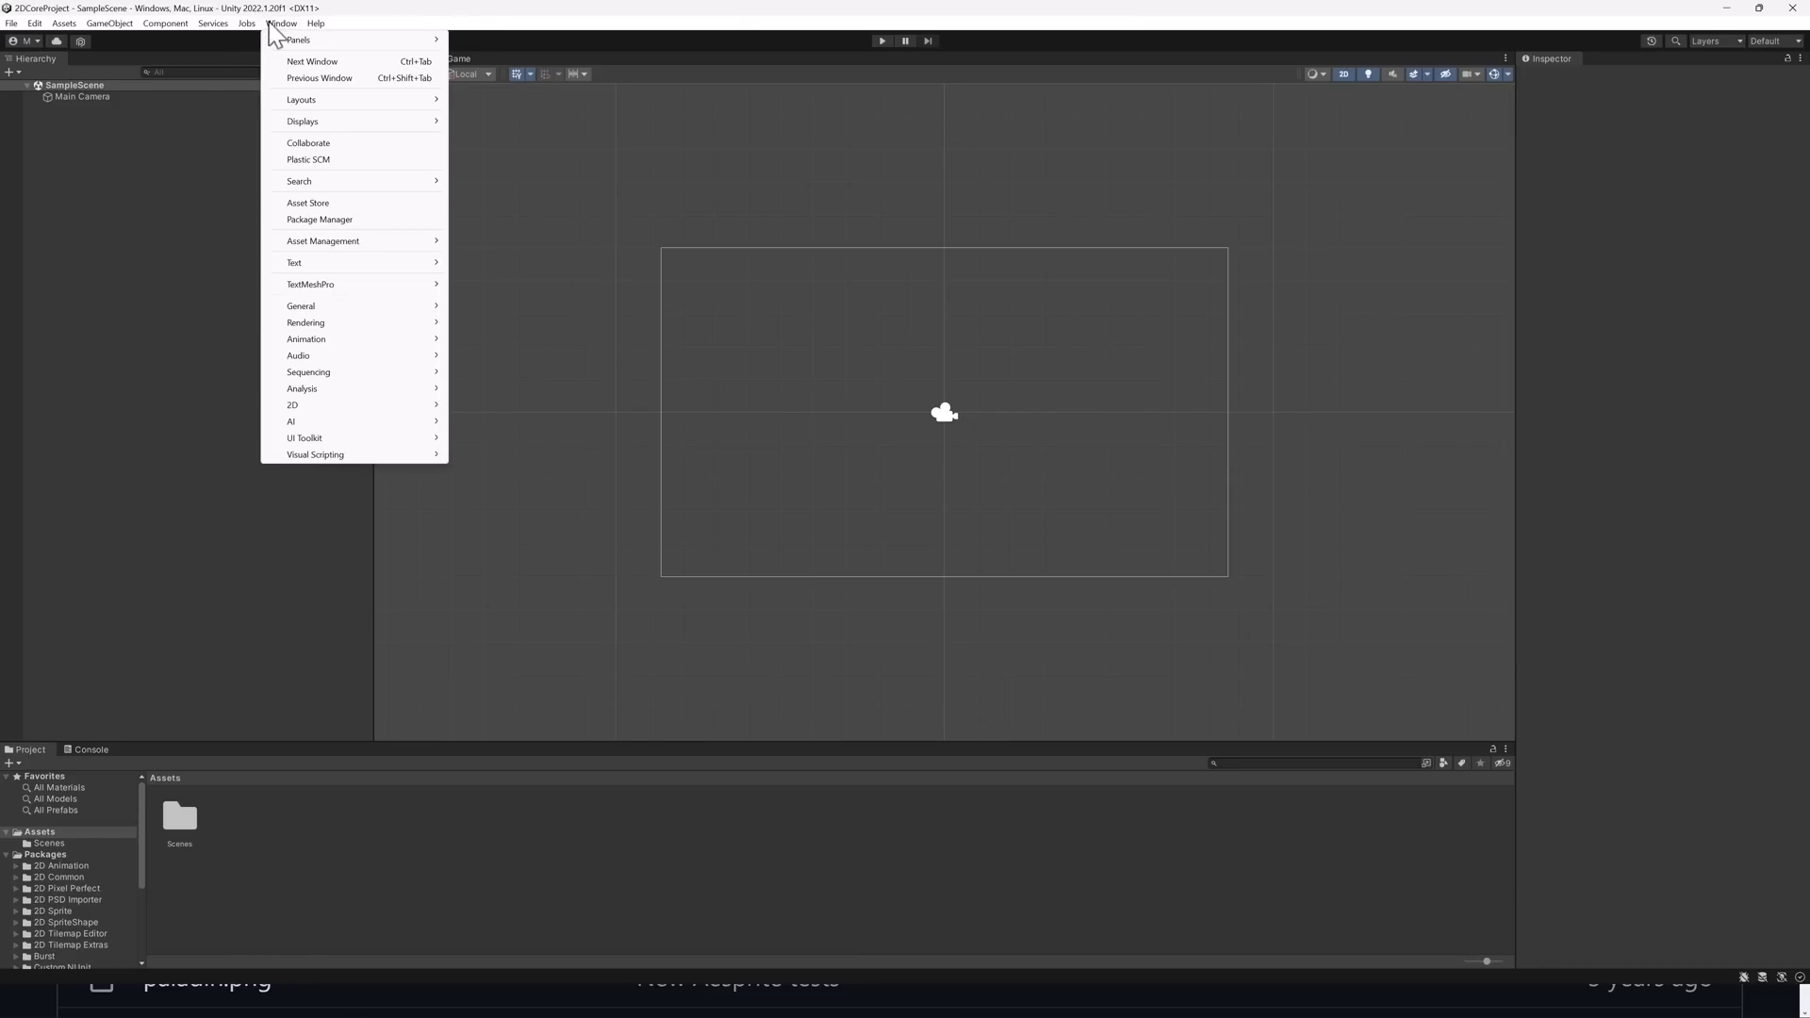
mouse_move(327, 220)
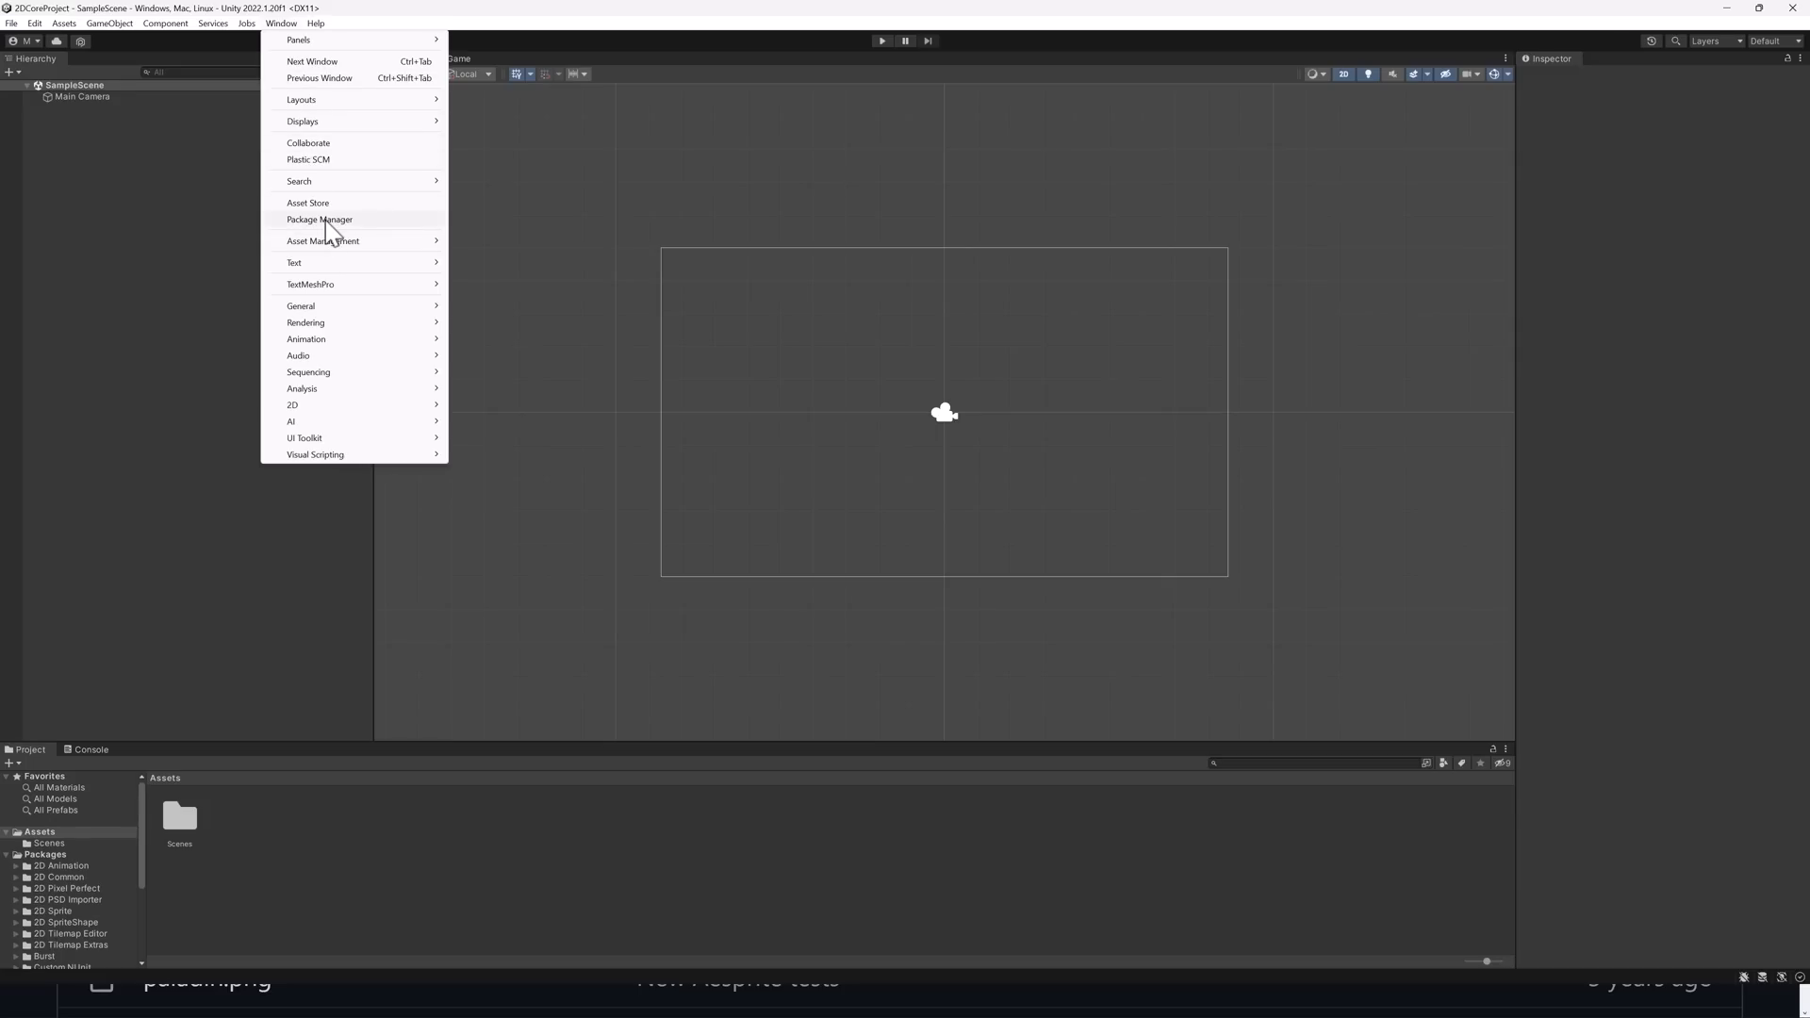
left_click(319, 220)
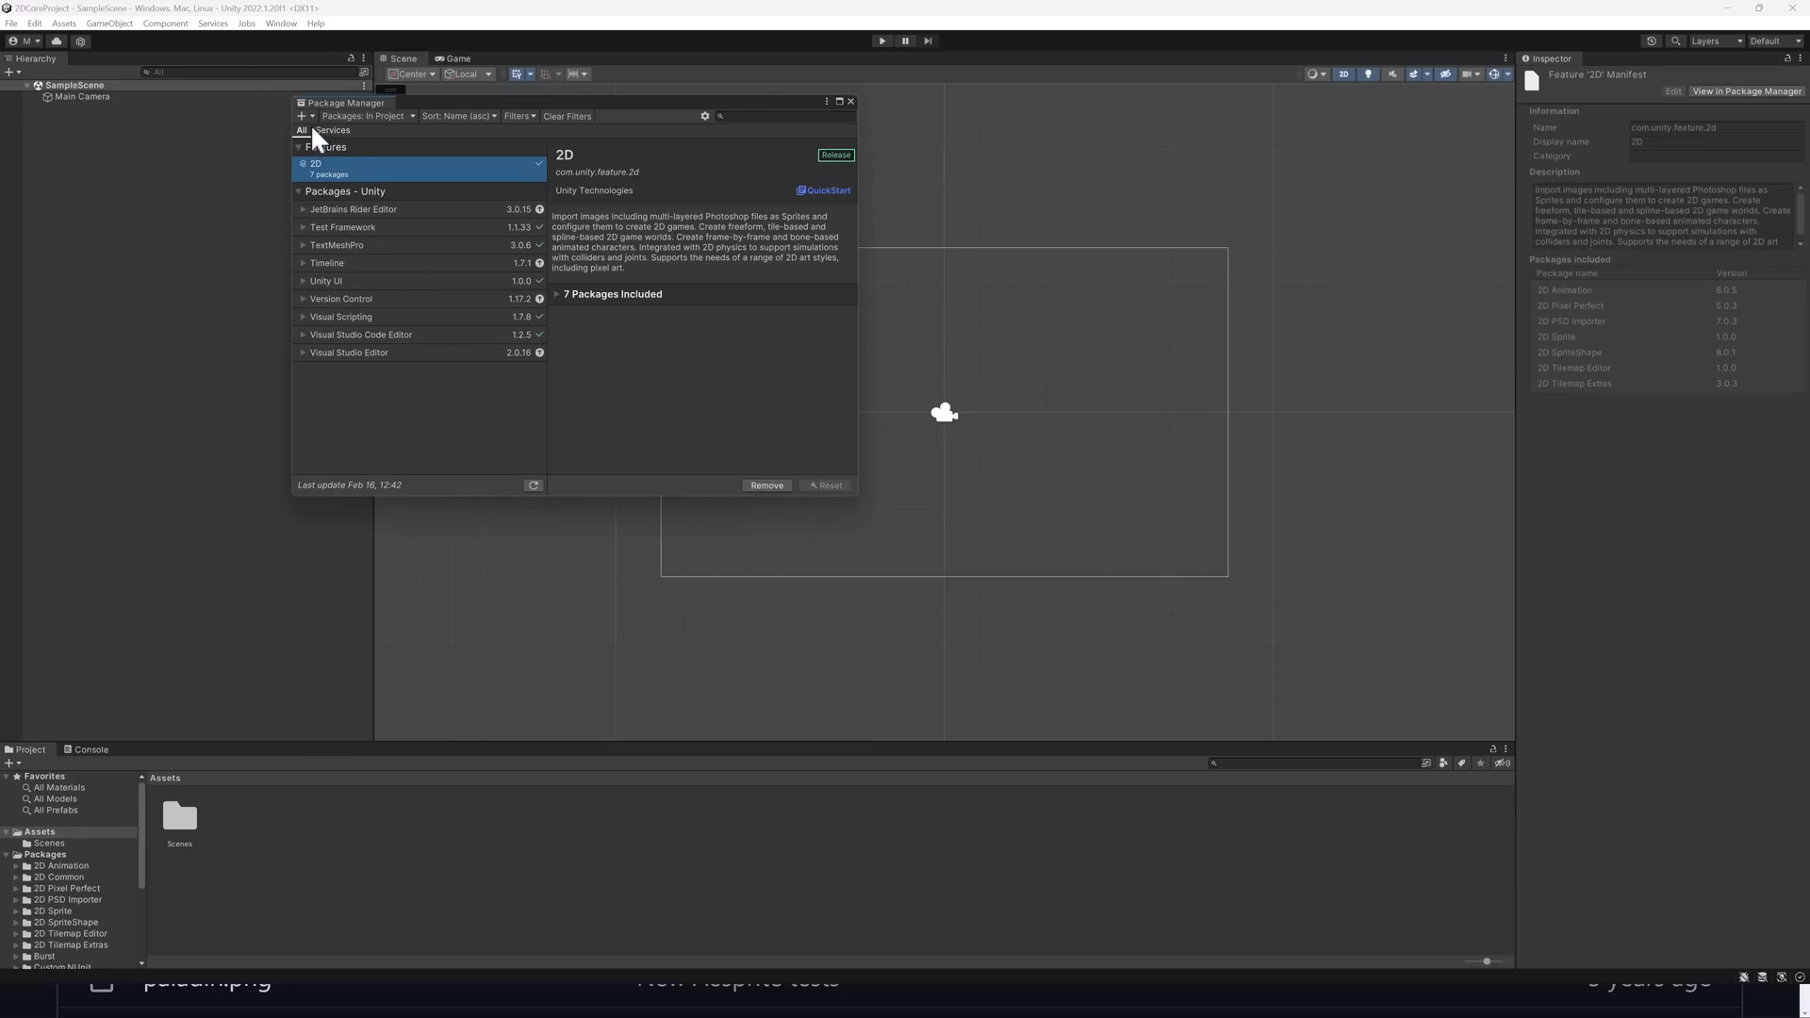
left_click(304, 115)
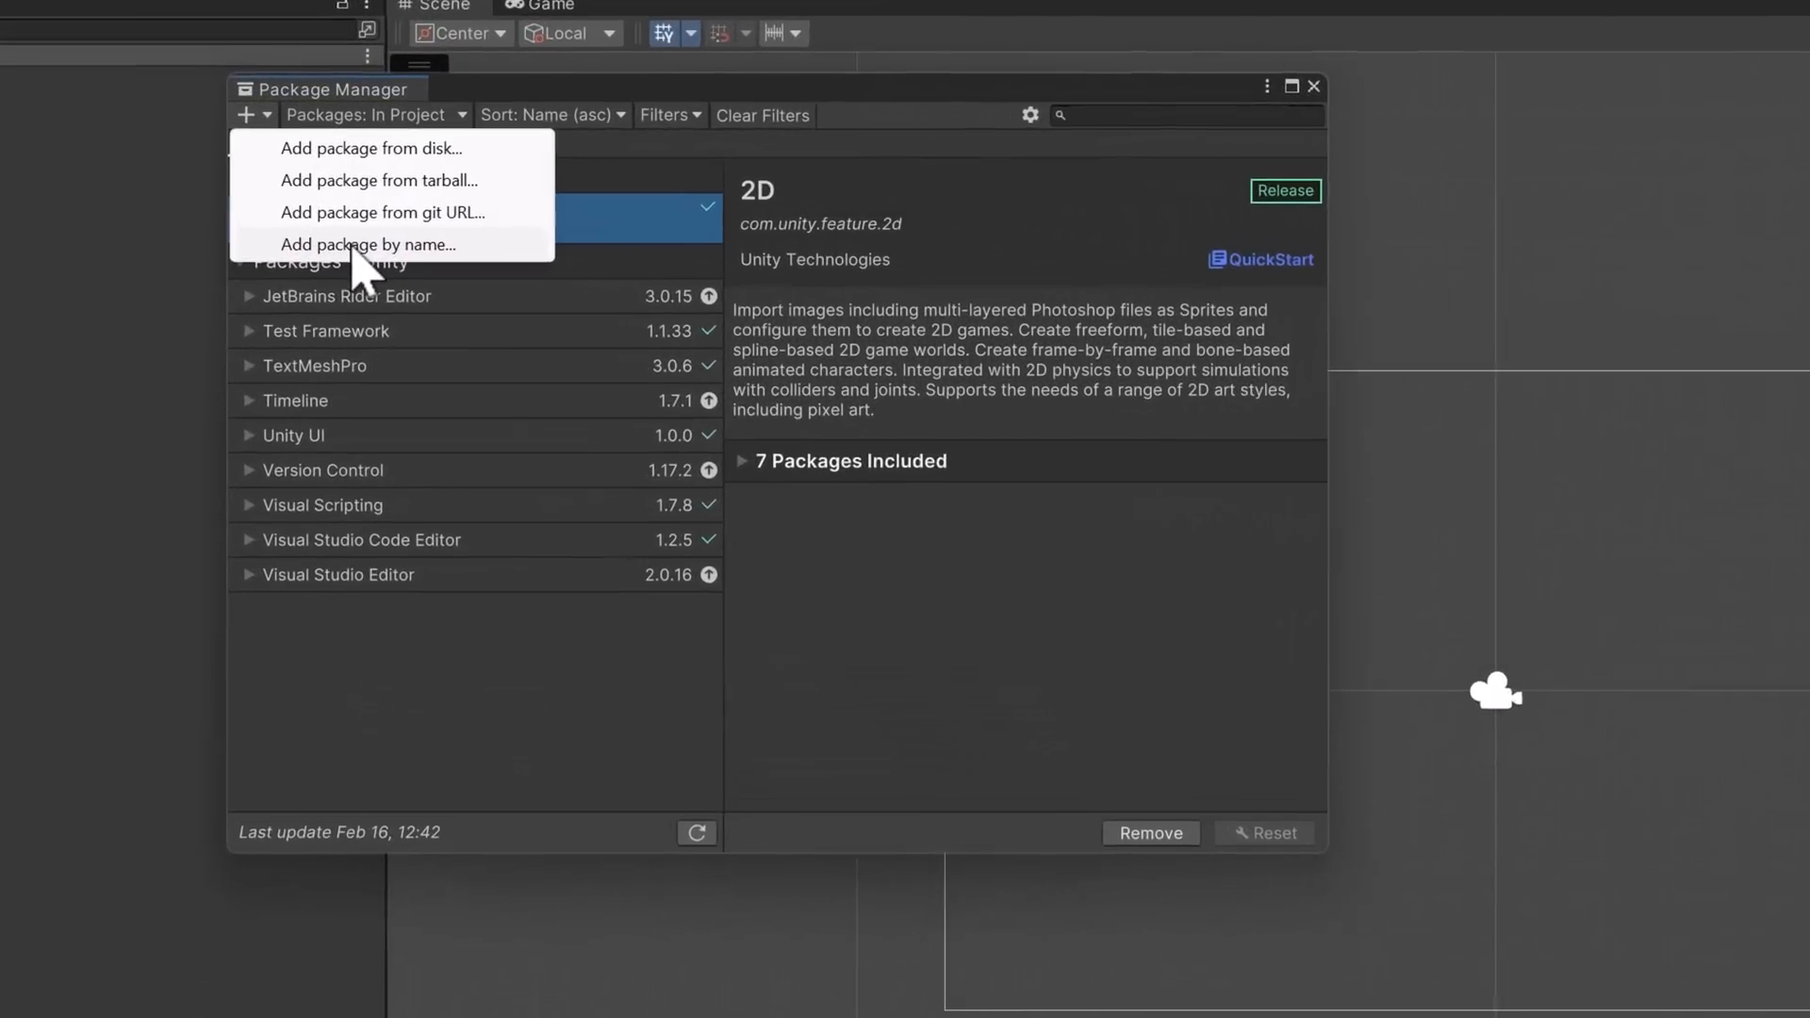
left_click(367, 244)
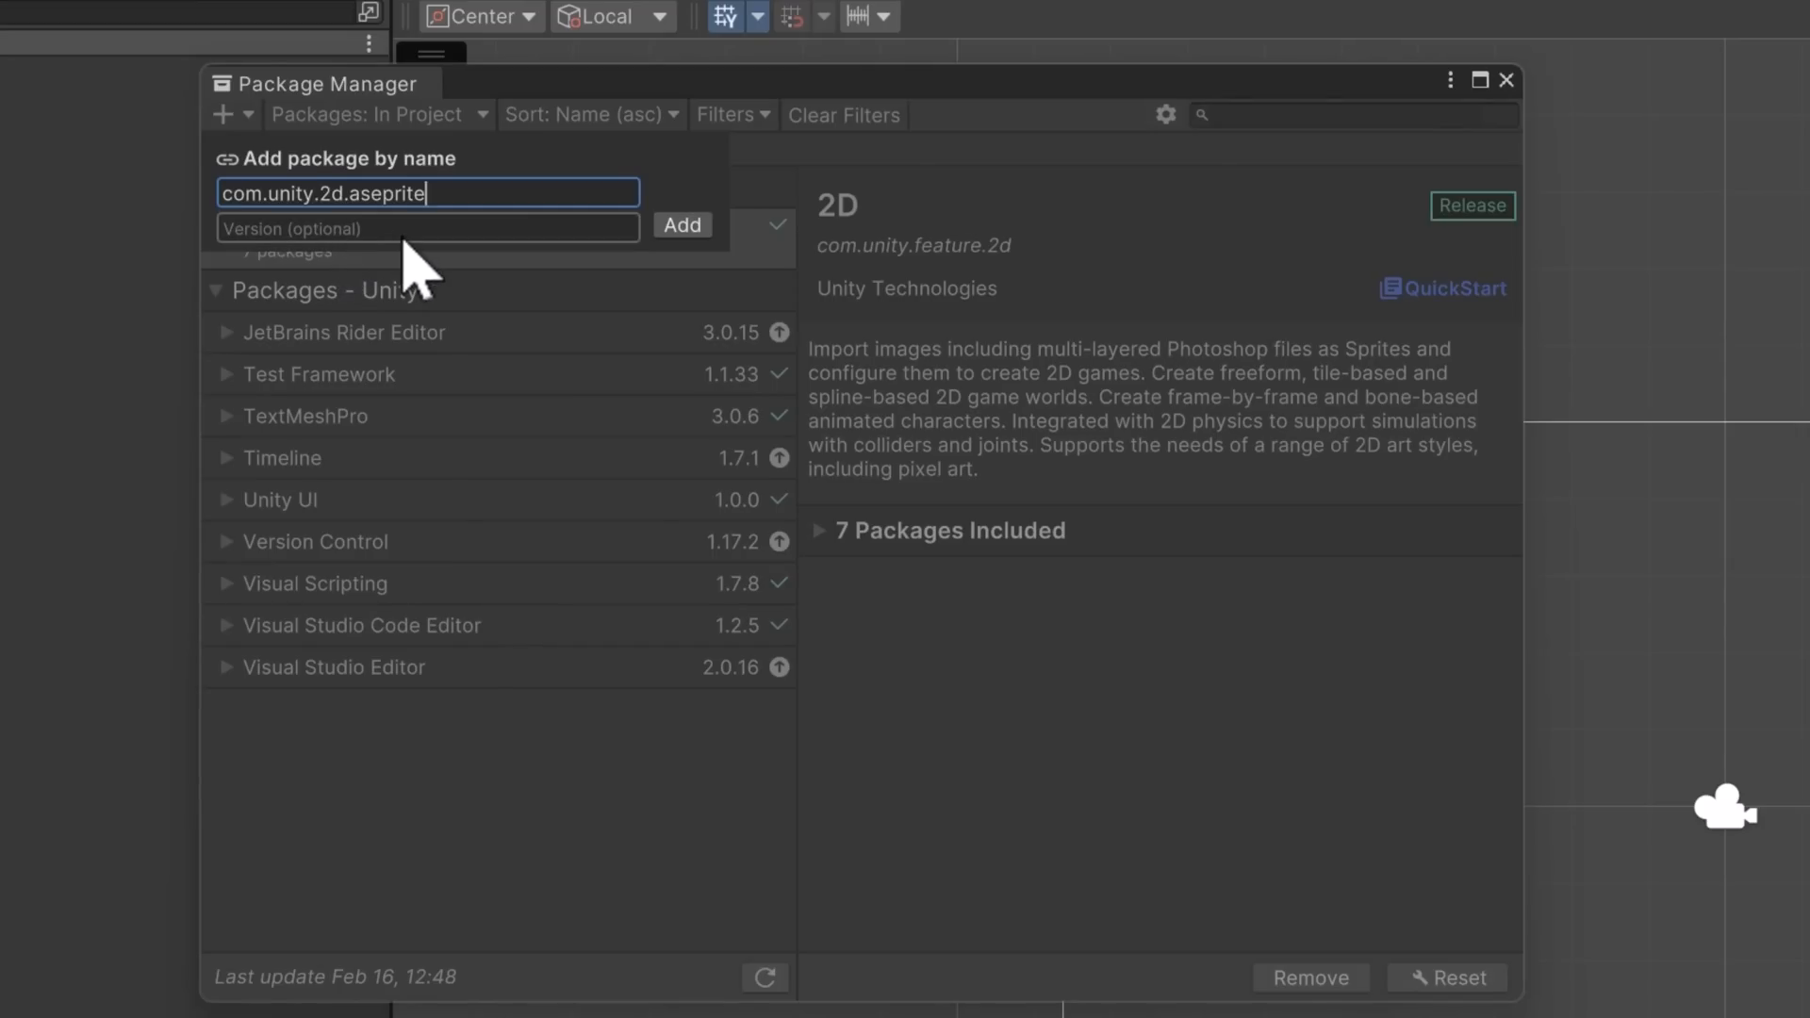
mouse_move(300, 231)
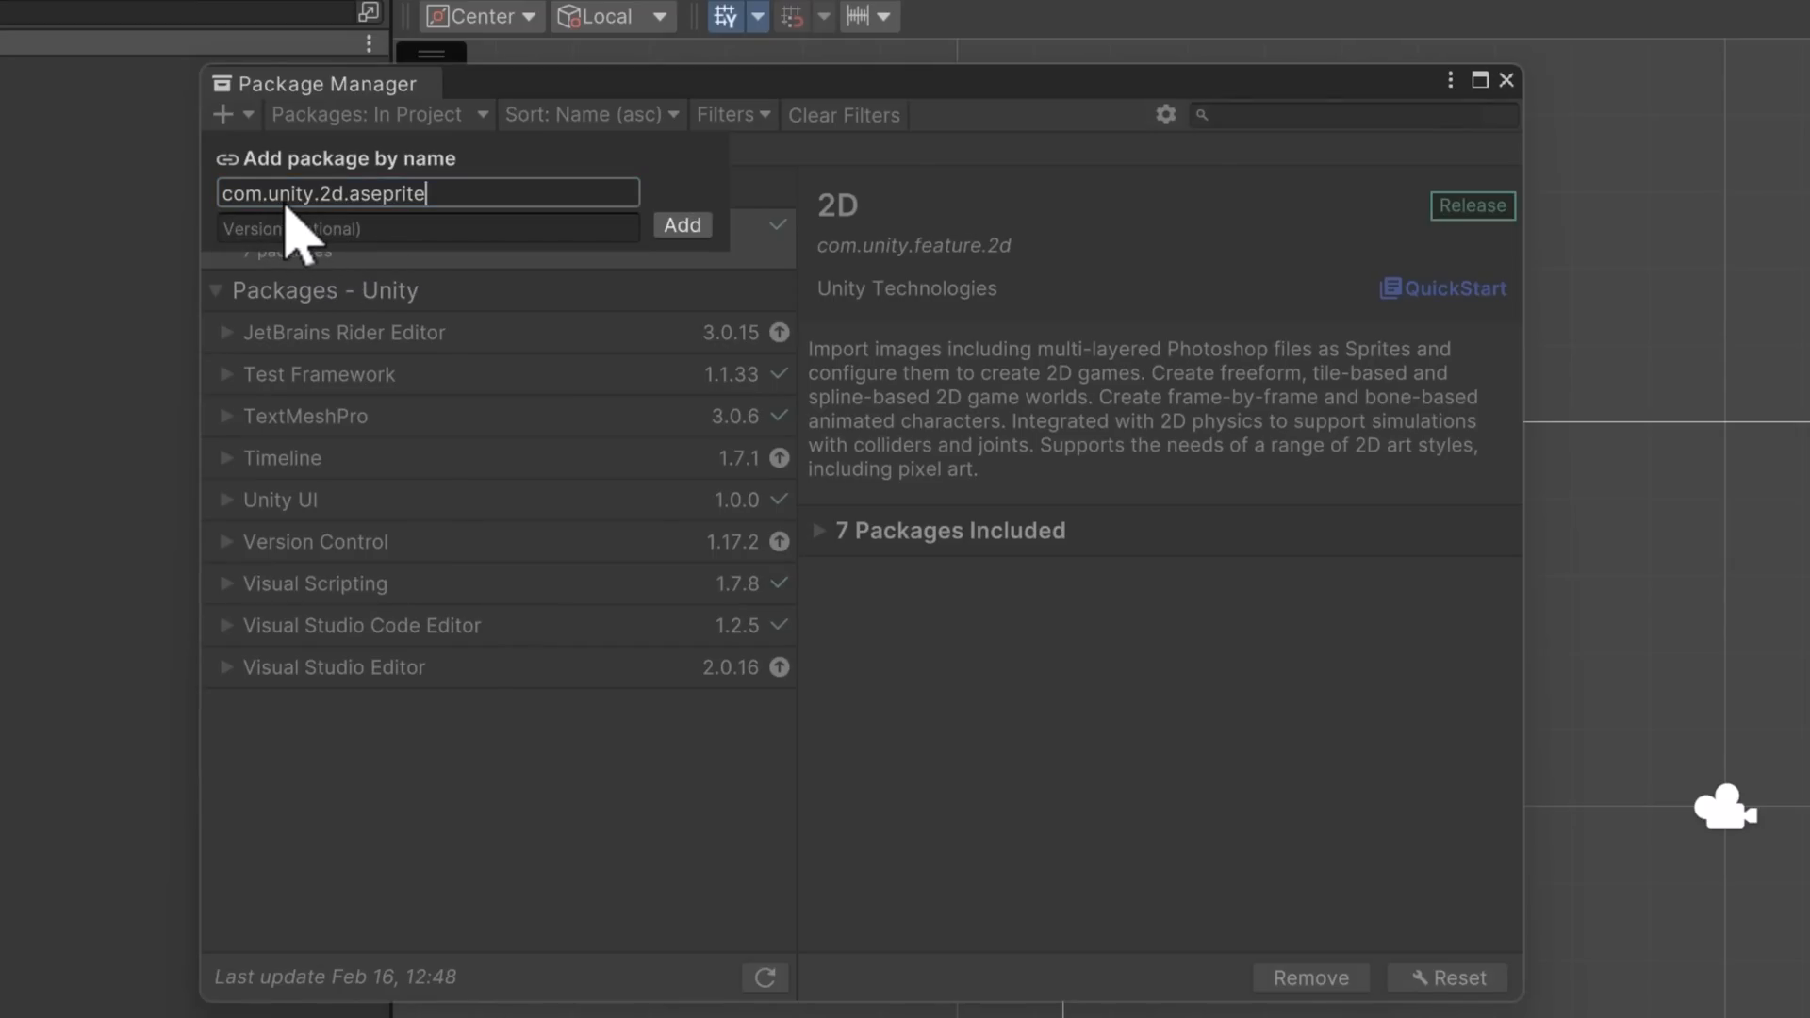
mouse_move(430, 219)
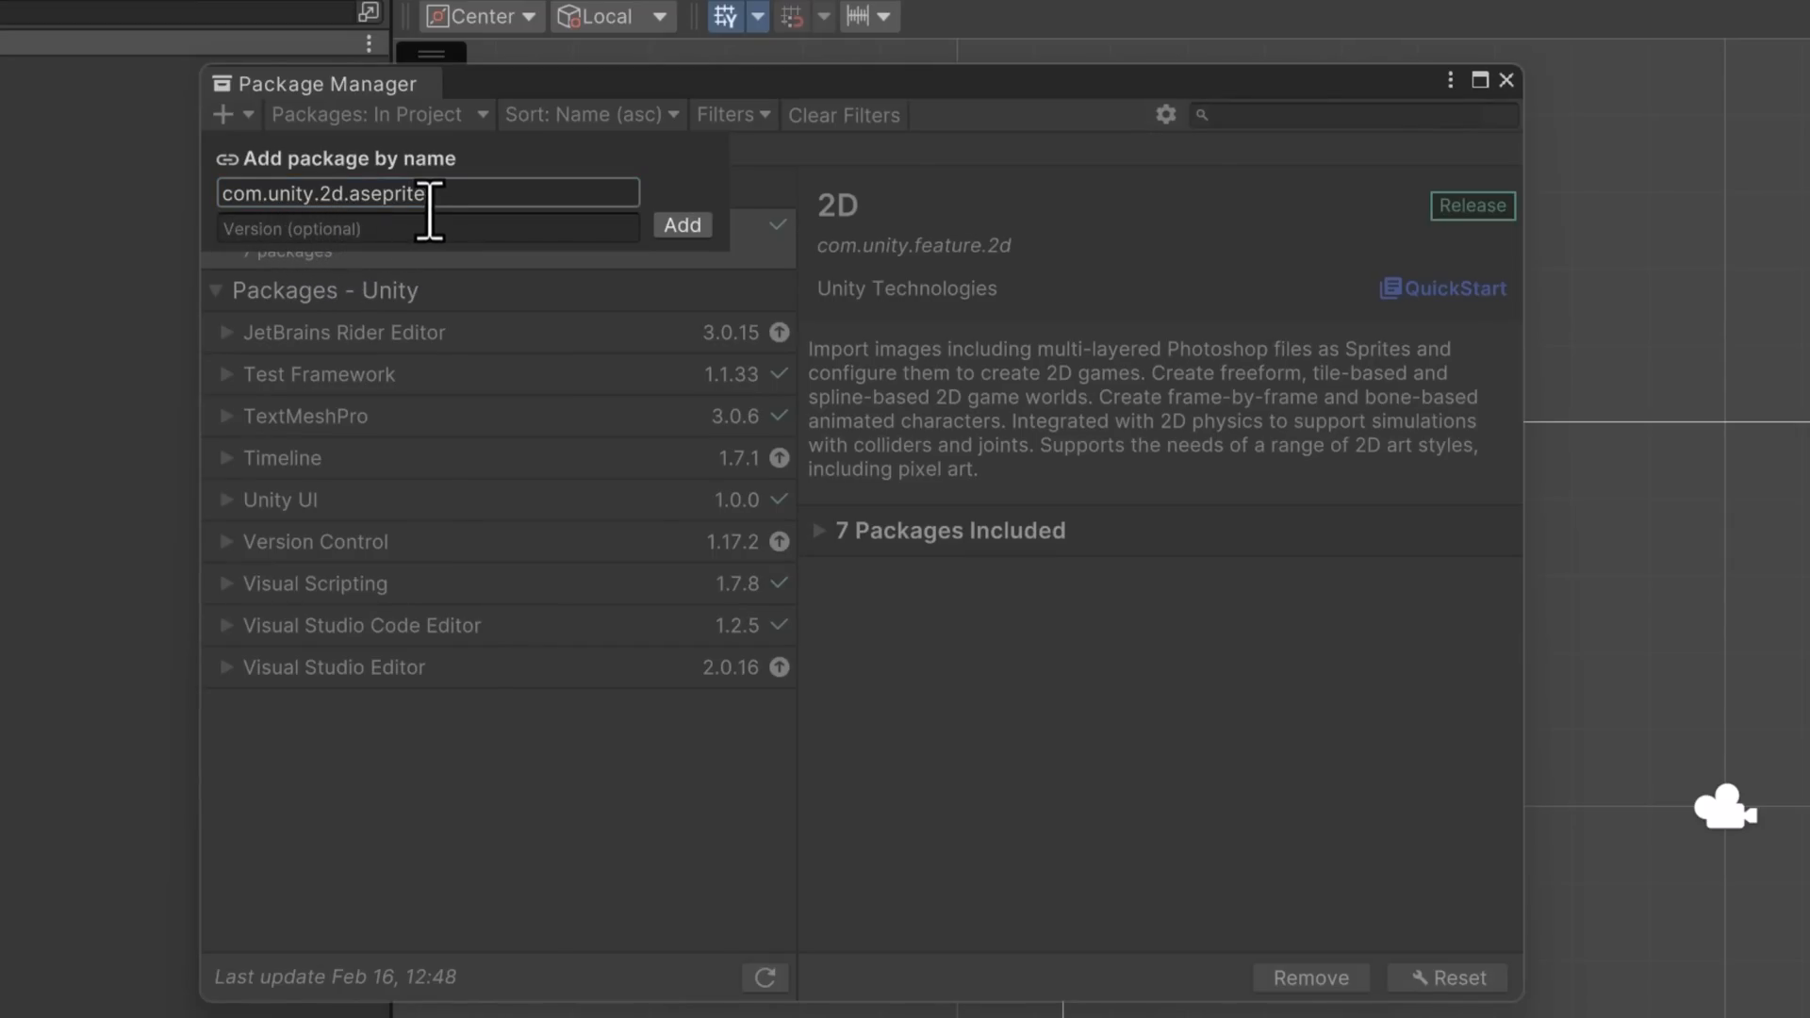
mouse_move(588, 214)
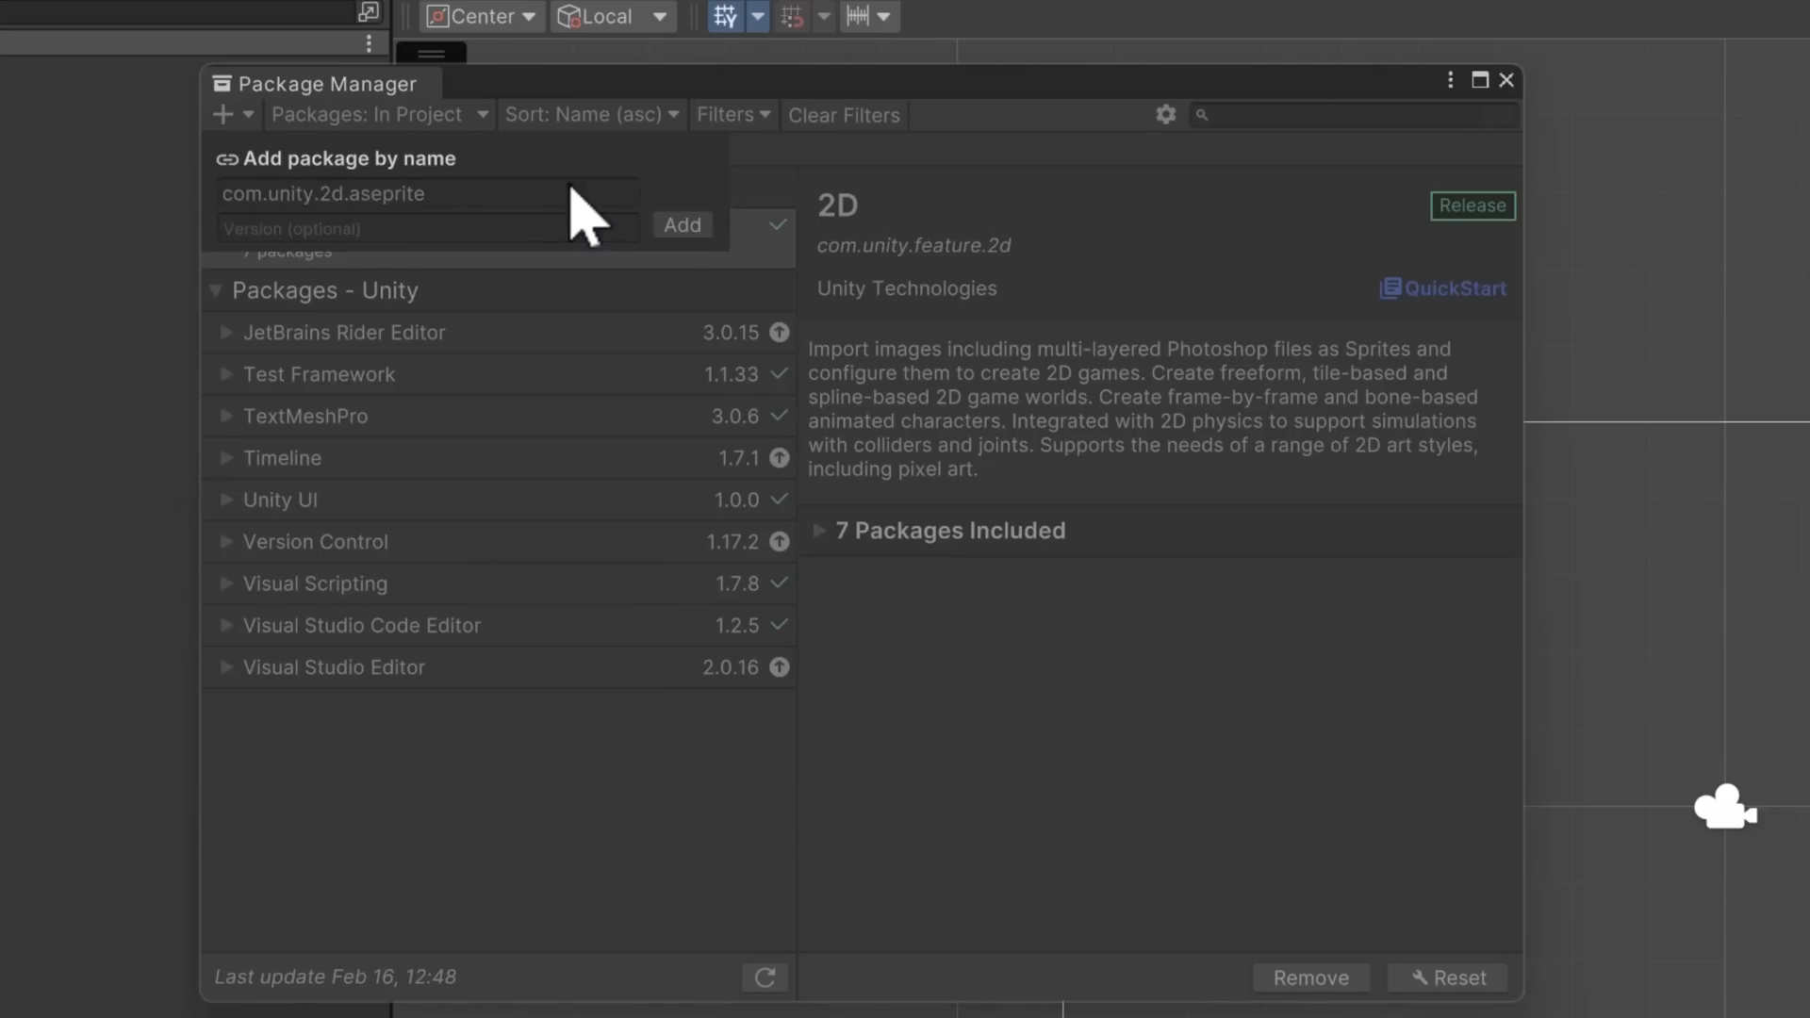
left_click(683, 225)
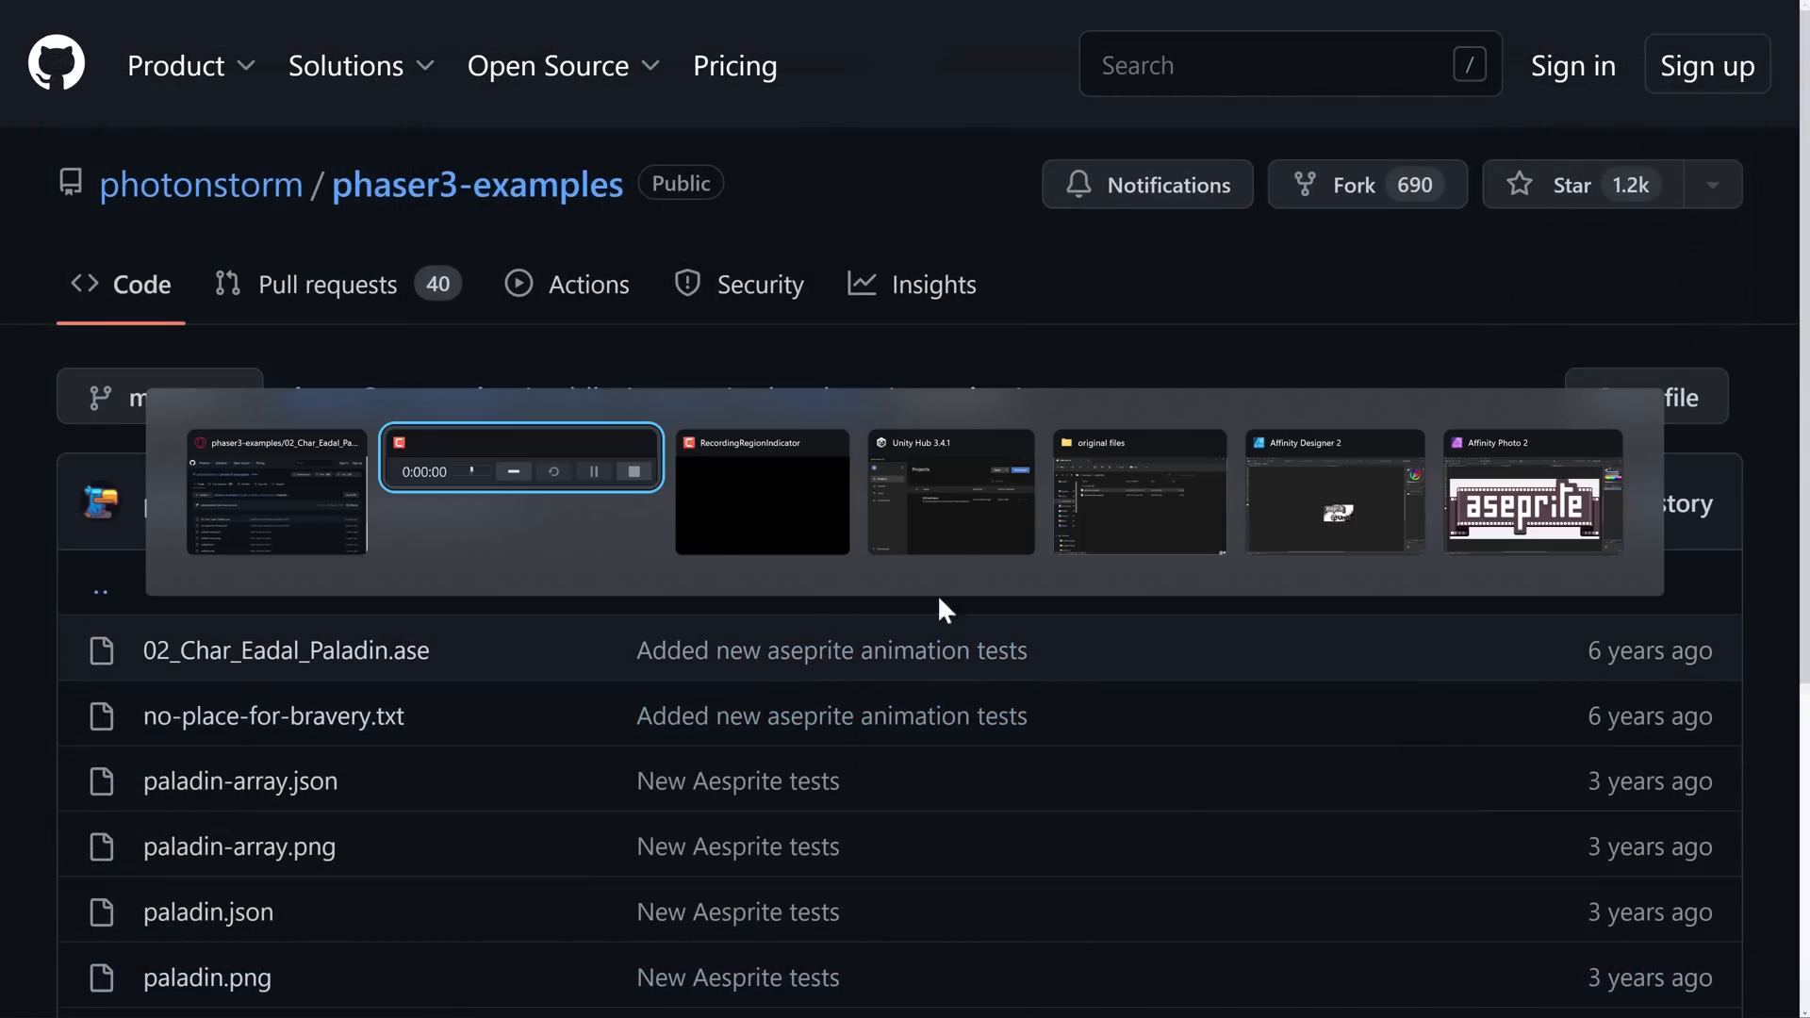
Step: Reopen the 2DCoreProject in the editor from Unity Hub
left_click(950, 490)
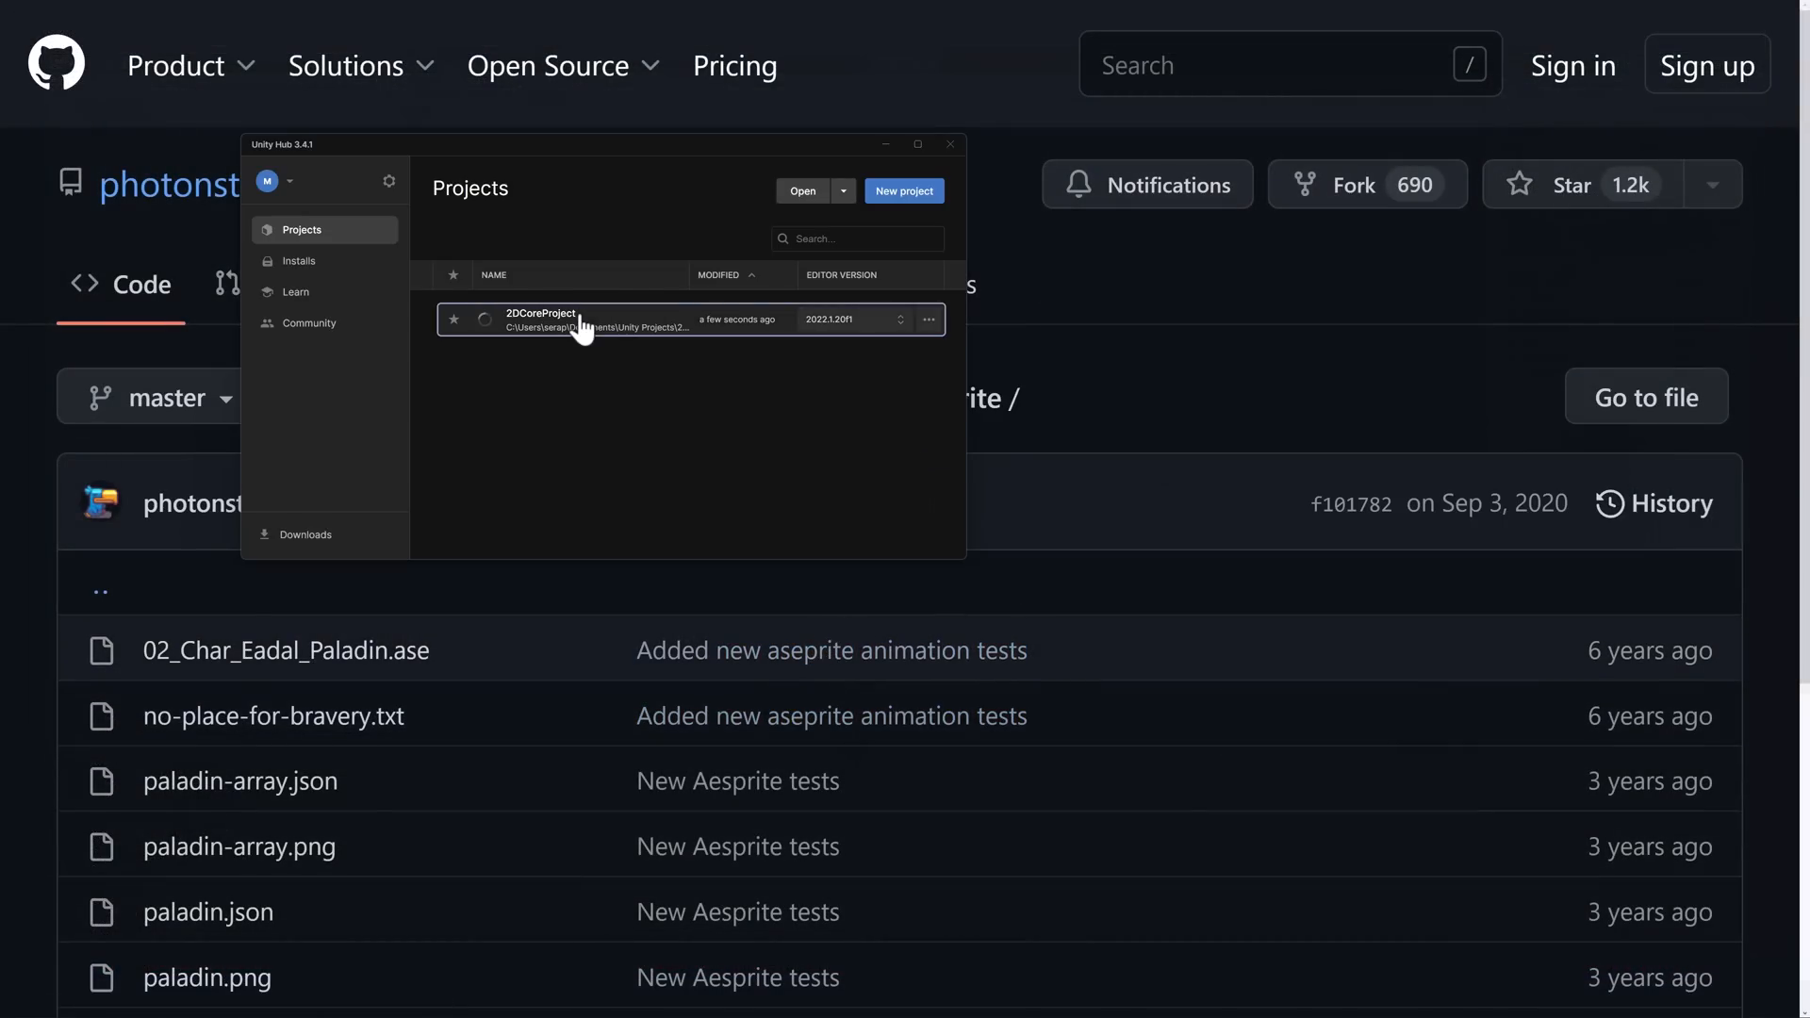
double_click(577, 320)
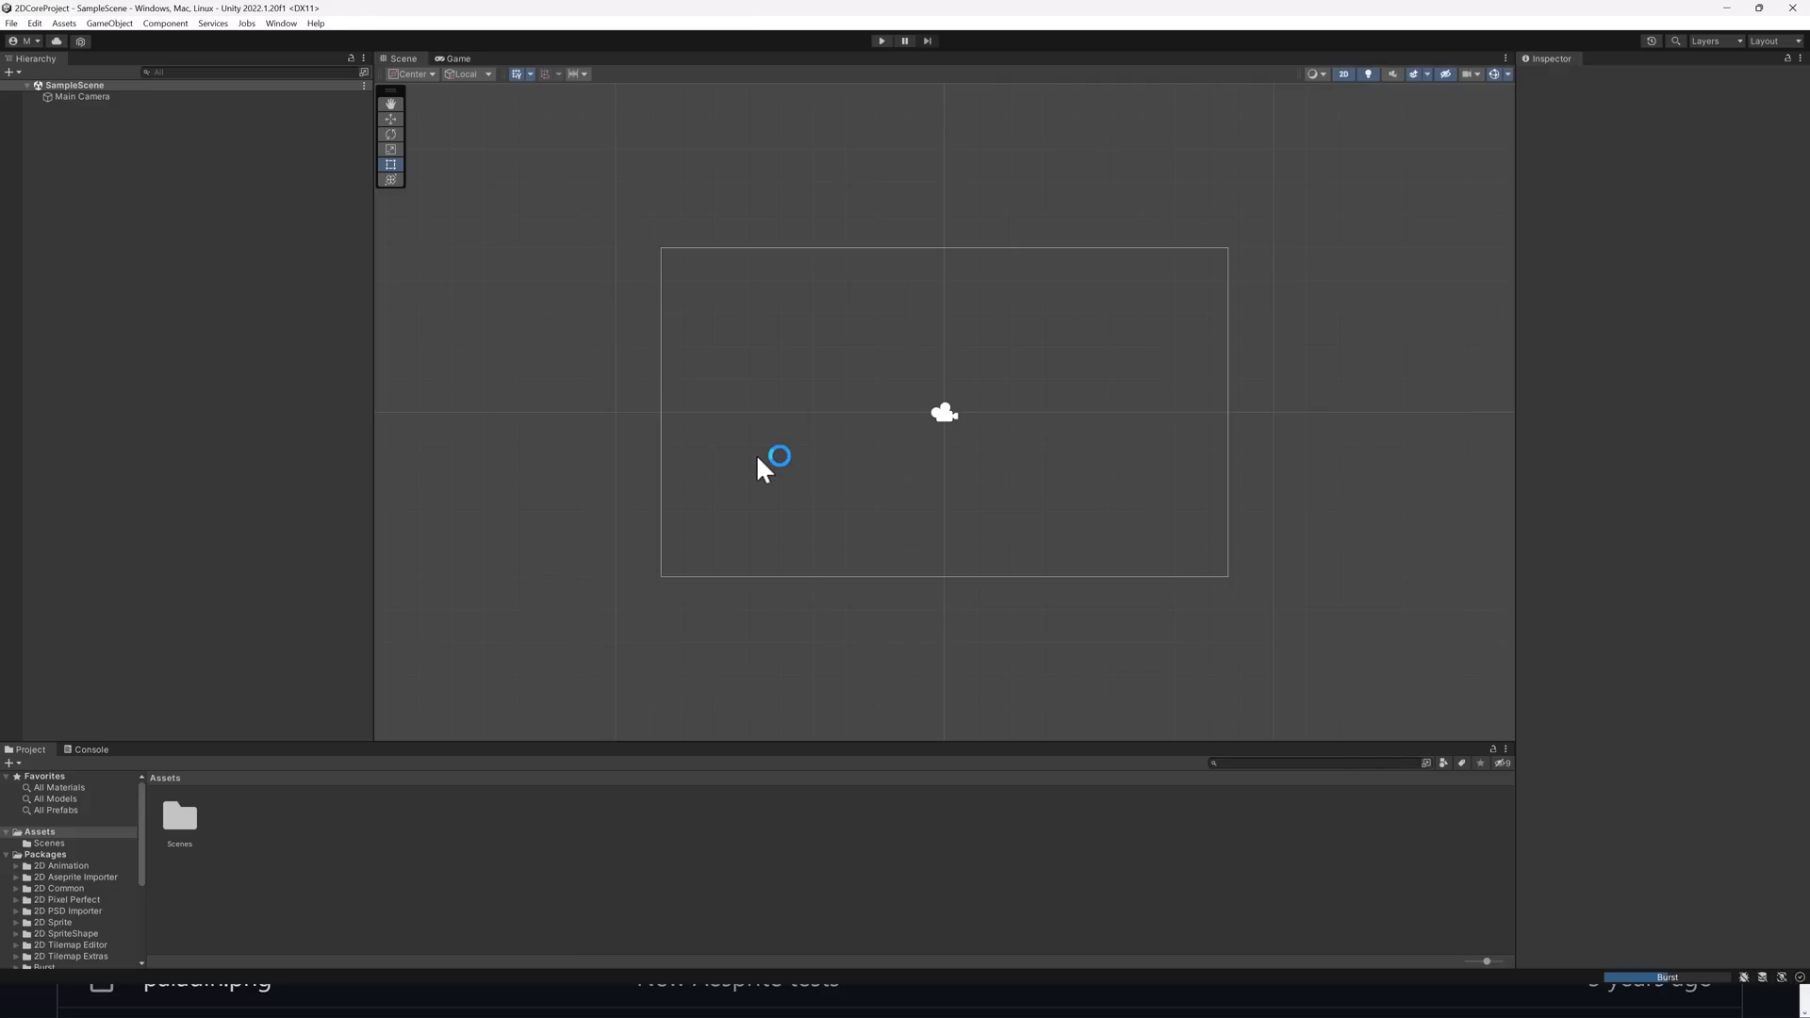
mouse_move(696, 479)
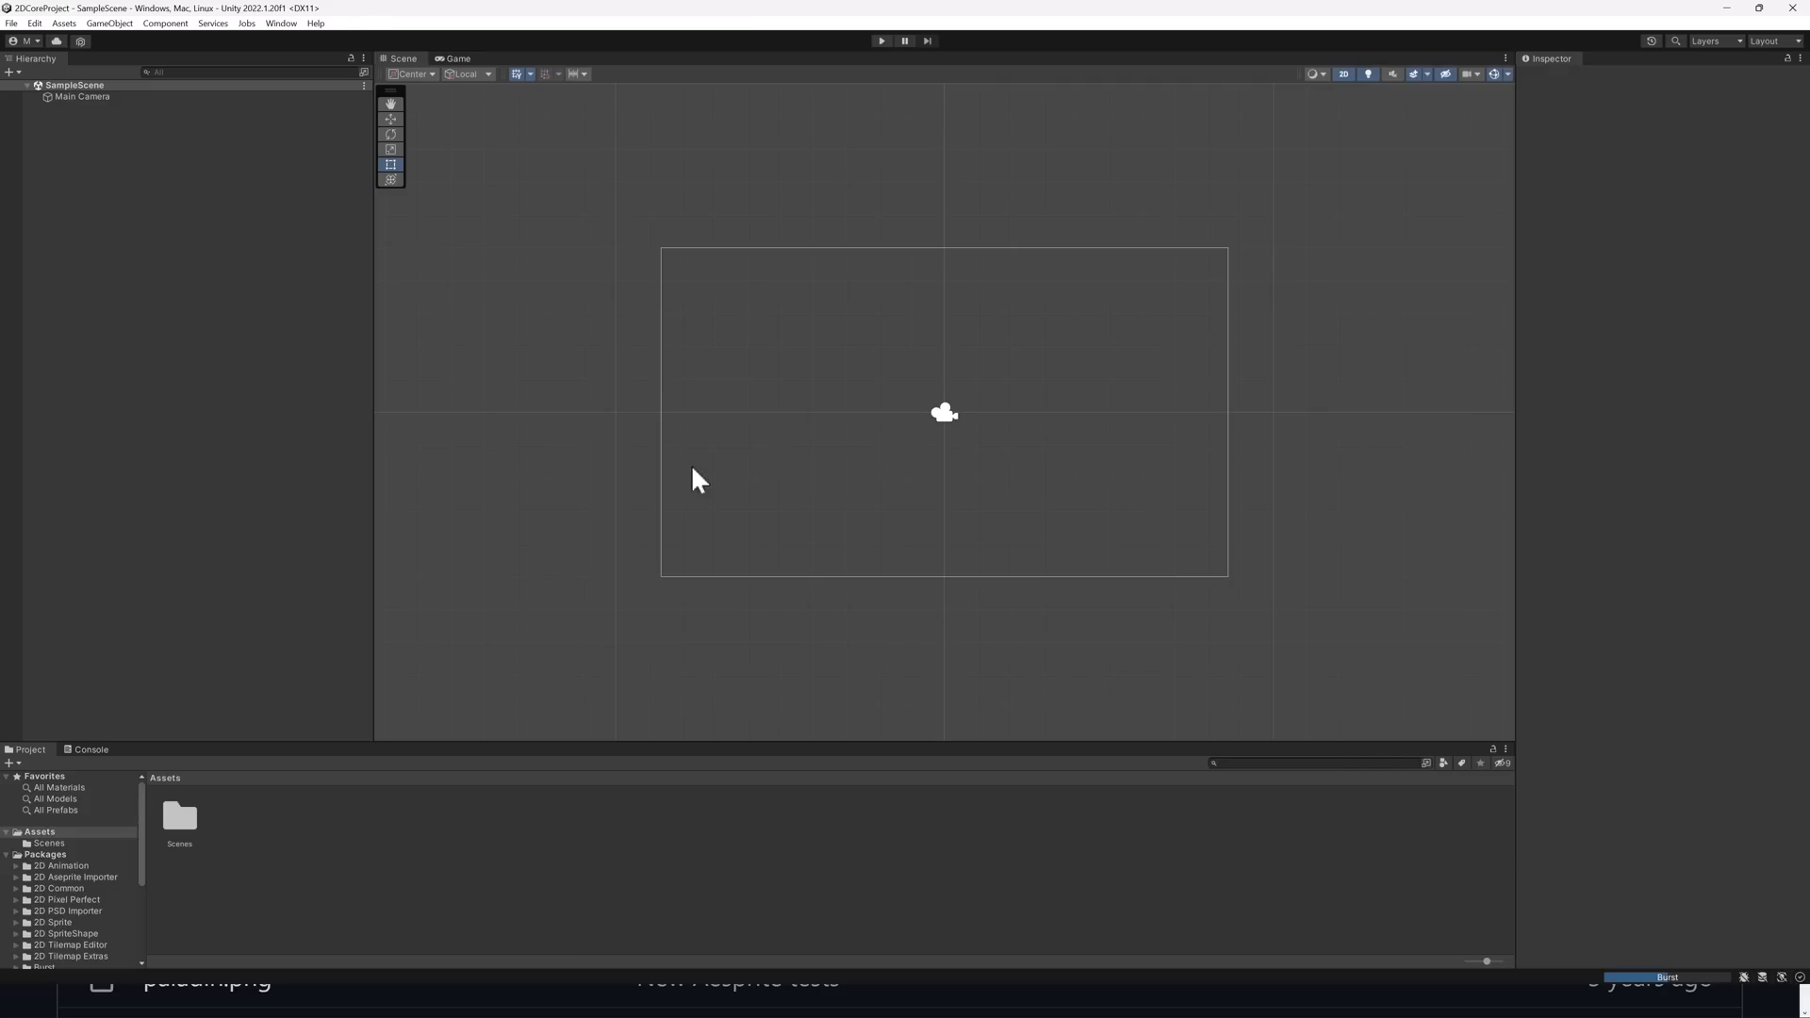
mouse_move(703, 1007)
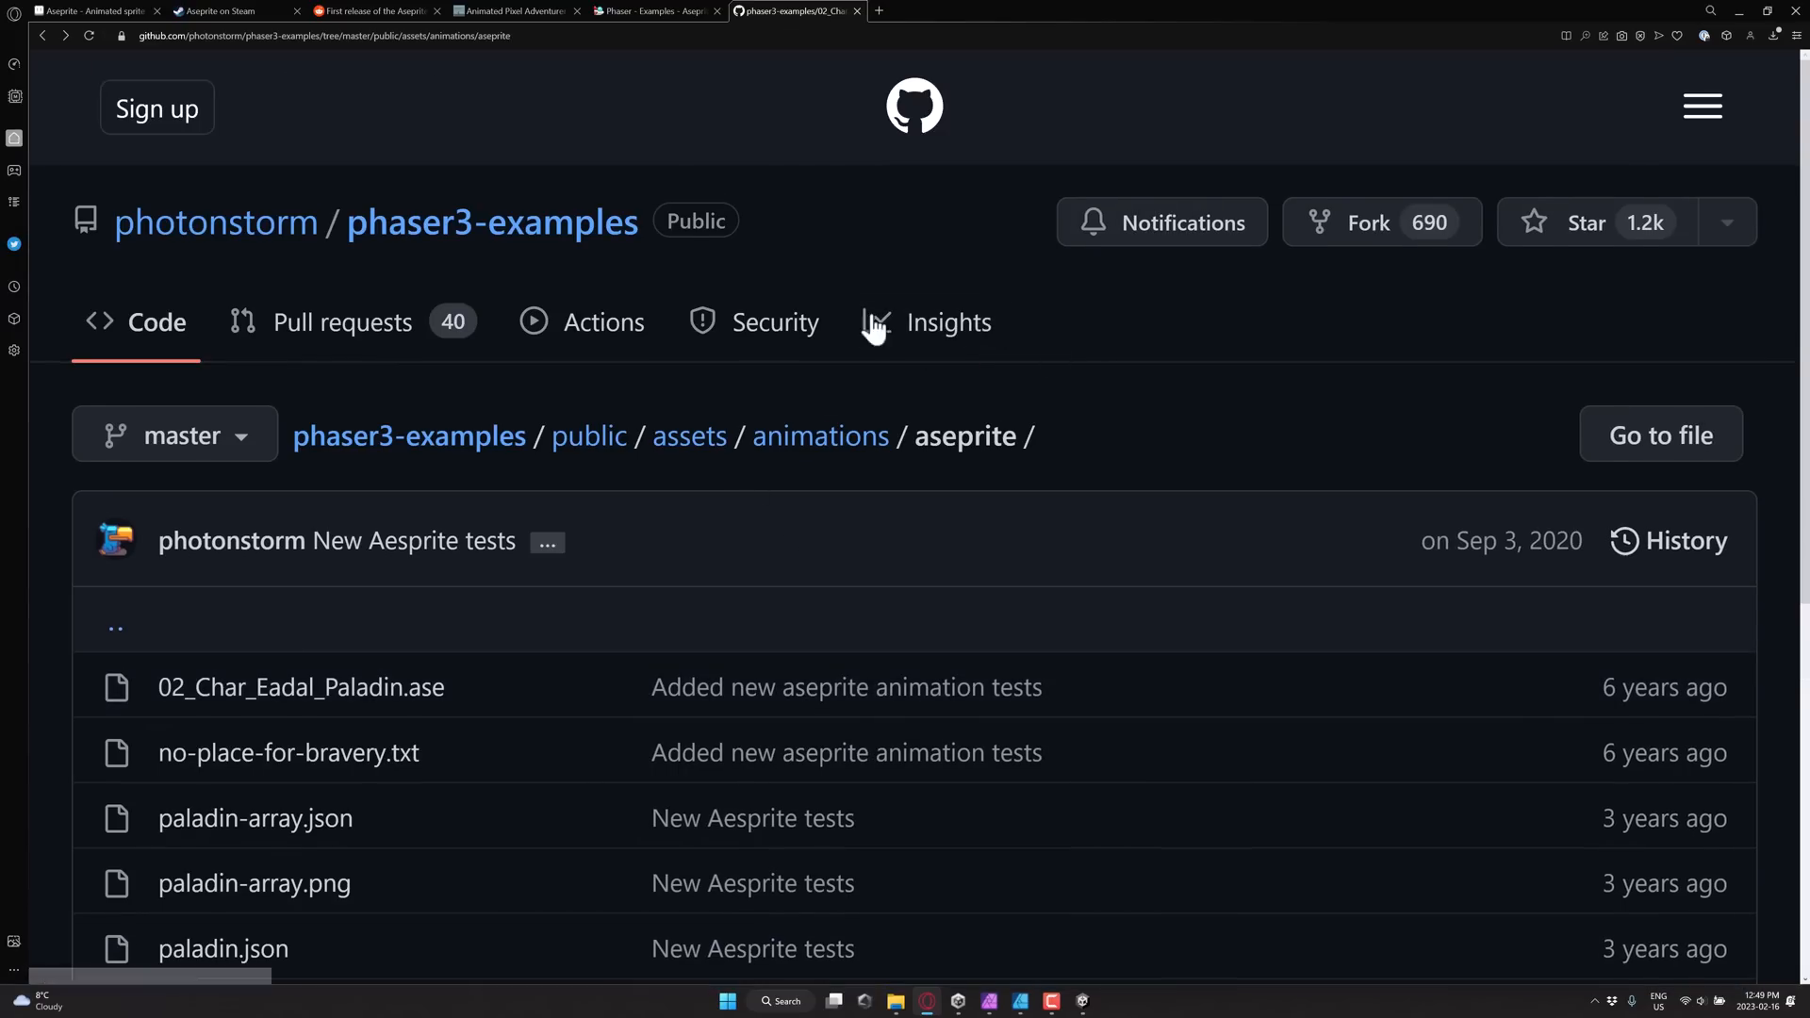
Step: Open the Paladin .ase page and download the Animated Pixel Adventurer pack without paying
scroll("down", 3)
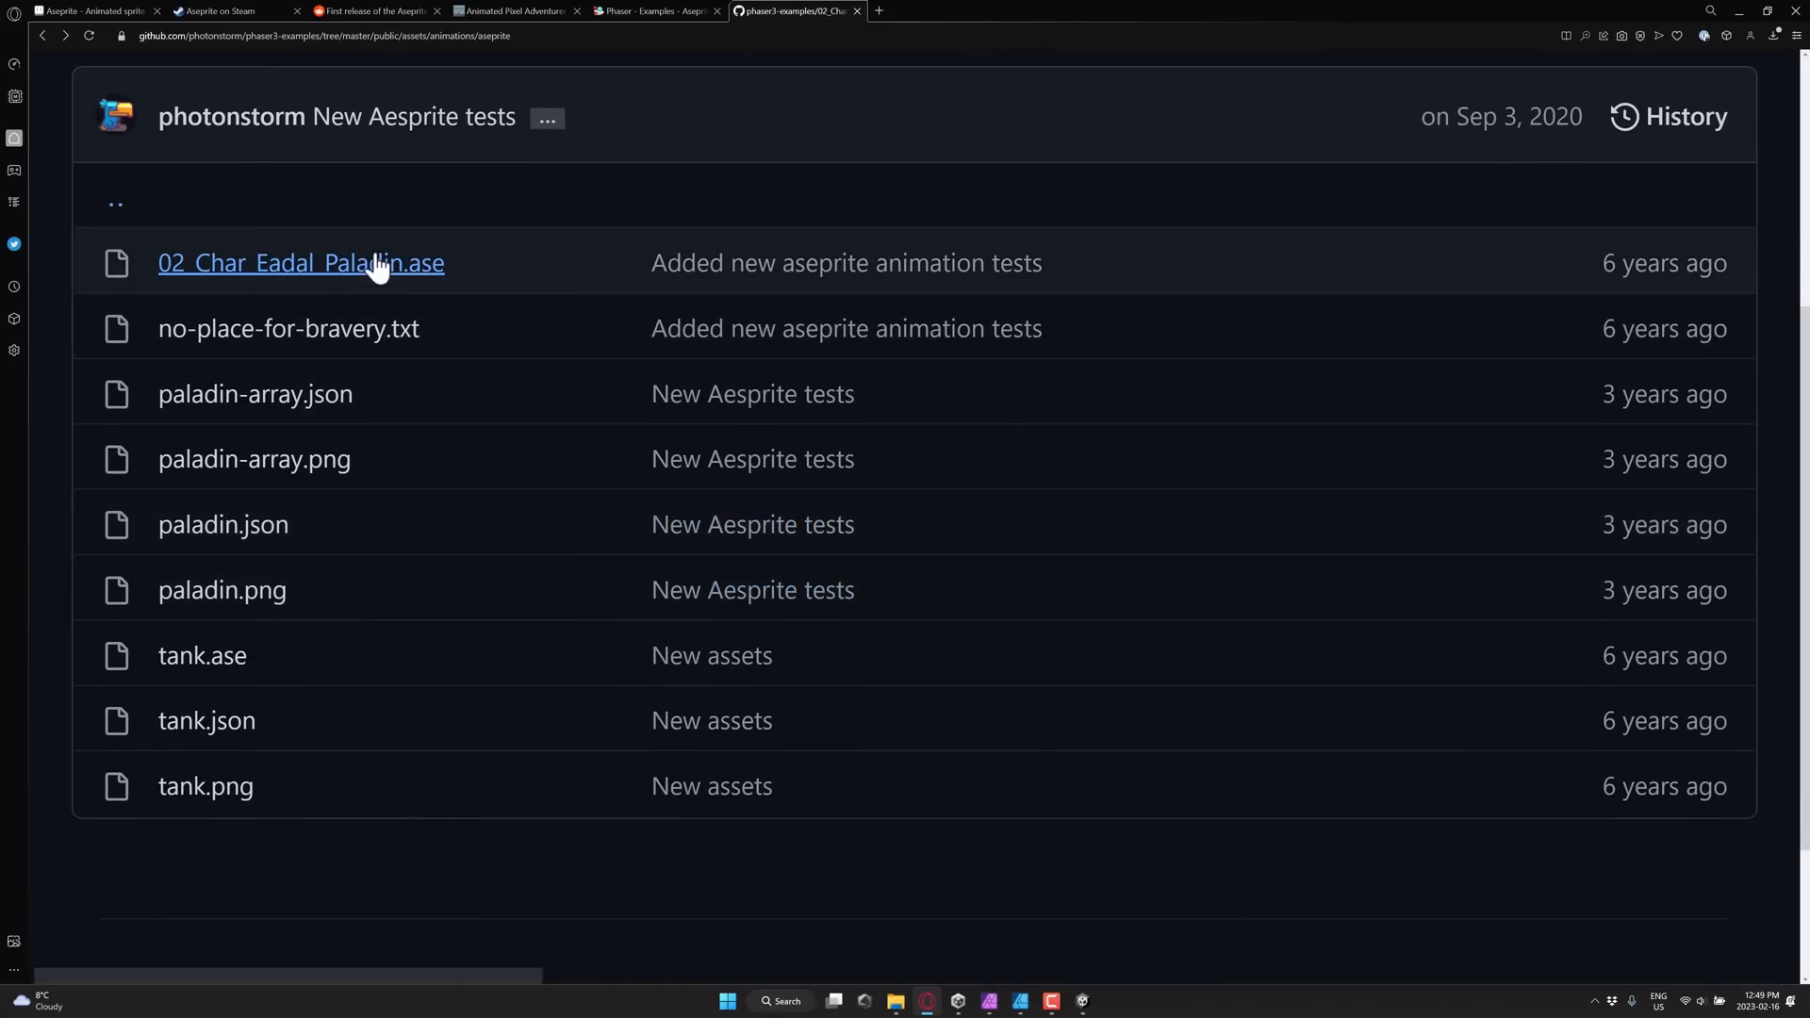
left_click(514, 11)
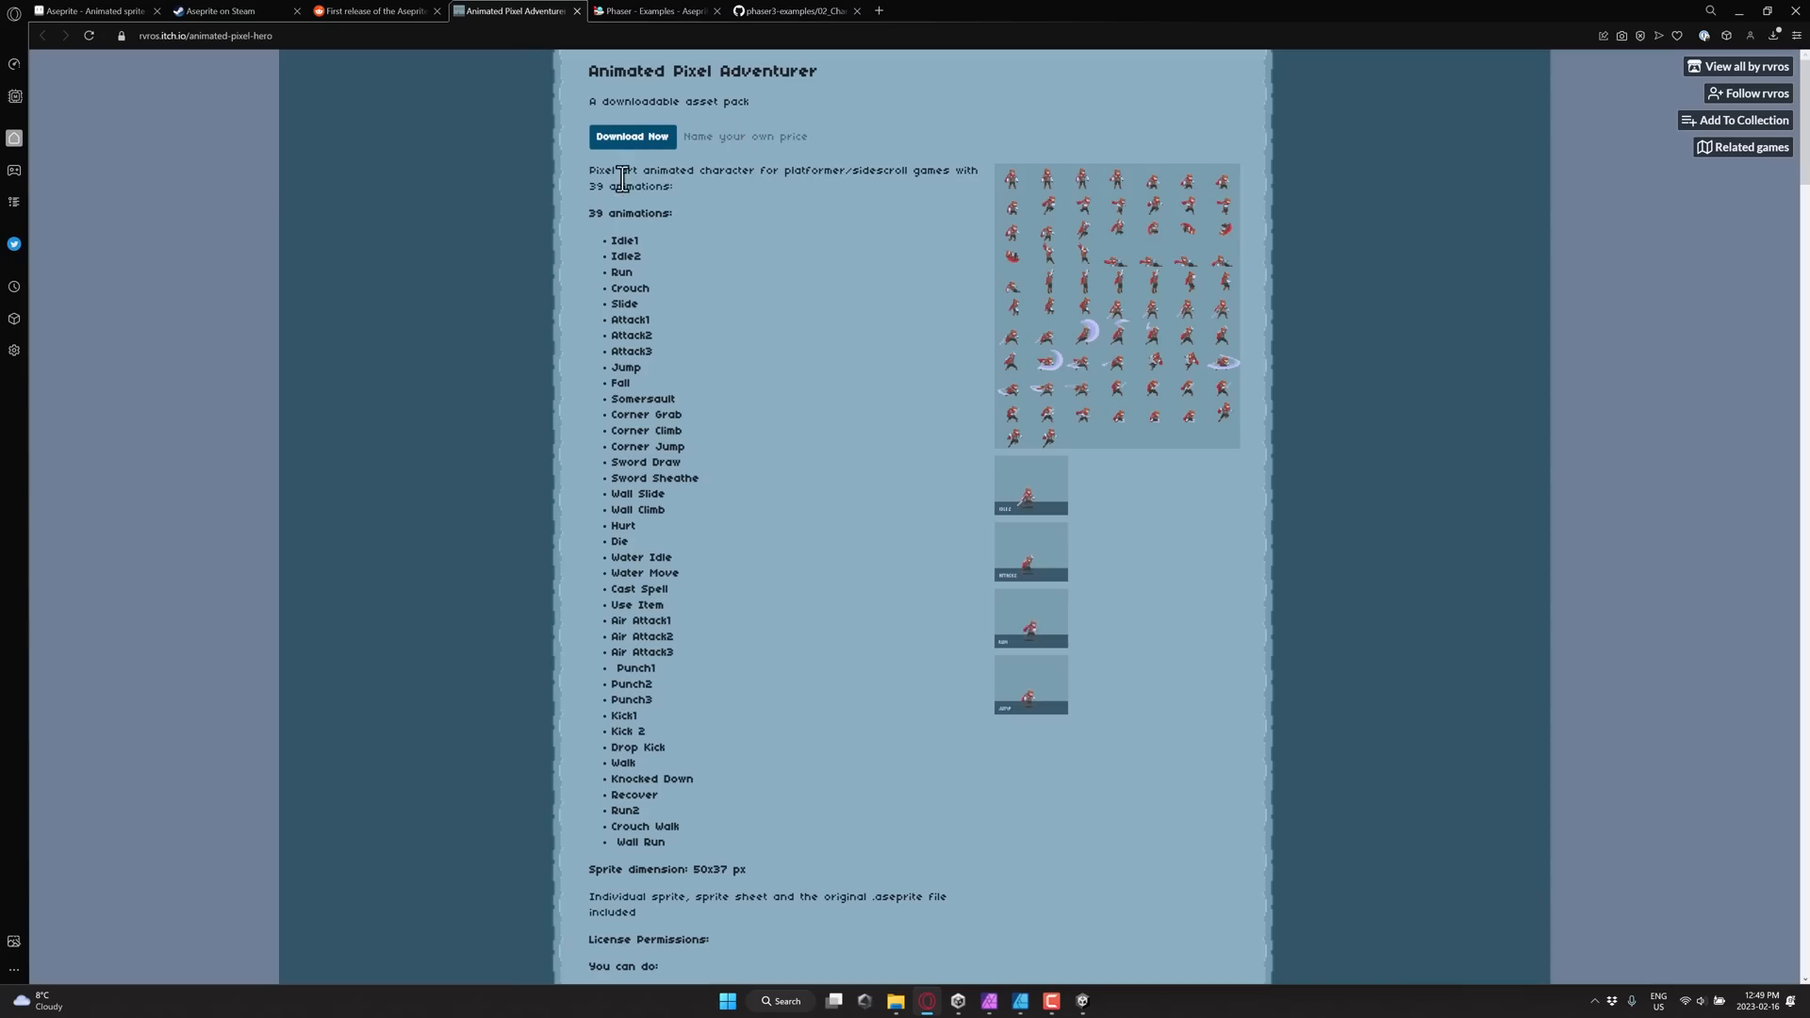
left_click(631, 136)
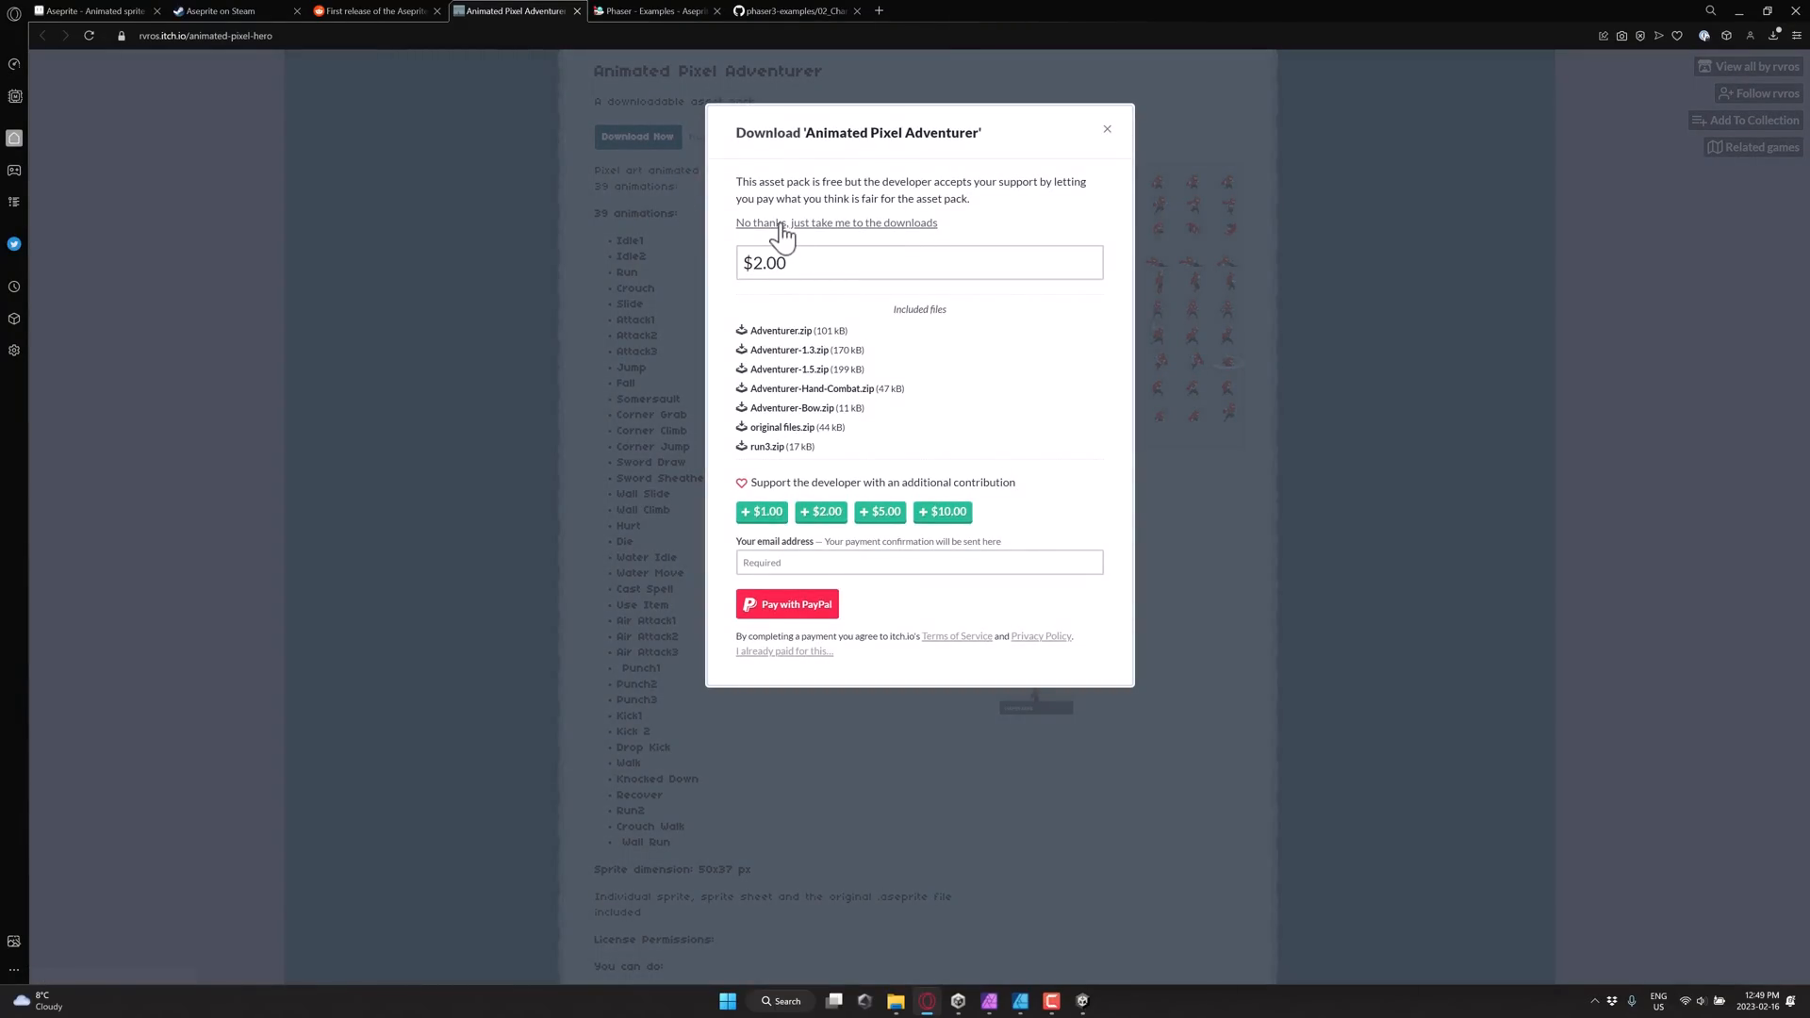
left_click(834, 223)
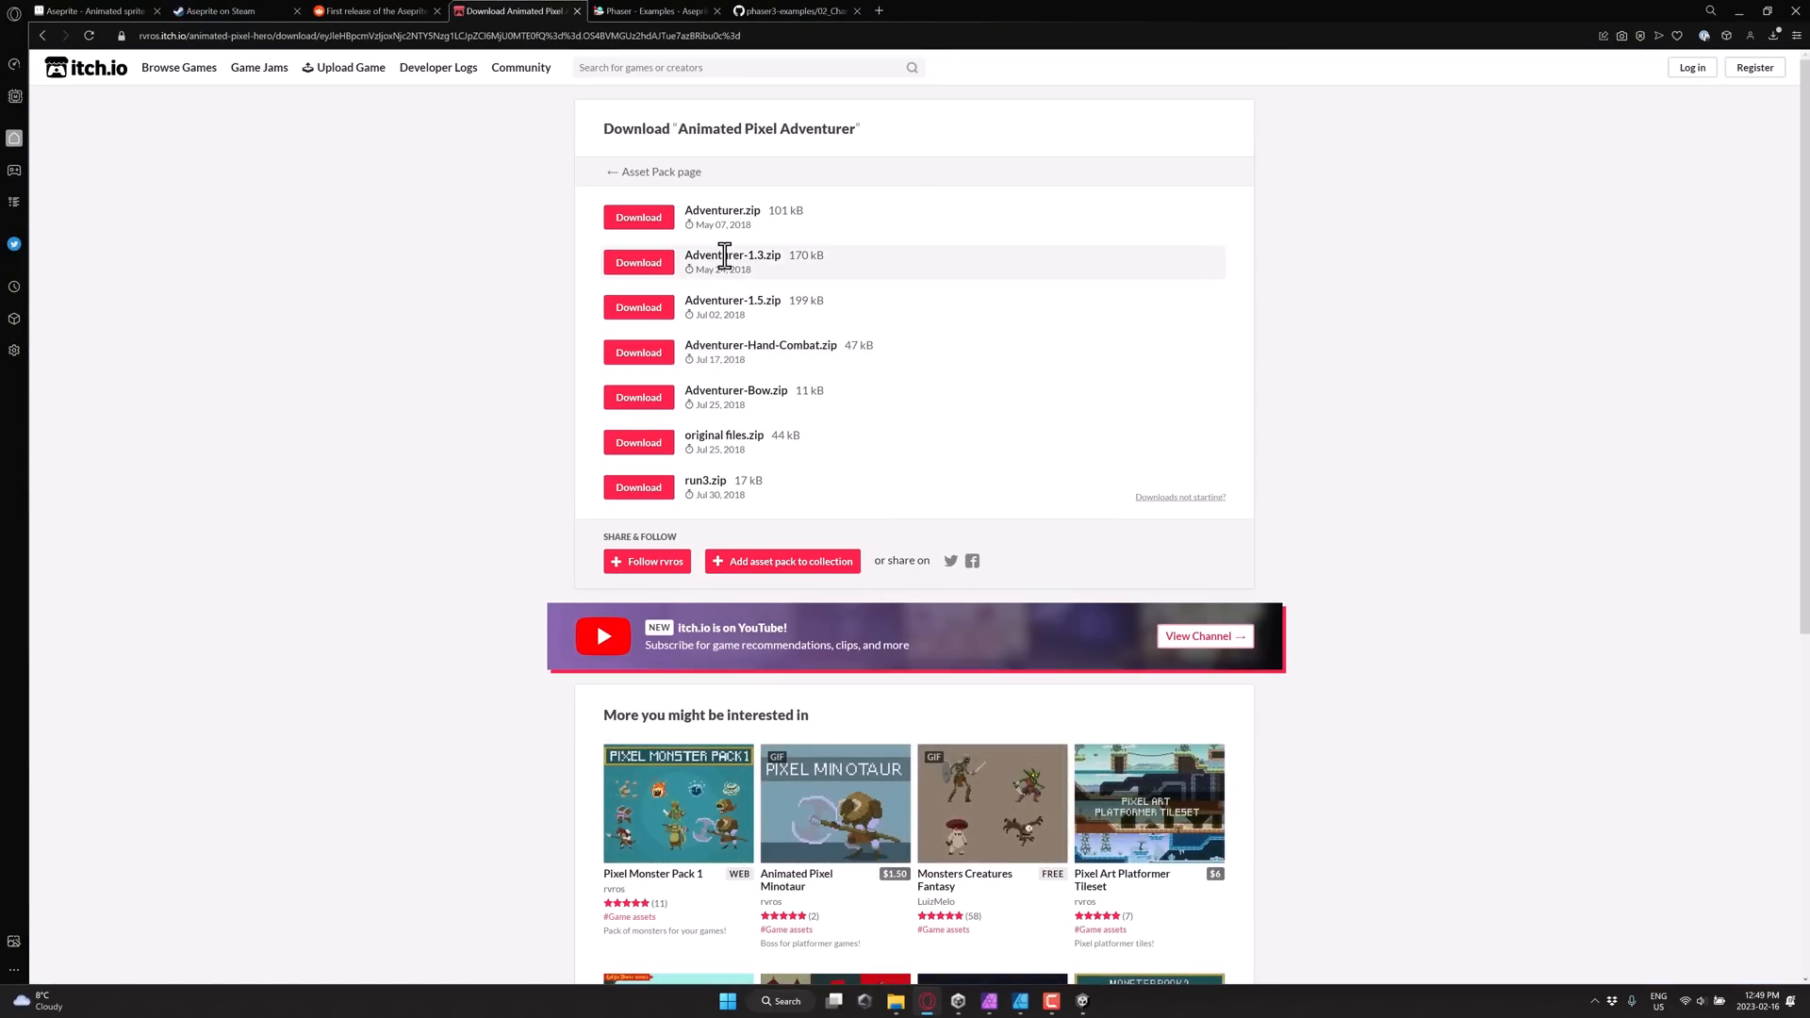
mouse_move(699, 447)
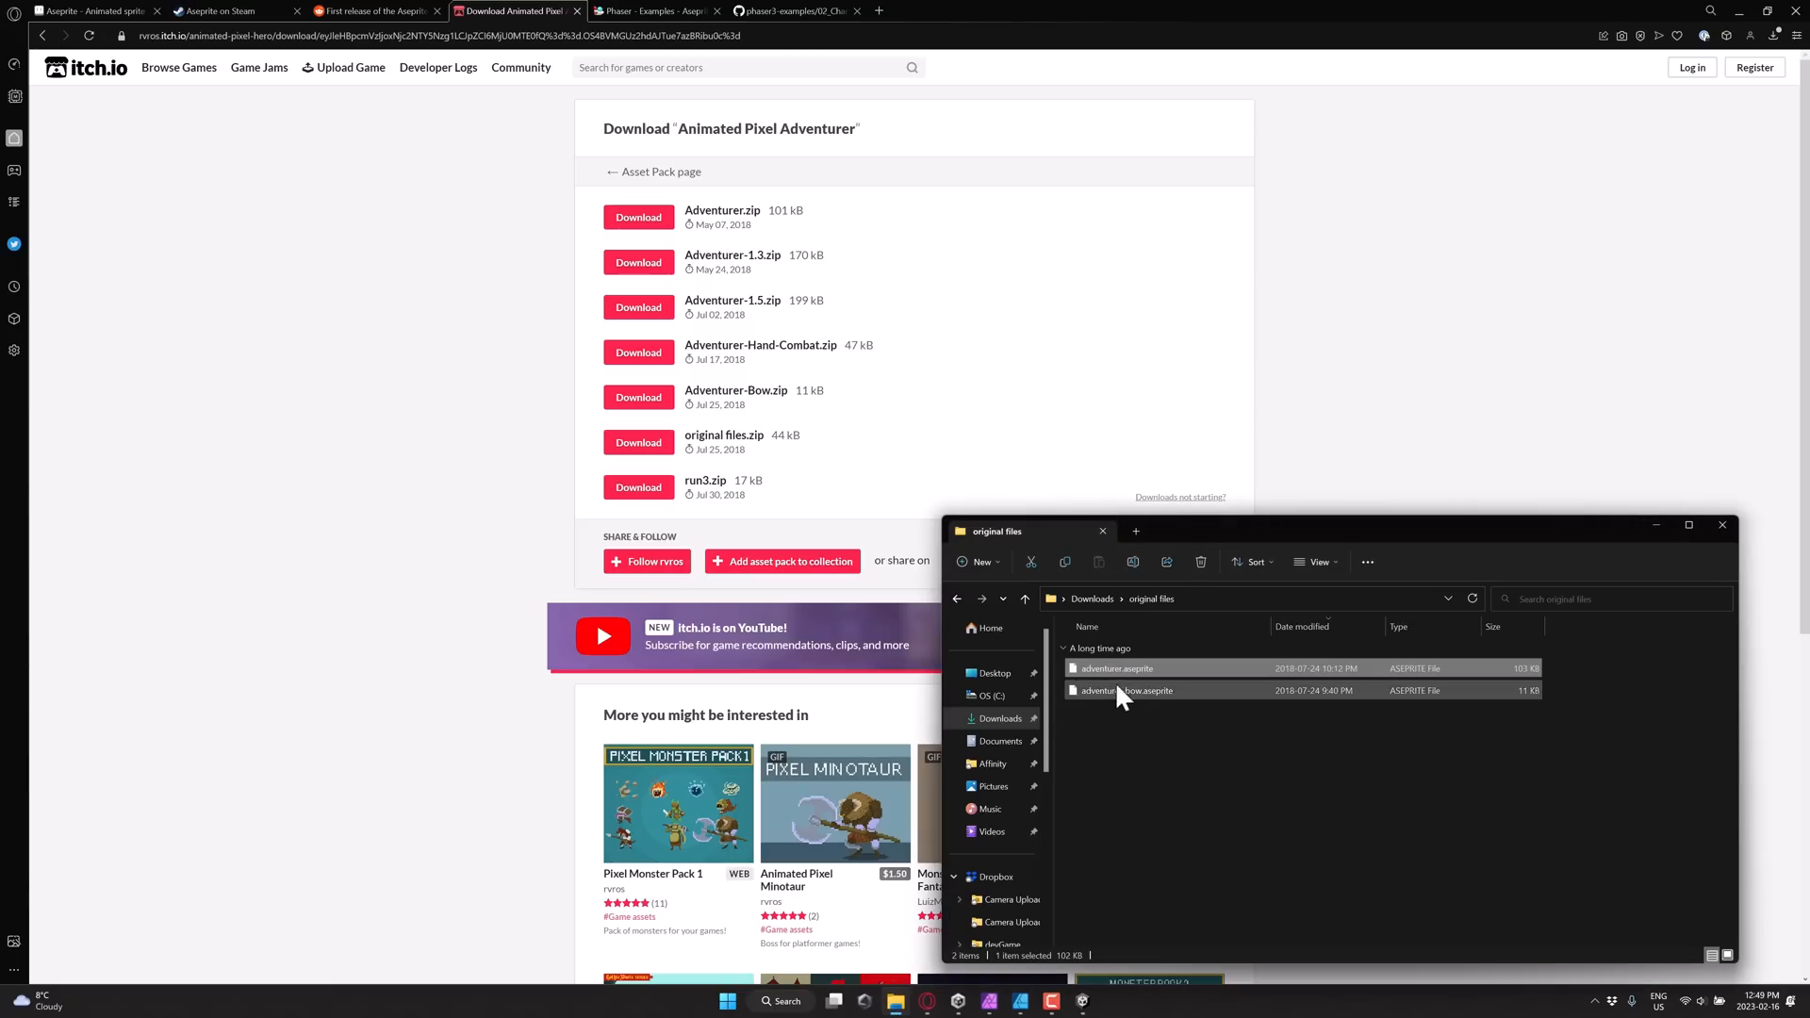
Step: Browse Downloads for the adventurer-bow.aseprite and Paladin files
left_click(1136, 675)
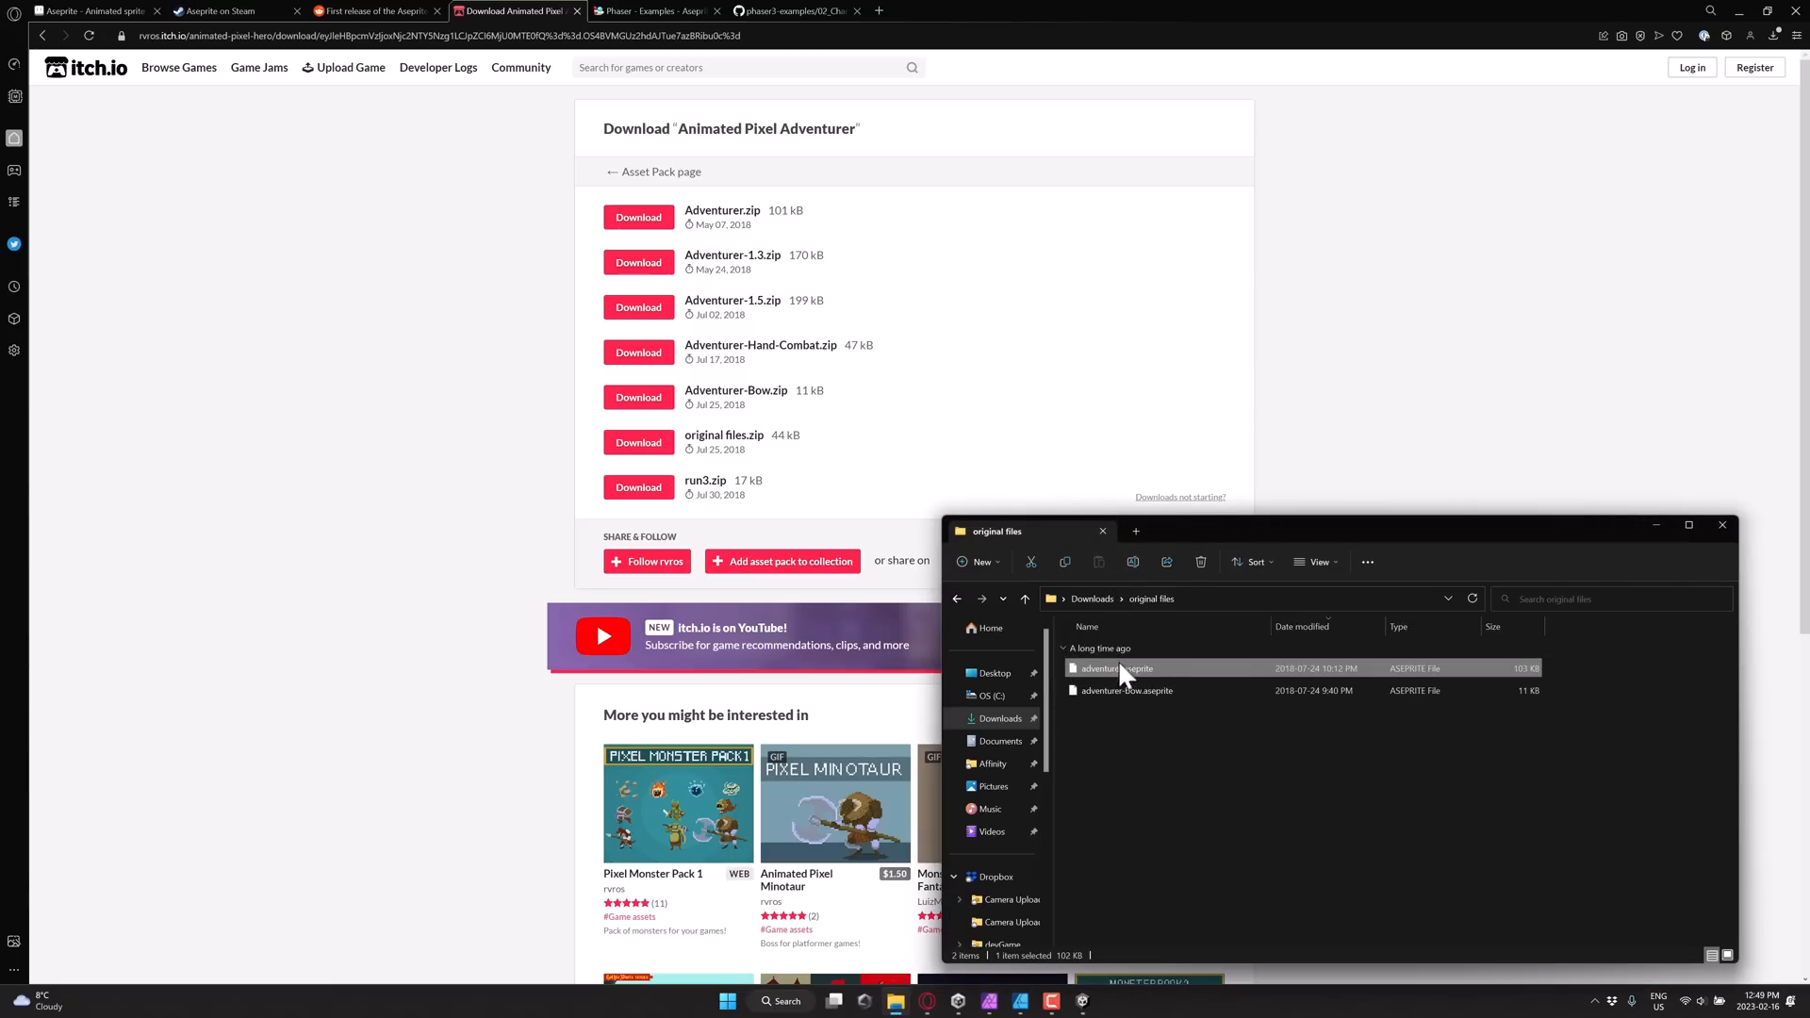
left_click(1023, 598)
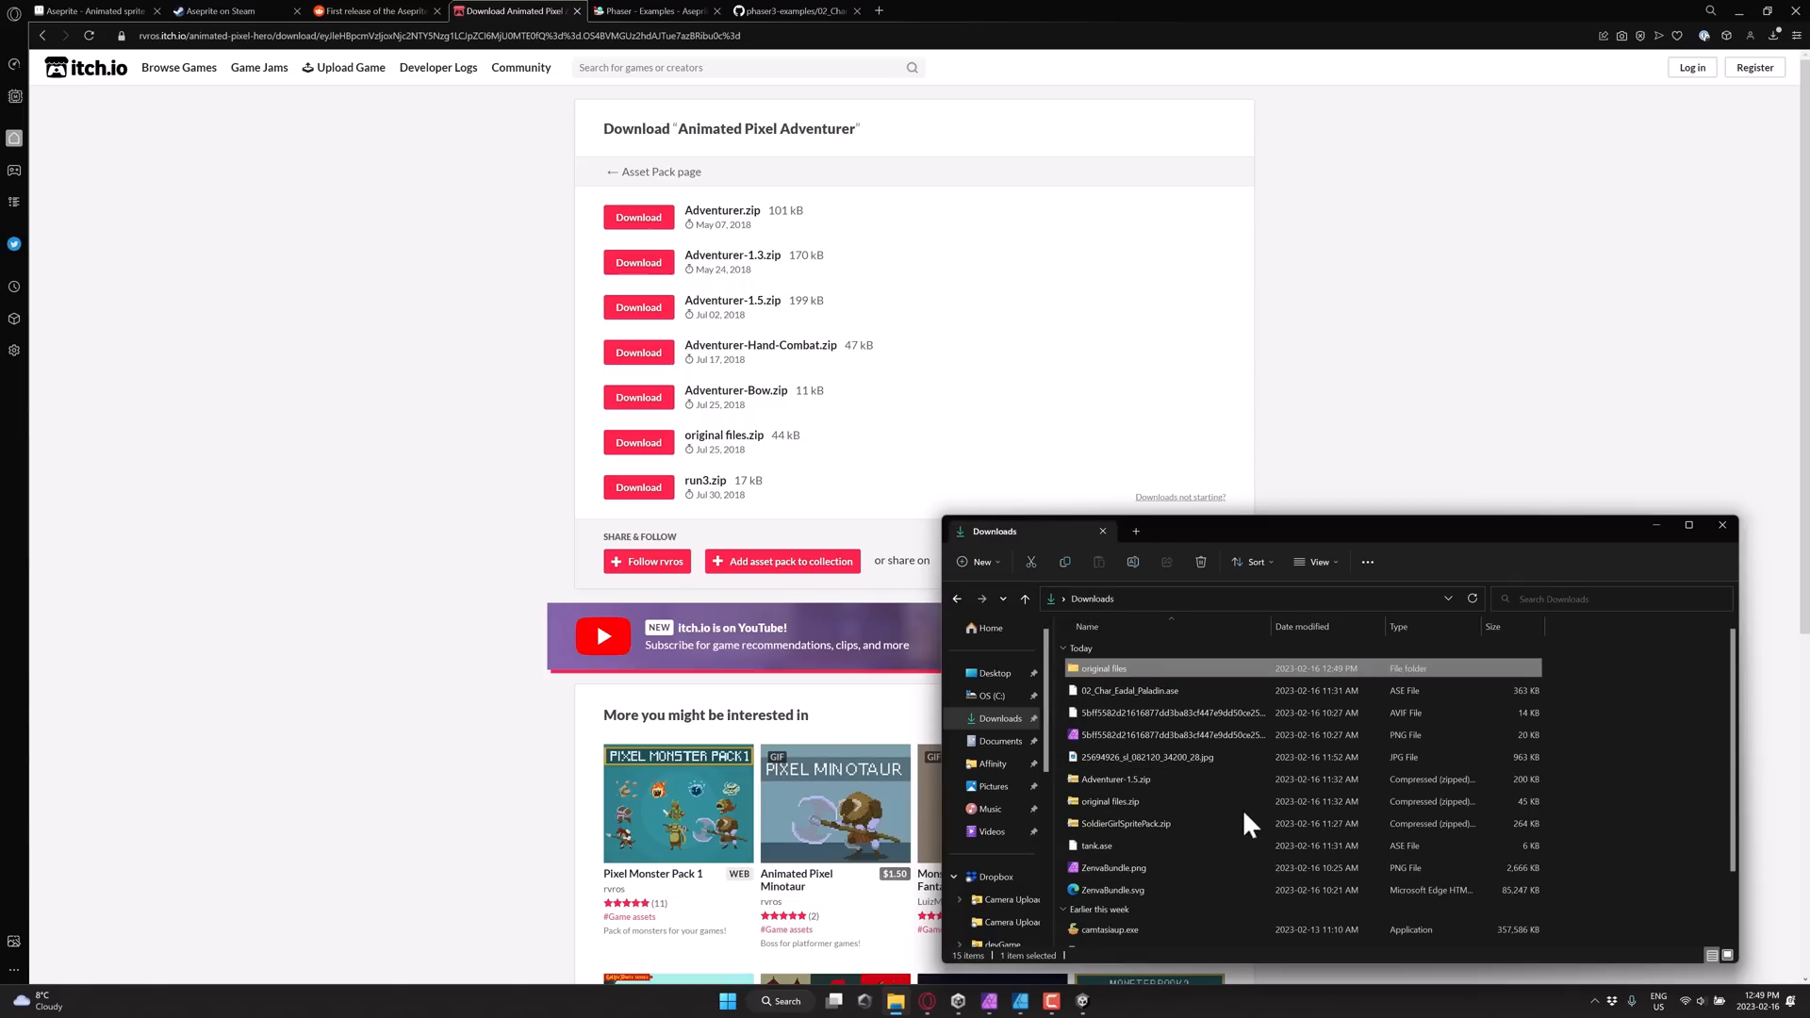
left_click(1166, 690)
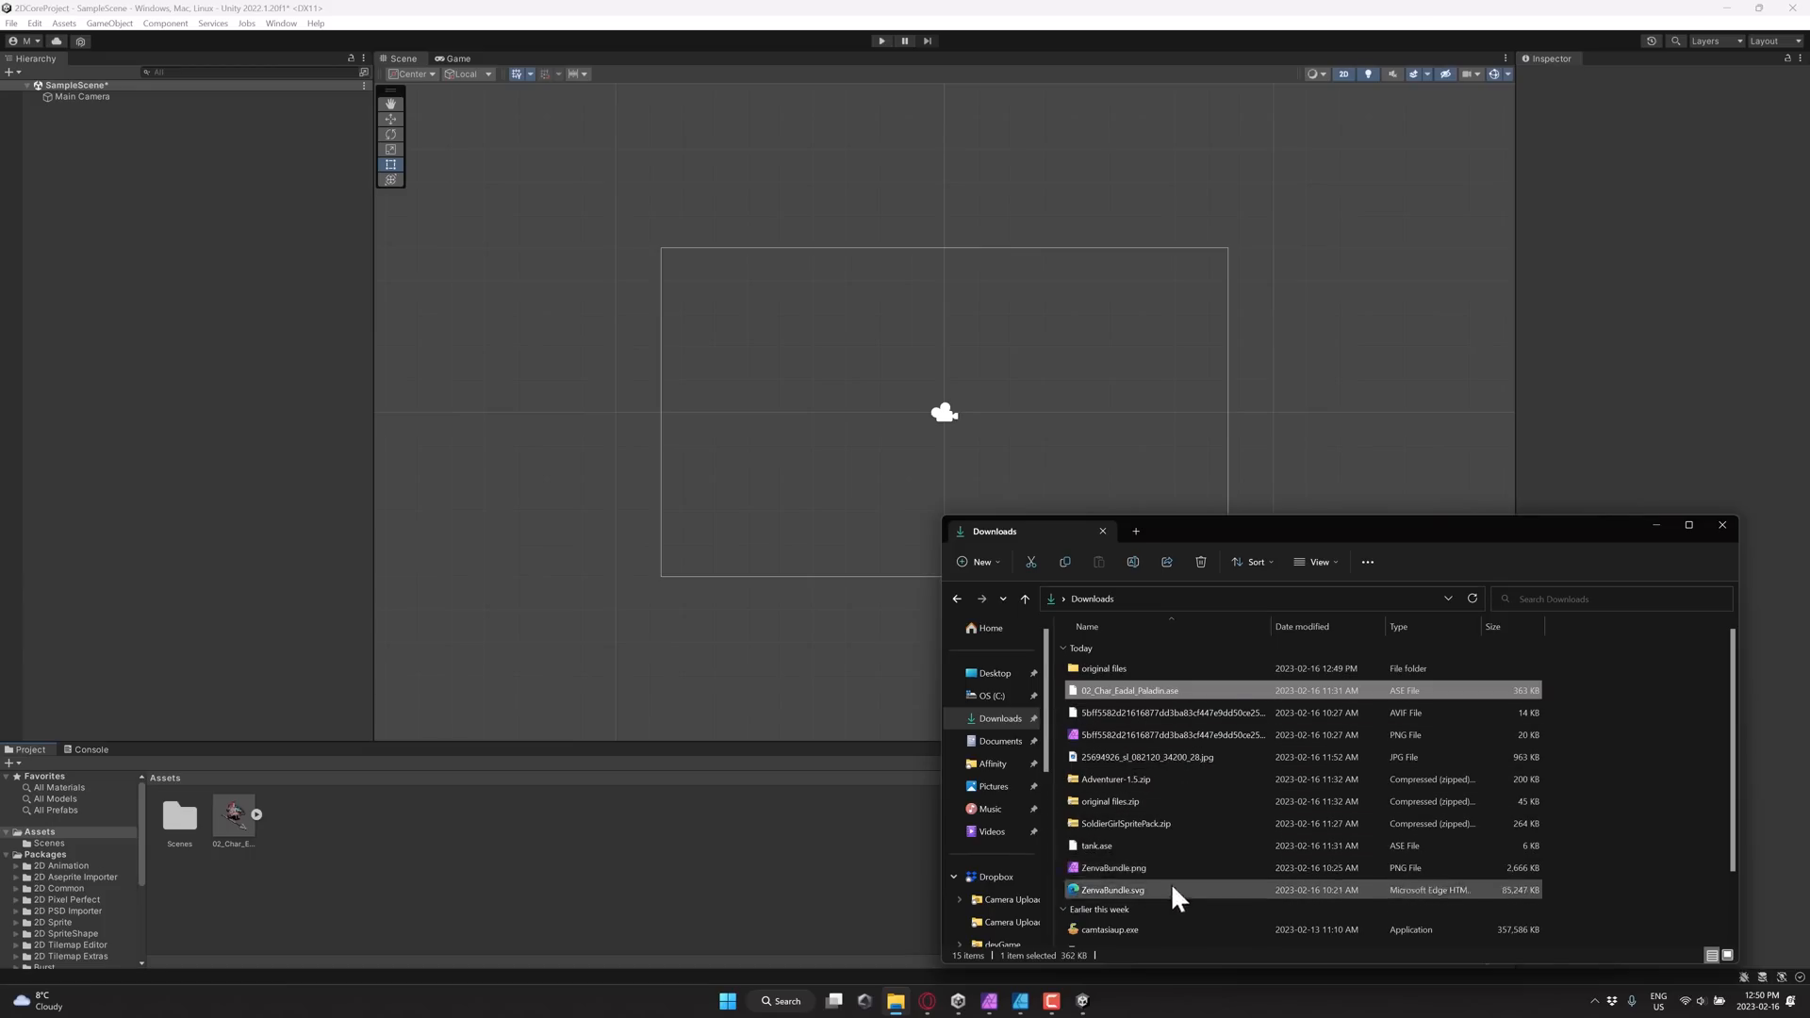
Step: Open the adventurer pack's original files folder in File Explorer
left_click(1101, 668)
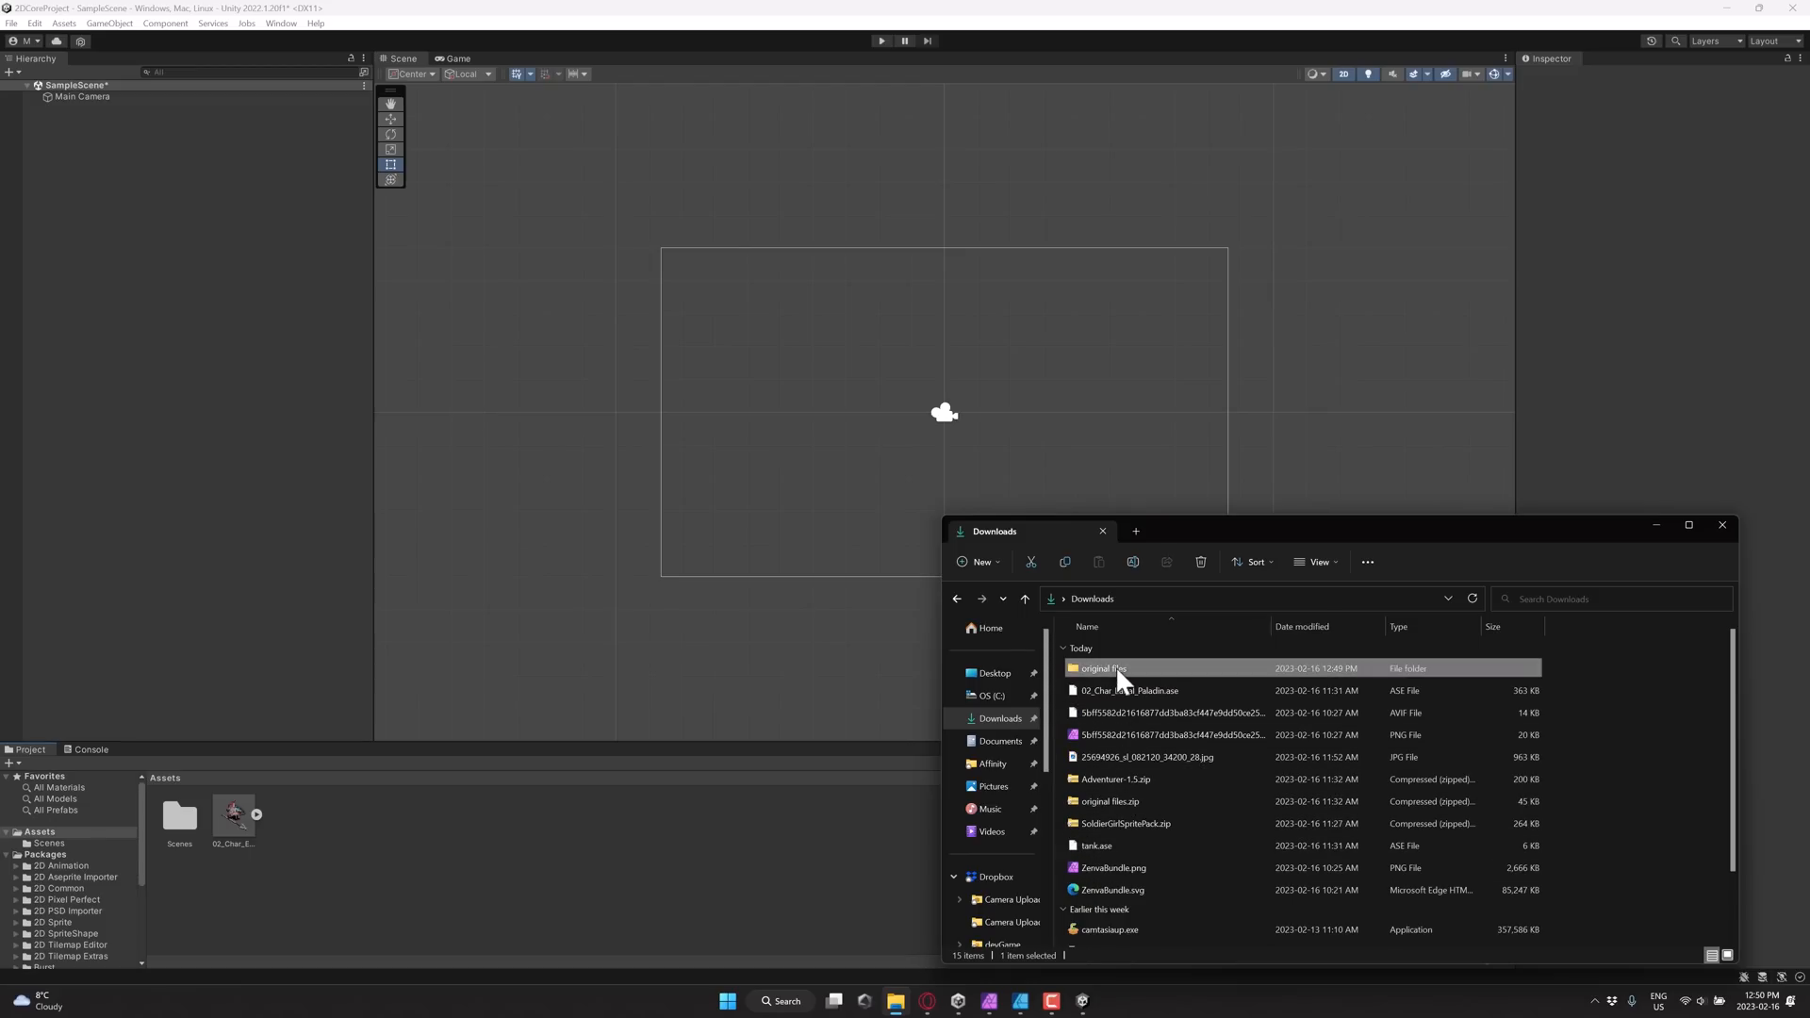
double_click(1098, 667)
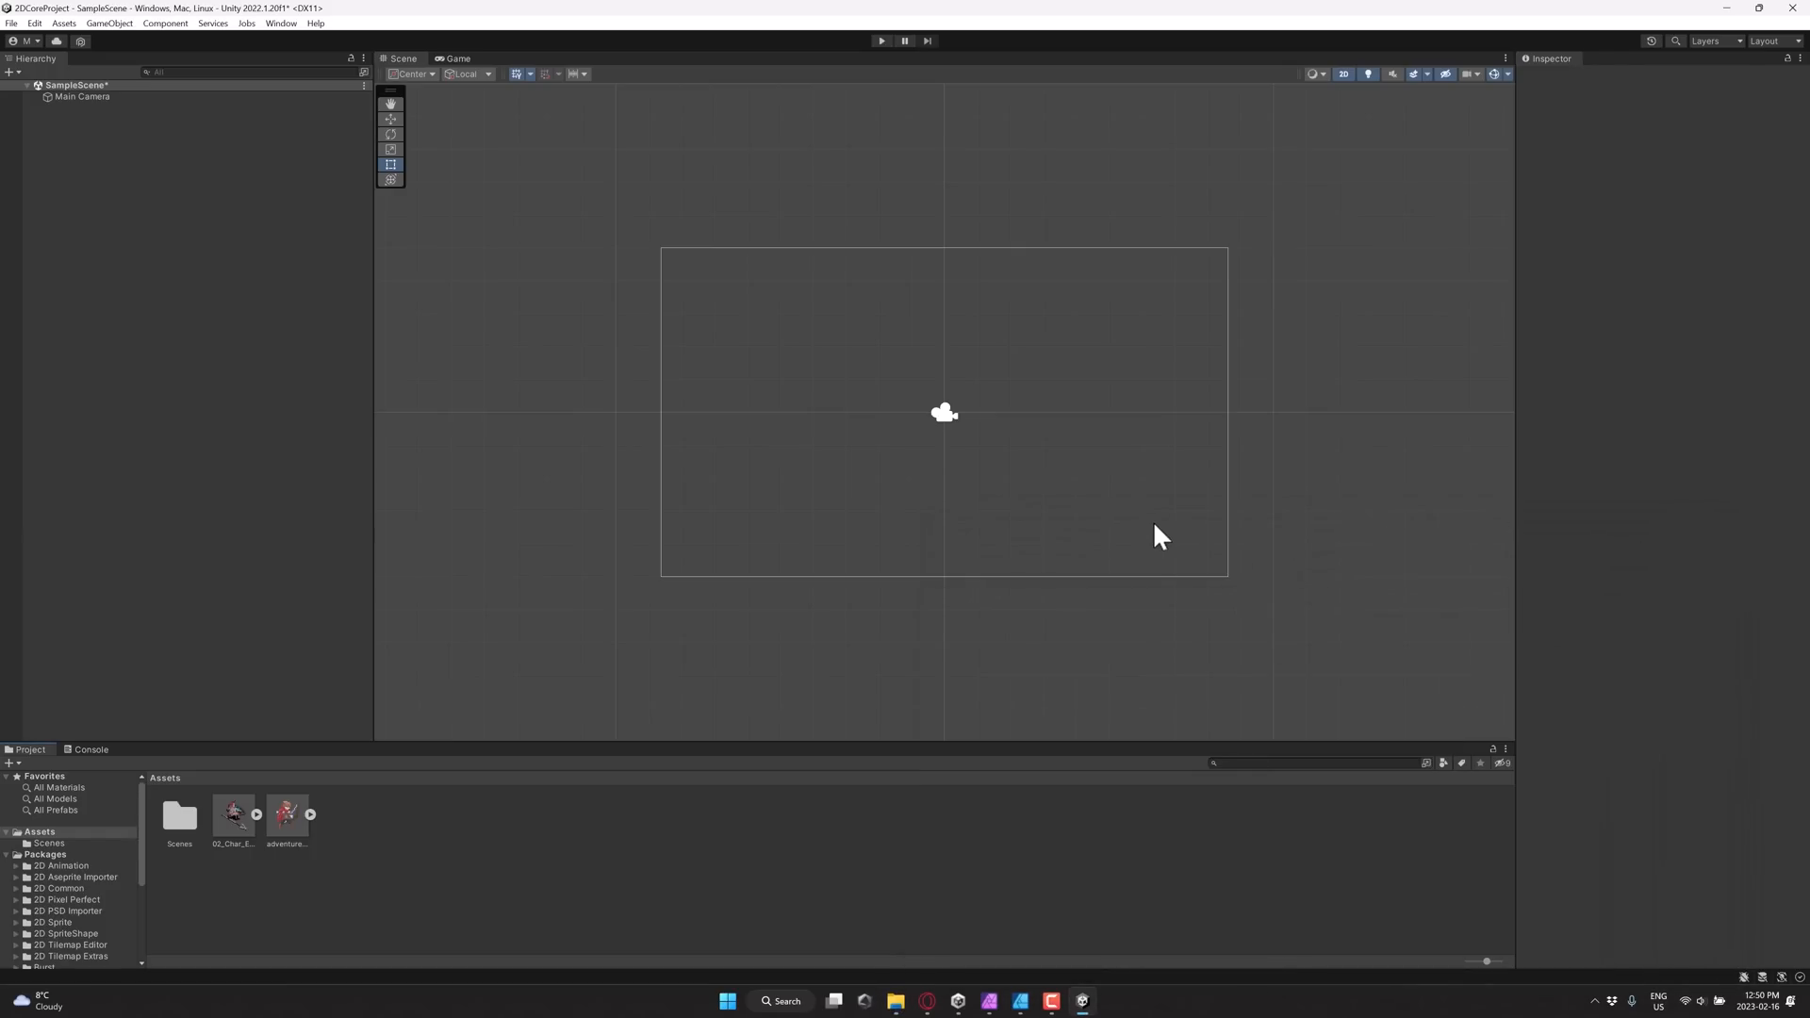
mouse_move(238, 831)
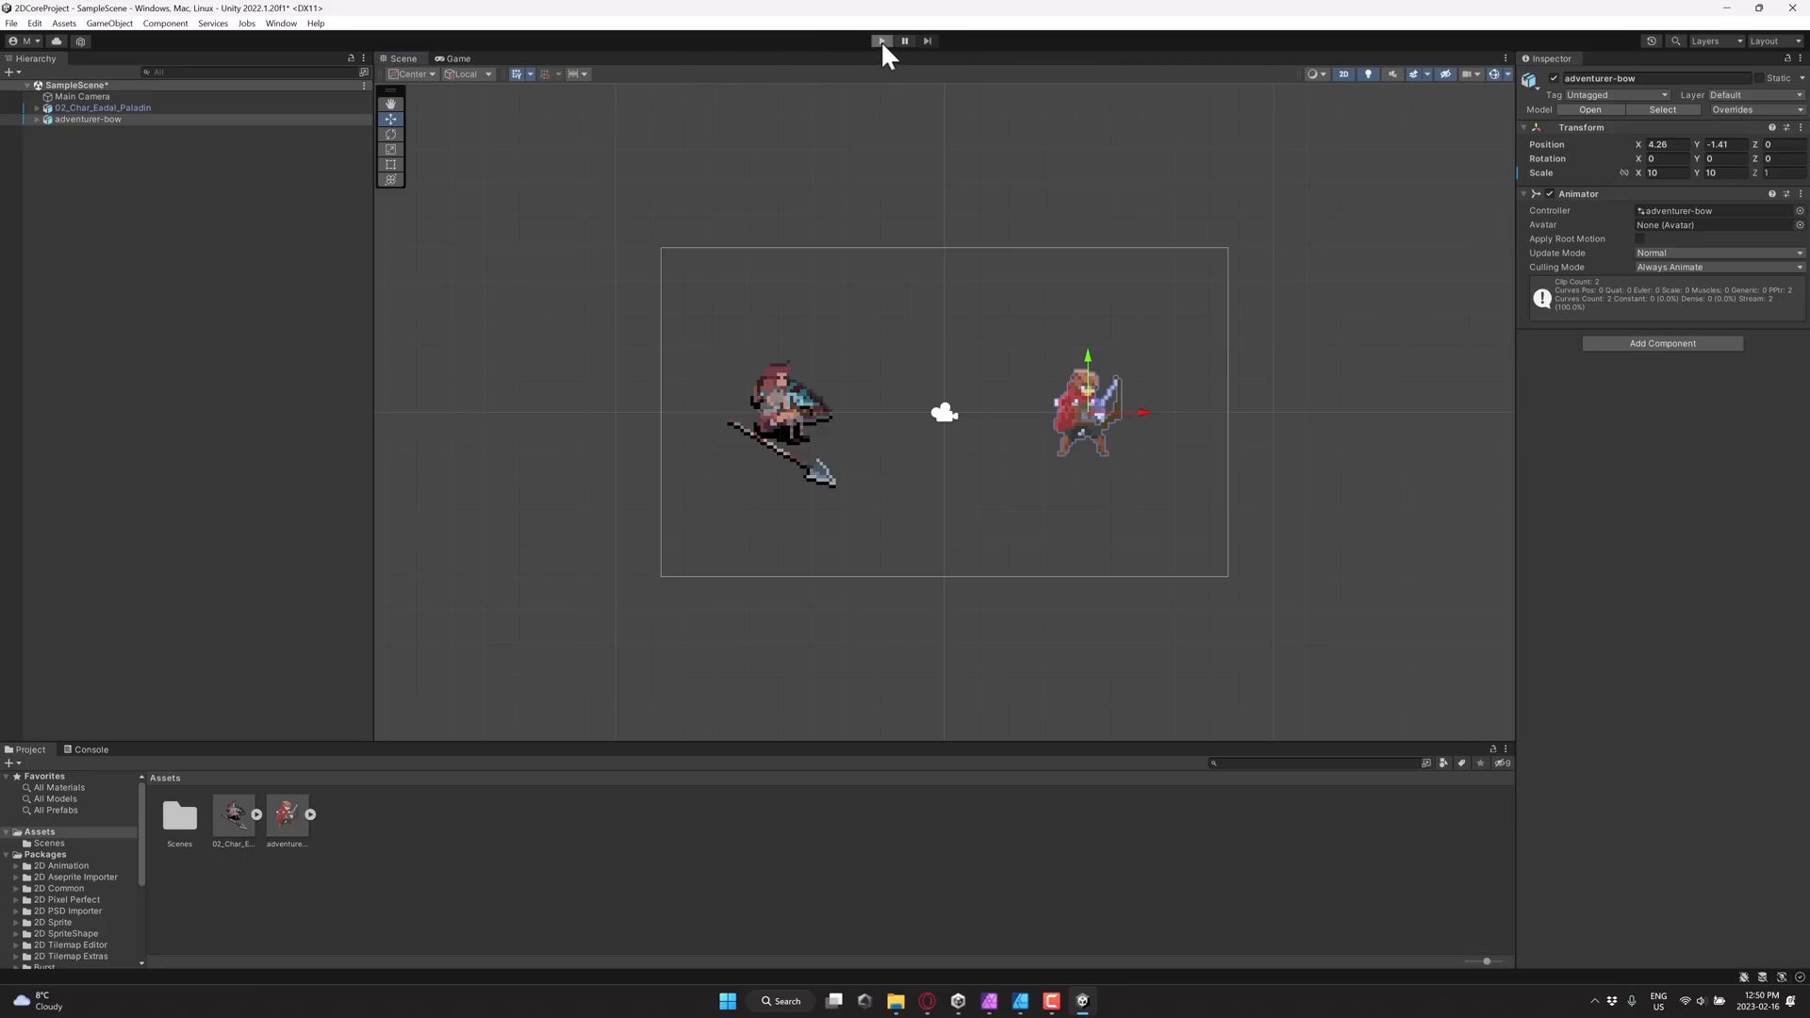
Step: Enter Play mode to watch the Paladin and adventurer-bow characters animate
left_click(882, 41)
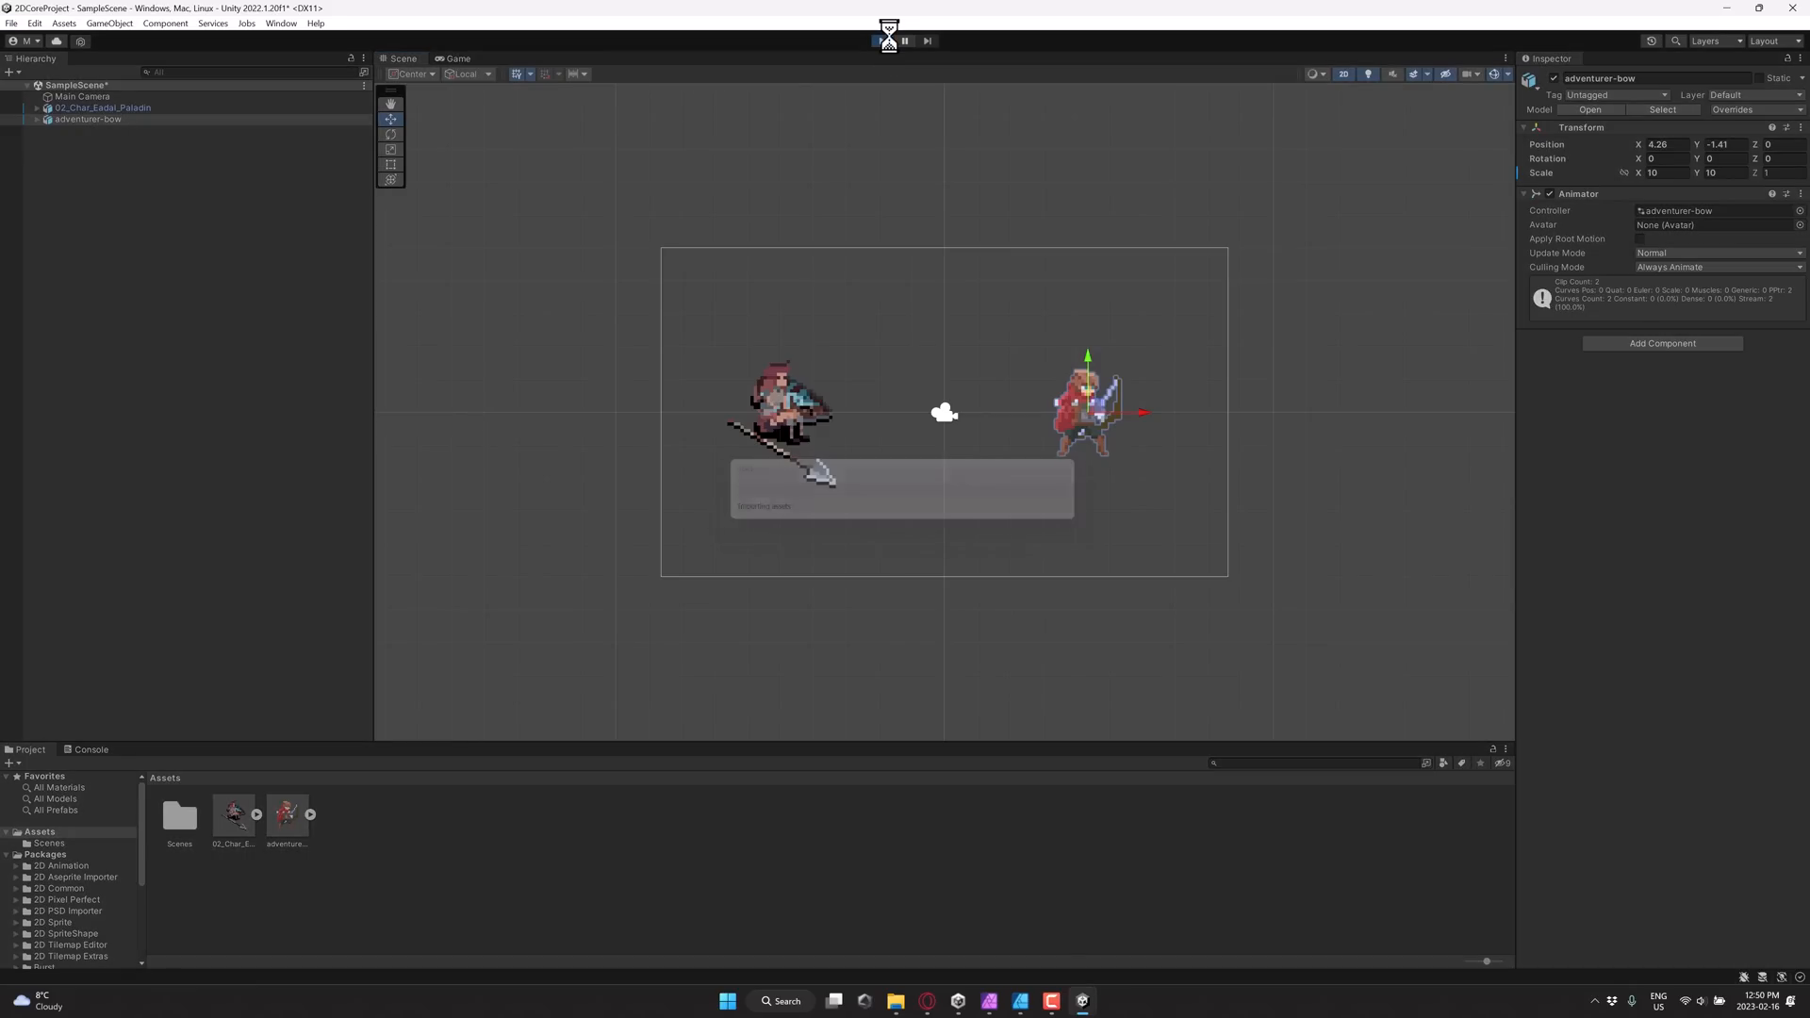
left_click(457, 58)
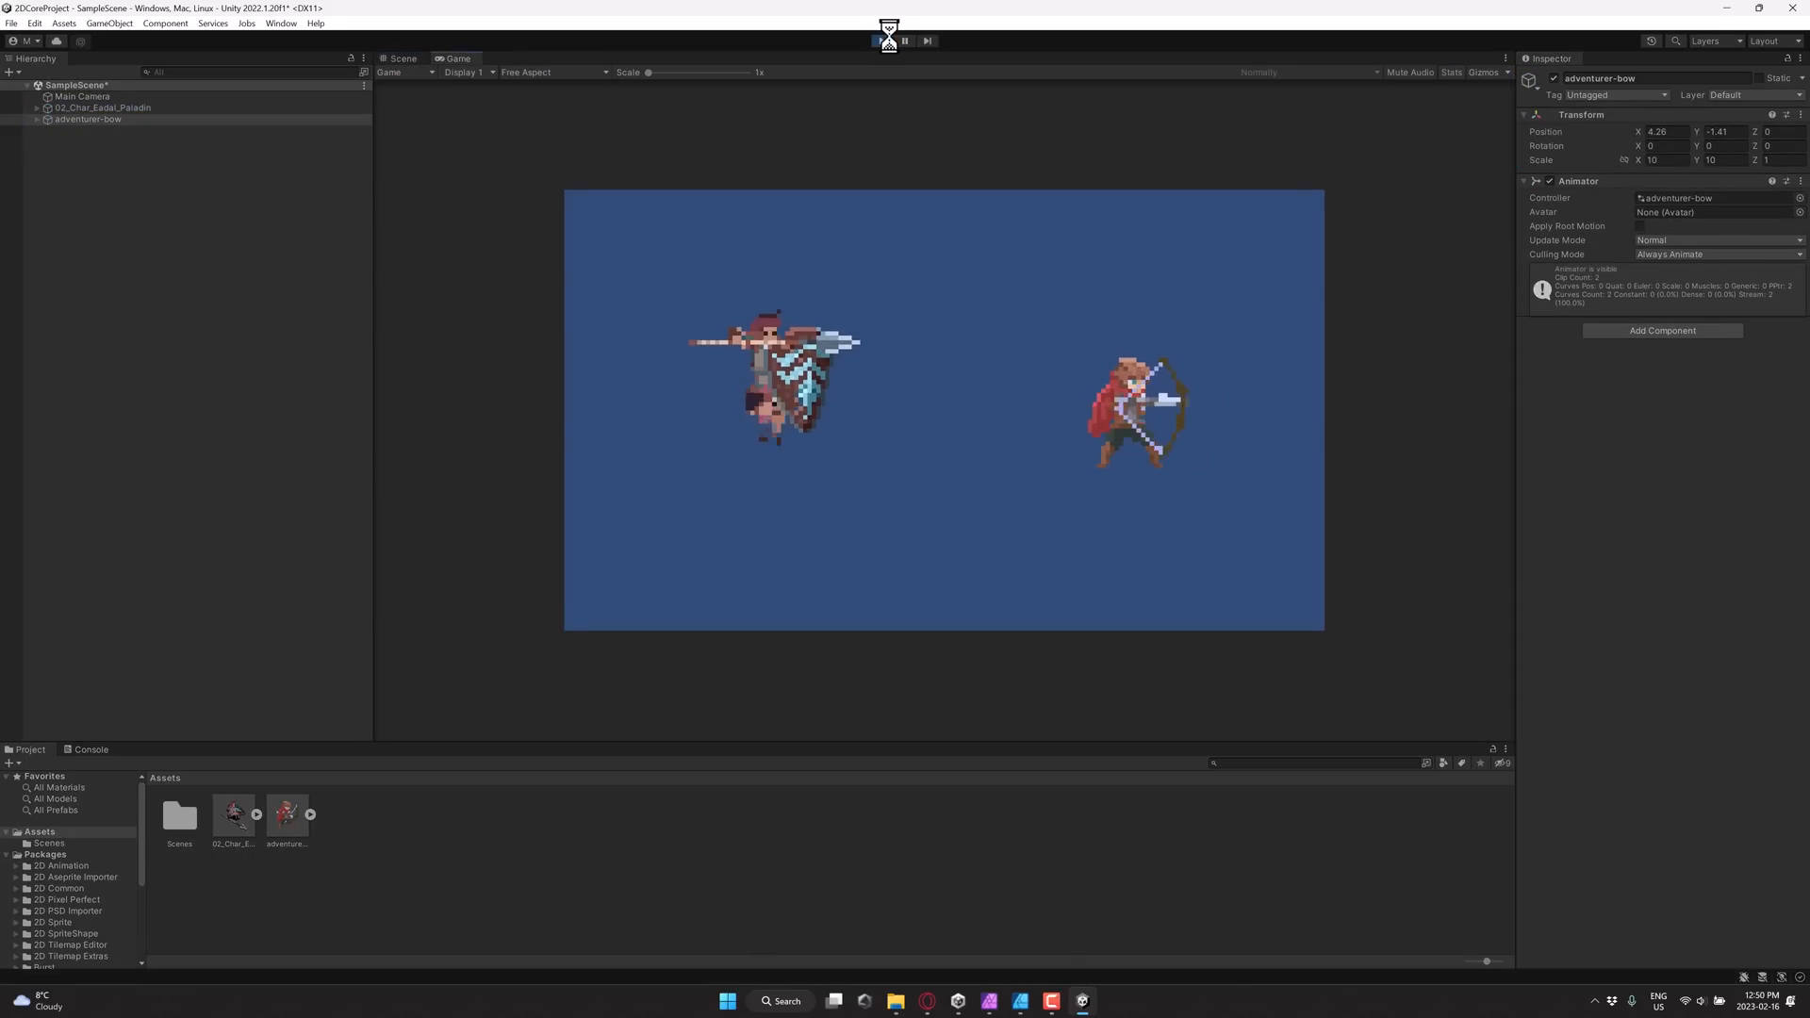
left_click(888, 41)
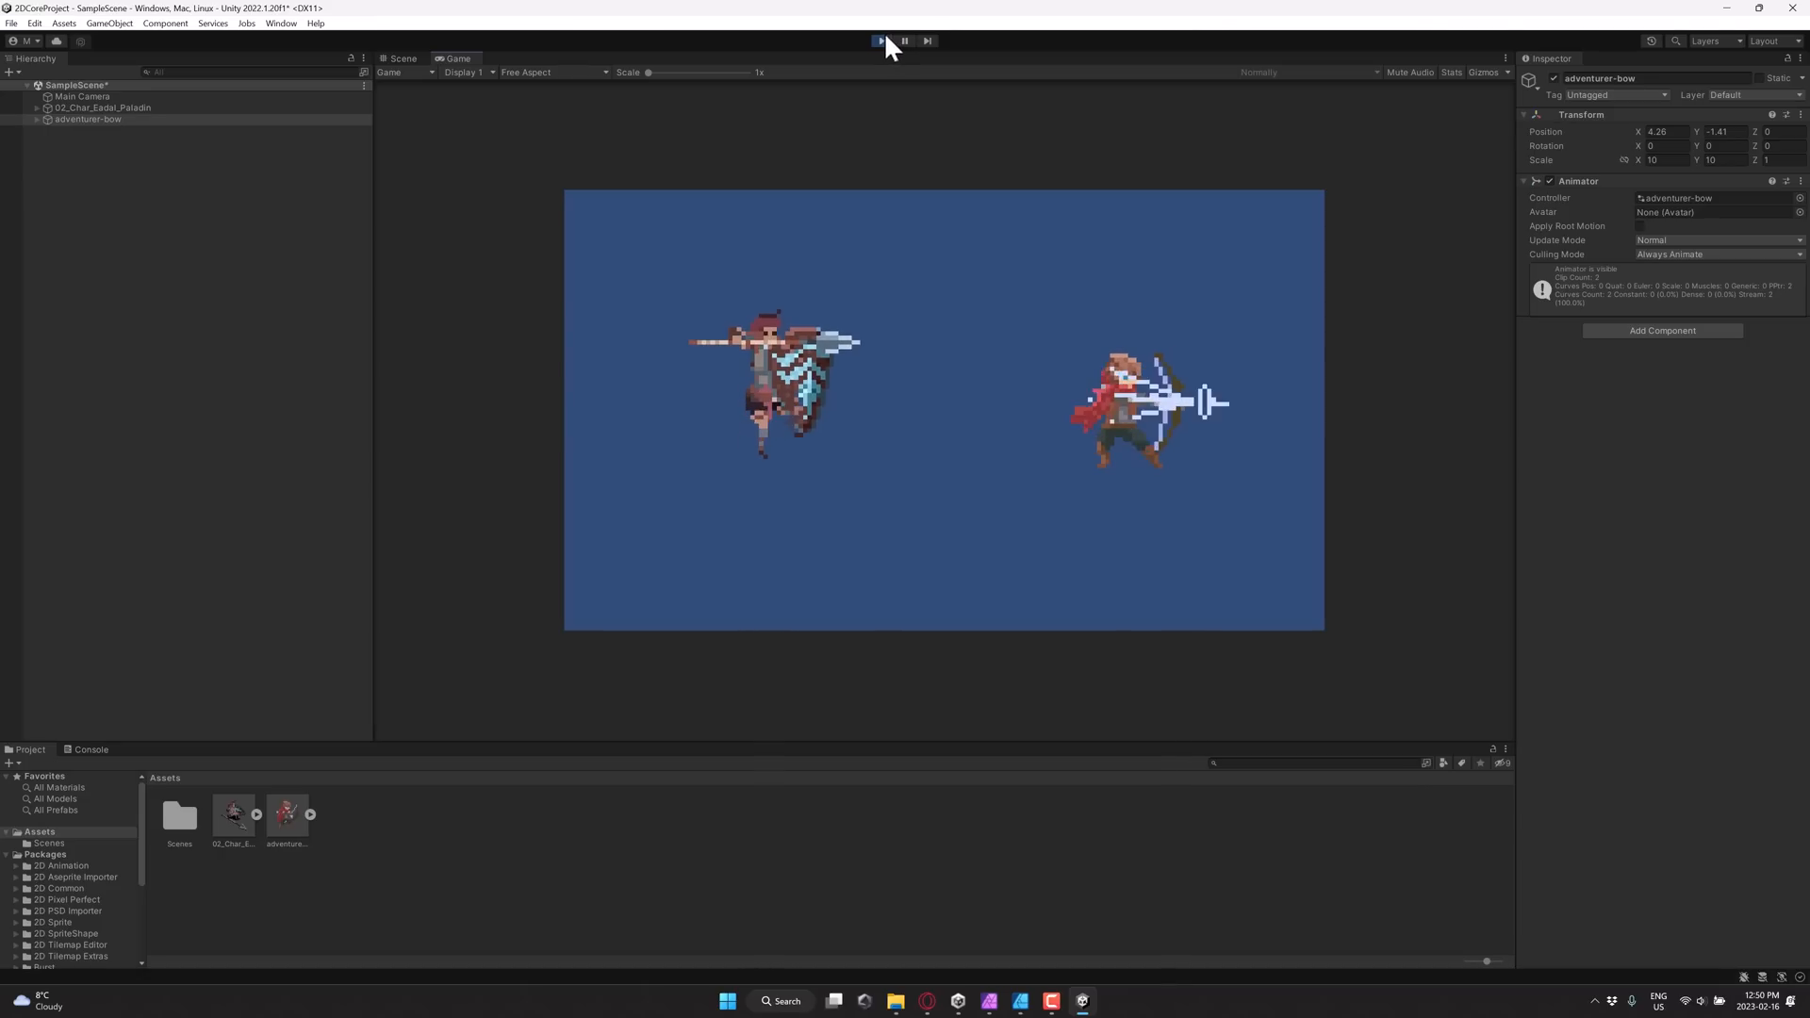
Step: Exit Play mode and expand 02_Char_Eadal_Paladin.ase to browse its sprites and animation clips
left_click(879, 40)
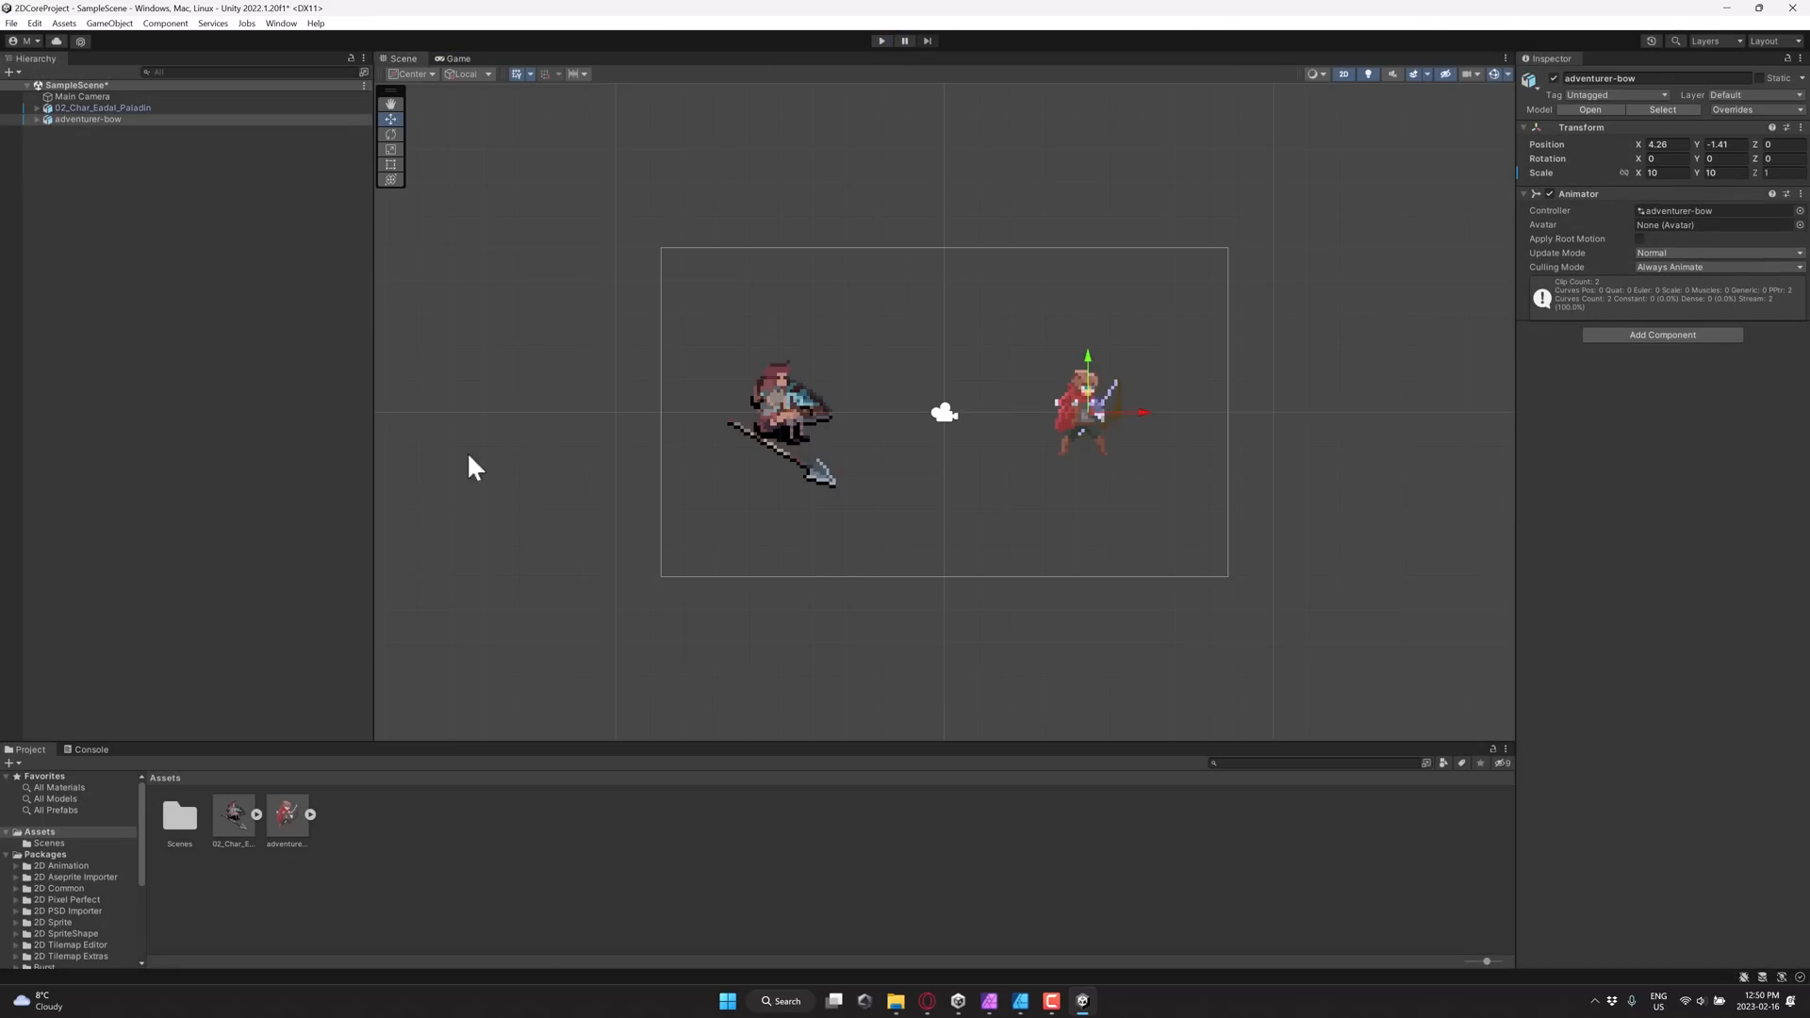
left_click(232, 814)
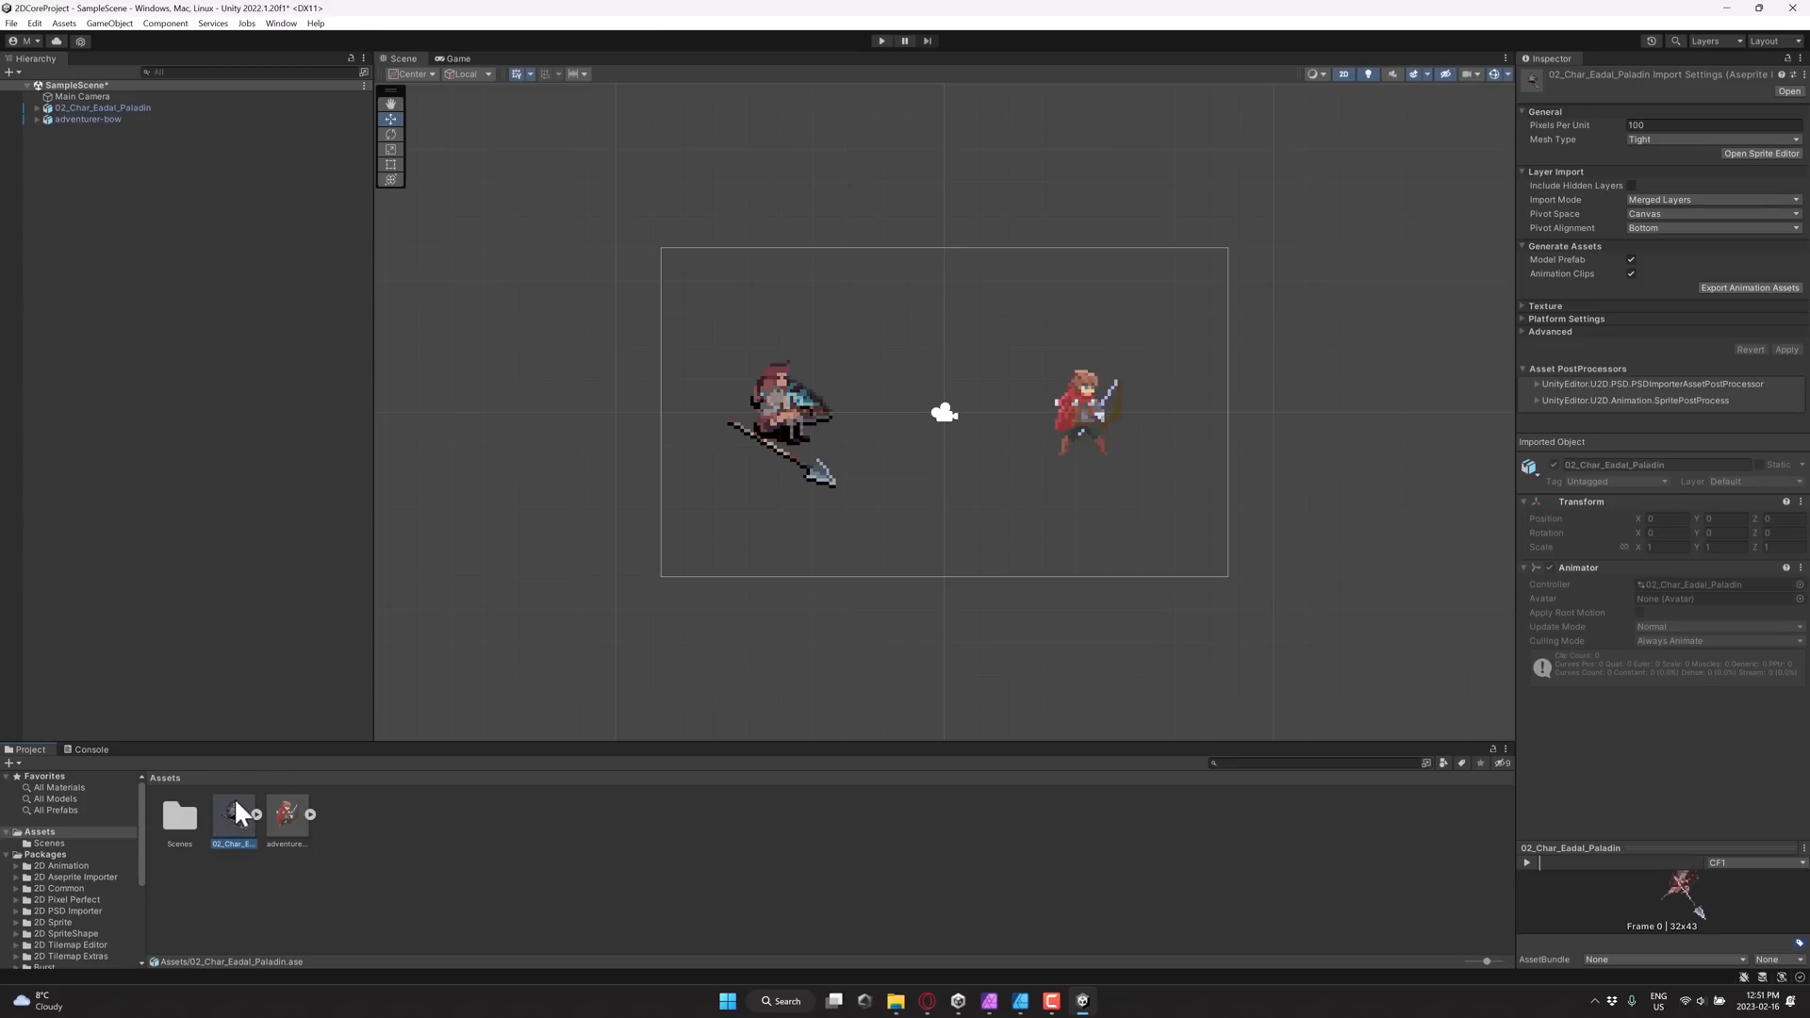
left_click(243, 815)
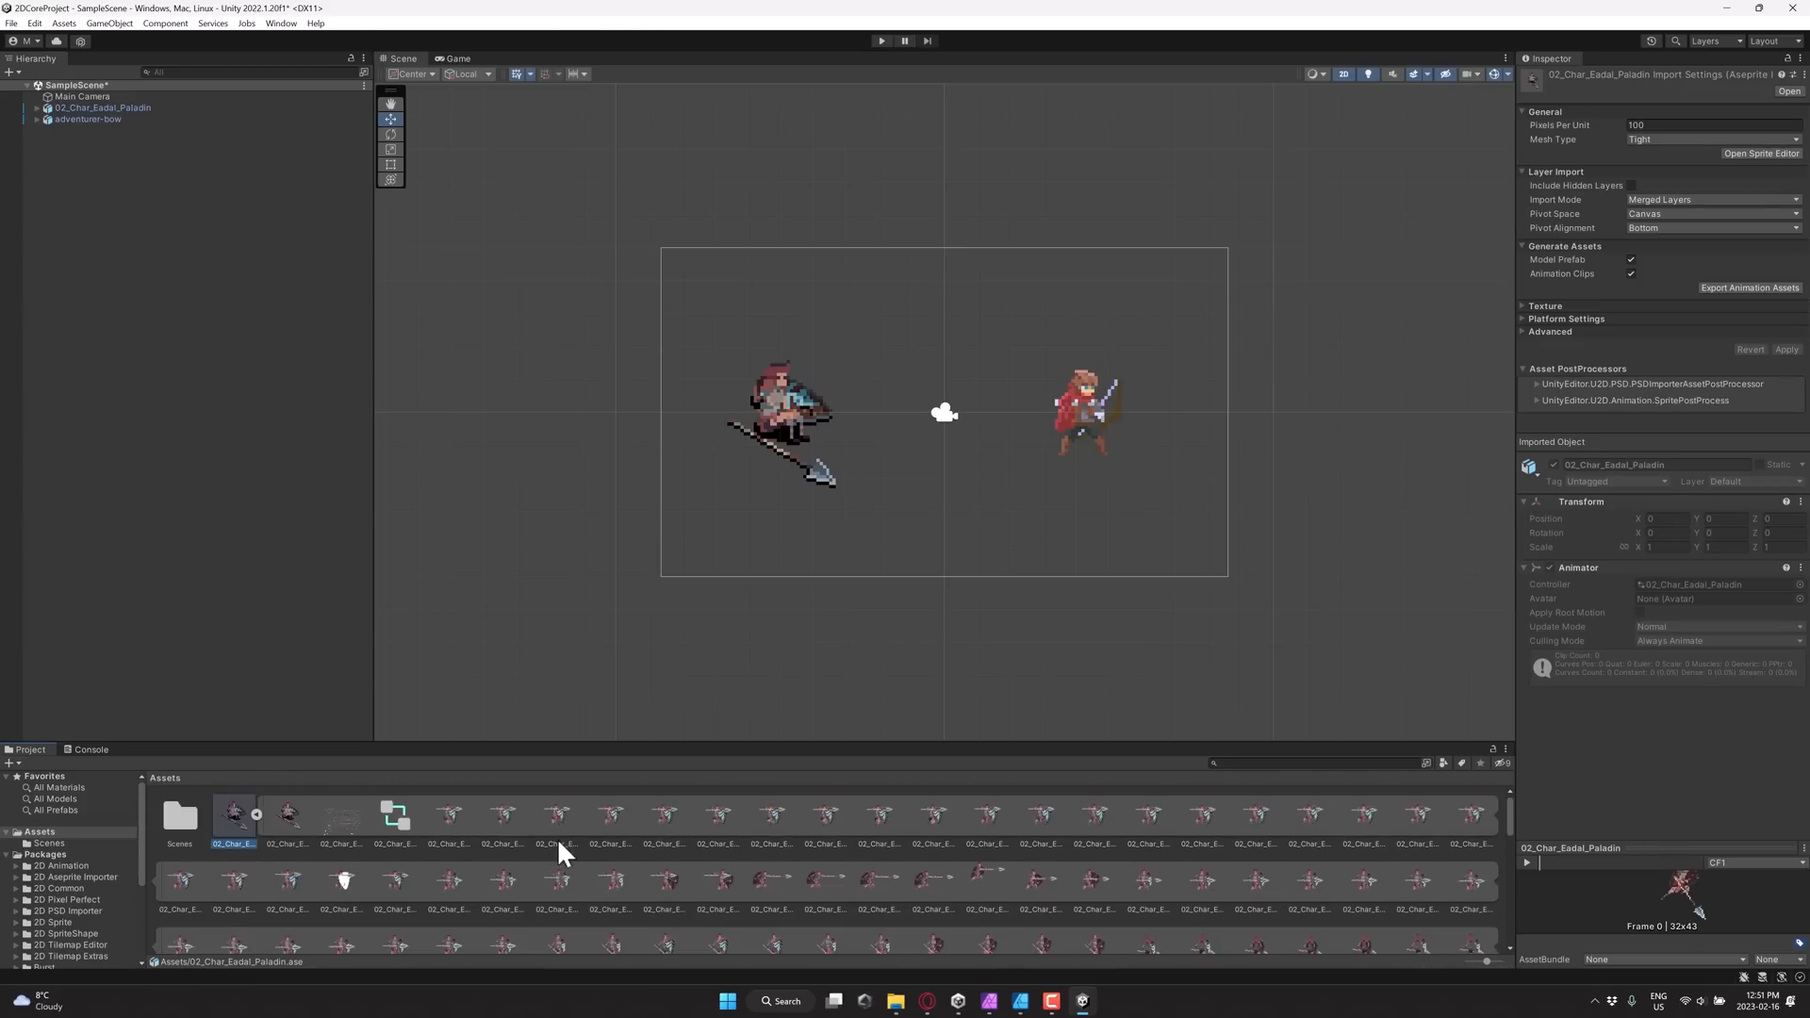
scroll("down", 3)
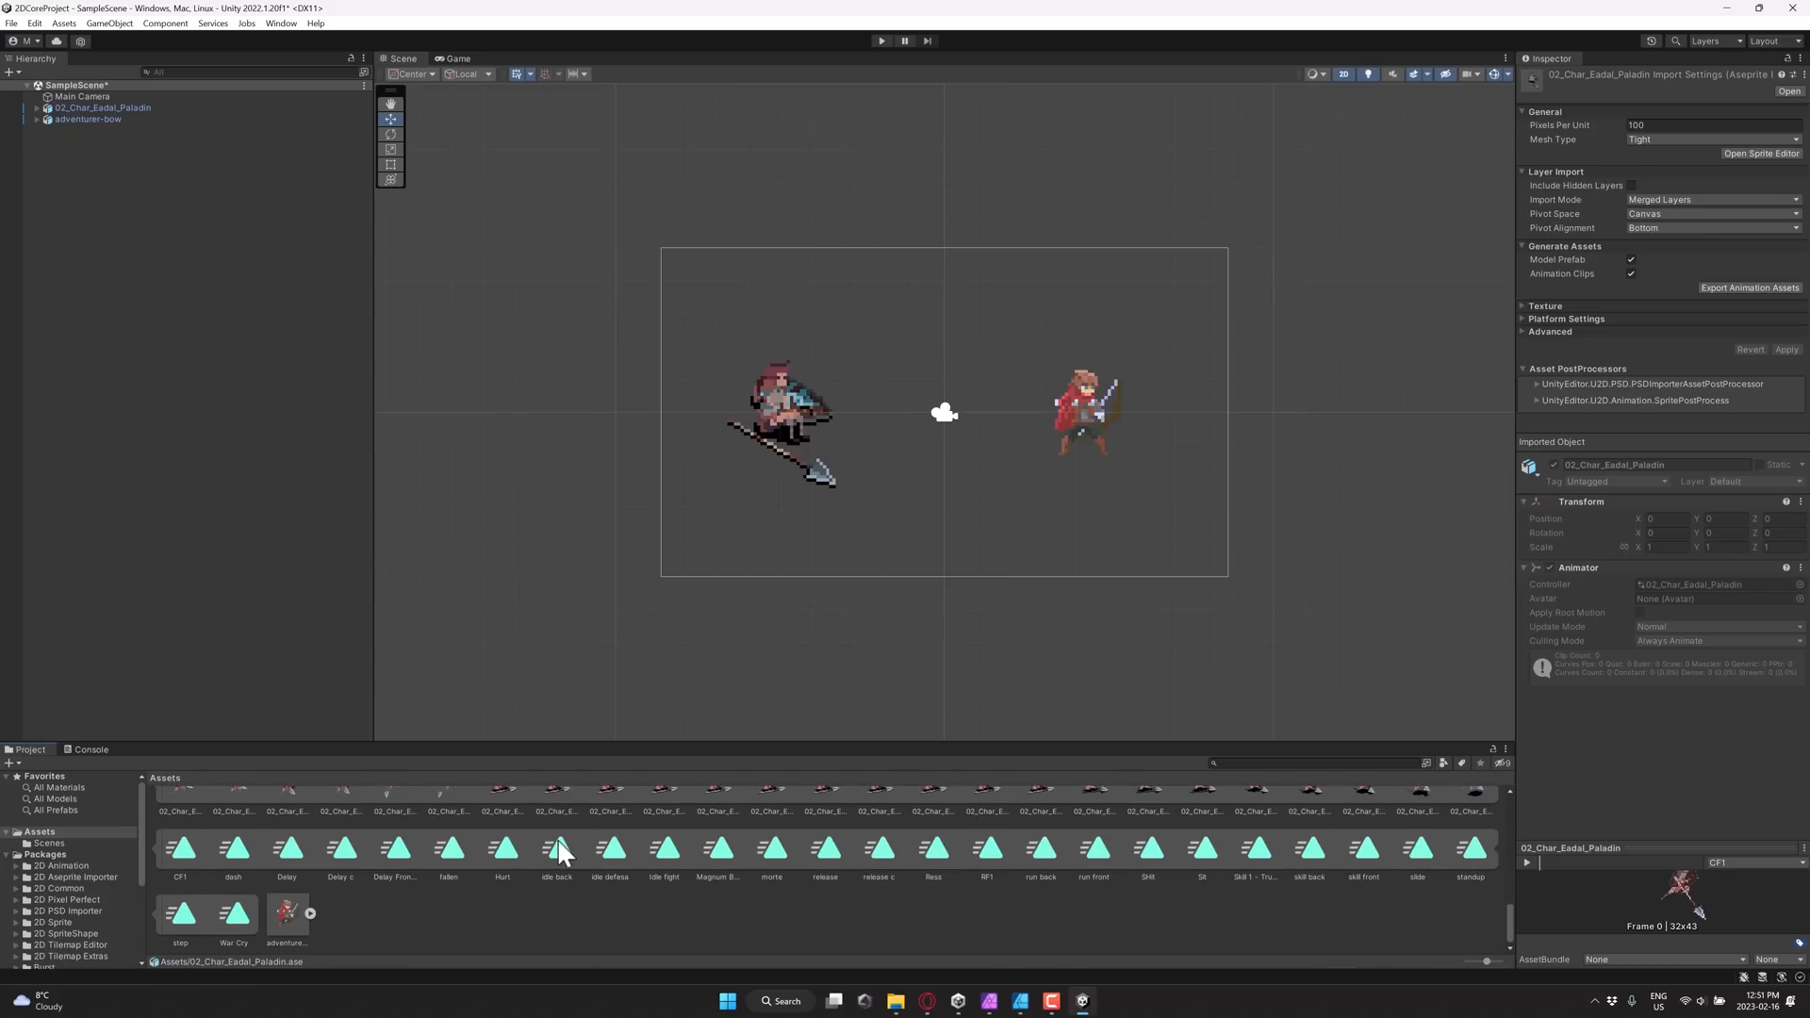
mouse_move(945, 843)
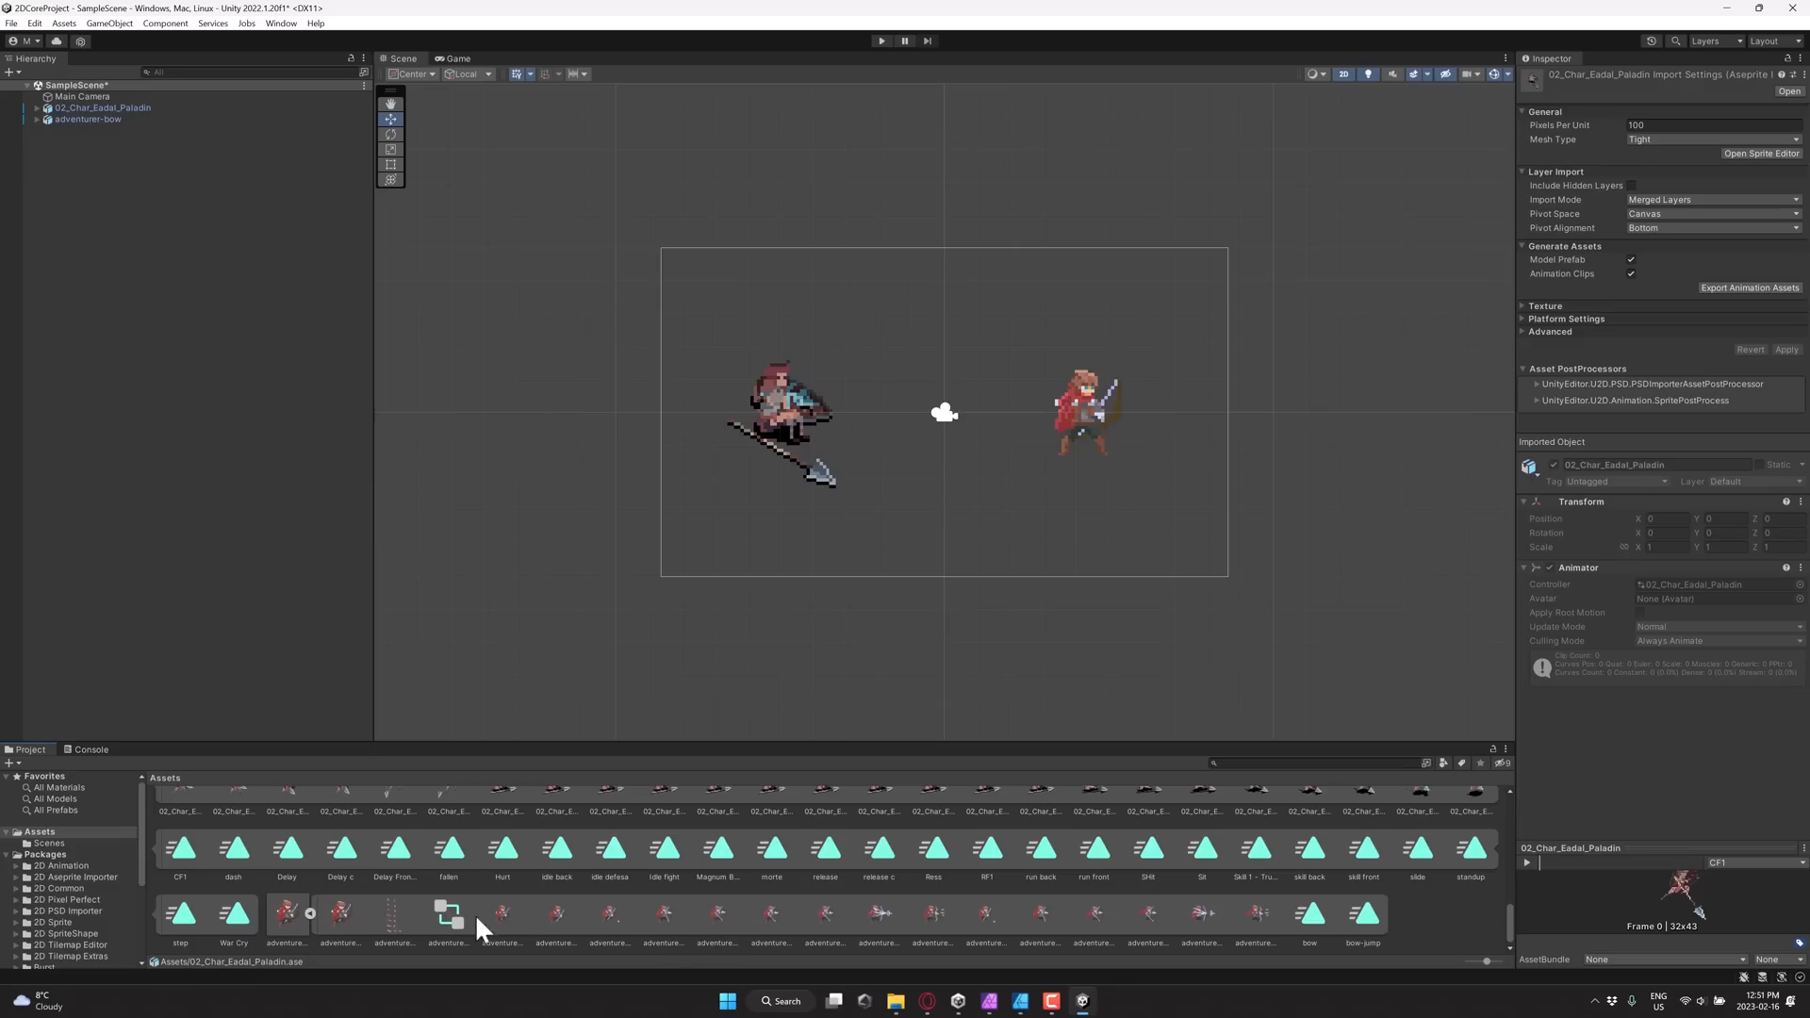
mouse_move(1454, 937)
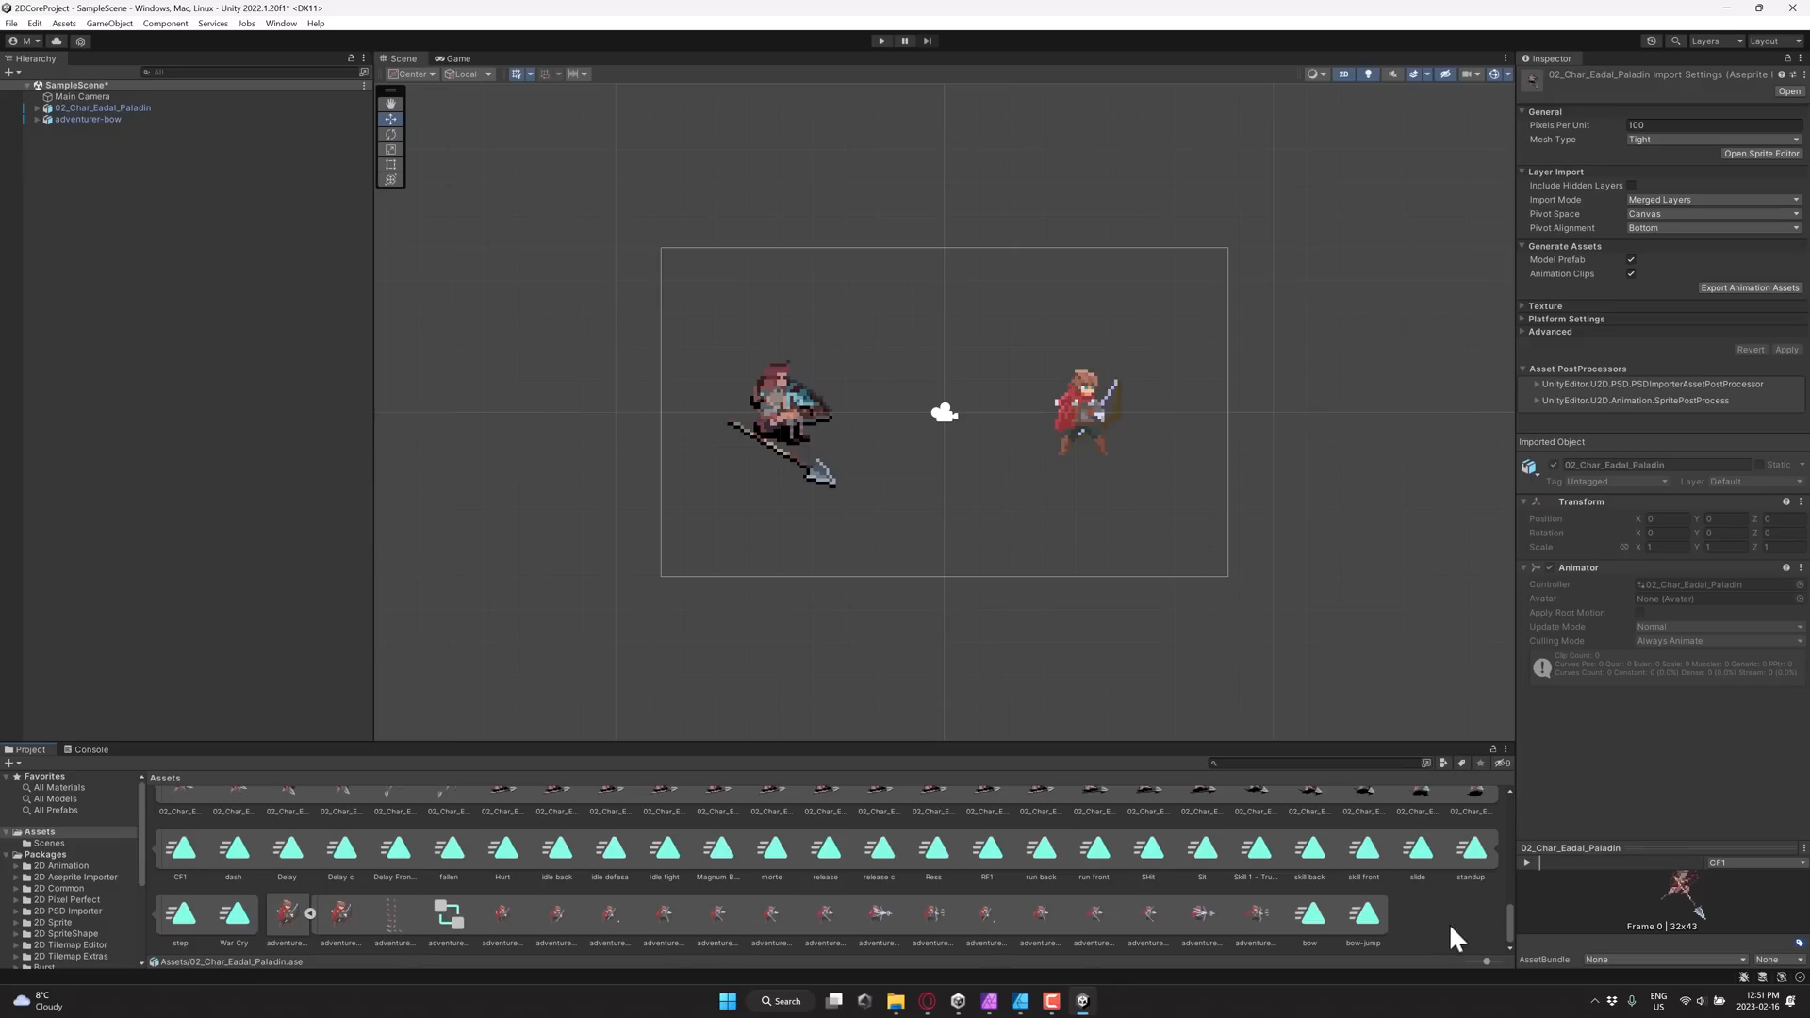
mouse_move(340, 914)
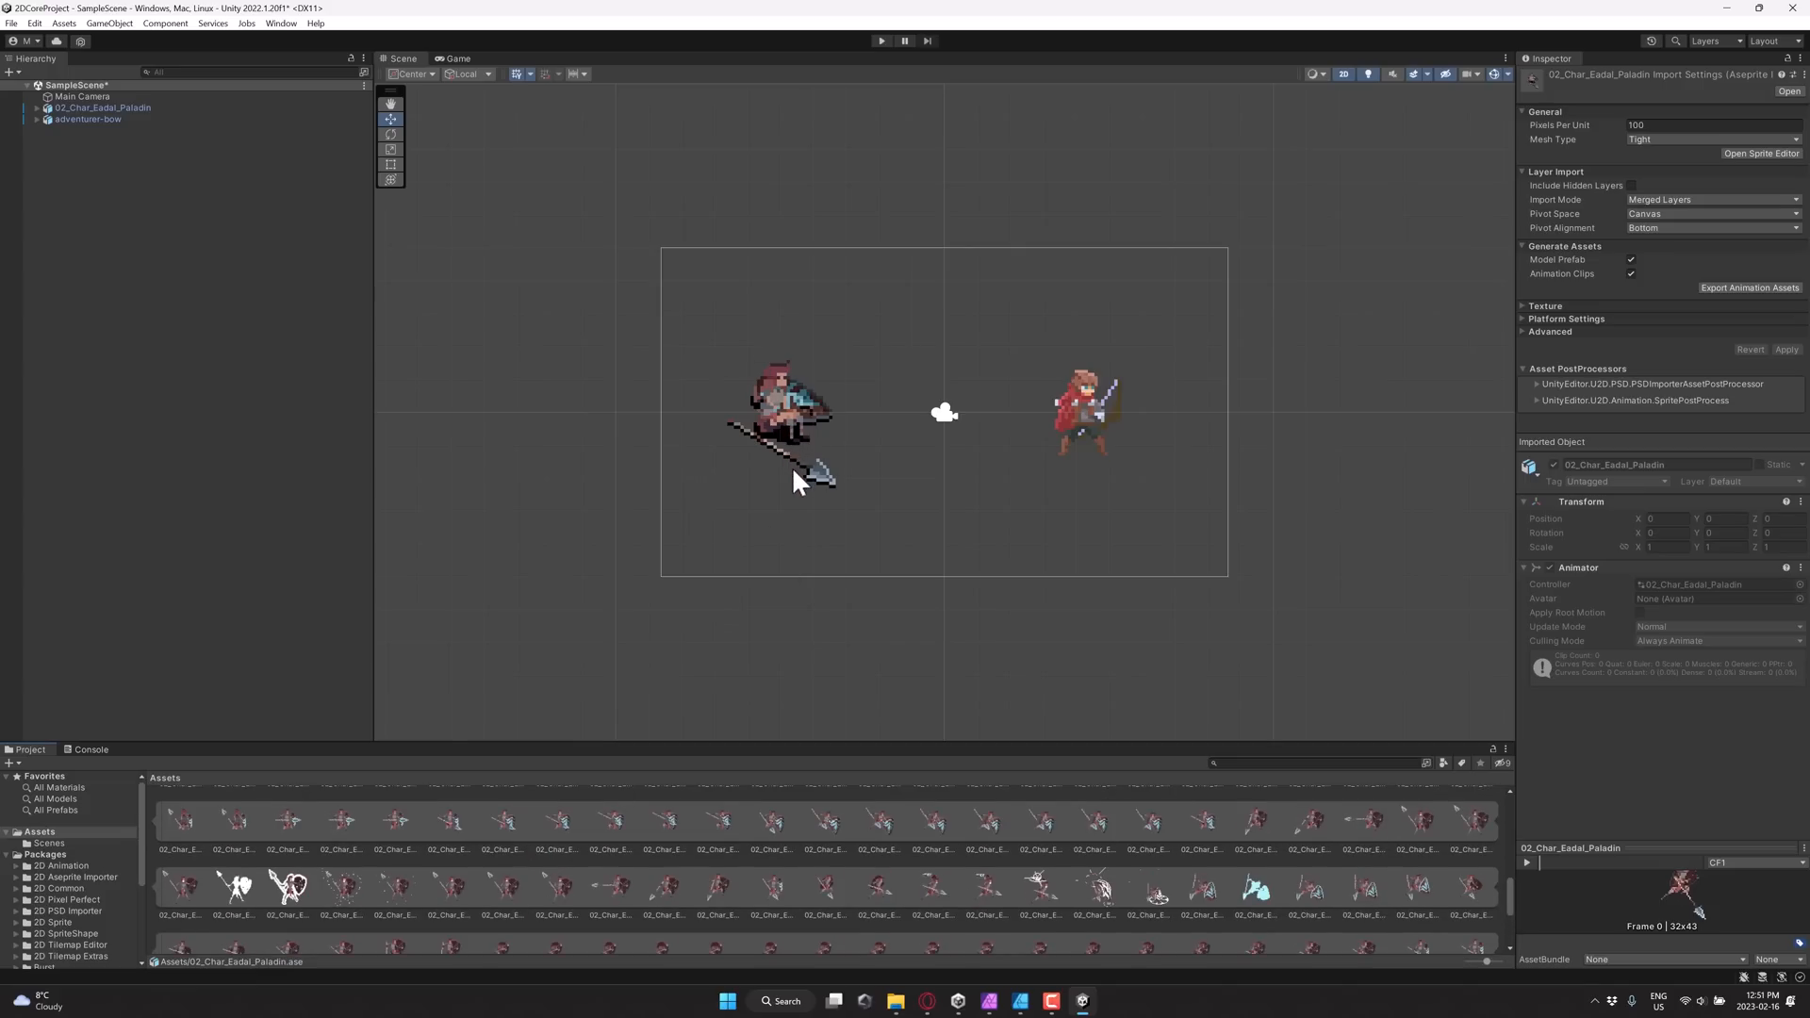
mouse_move(780, 416)
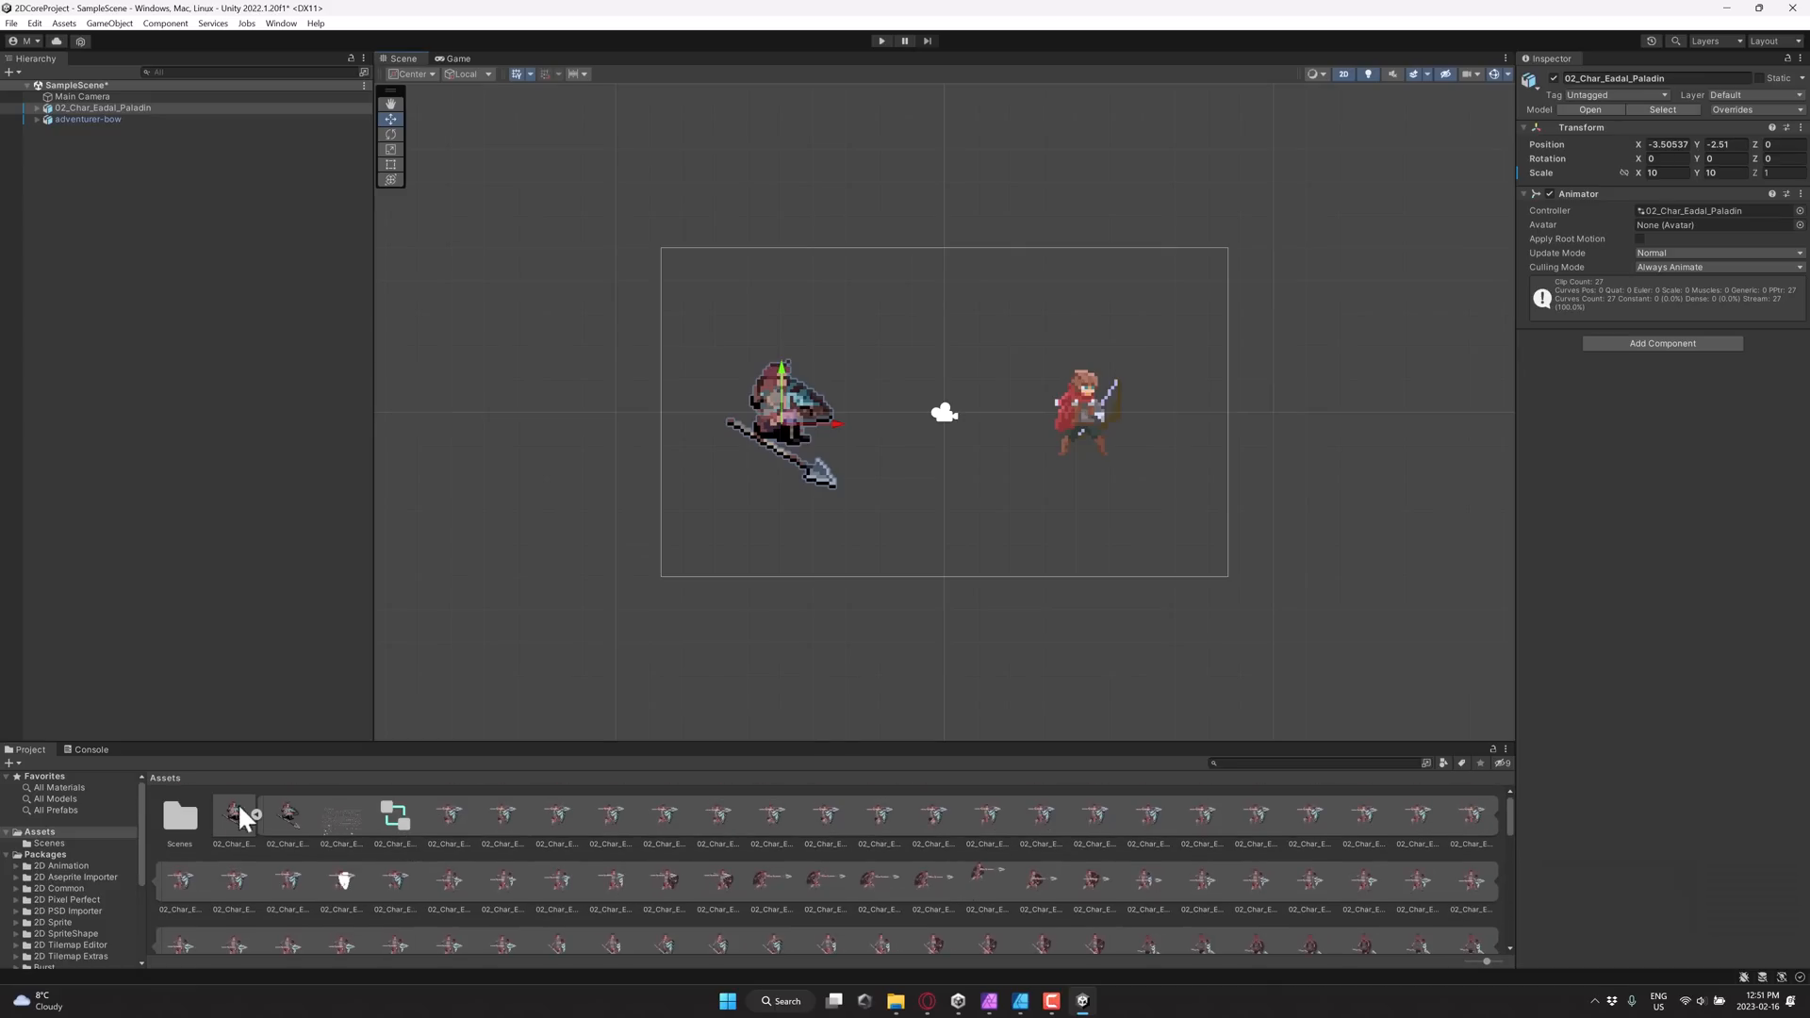
Step: Reselect the Paladin file and view its Animator state graph with idle, run, hurt and dash states
left_click(233, 816)
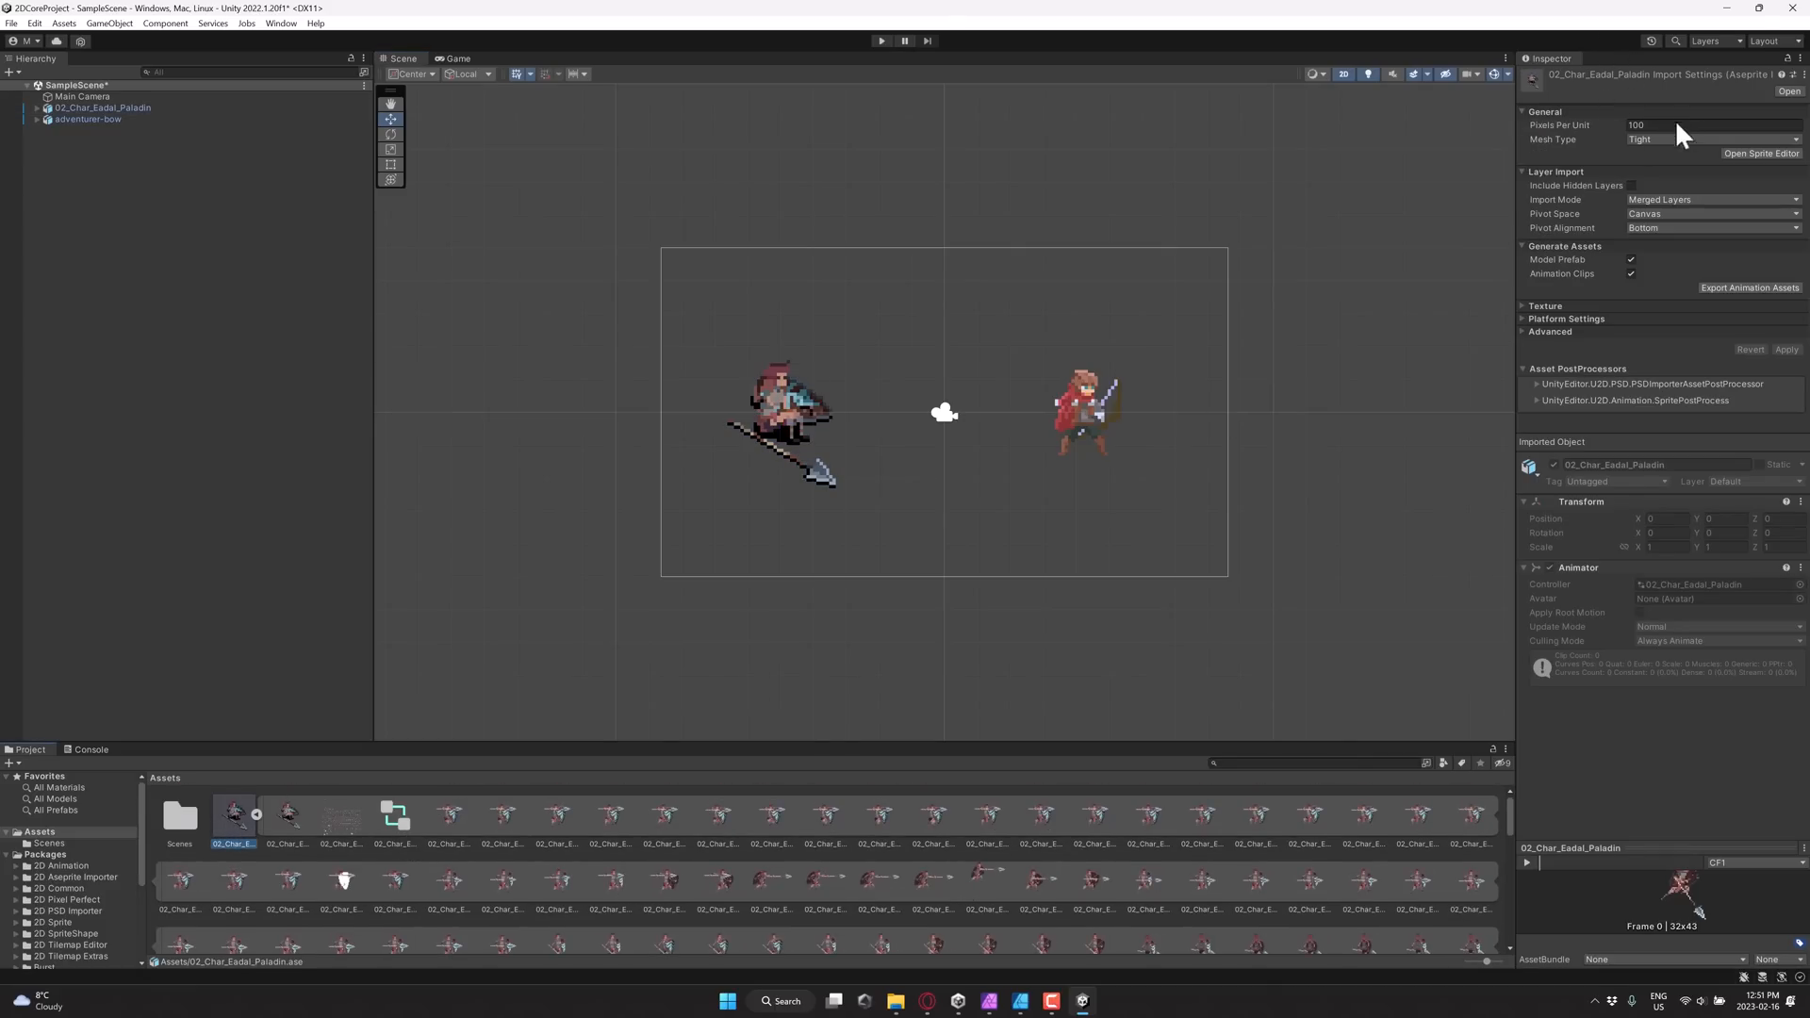
mouse_move(1686, 150)
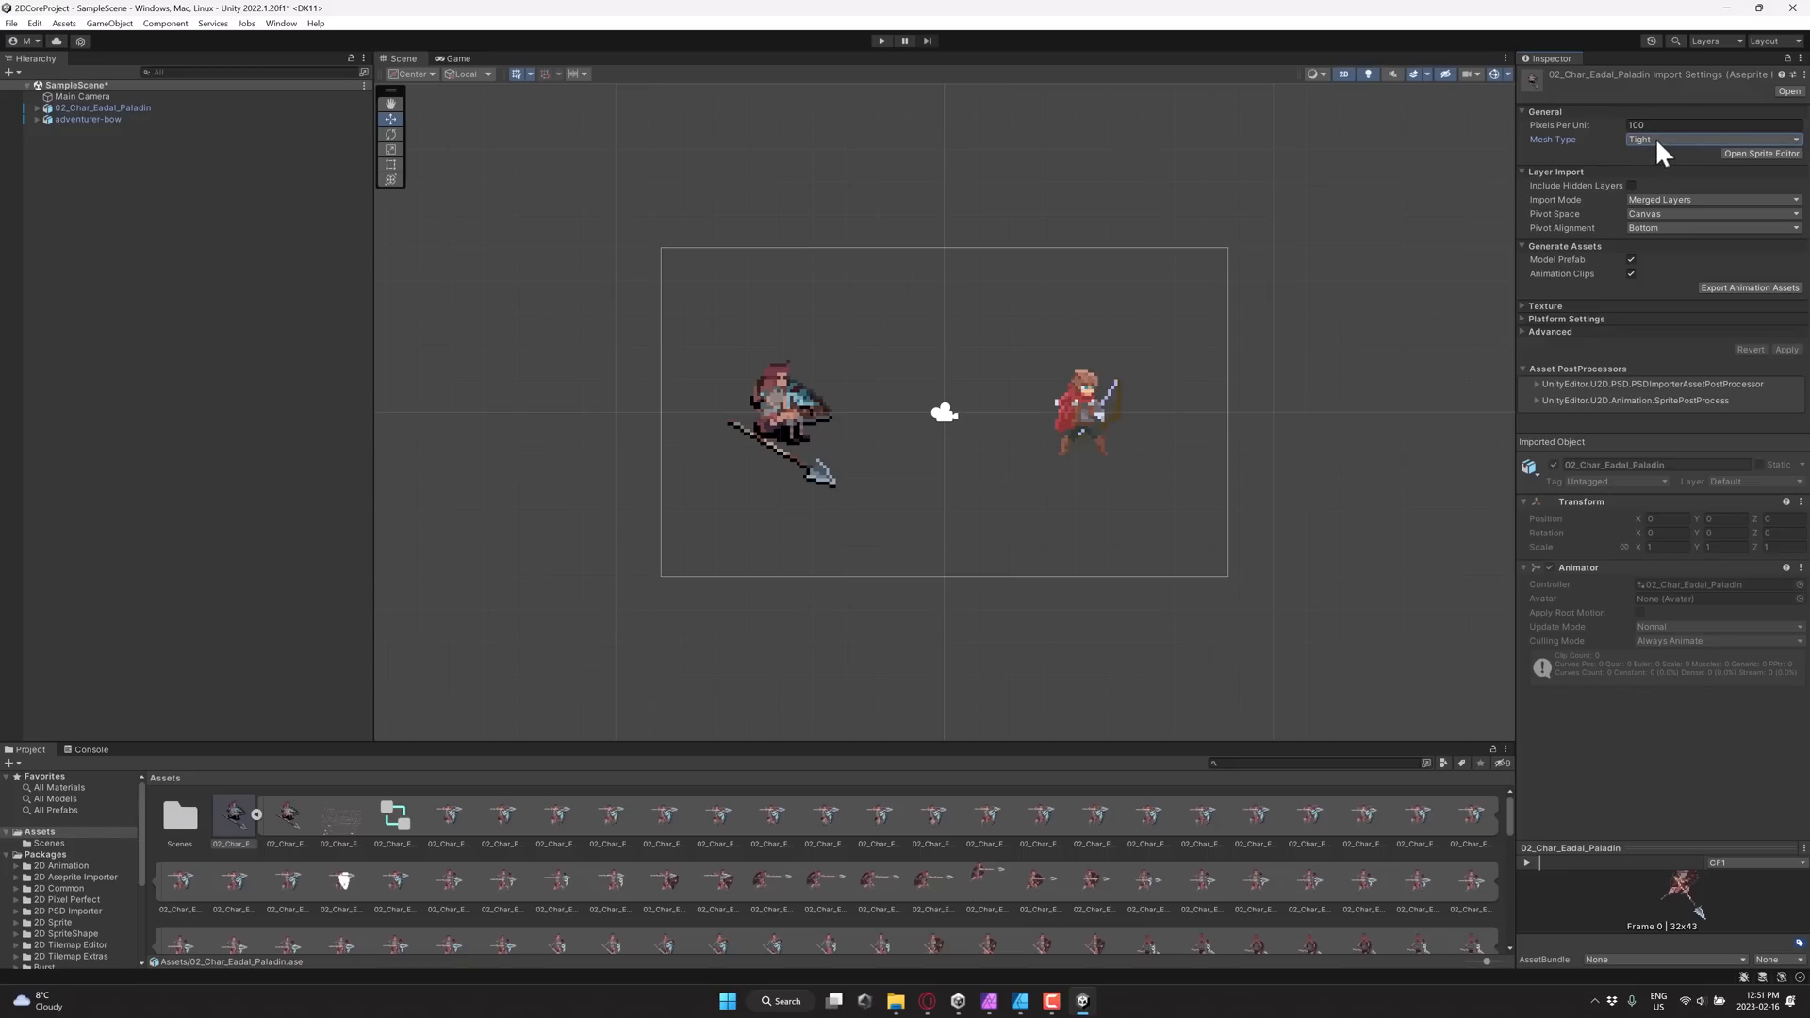
mouse_move(1596, 256)
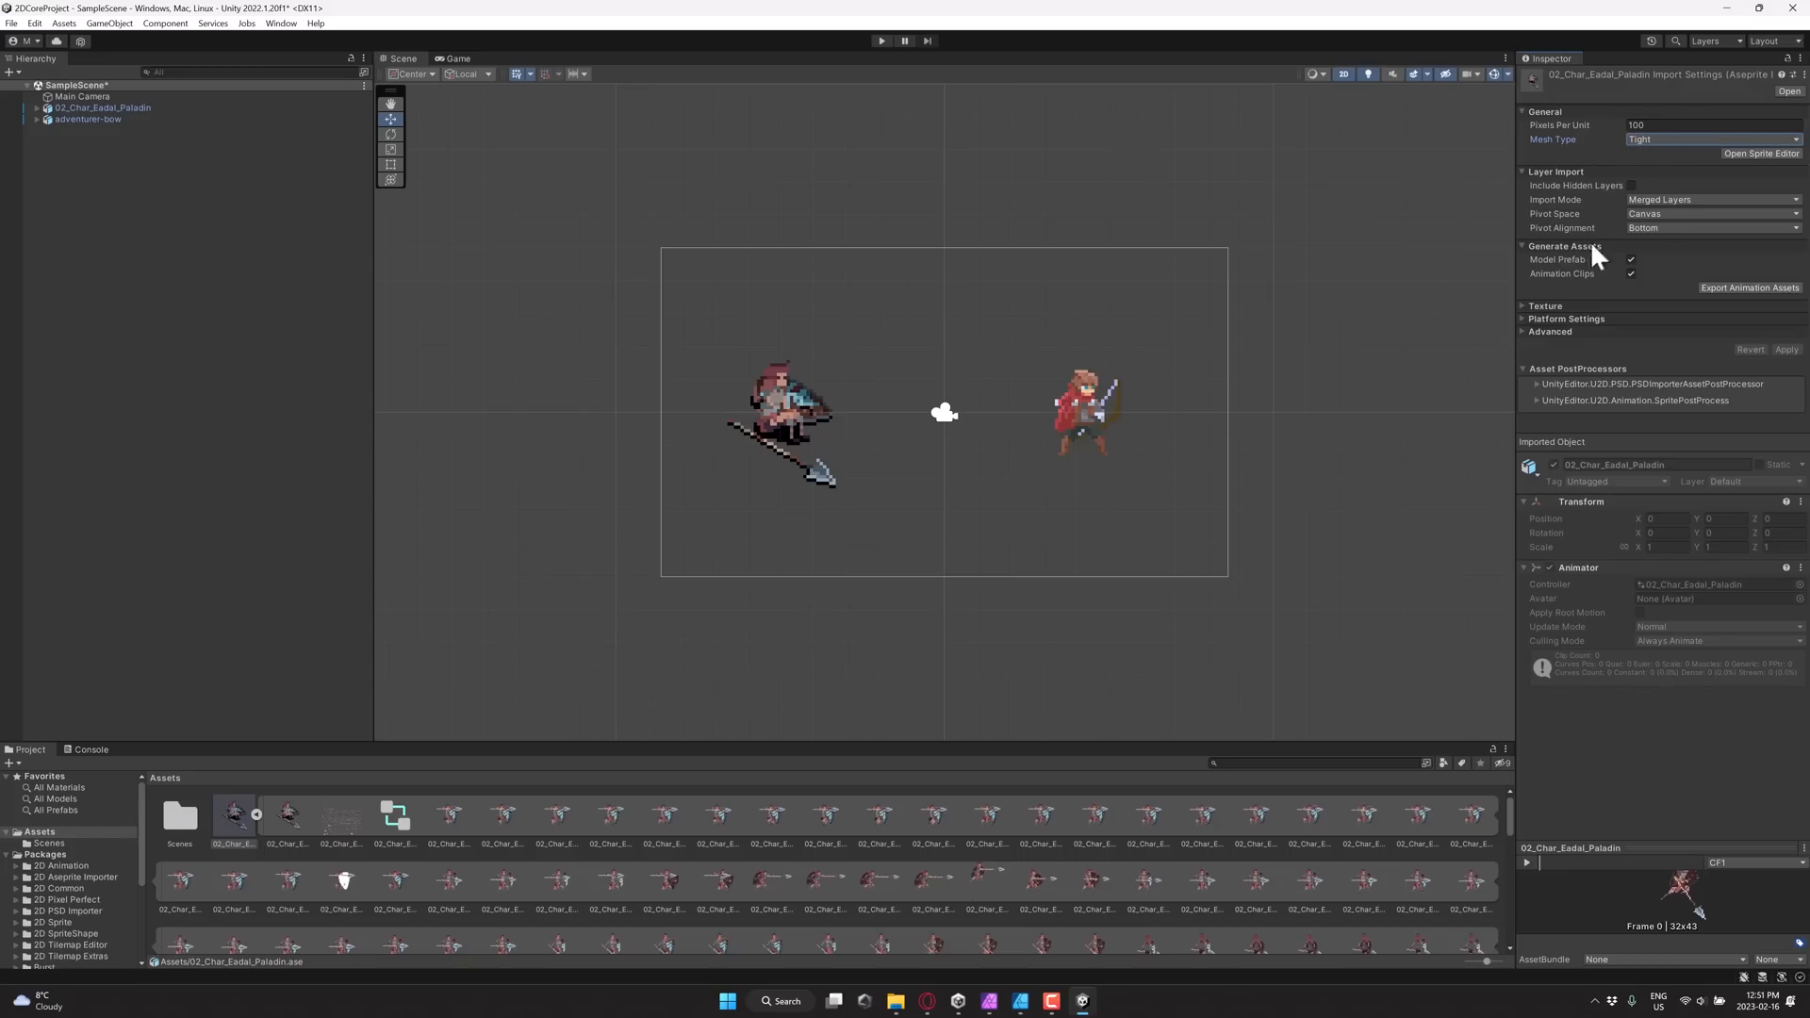
mouse_move(1223, 361)
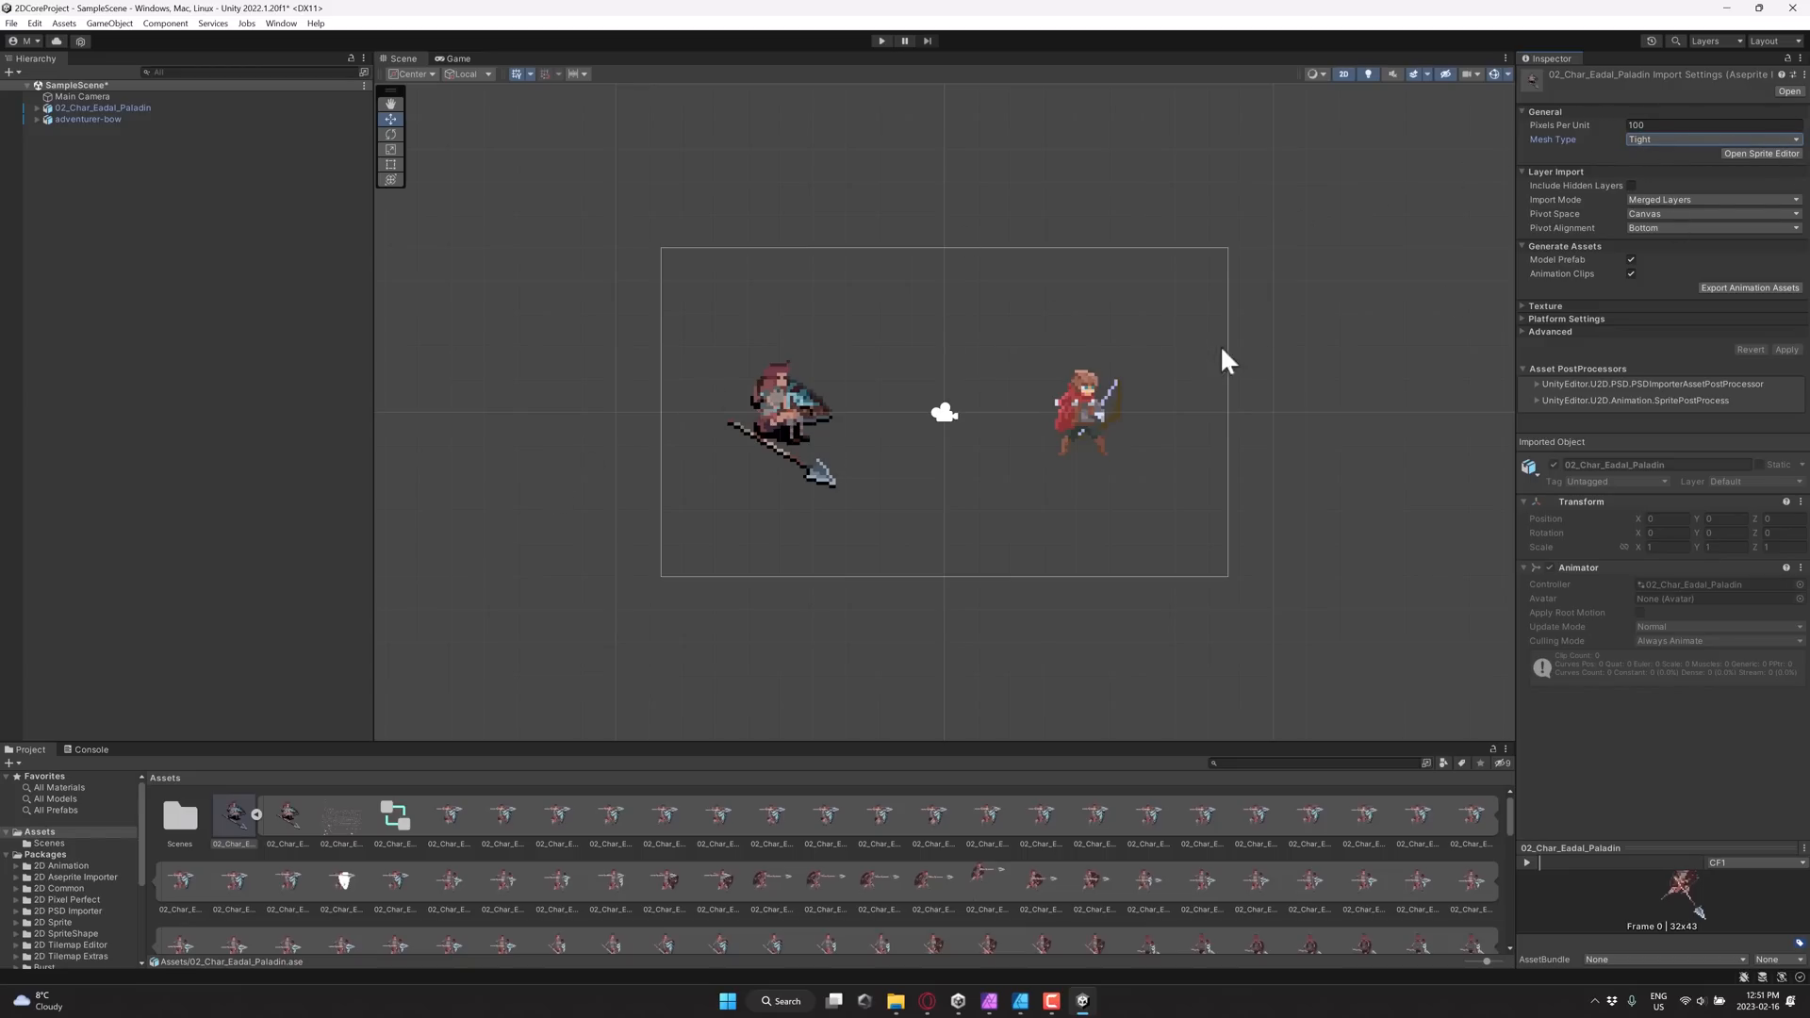
mouse_move(1632, 196)
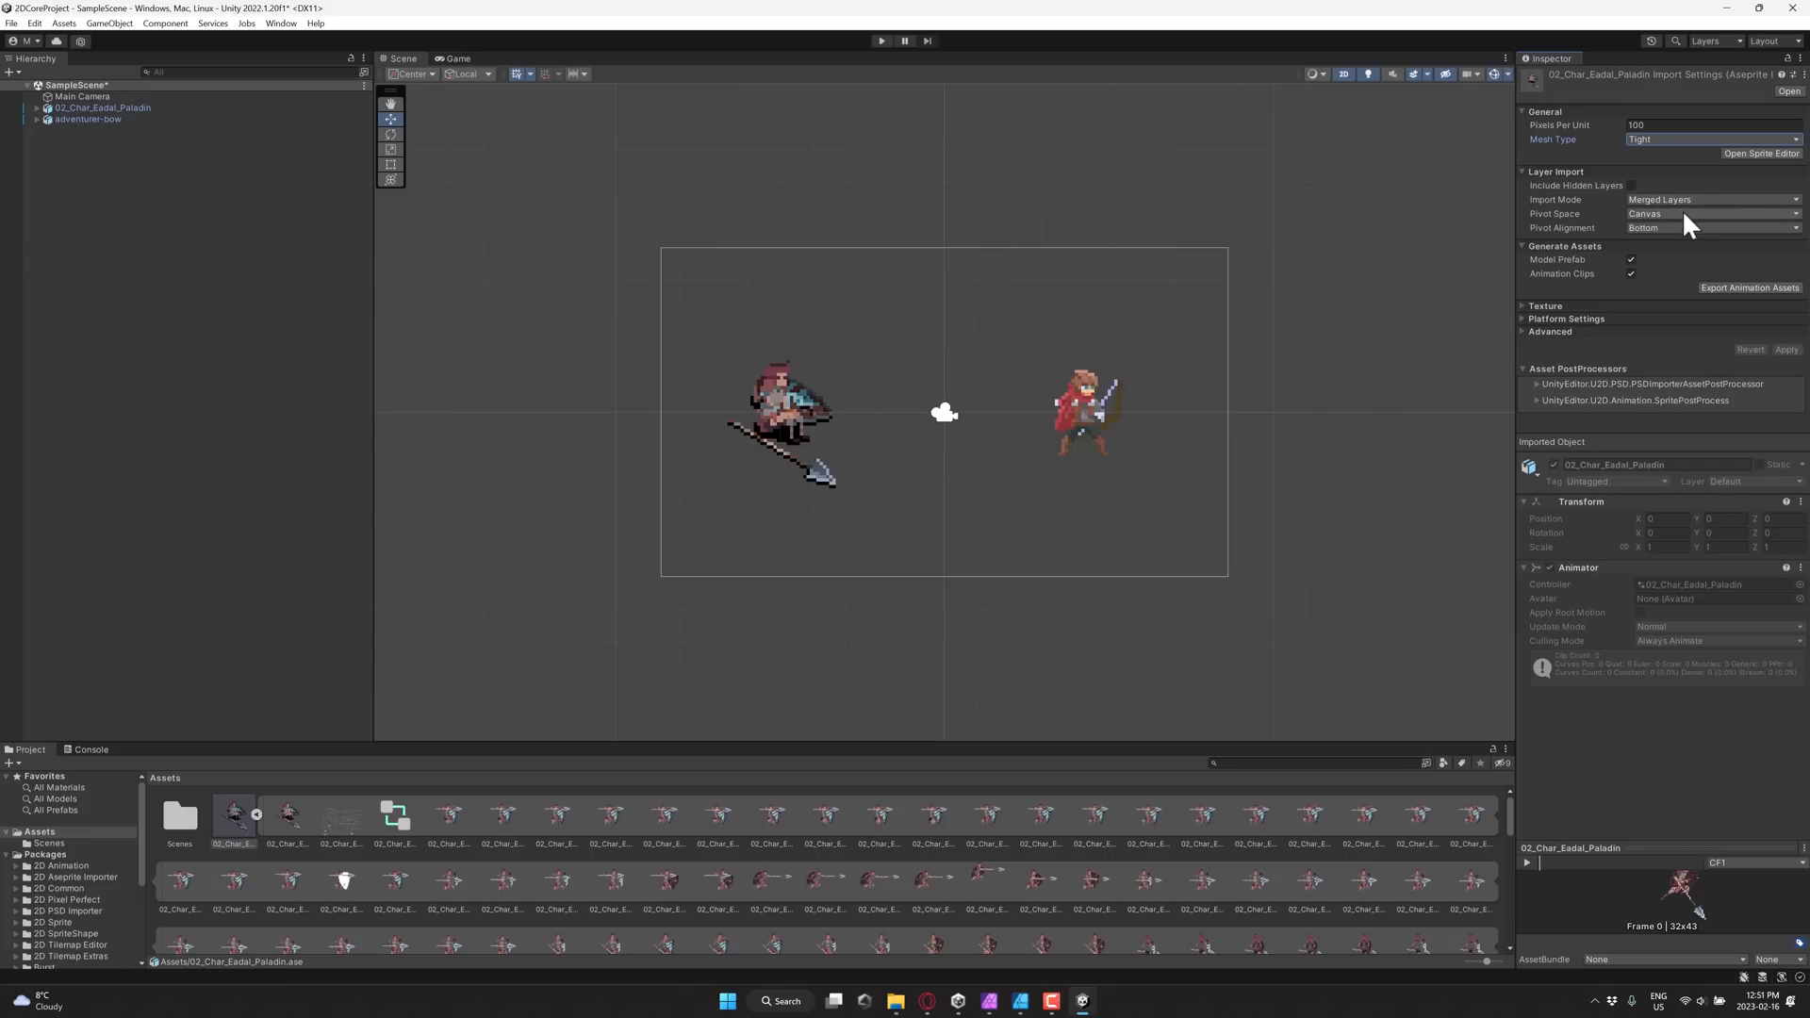
mouse_move(1613, 257)
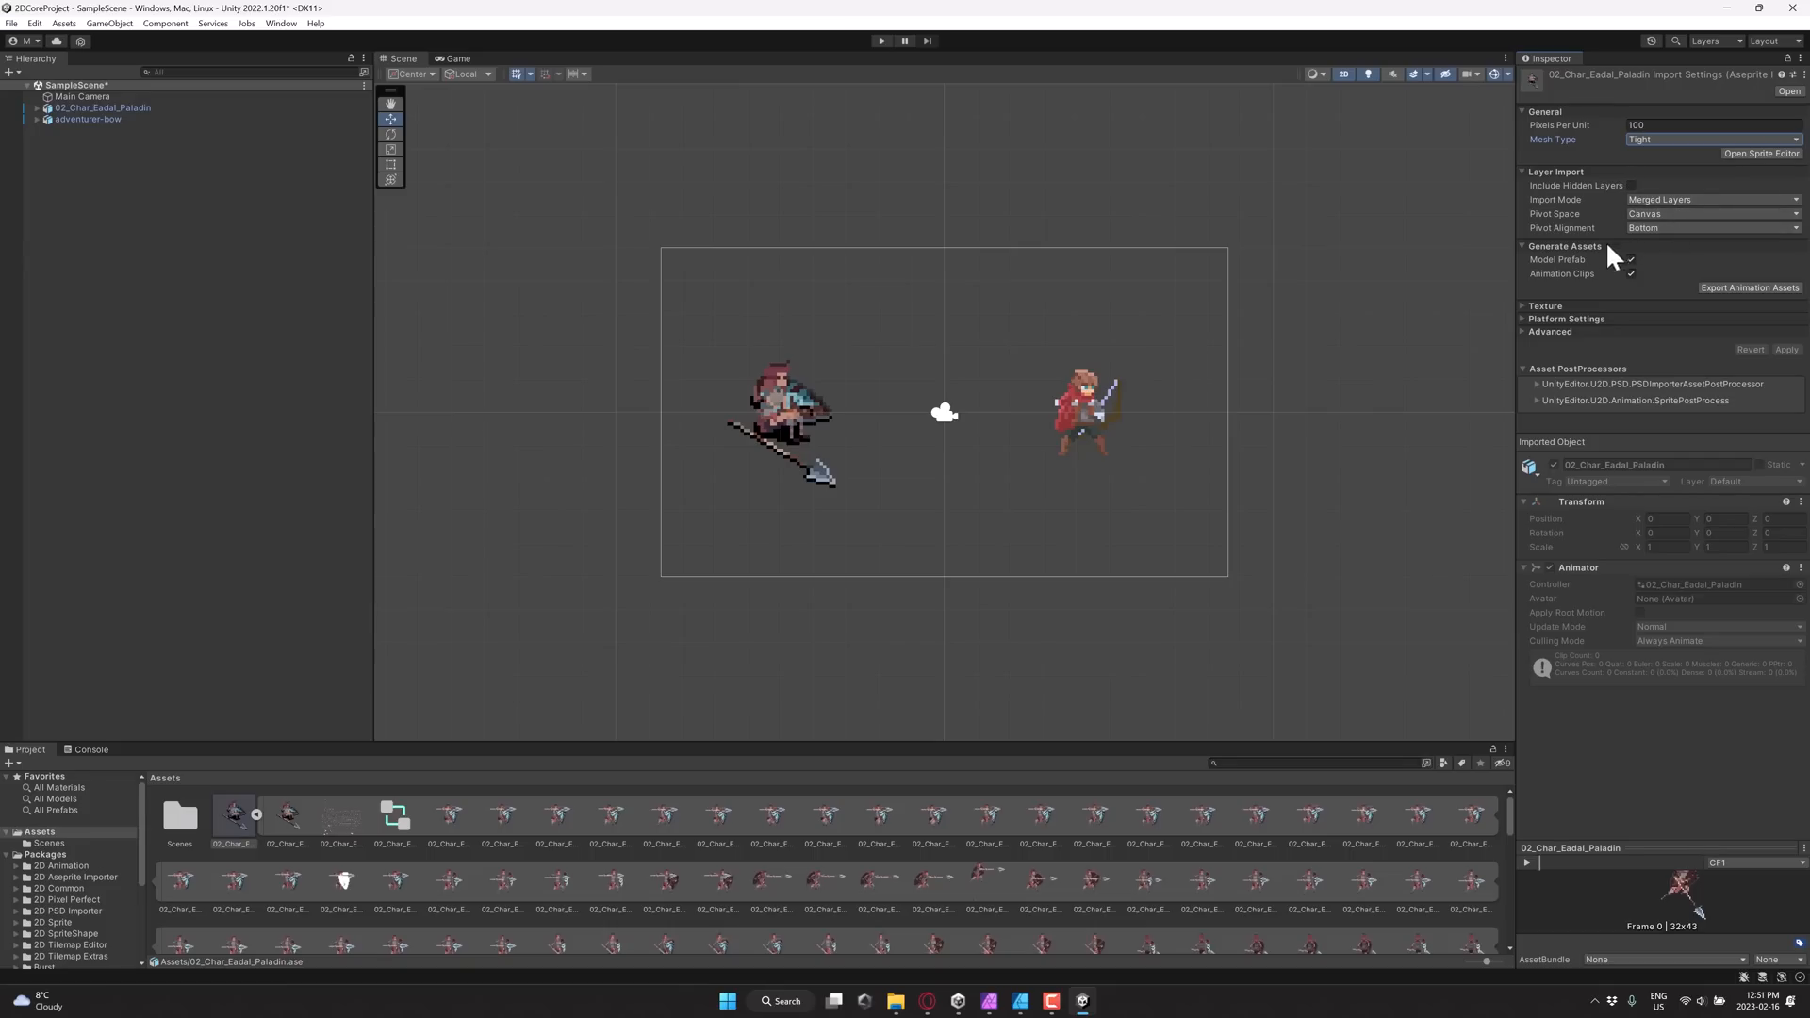
mouse_move(1575, 206)
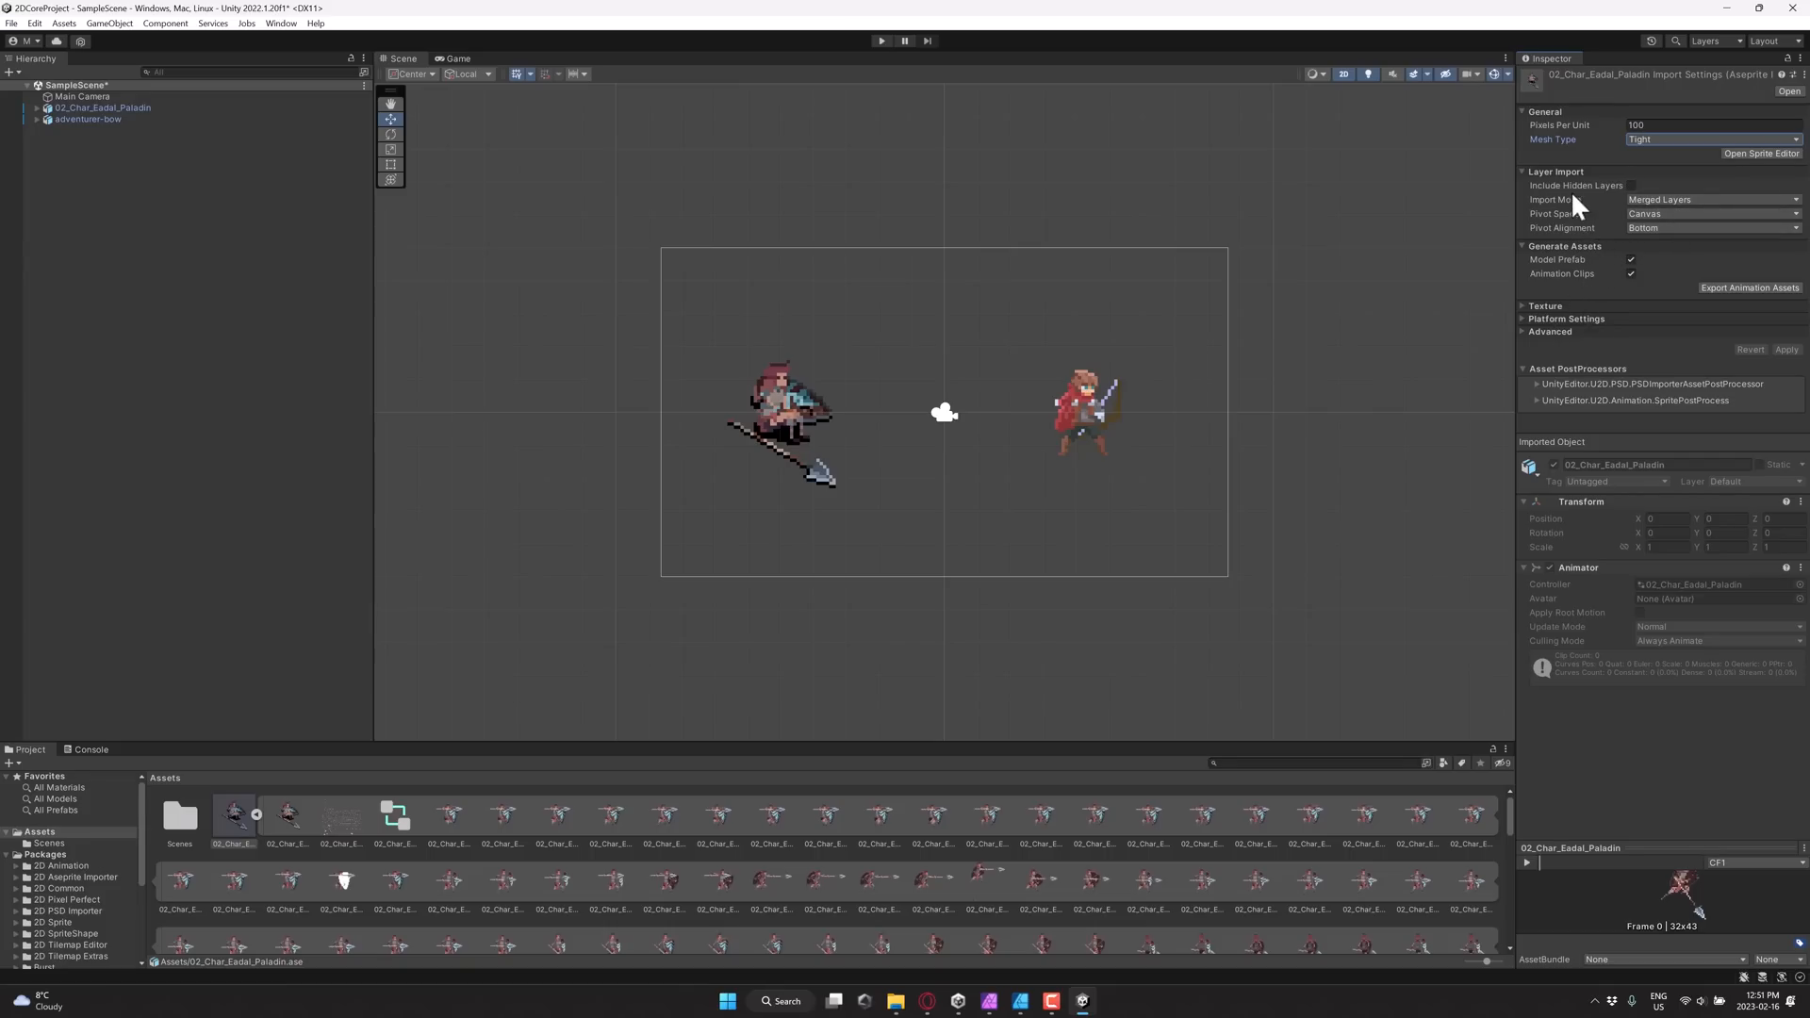
mouse_move(1462, 389)
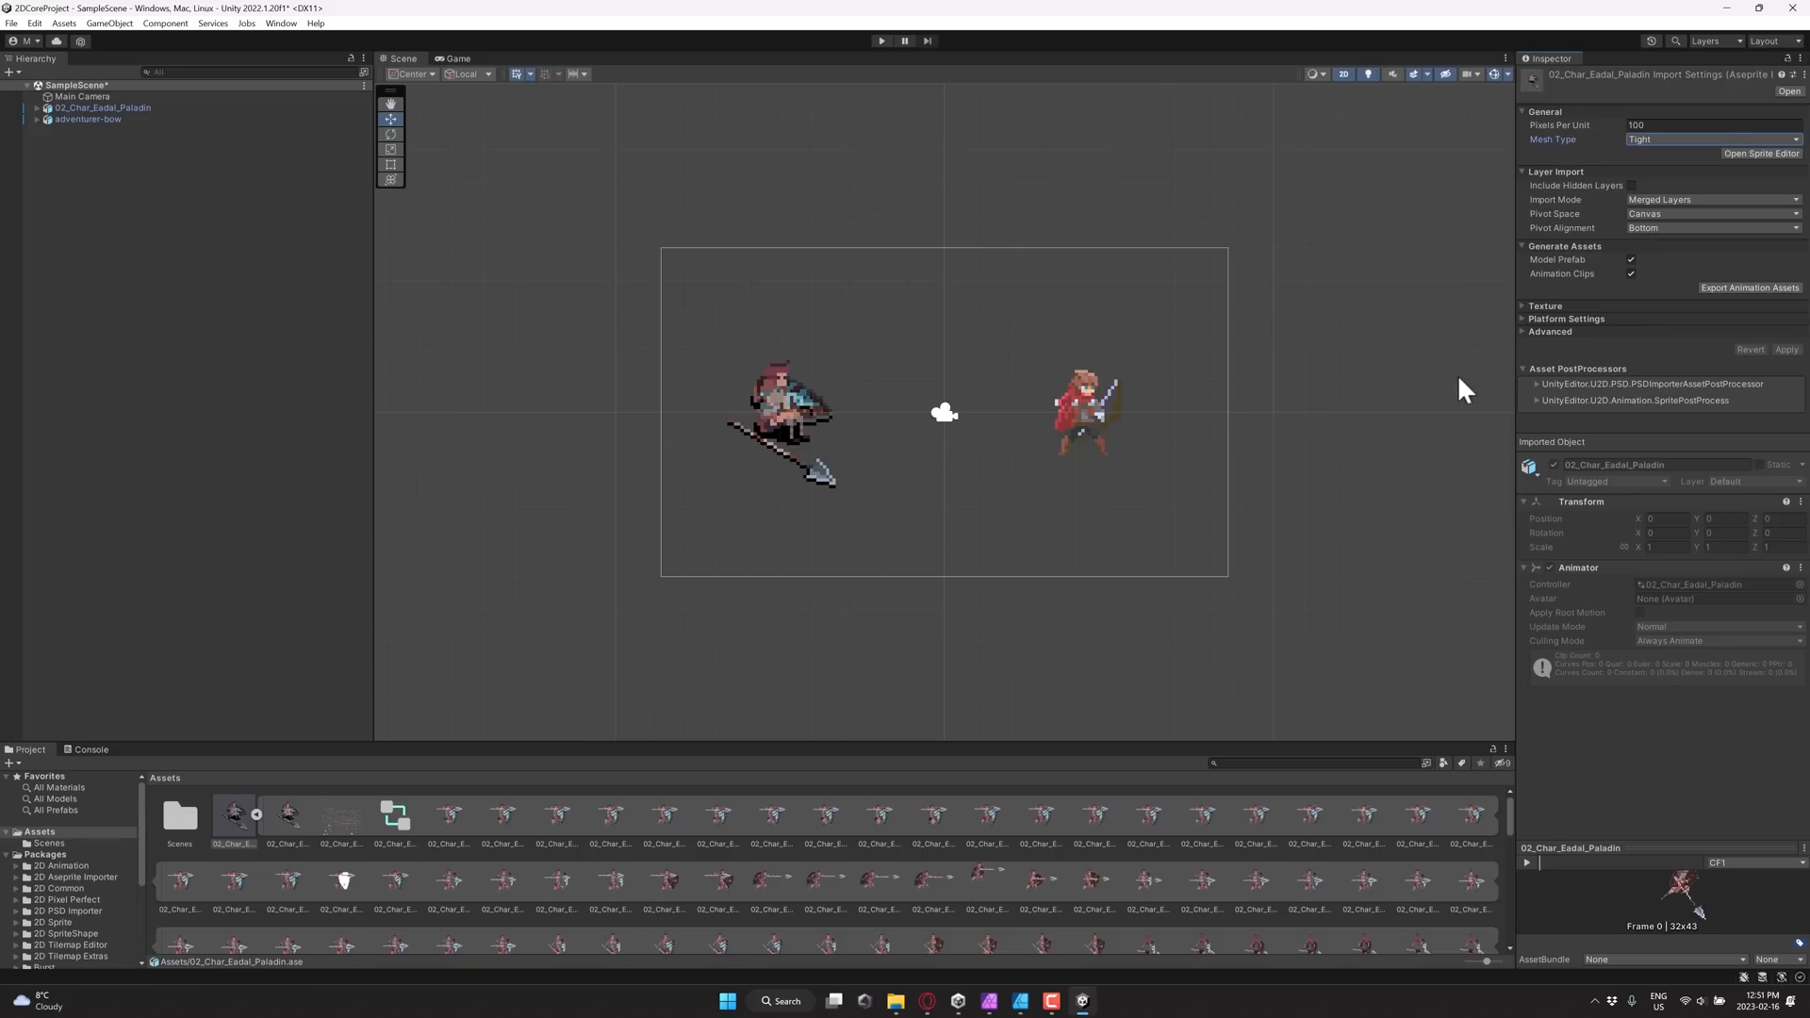
mouse_move(1043, 560)
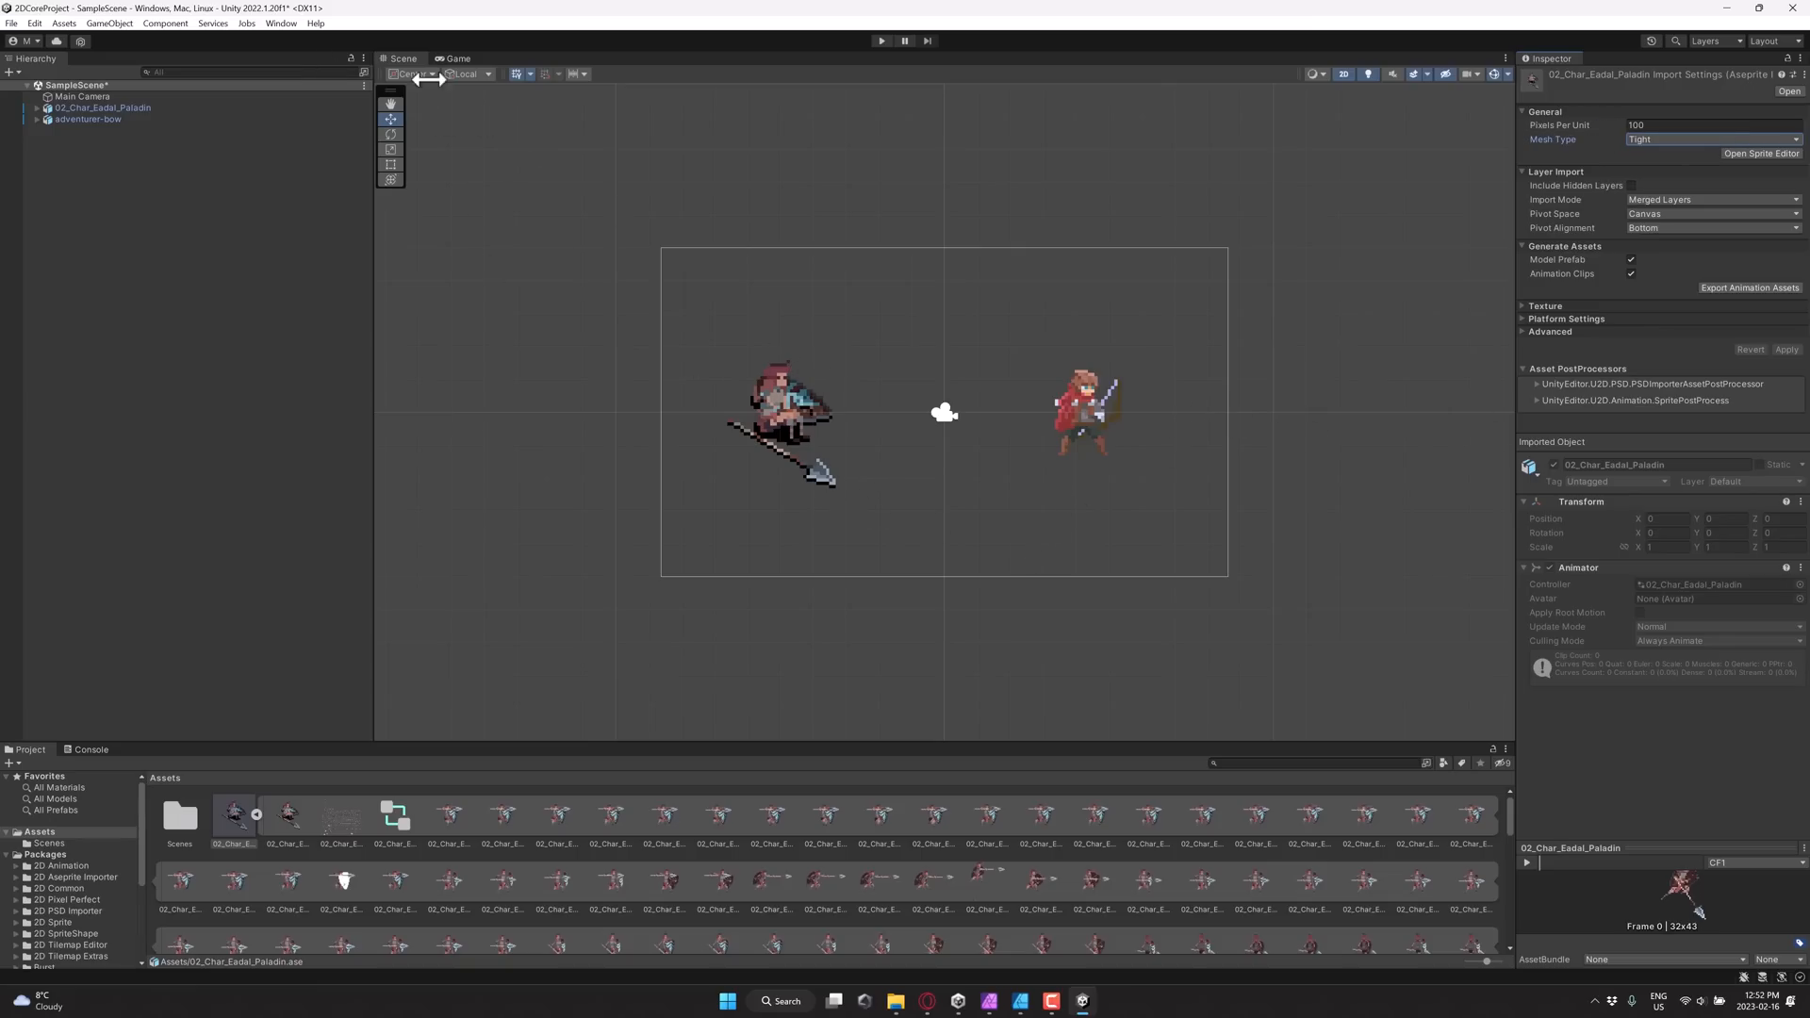
left_click(279, 22)
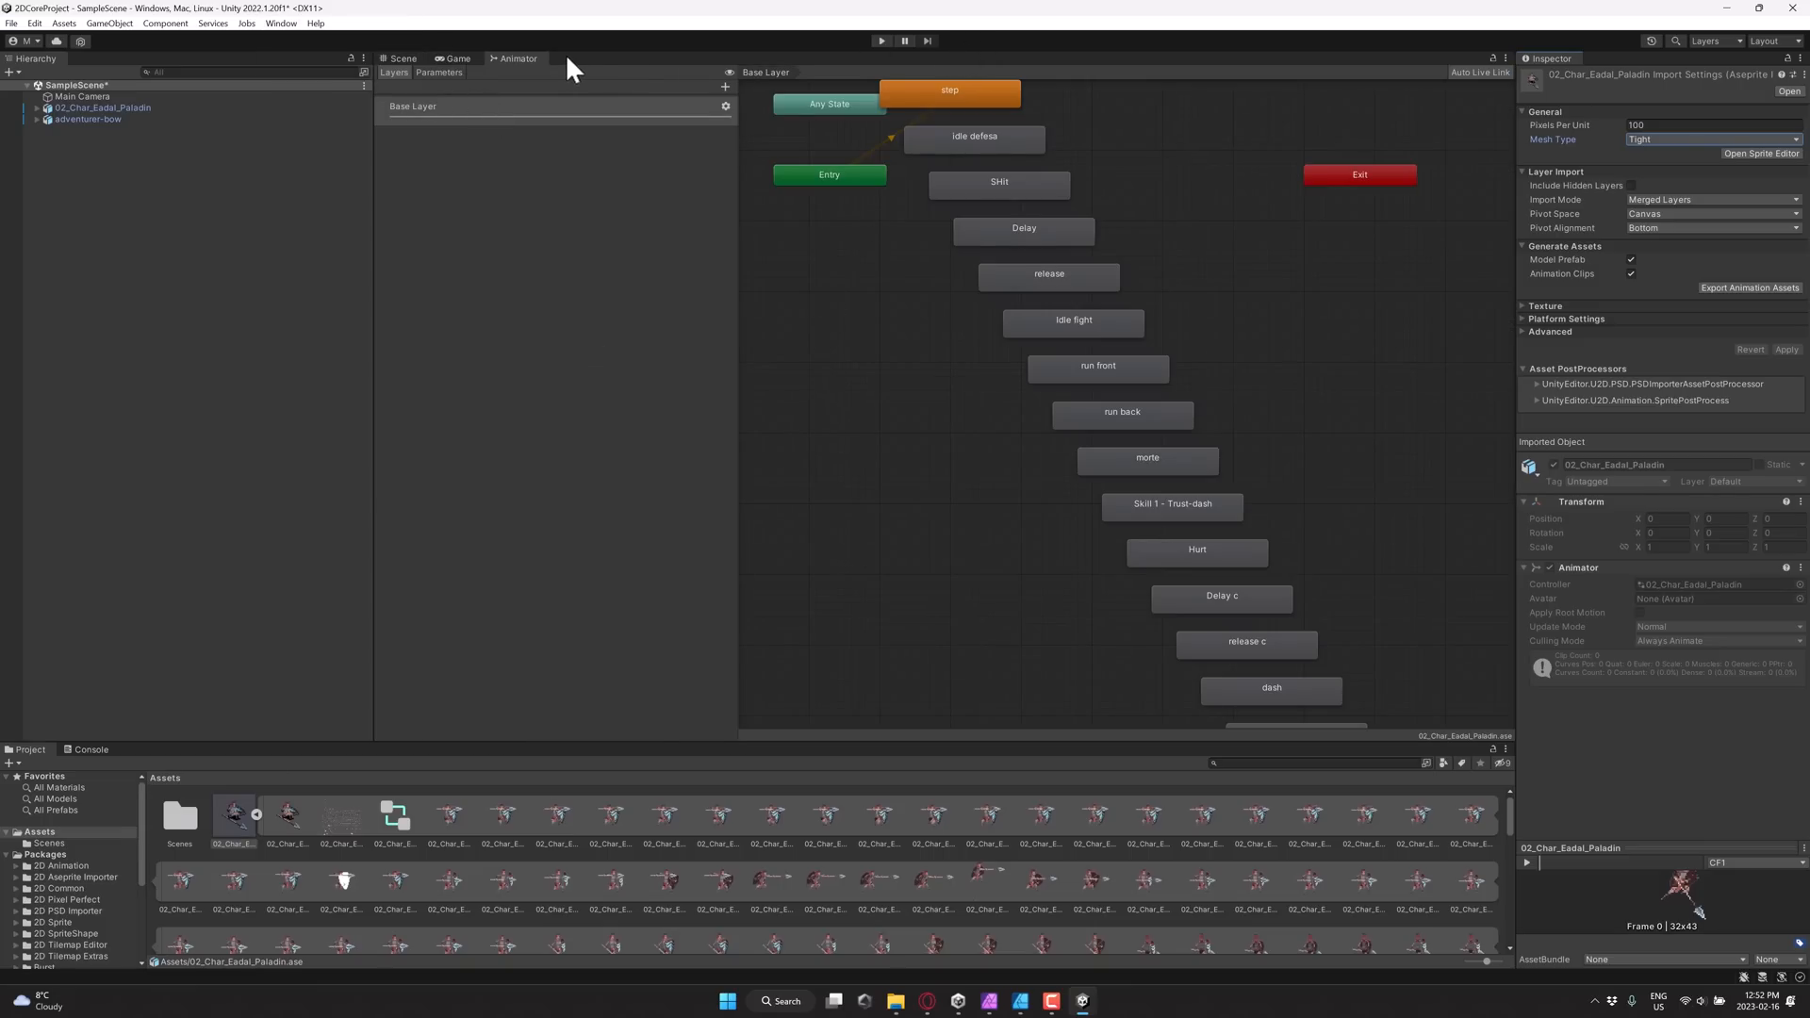
Step: Open the Animation window beside the Scene and select the Paladin
left_click(279, 23)
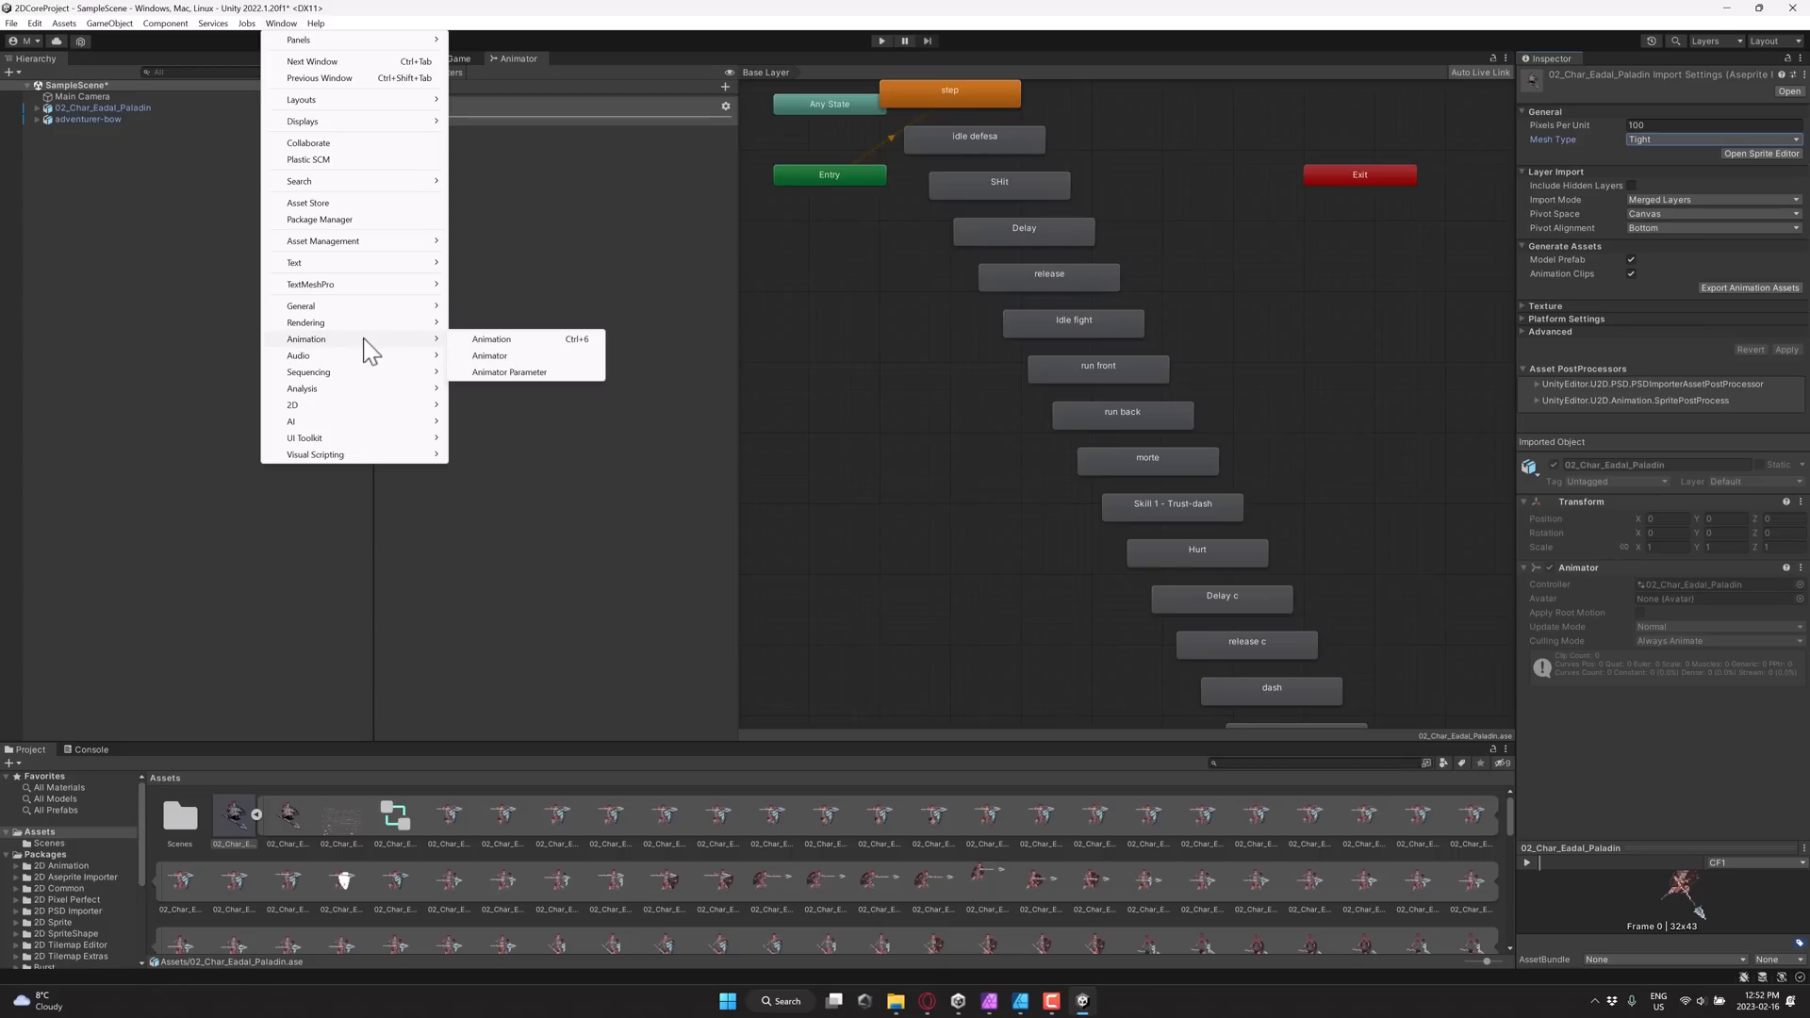
left_click(489, 339)
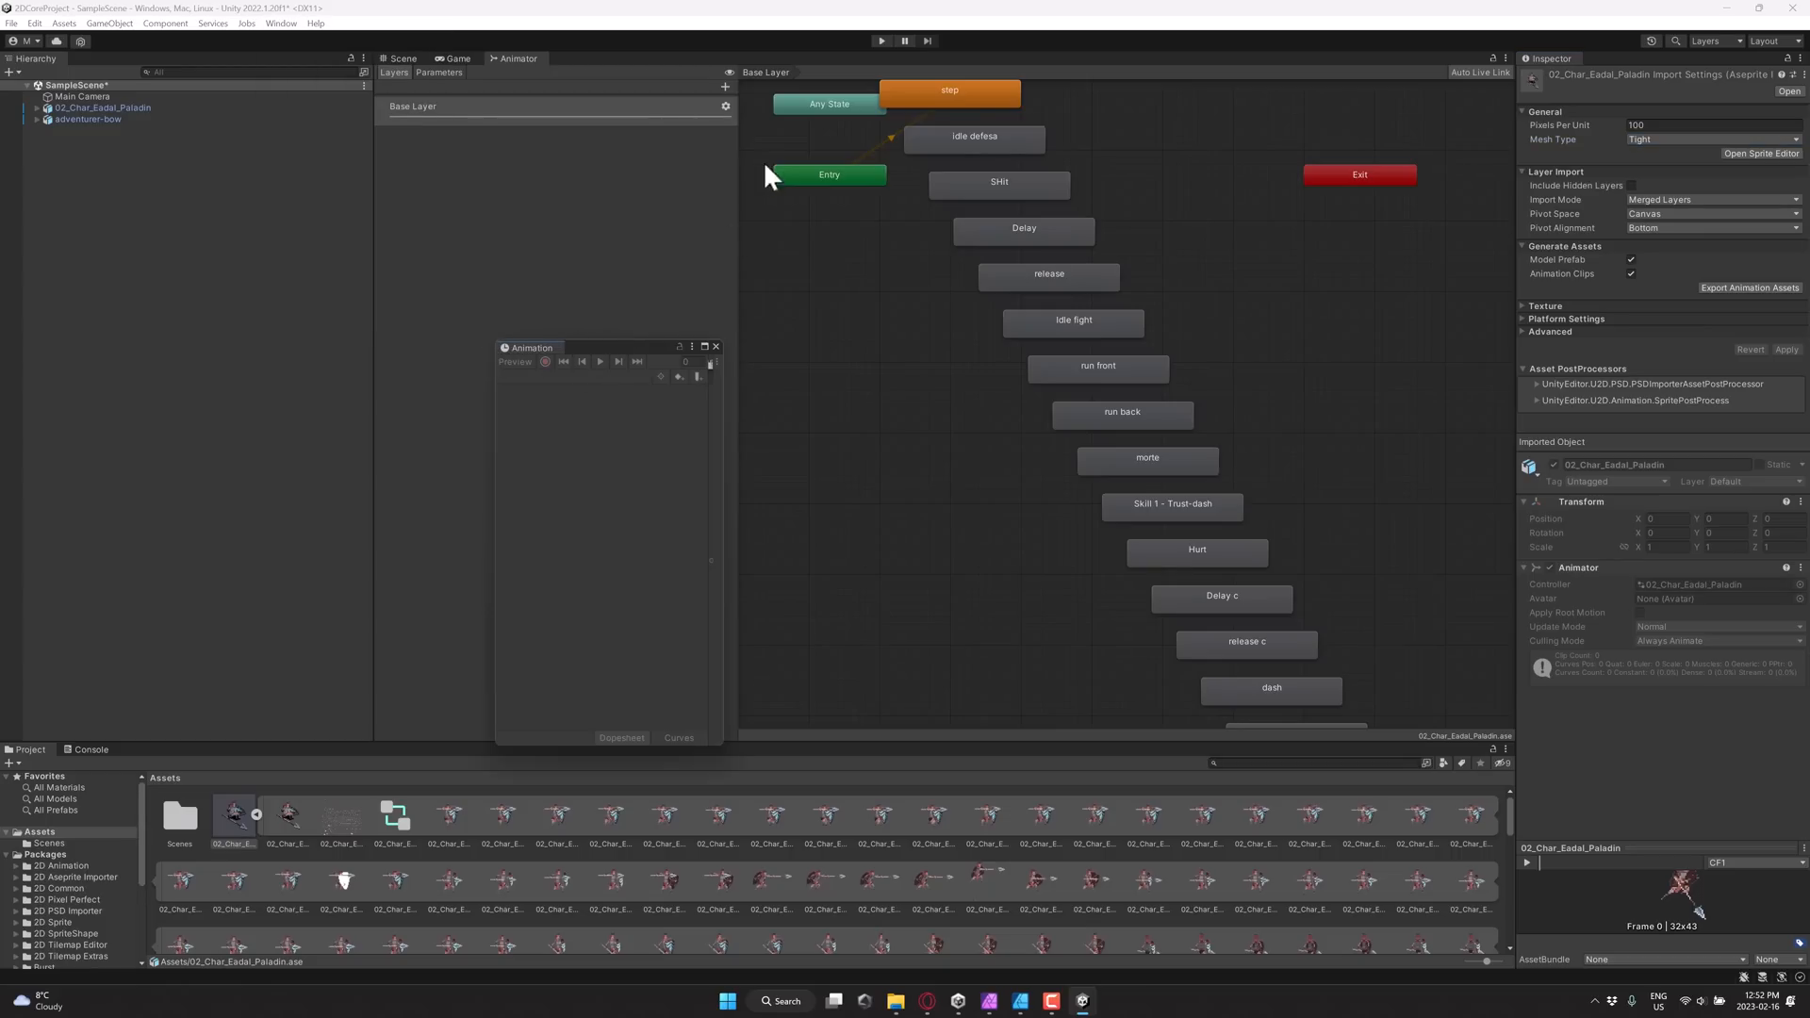
left_click(400, 57)
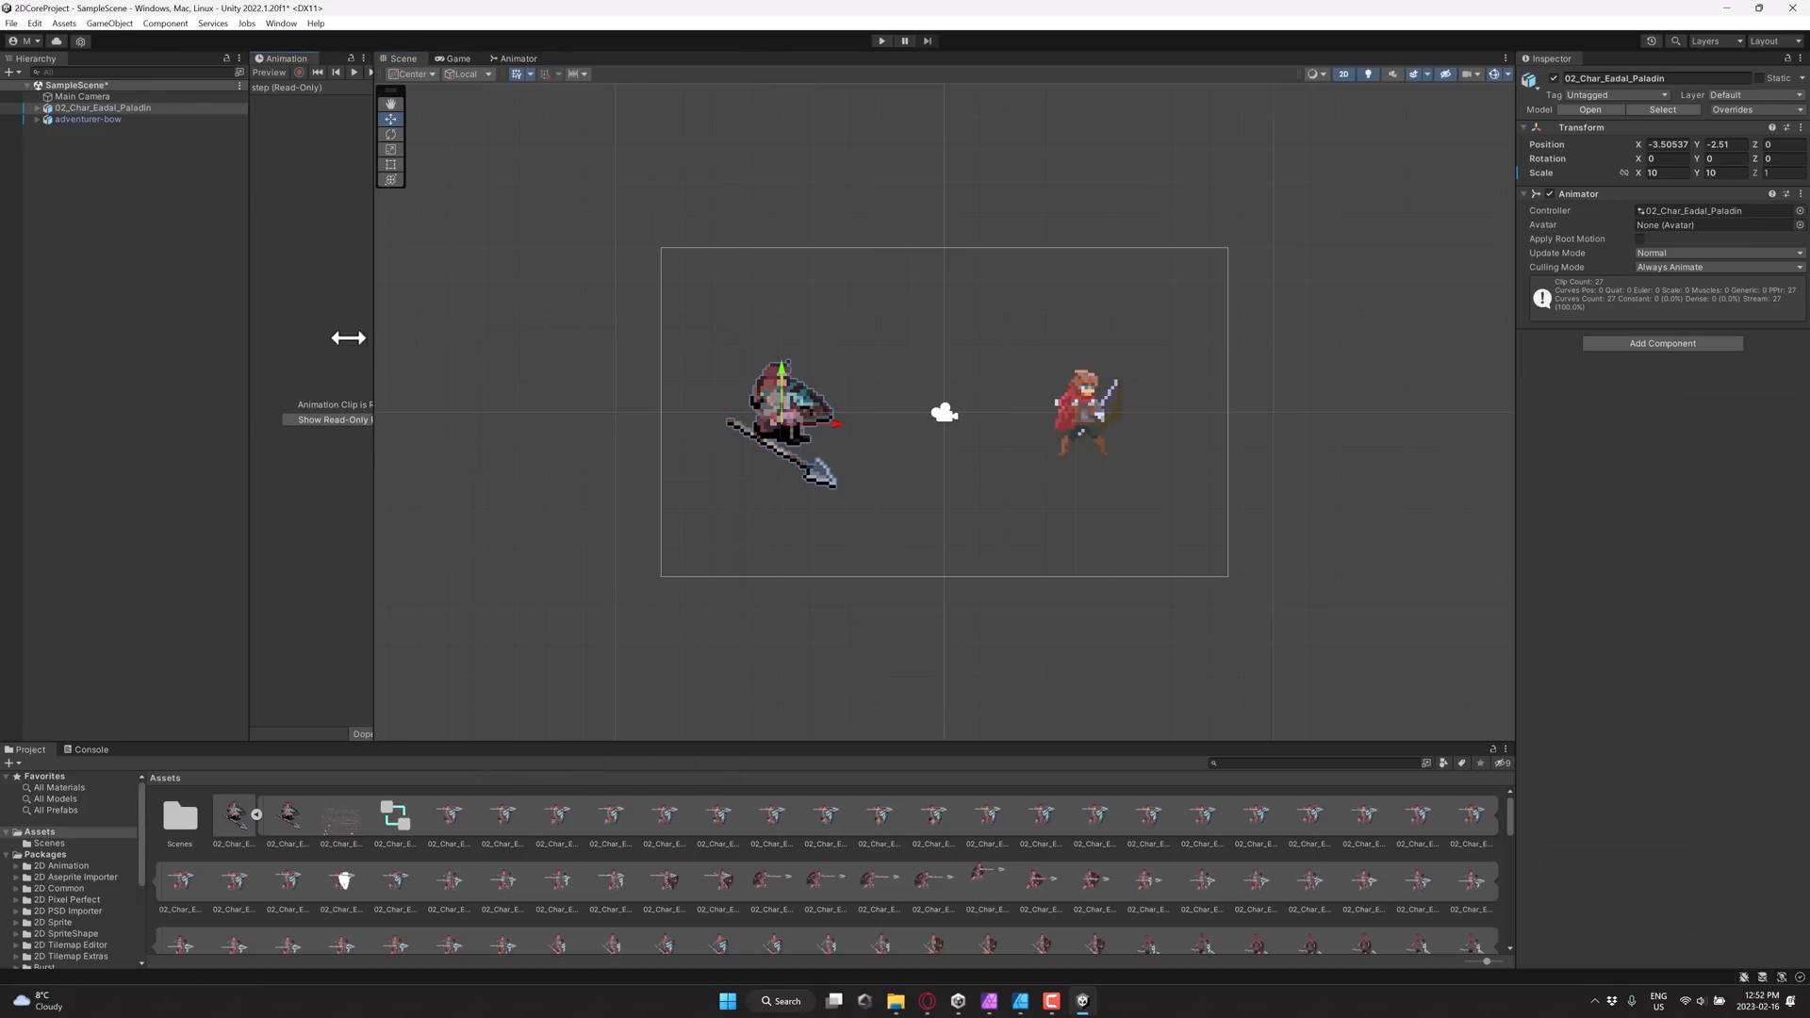
mouse_move(397, 271)
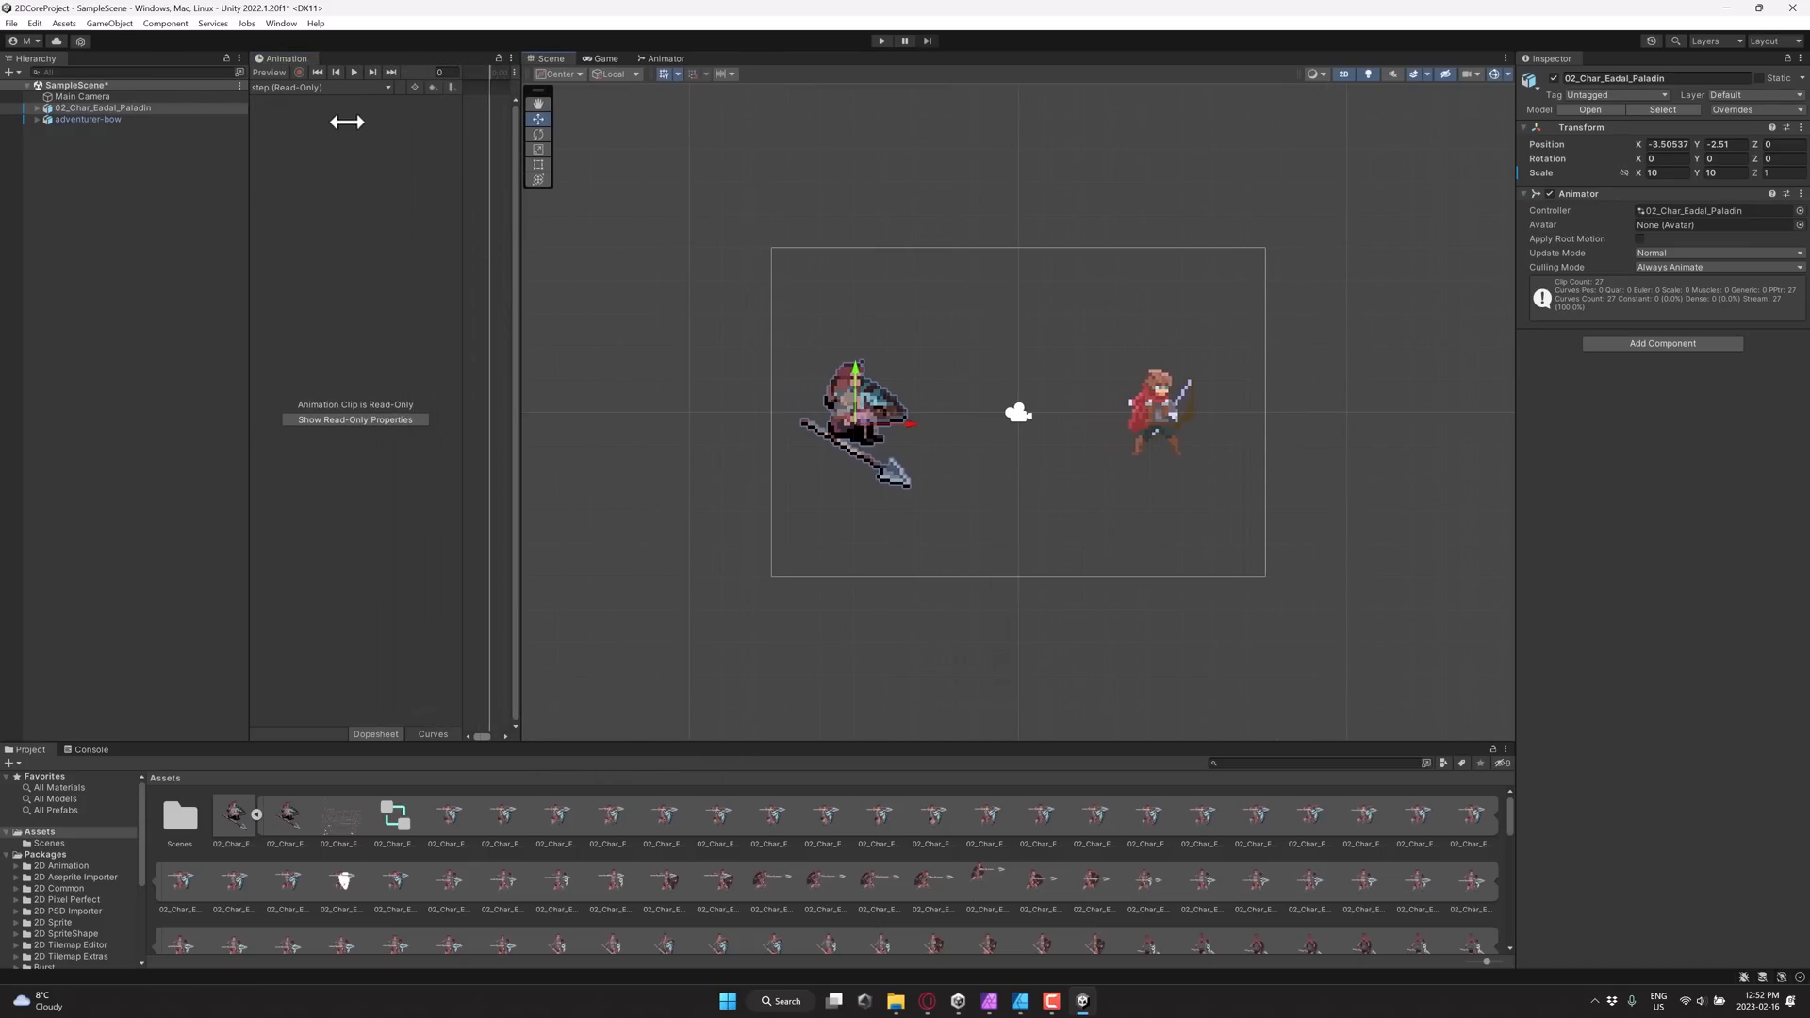
Step: Preview the Paladin's 'fallen' clip, then play the 'step' clip
left_click(294, 86)
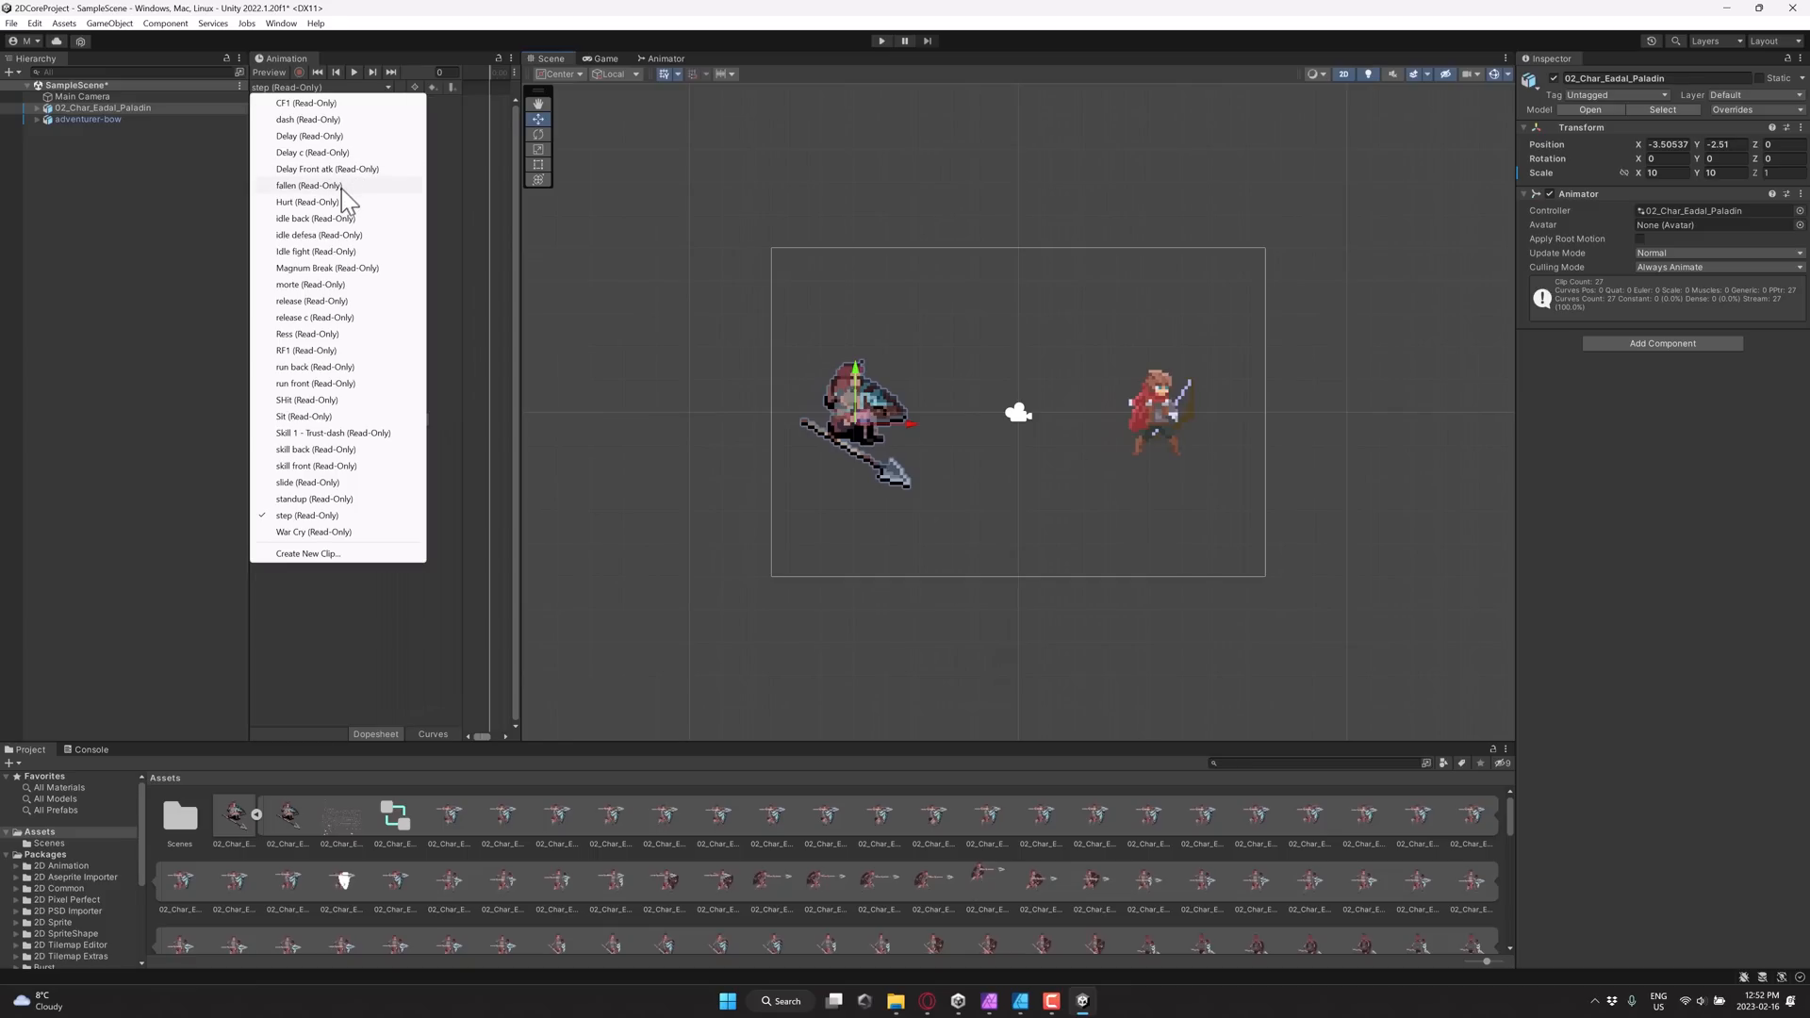
left_click(308, 186)
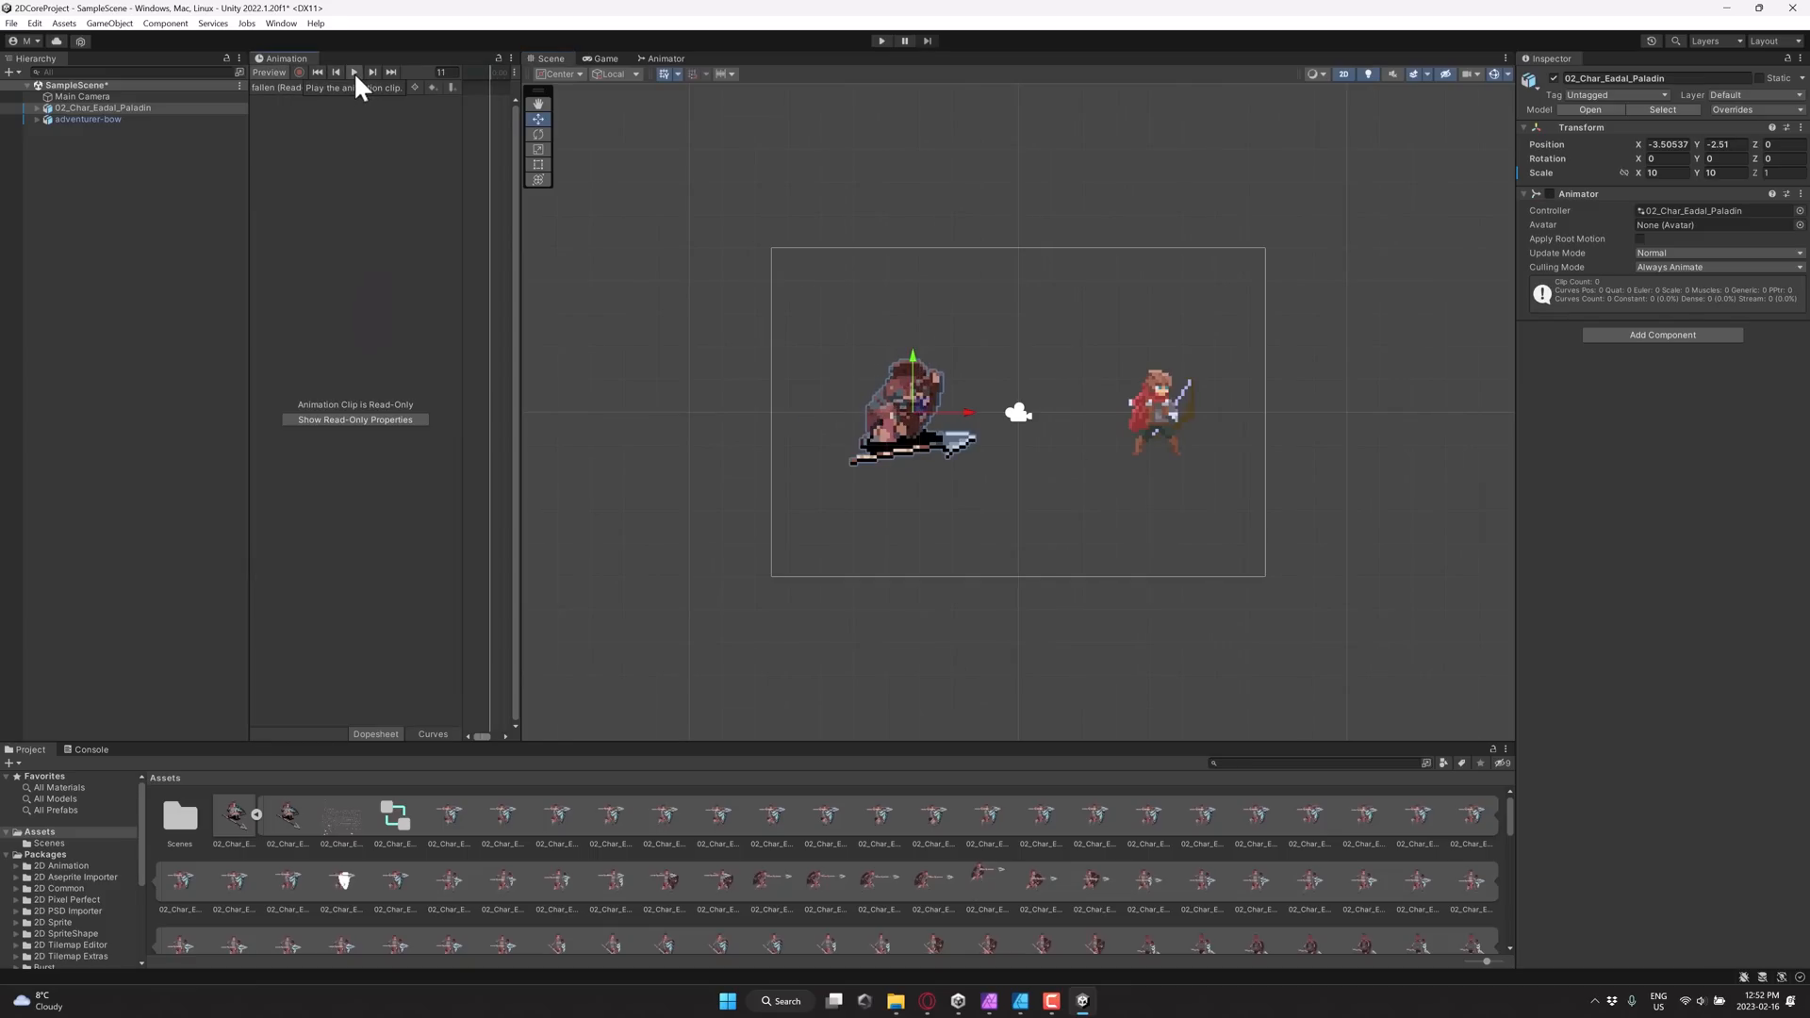
left_click(355, 72)
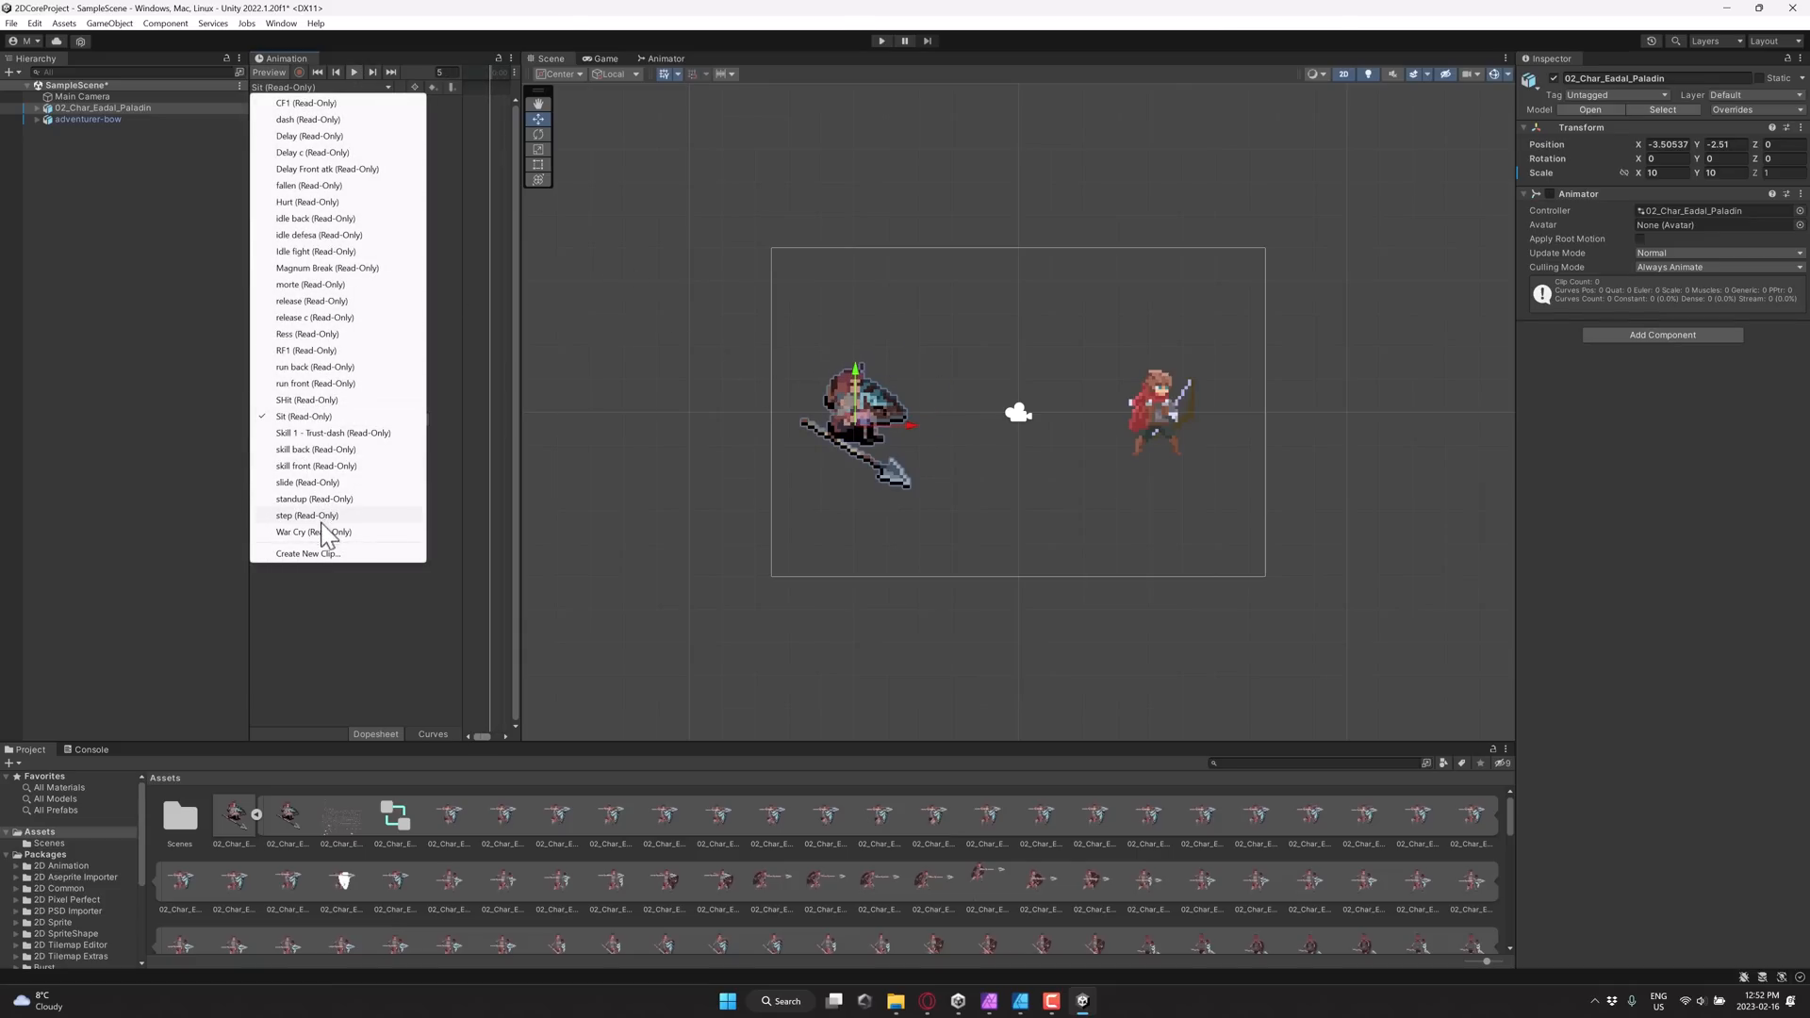
left_click(307, 515)
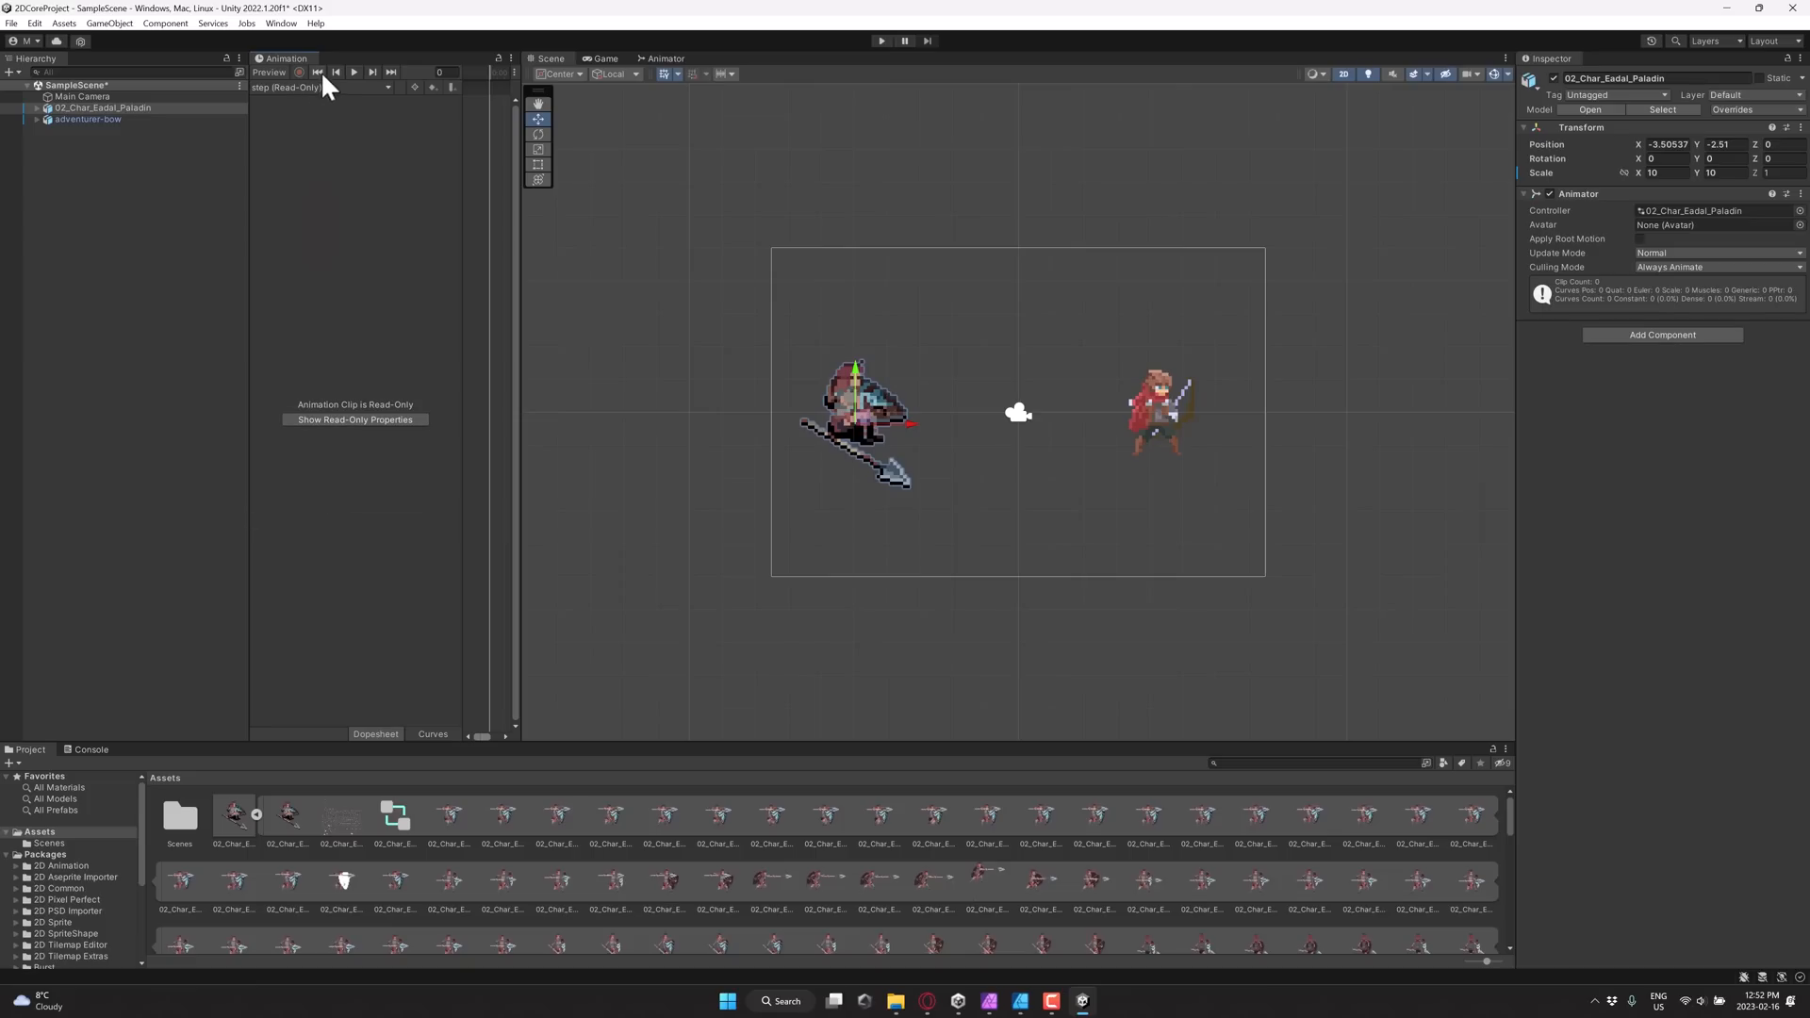
left_click(373, 72)
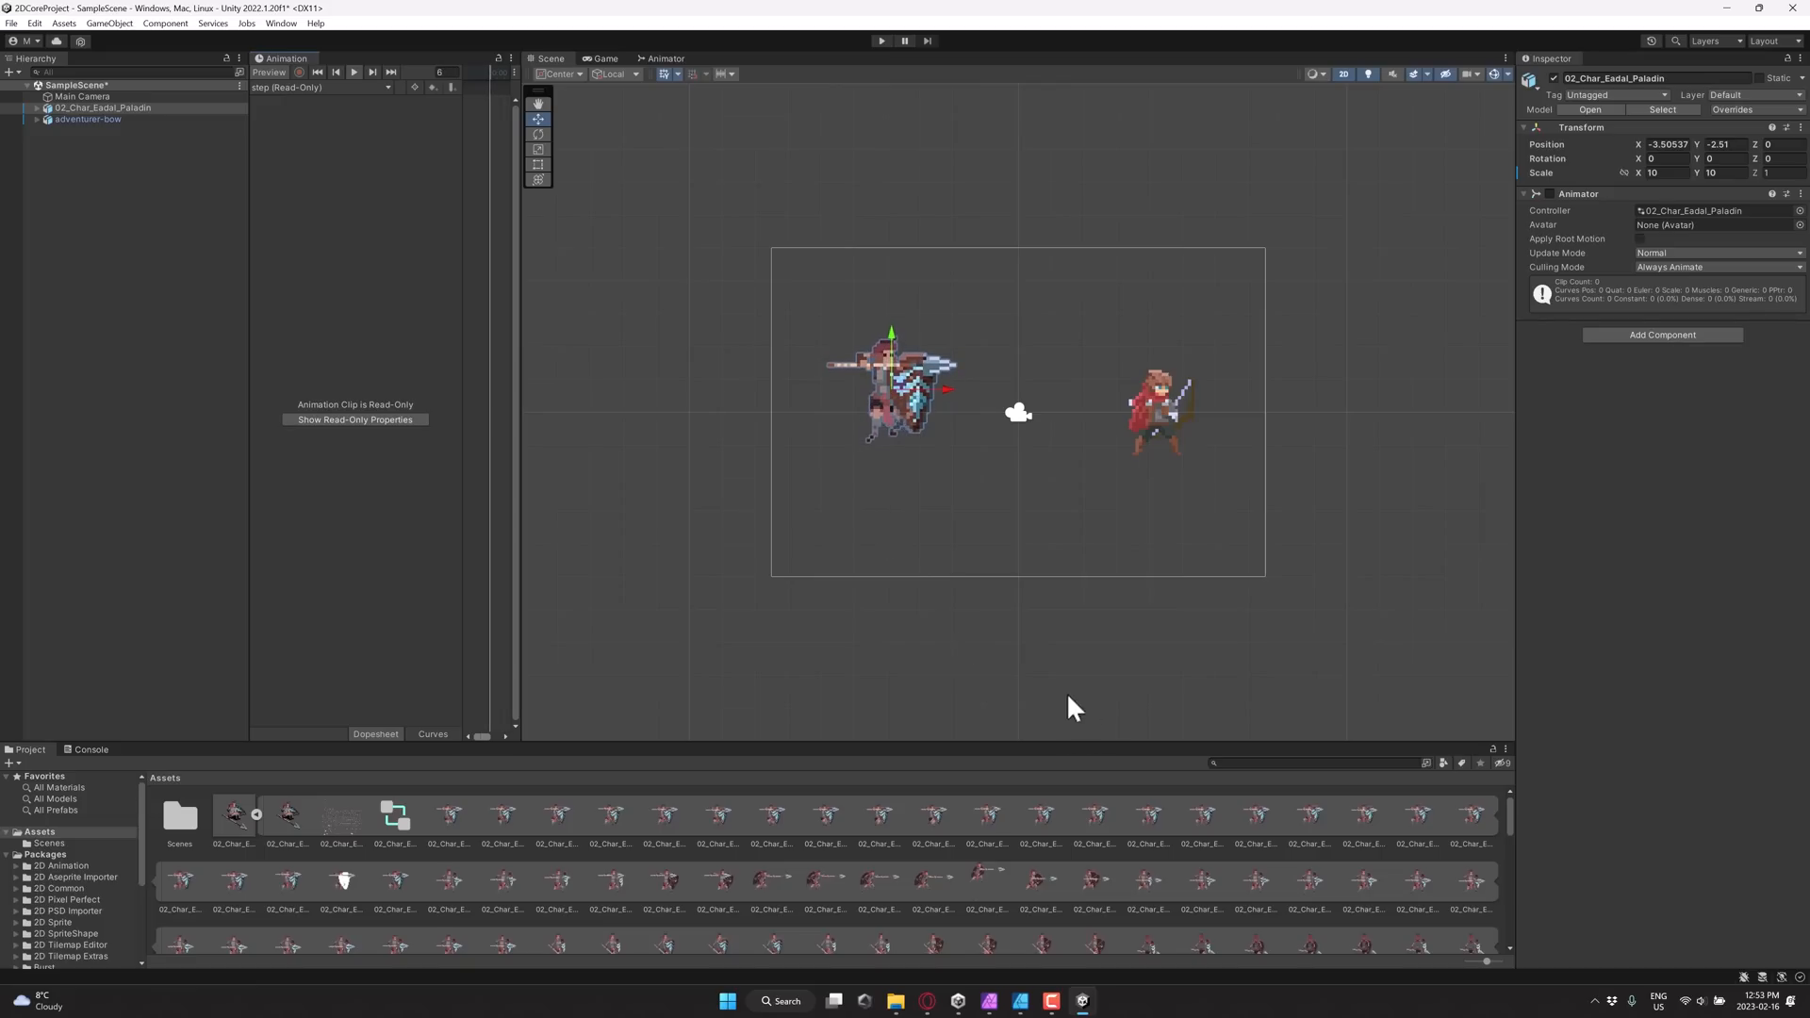
Step: Inspect the Paladin's animator controller, expand its .ase clips, and view its 1024x1024 texture
left_click(395, 814)
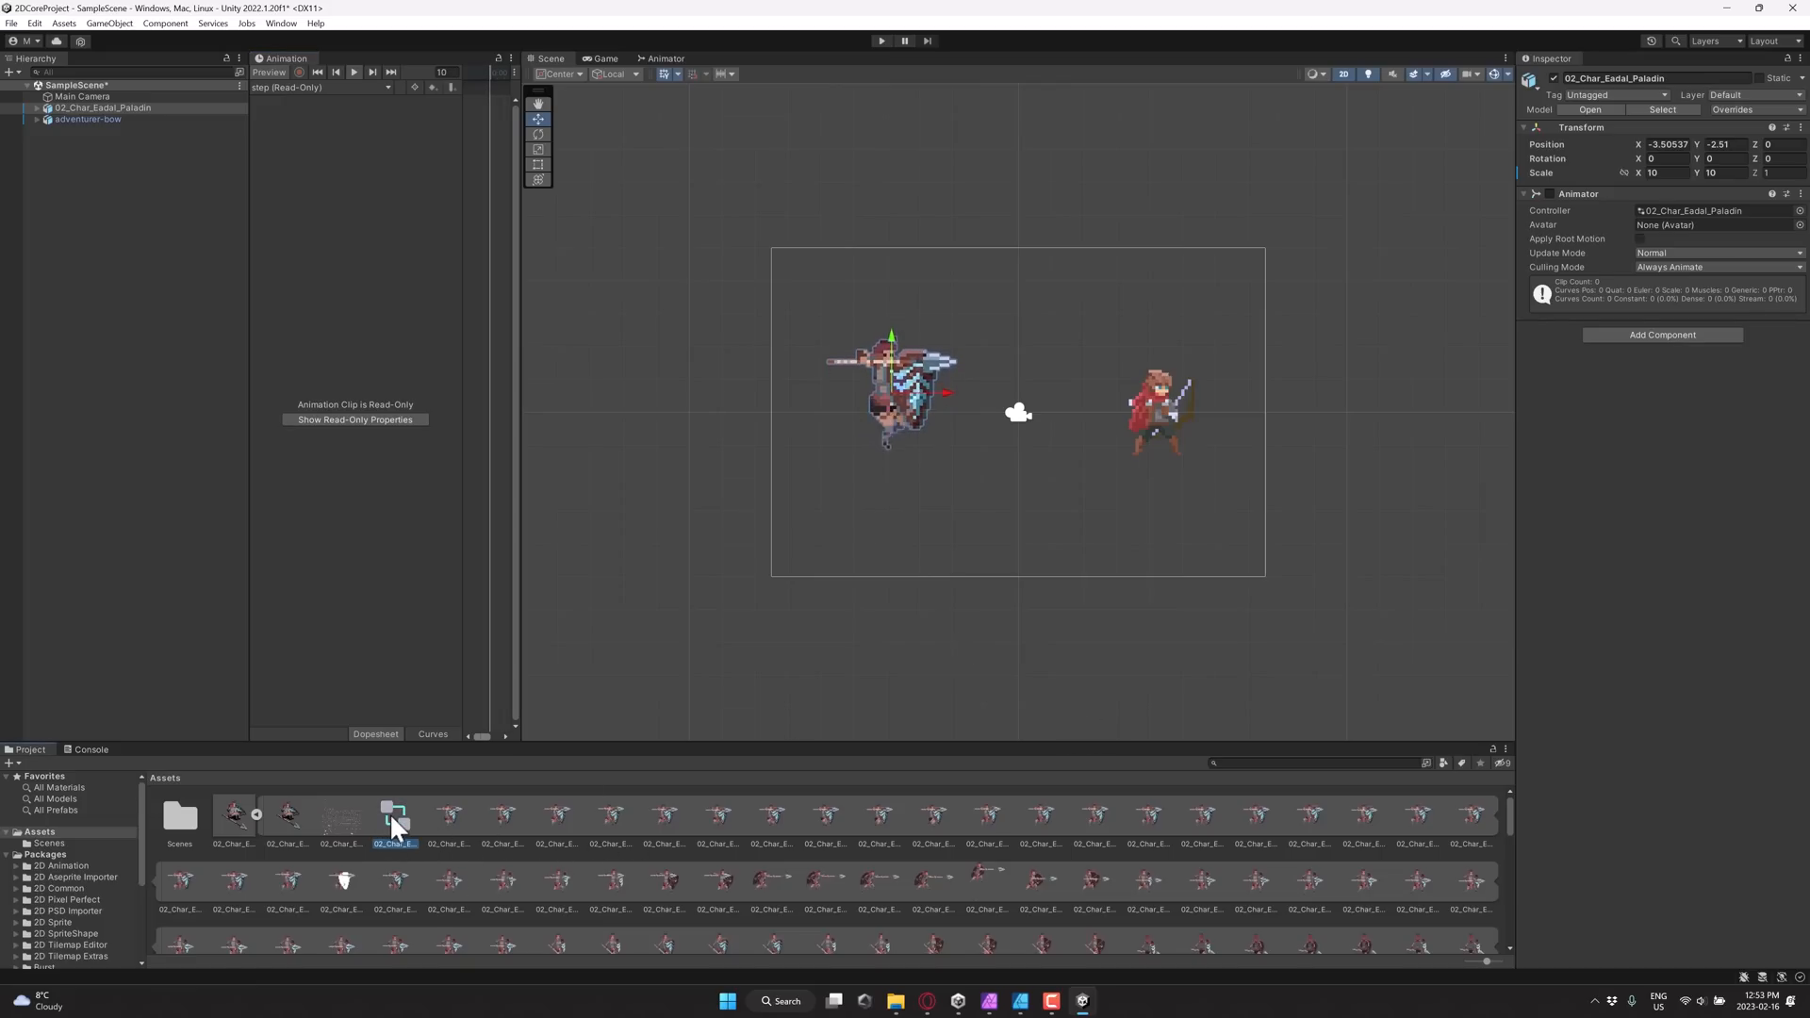
left_click(396, 813)
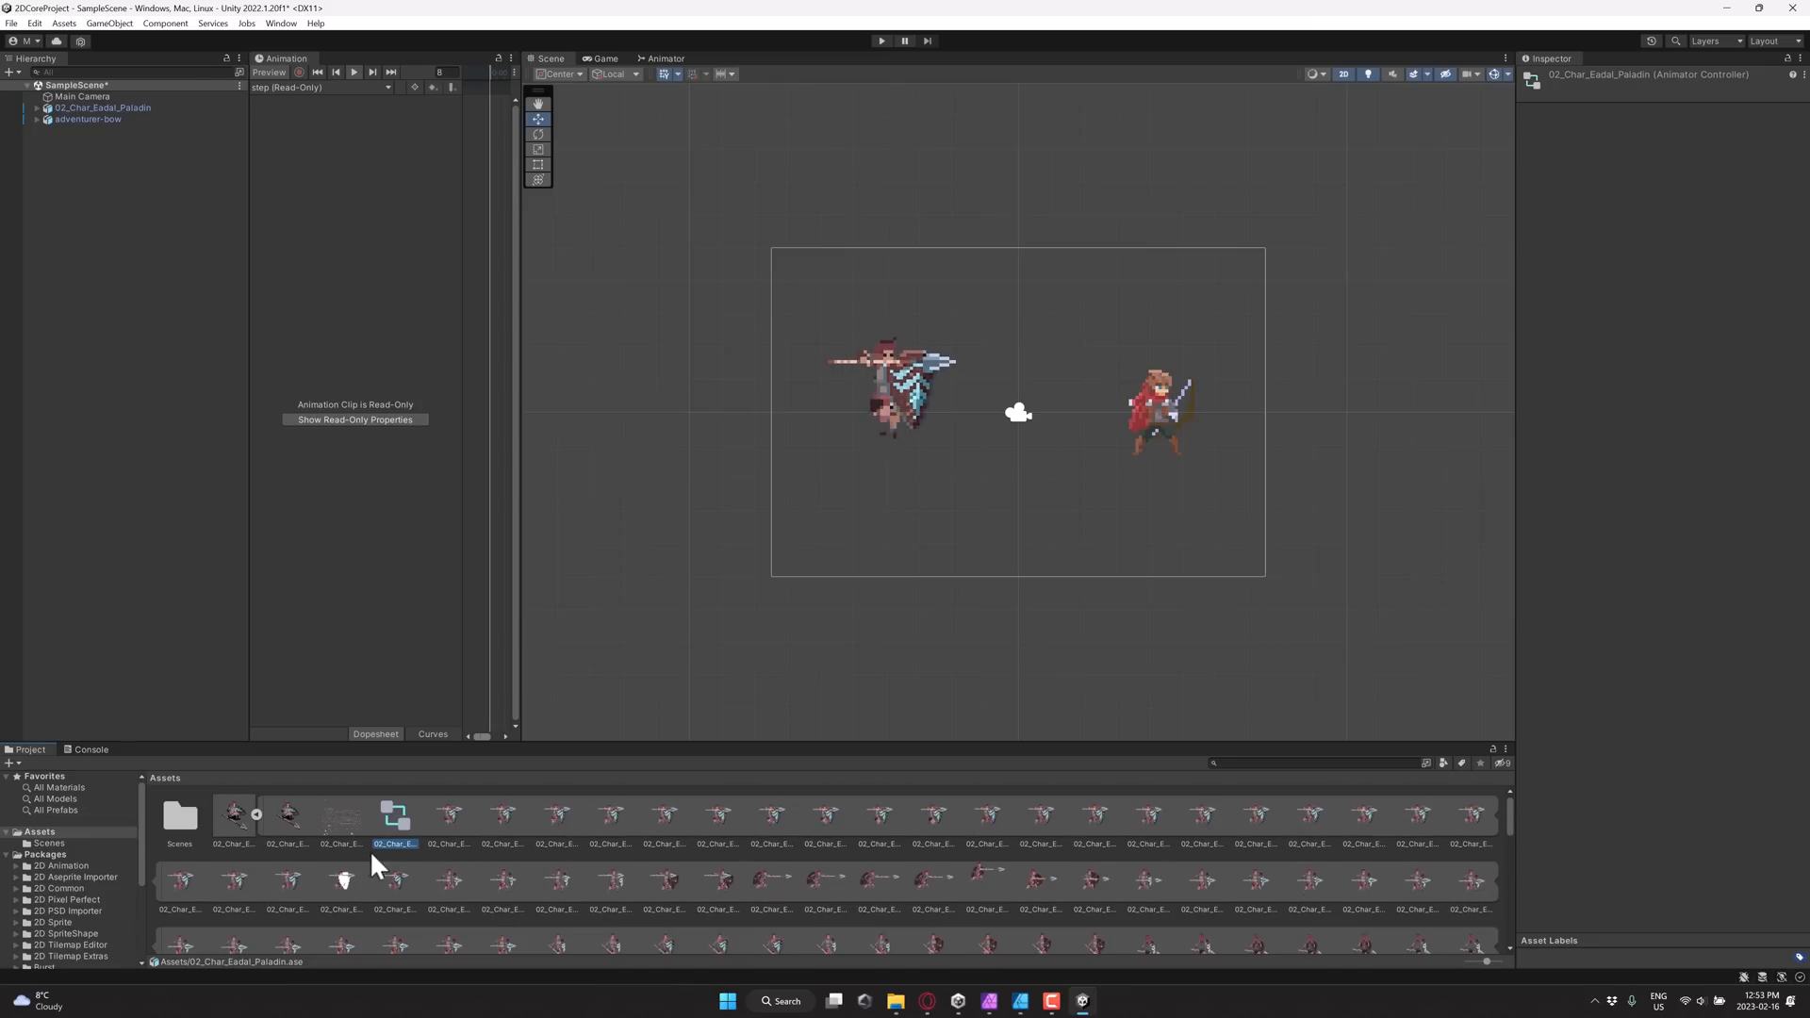
left_click(339, 817)
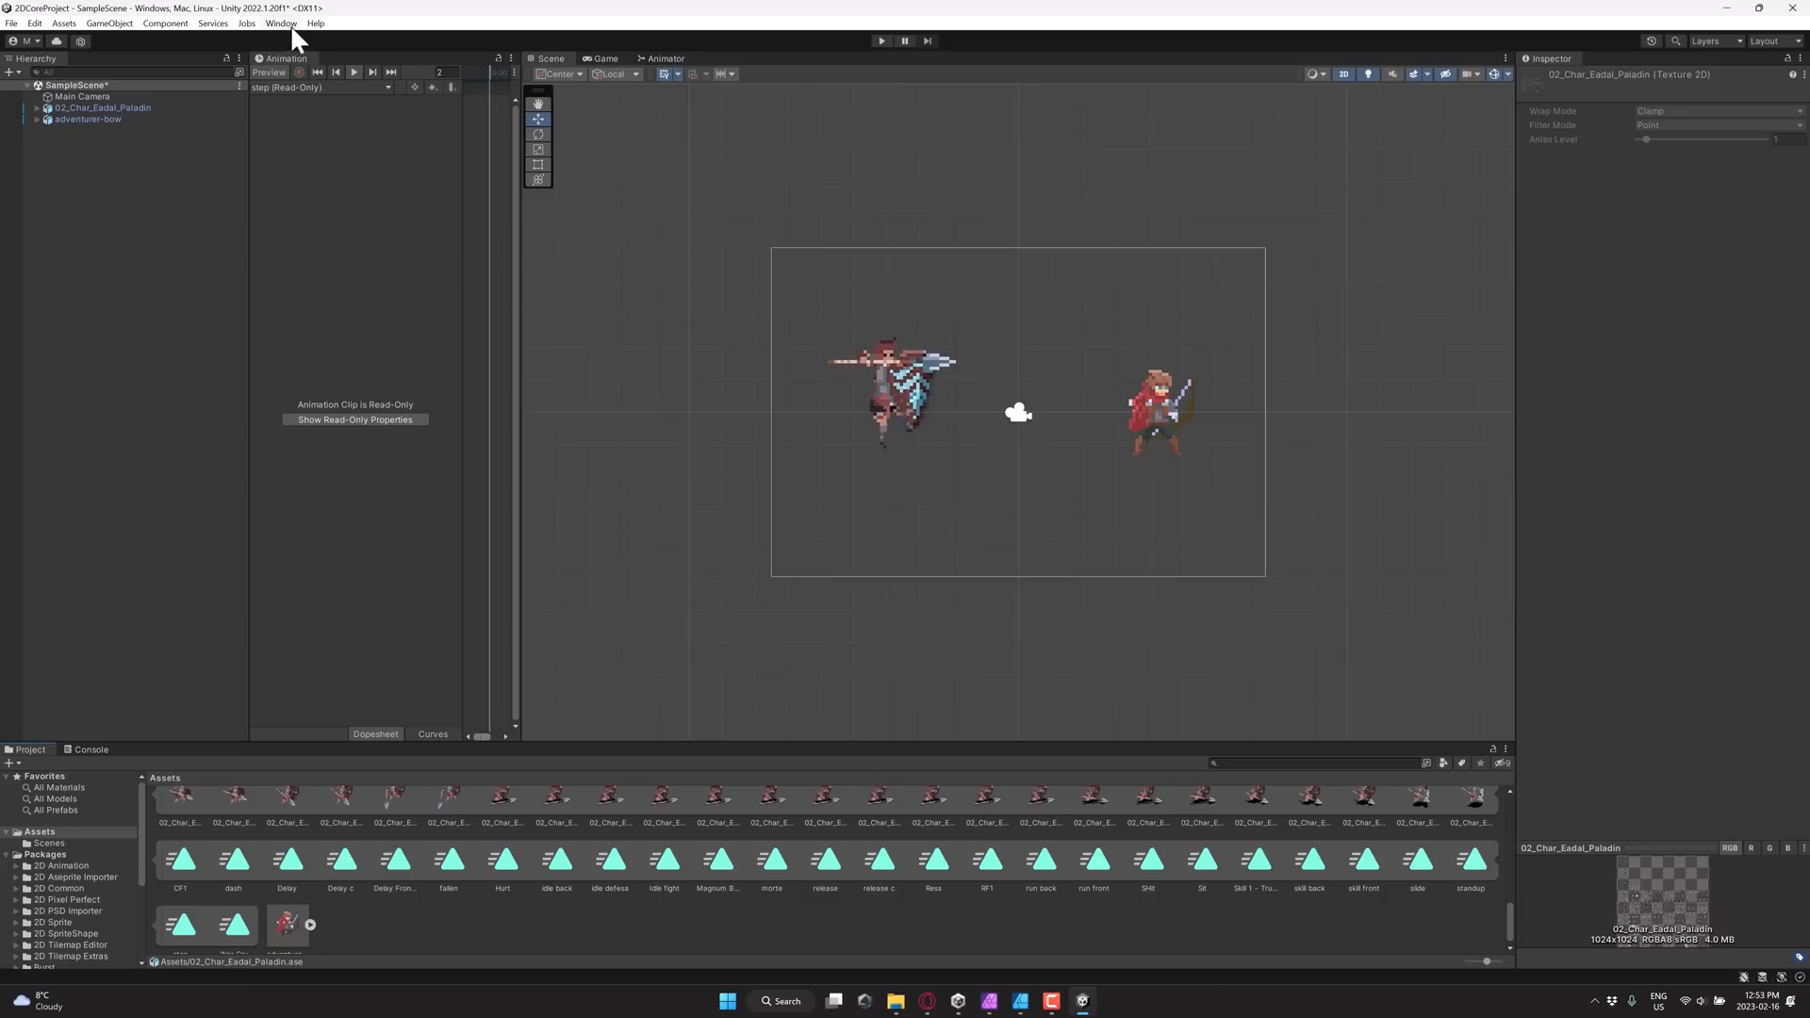
Step: Add package 'com.unity.2d.aseprite' in Package Manager and open its documentation
left_click(279, 23)
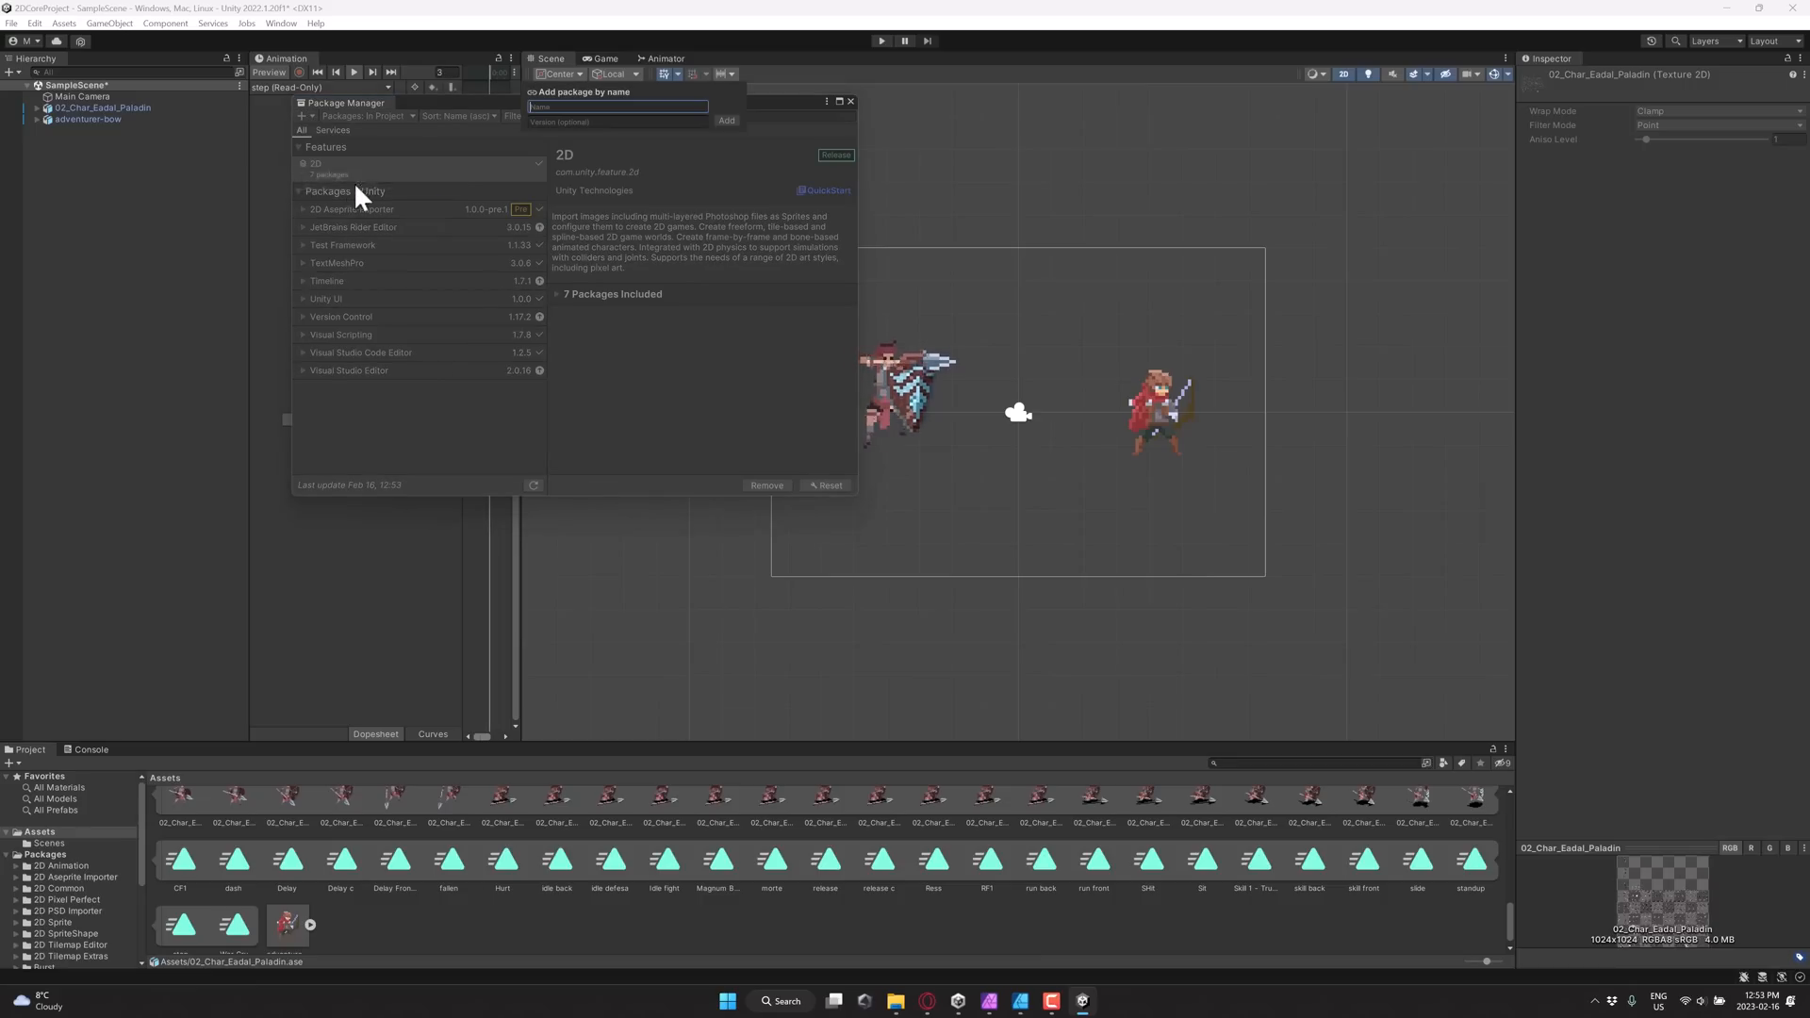
type("com.unity.2d.aseprite")
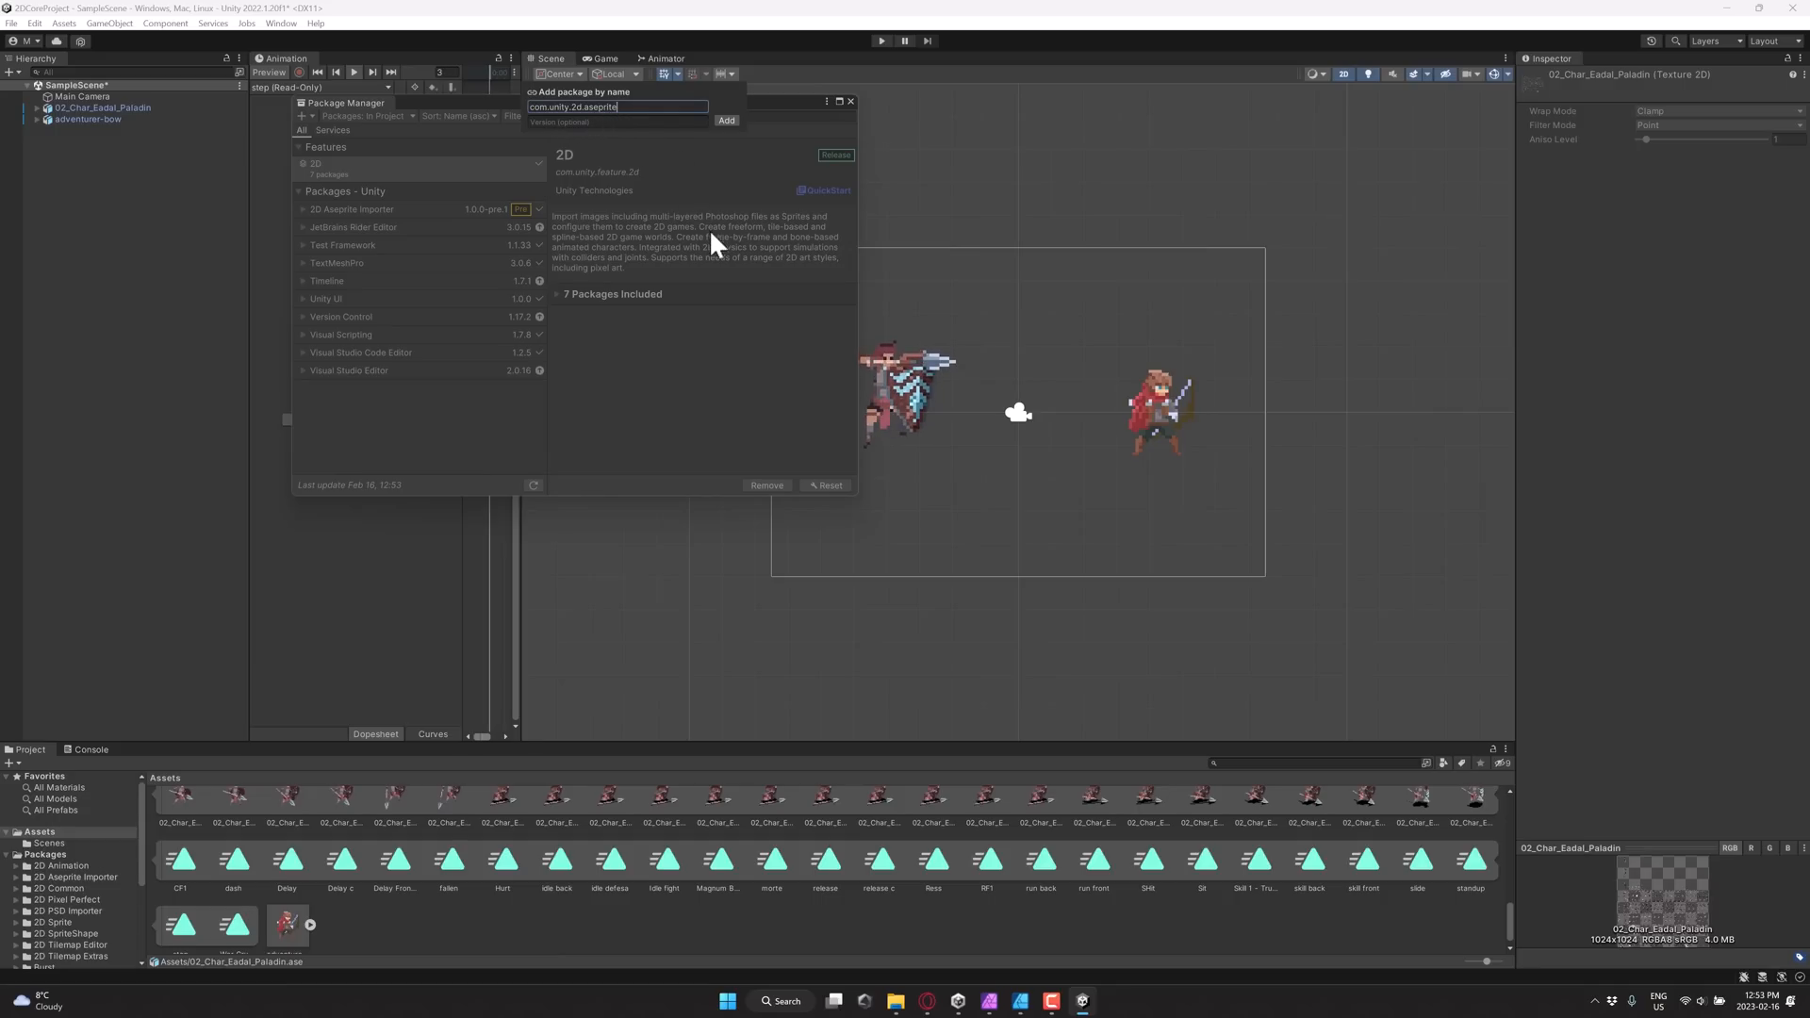
left_click(351, 209)
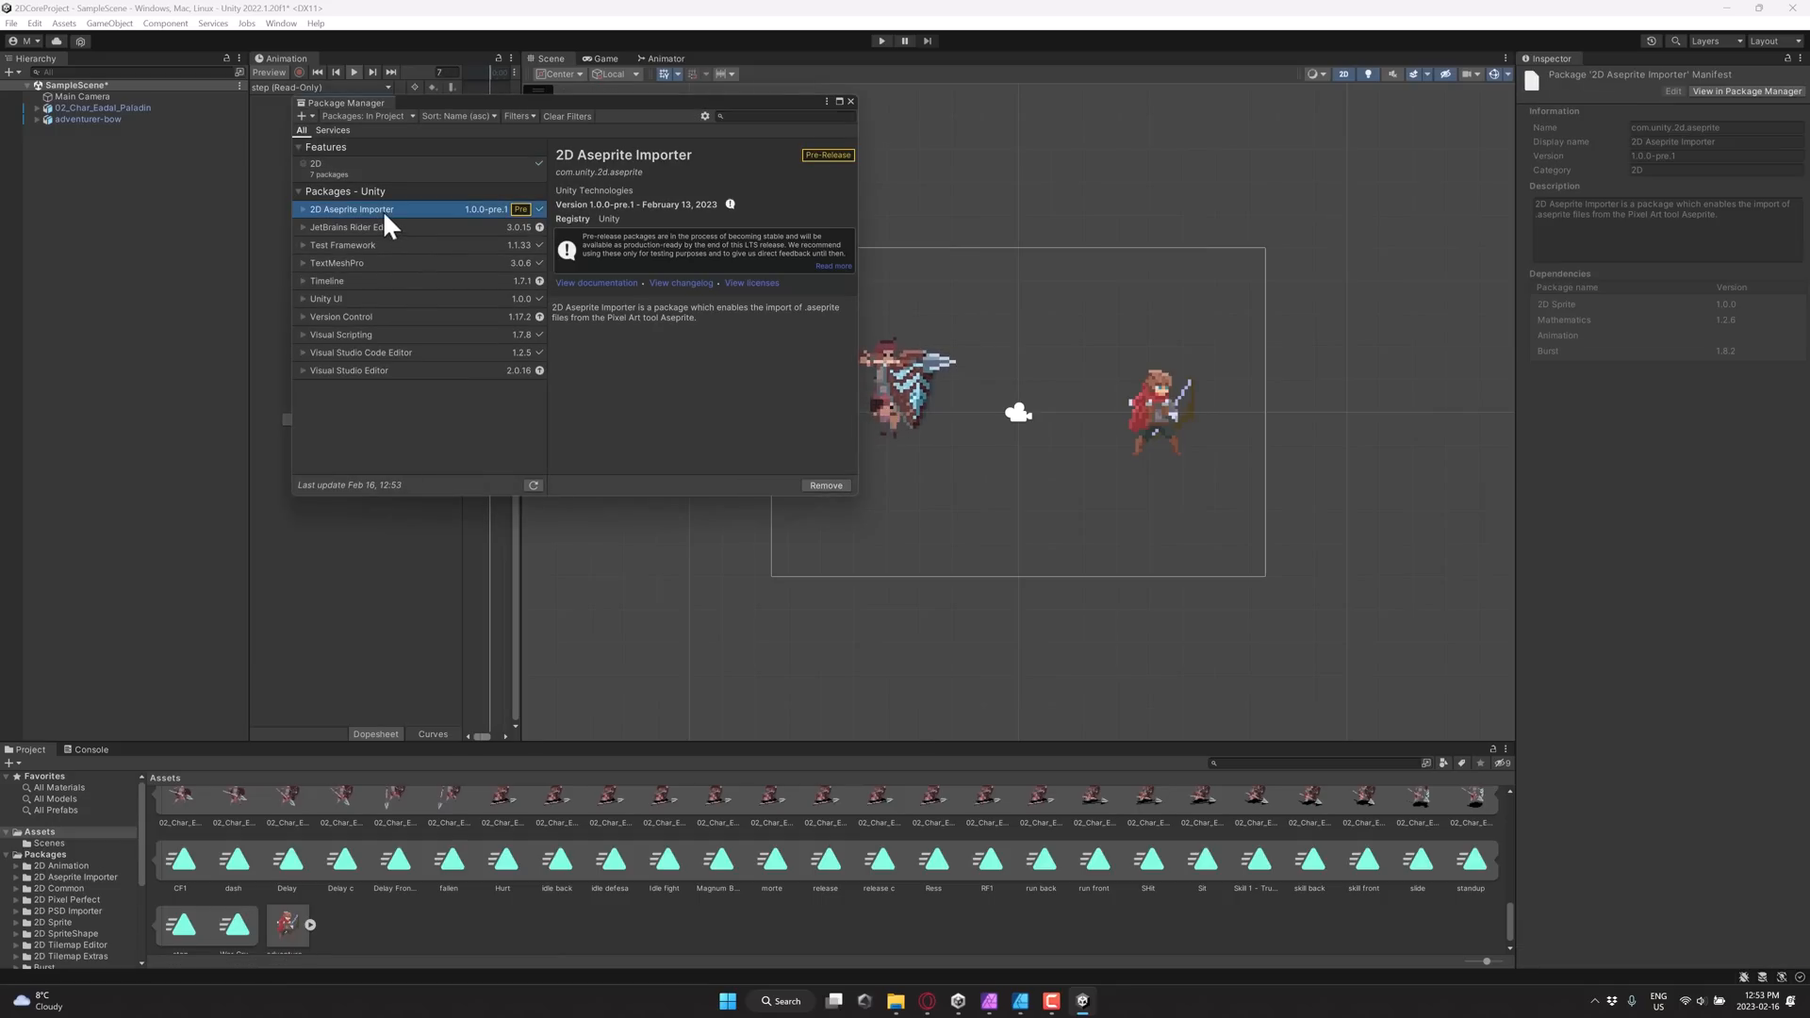
left_click(595, 284)
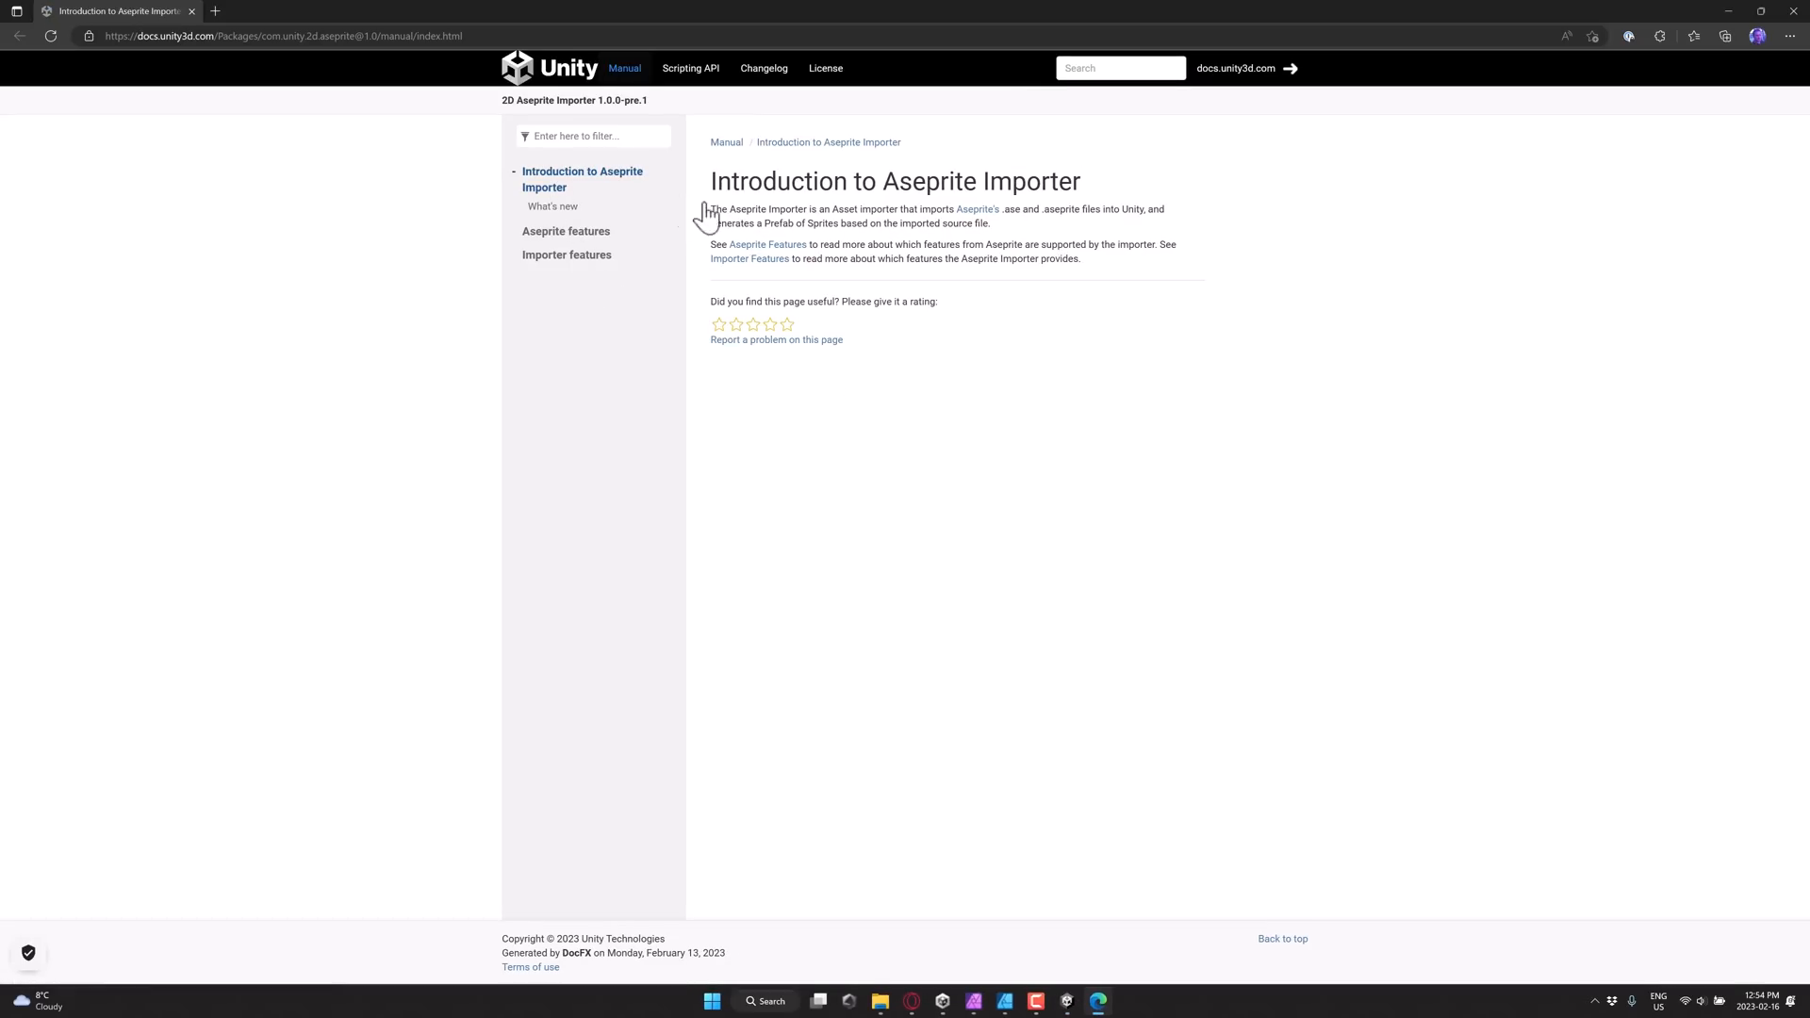
Step: Read the What's new and Aseprite features documentation pages
left_click(551, 207)
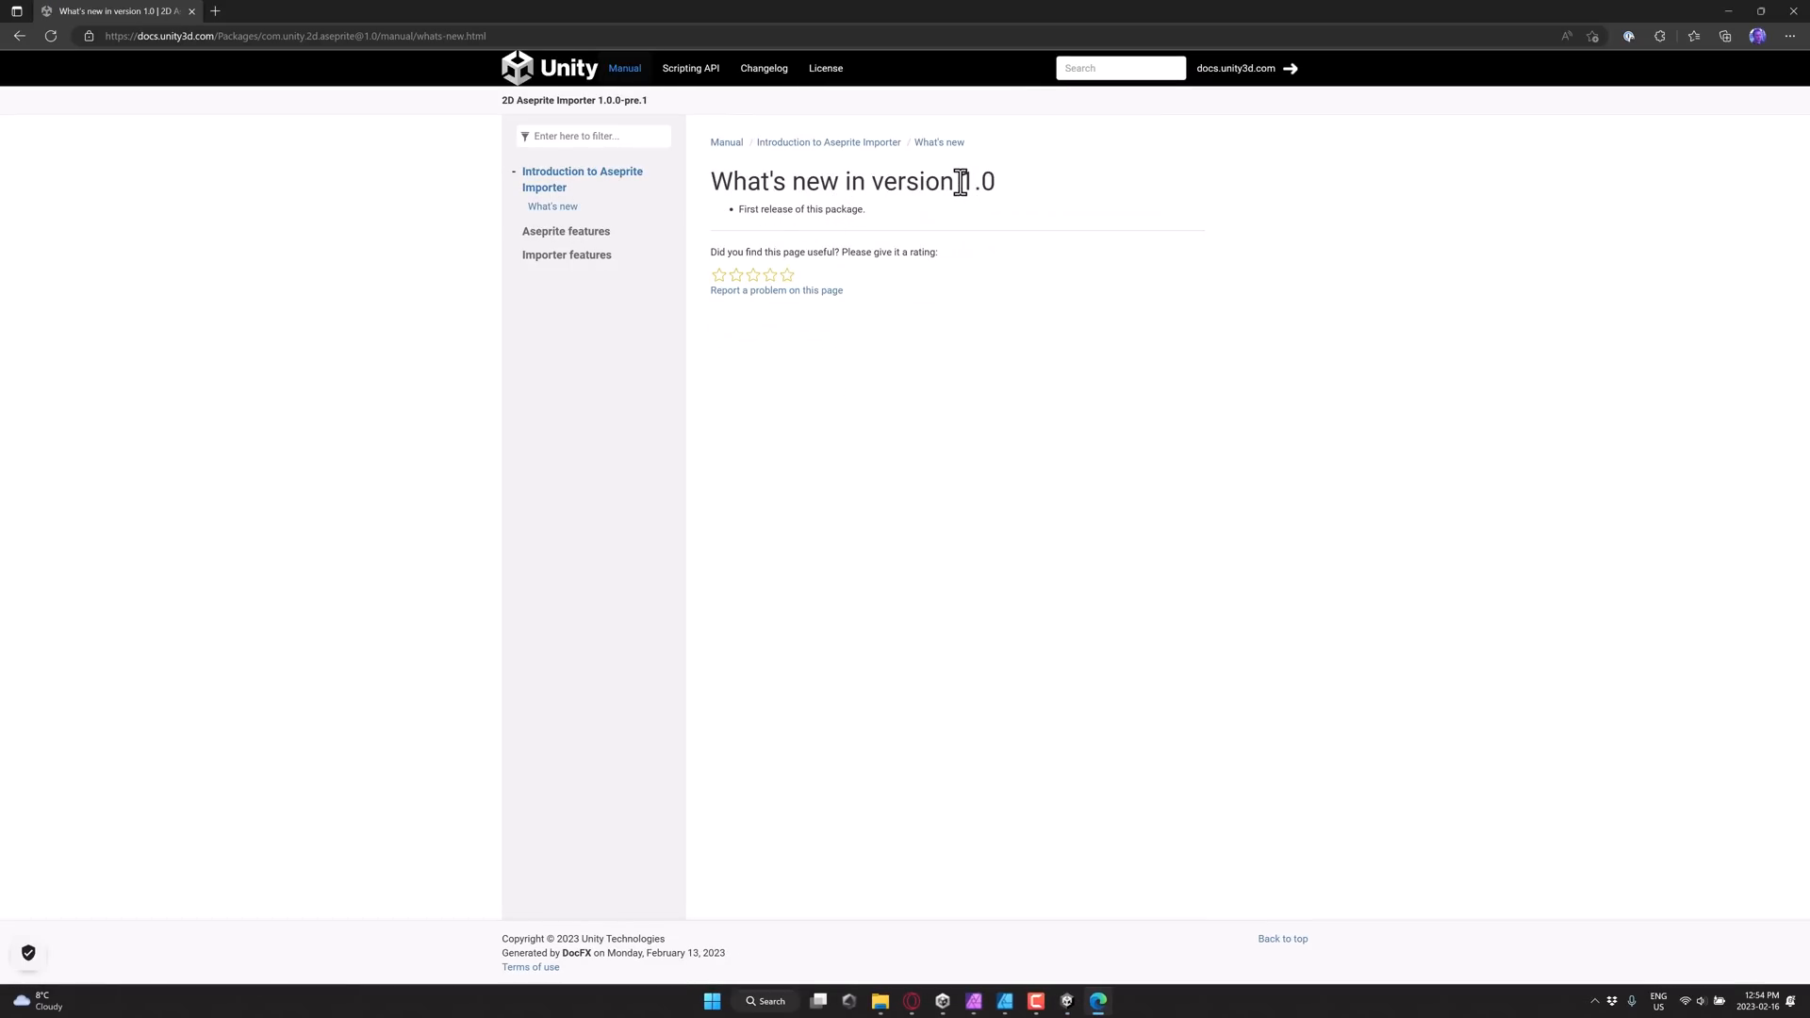
left_click(565, 212)
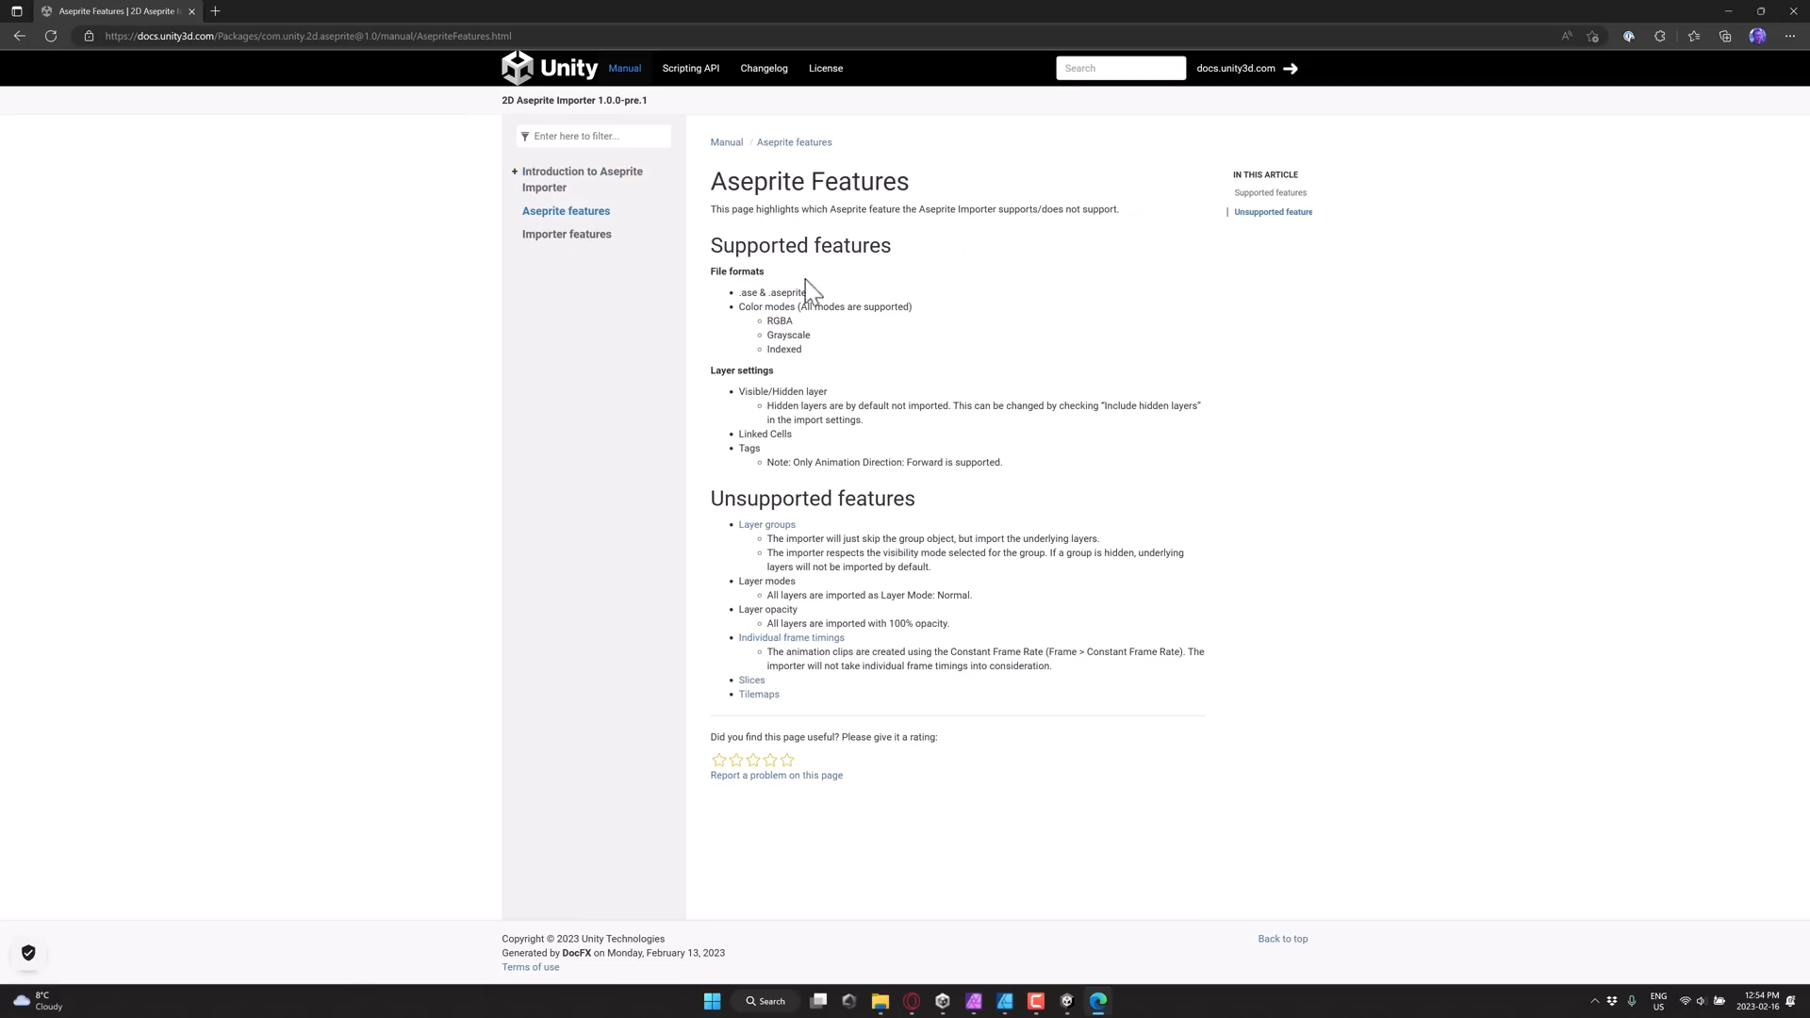
mouse_move(739, 531)
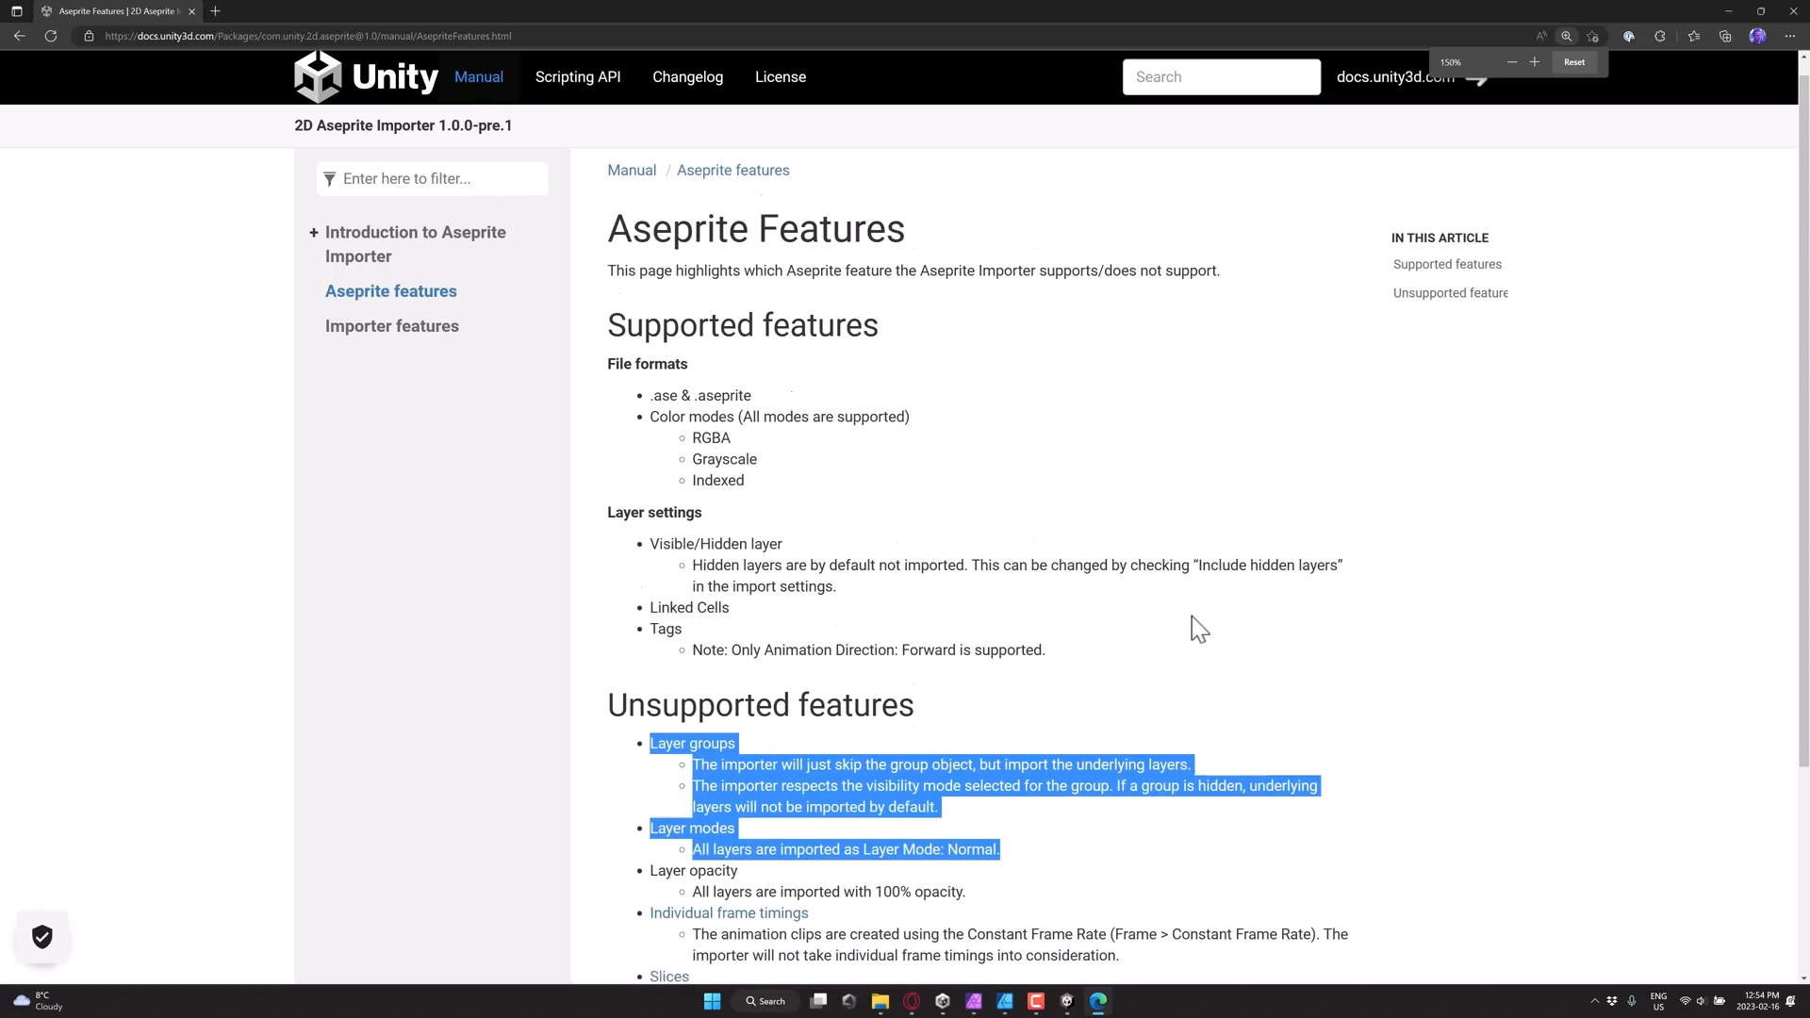
scroll("down", 3)
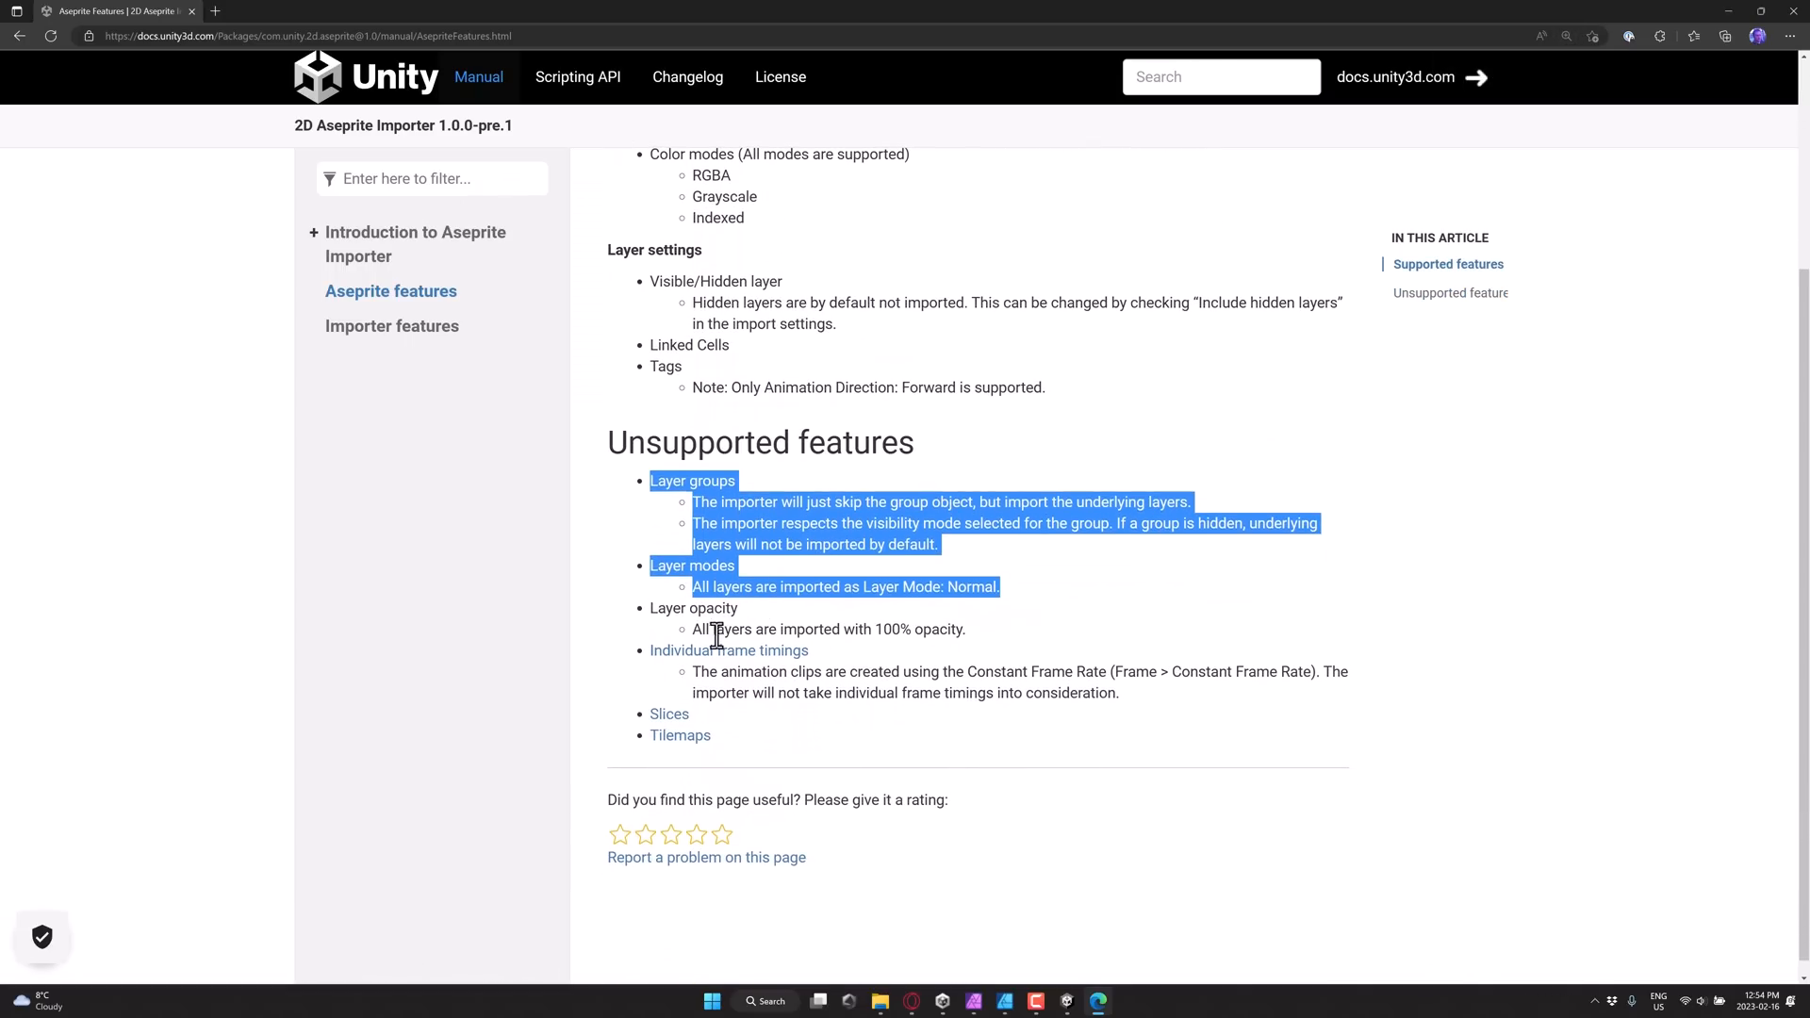
left_click(935, 653)
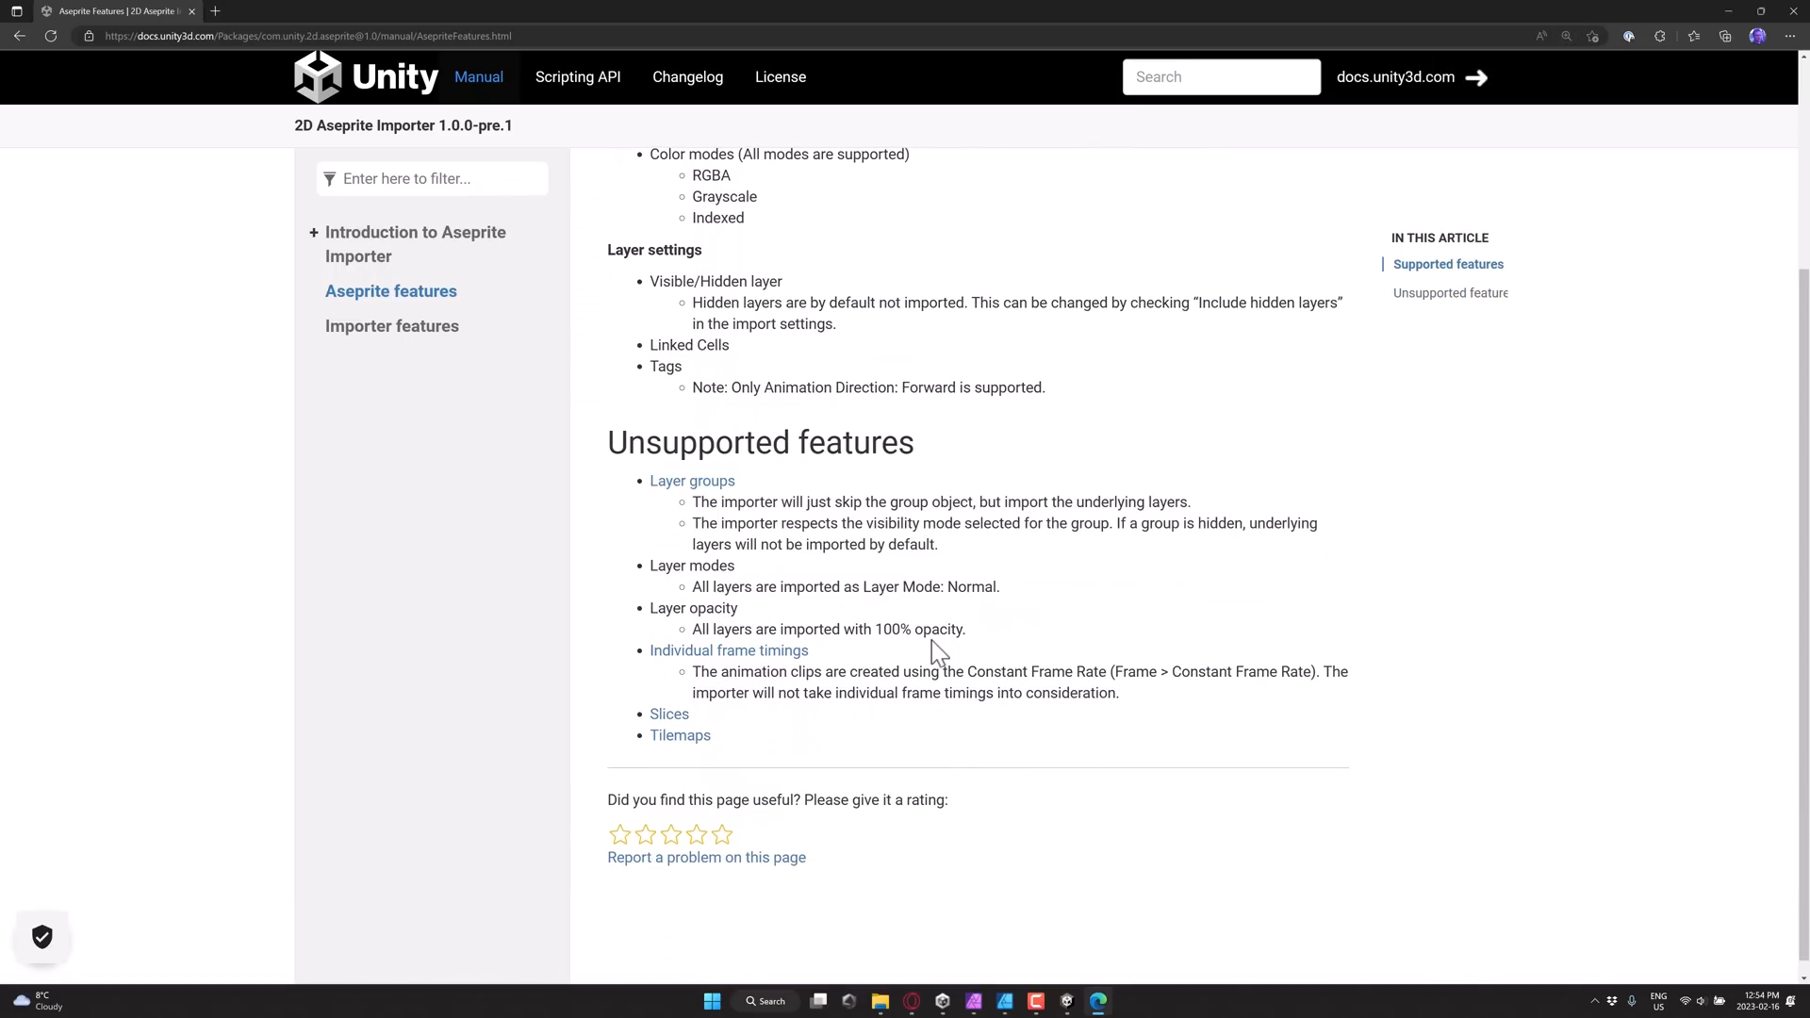
mouse_move(941, 631)
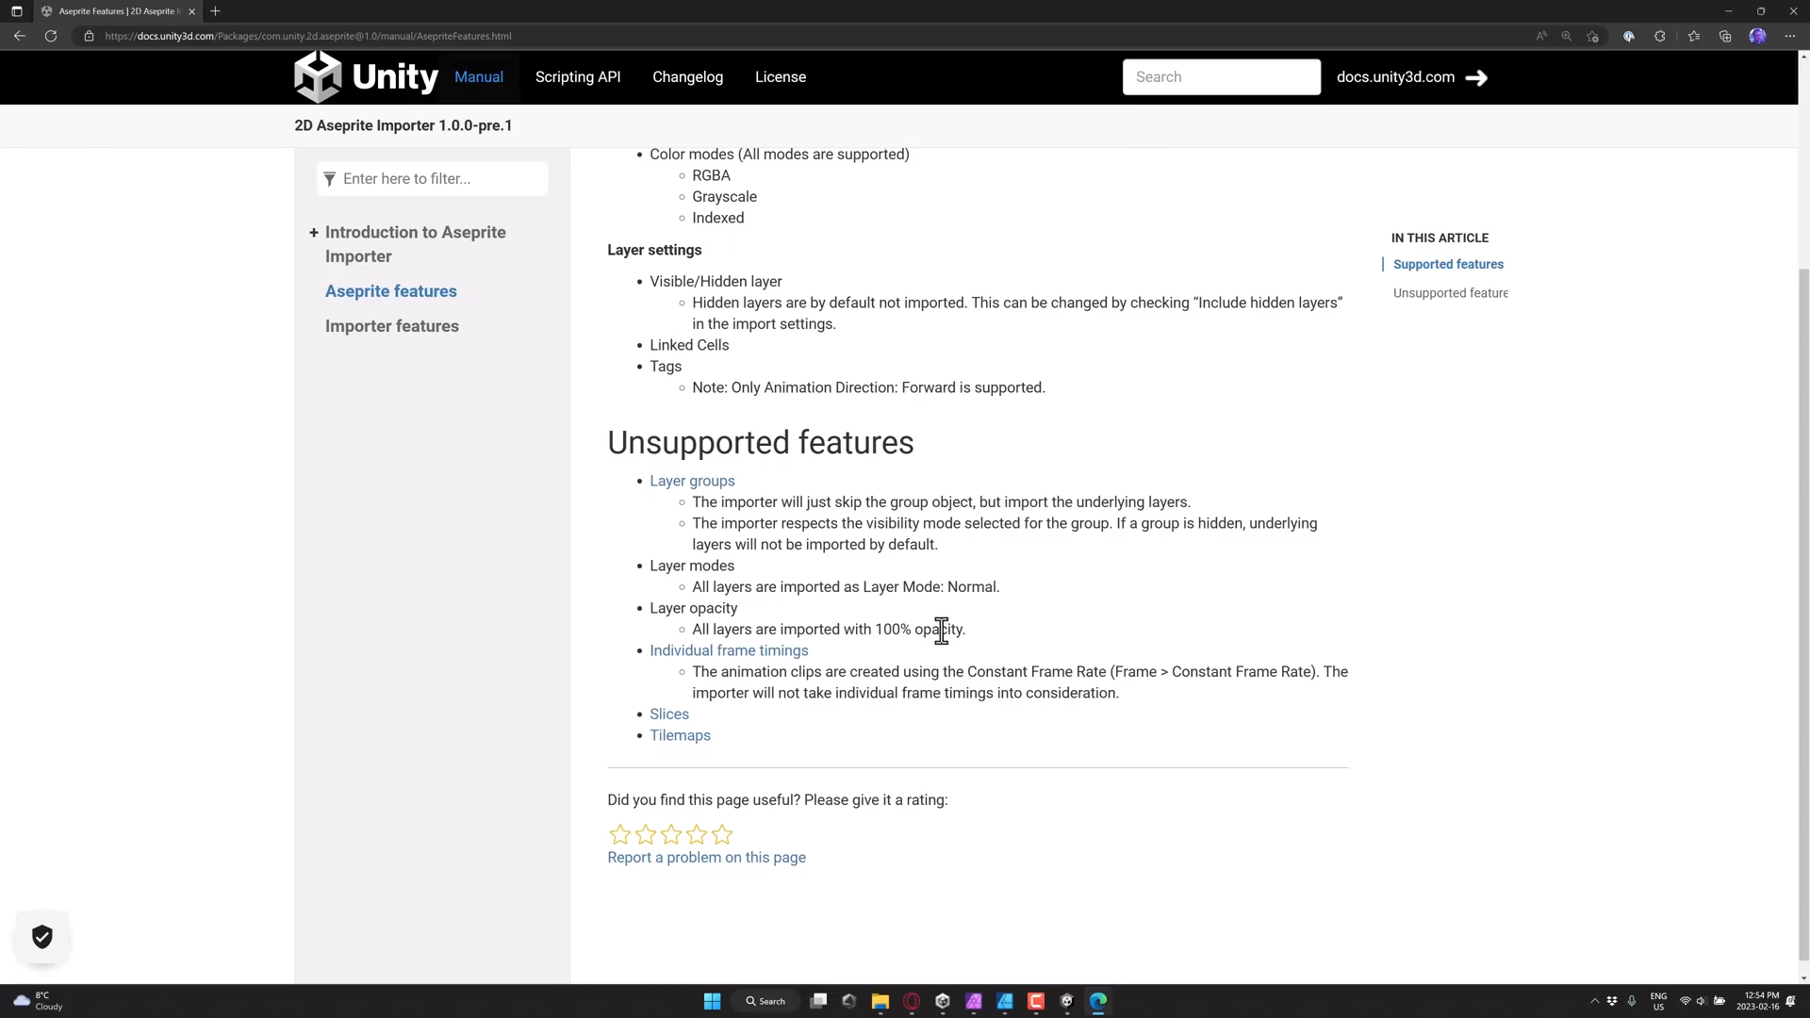
Step: Scroll through the Importer features page, then close the Package Manager
left_click(391, 325)
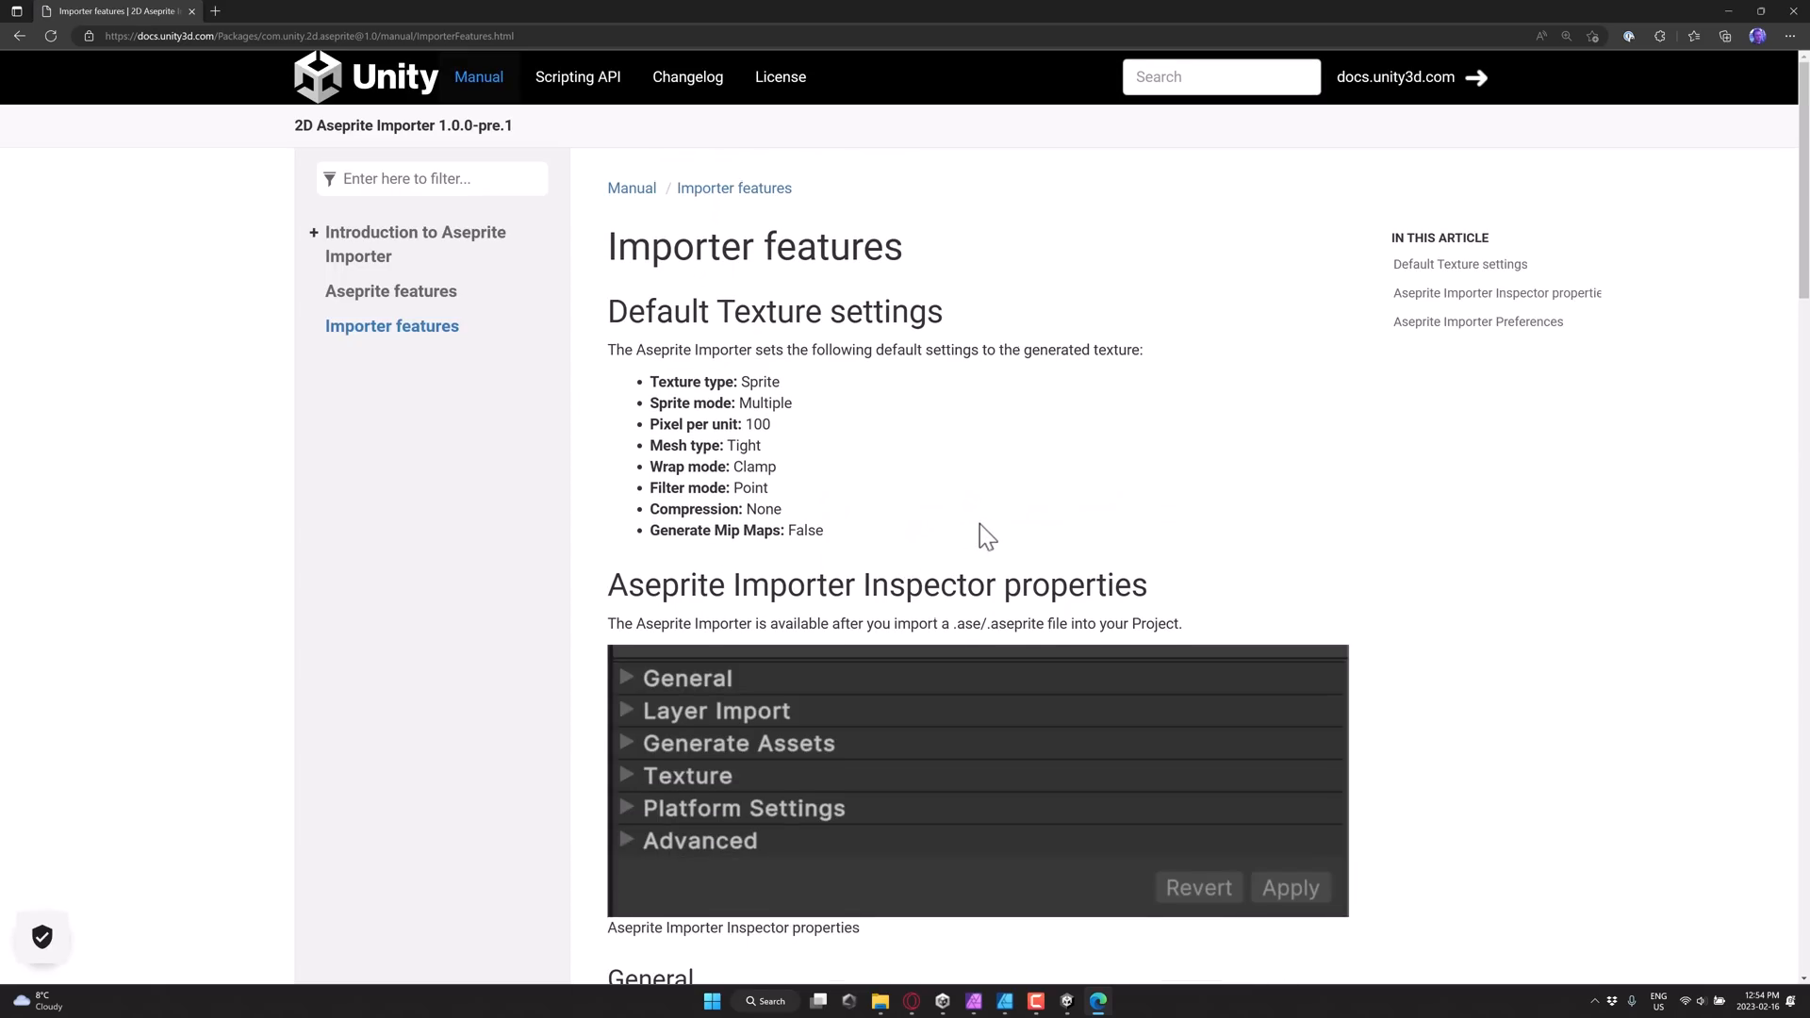
scroll("down", 3)
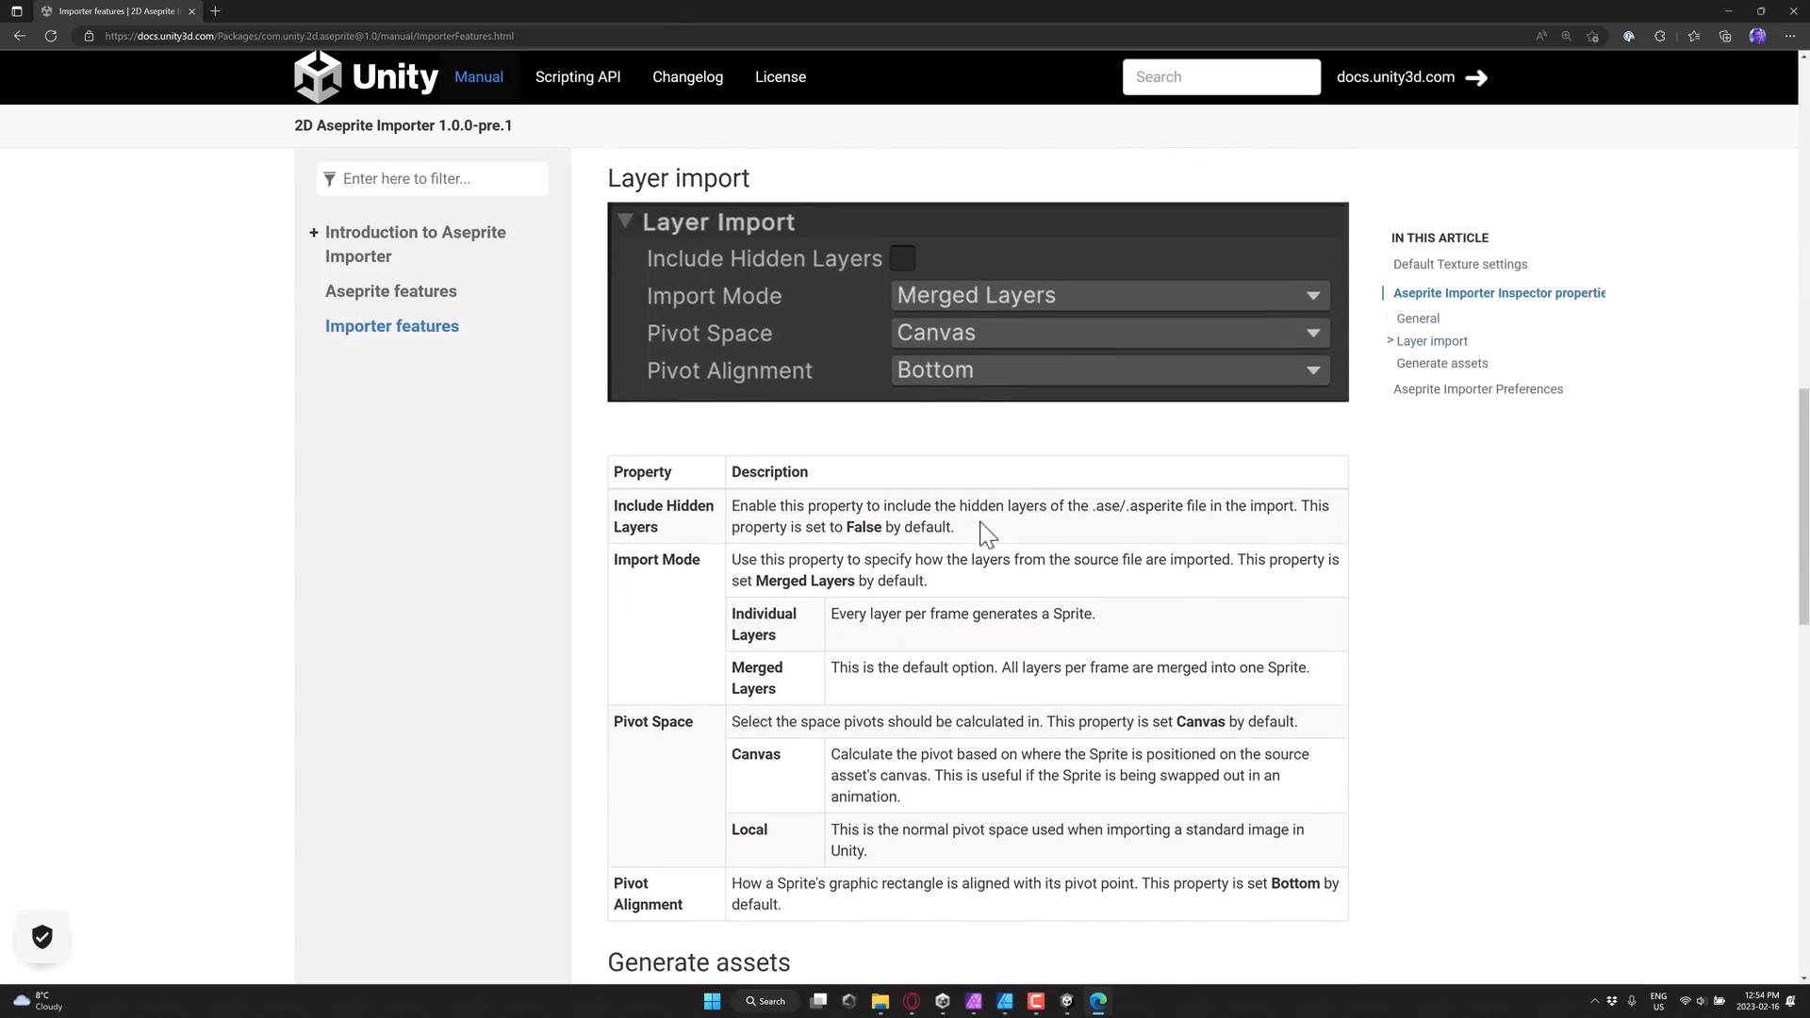
scroll("down", 3)
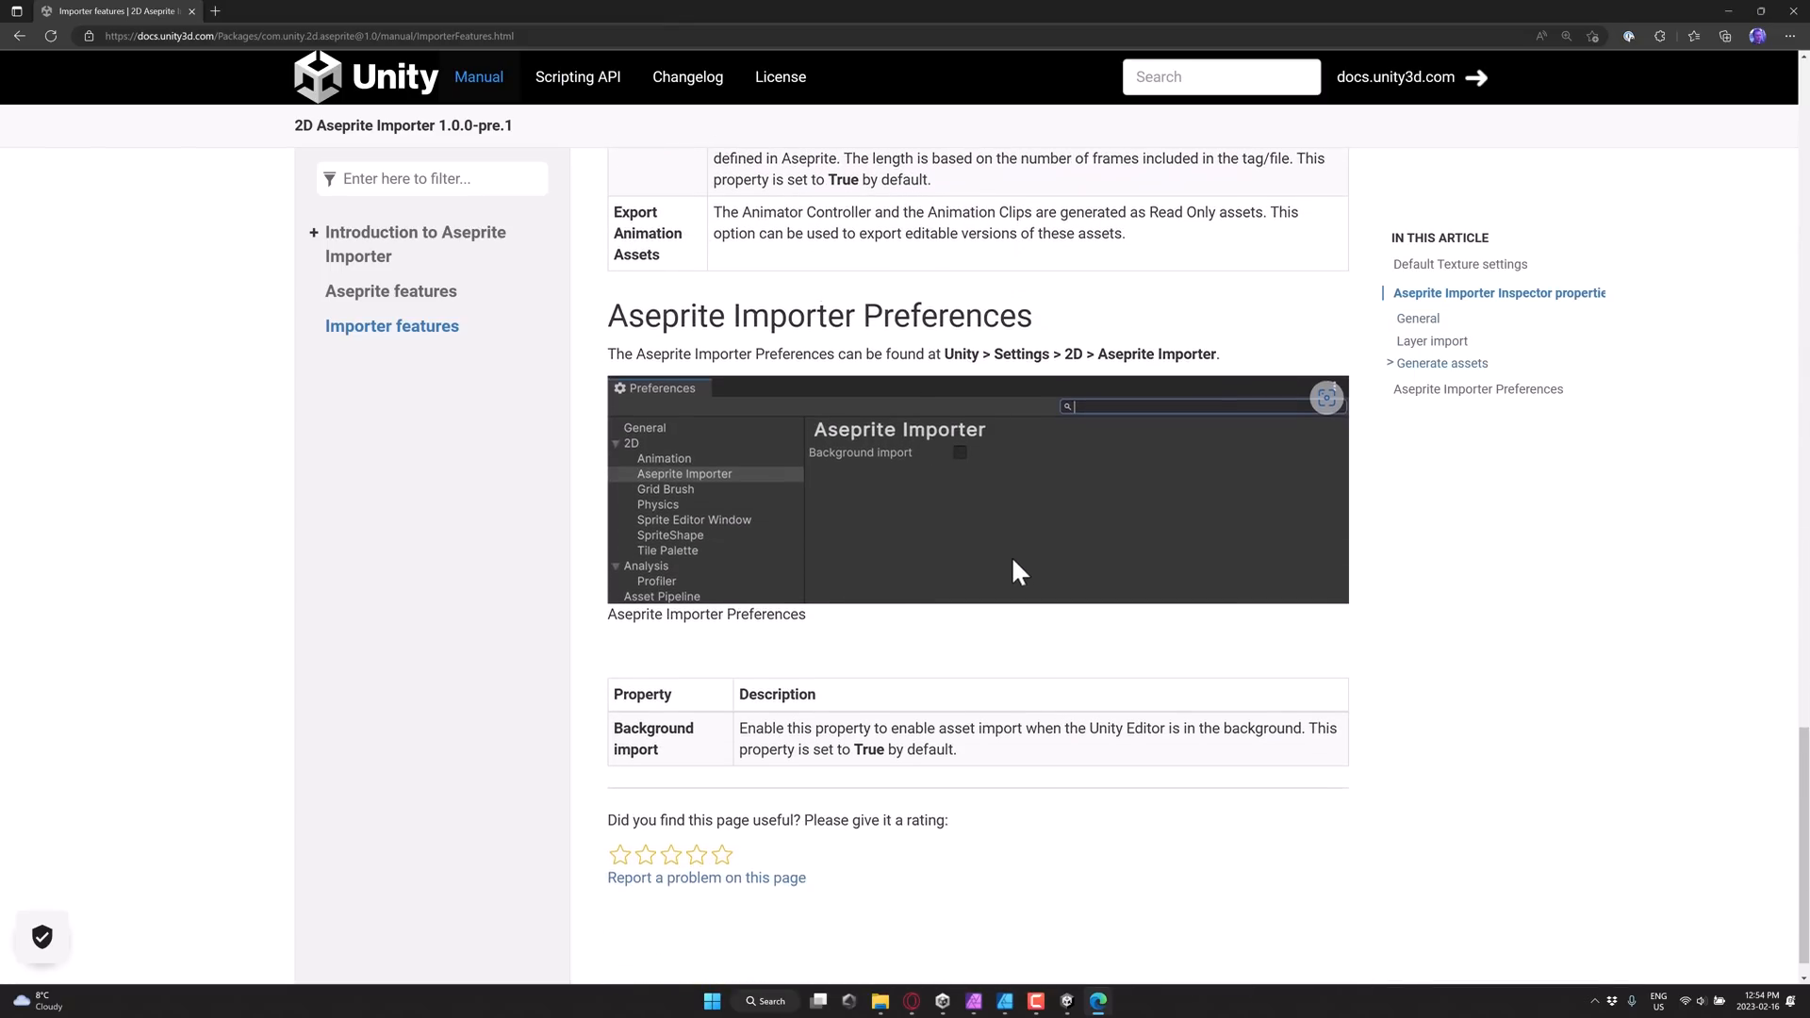
scroll("up", 3)
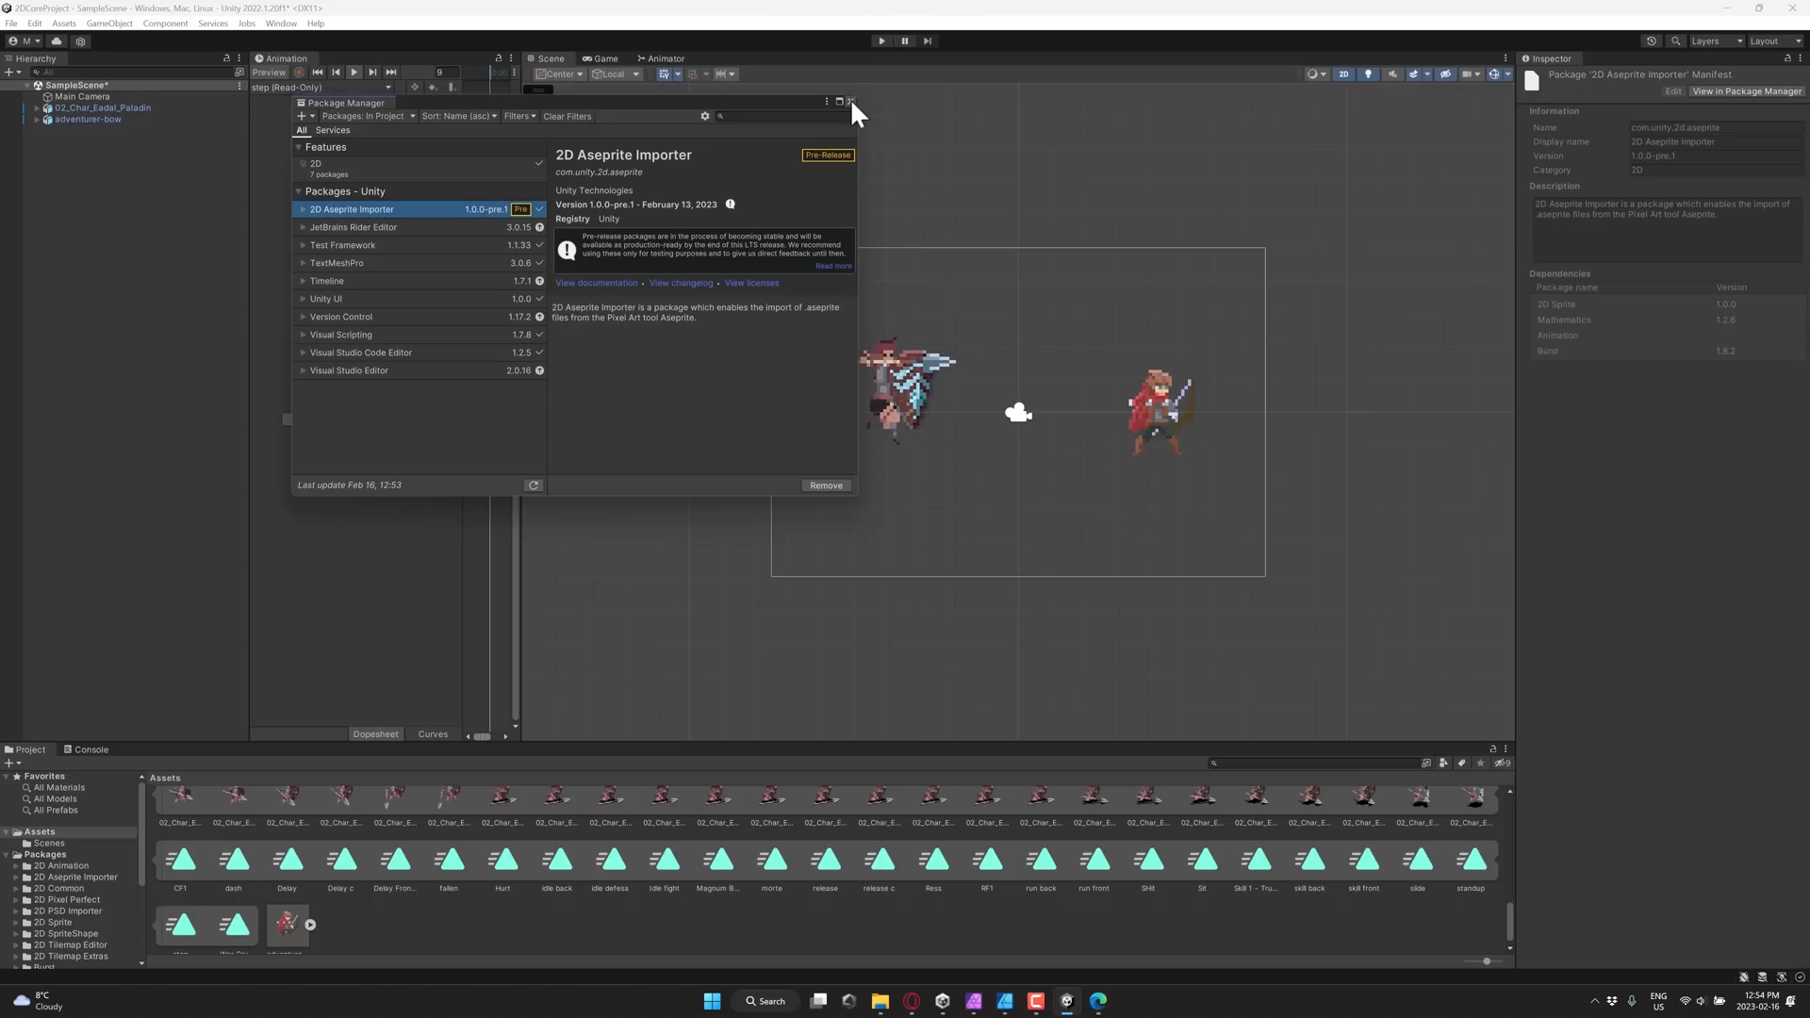
left_click(850, 103)
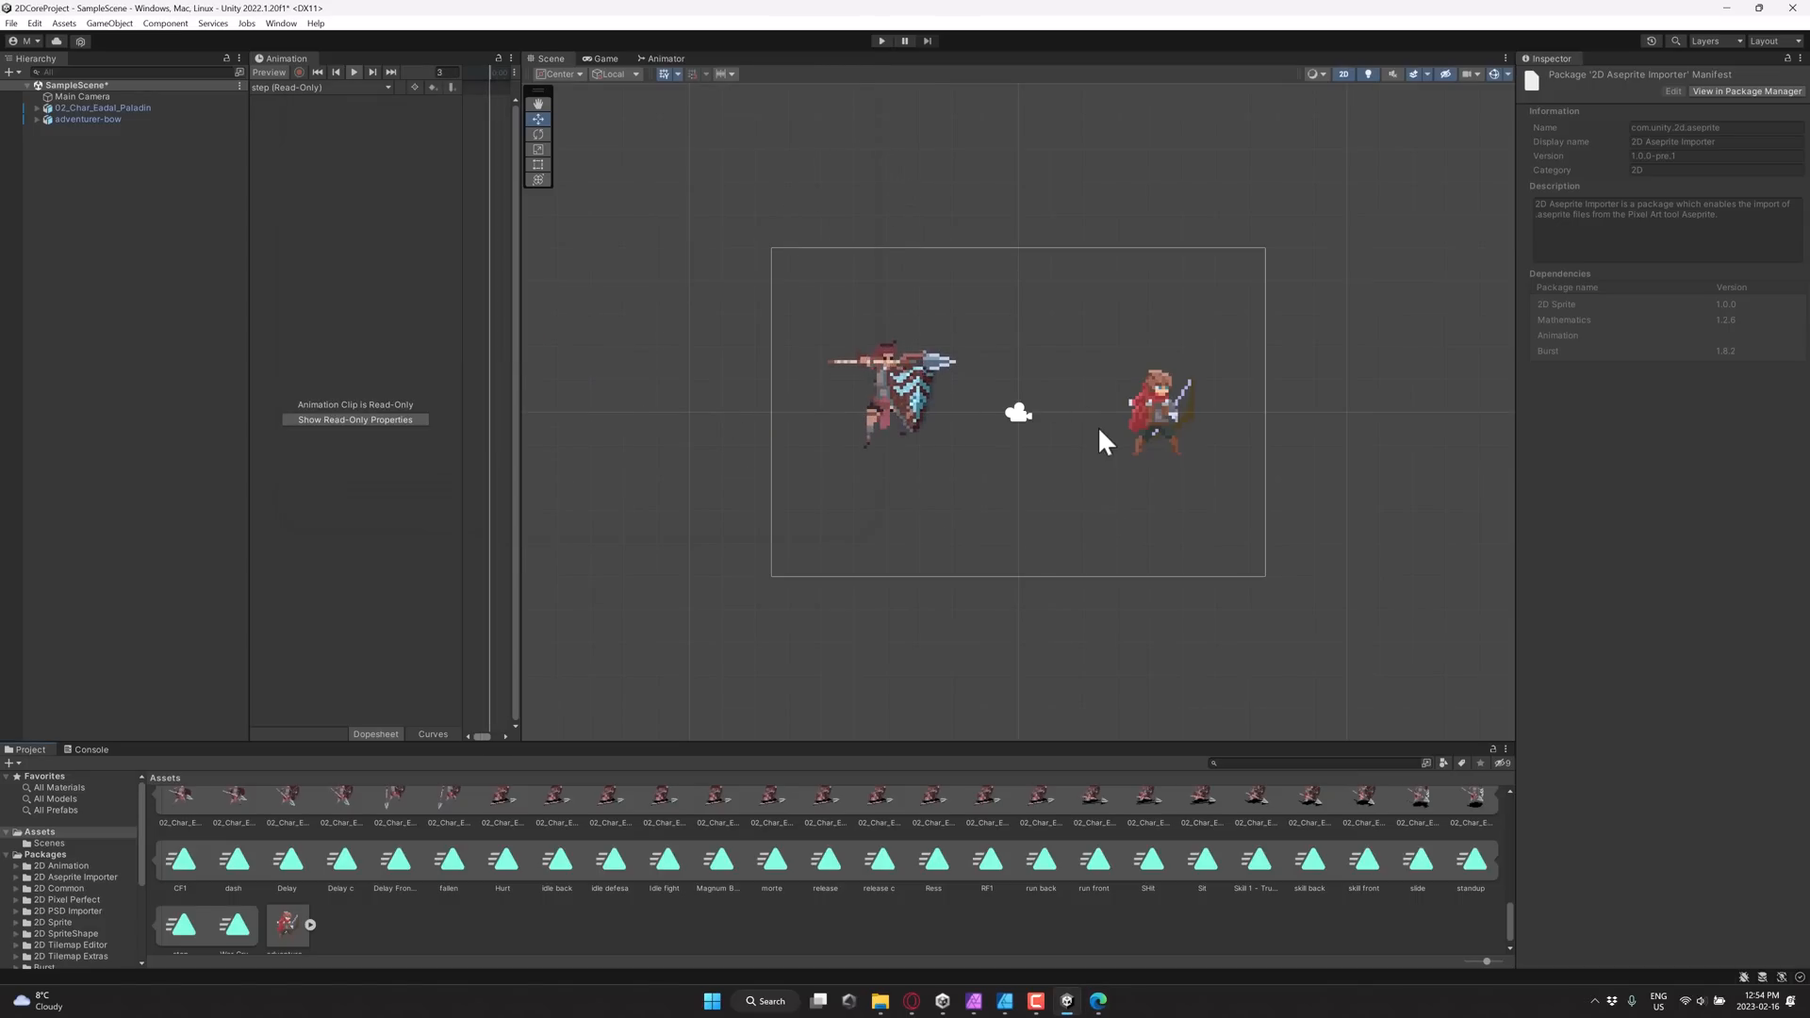